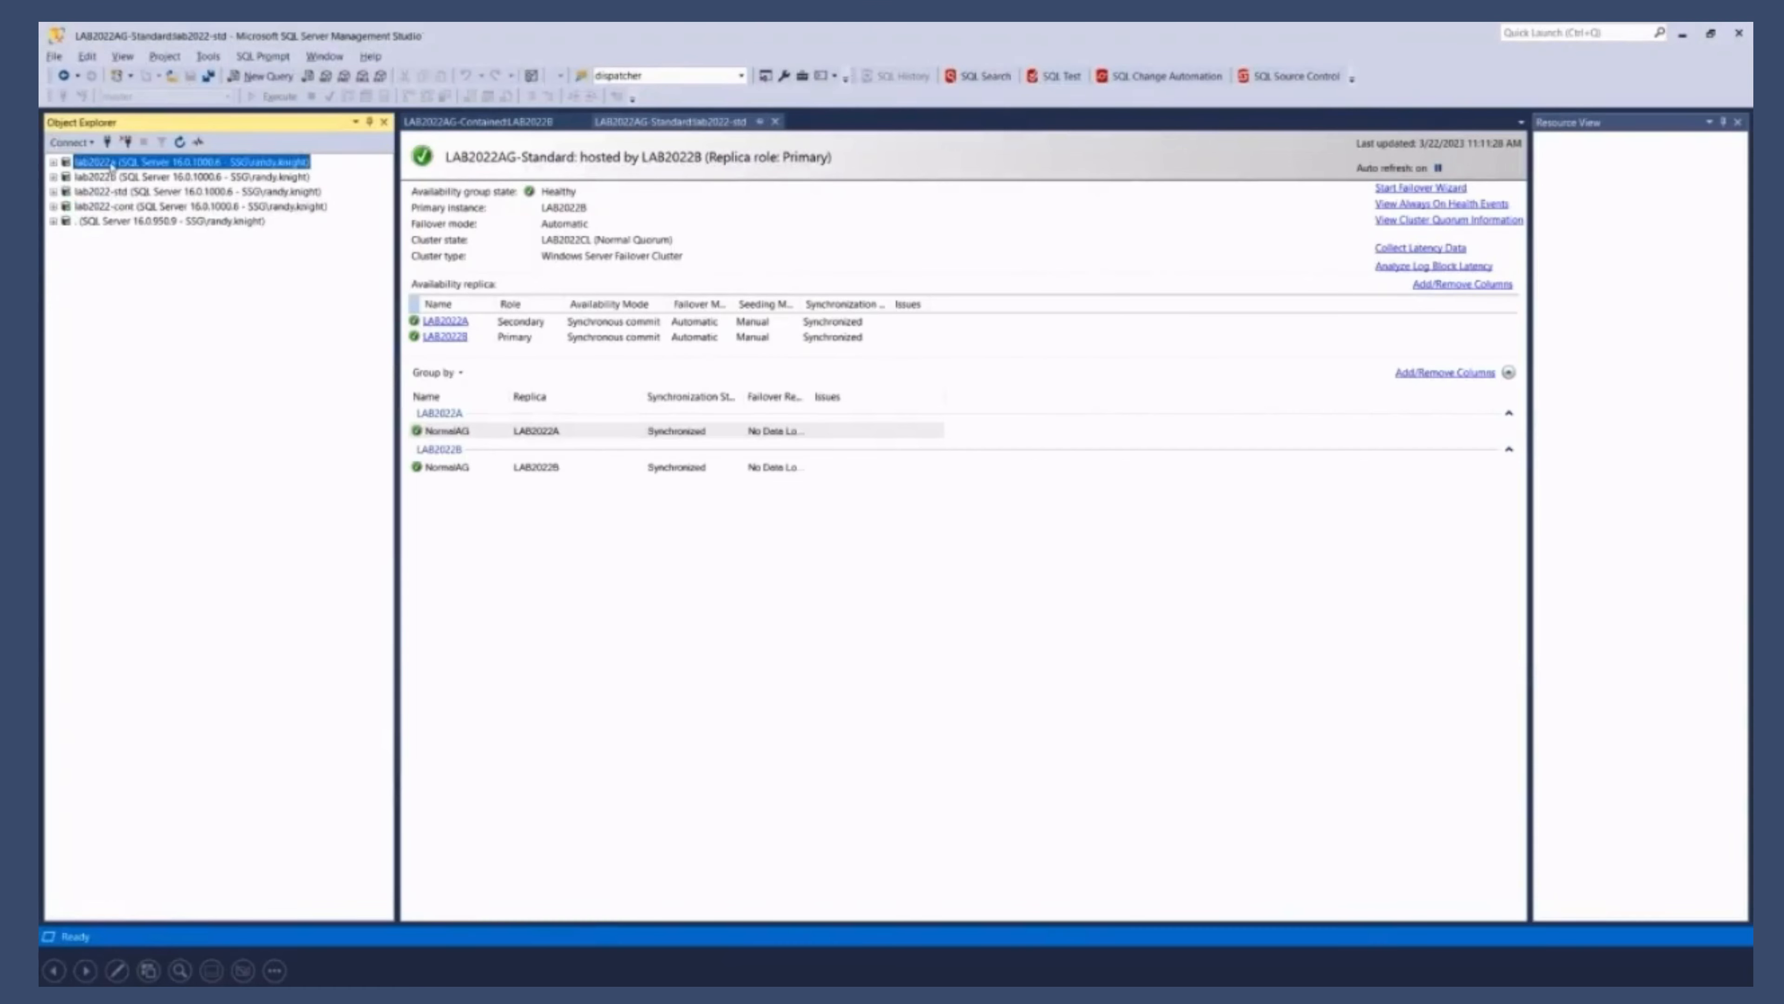
# Step: On LAB2022B, search Start for Failover Cluster Manager and launch it
pyautogui.click(182, 176)
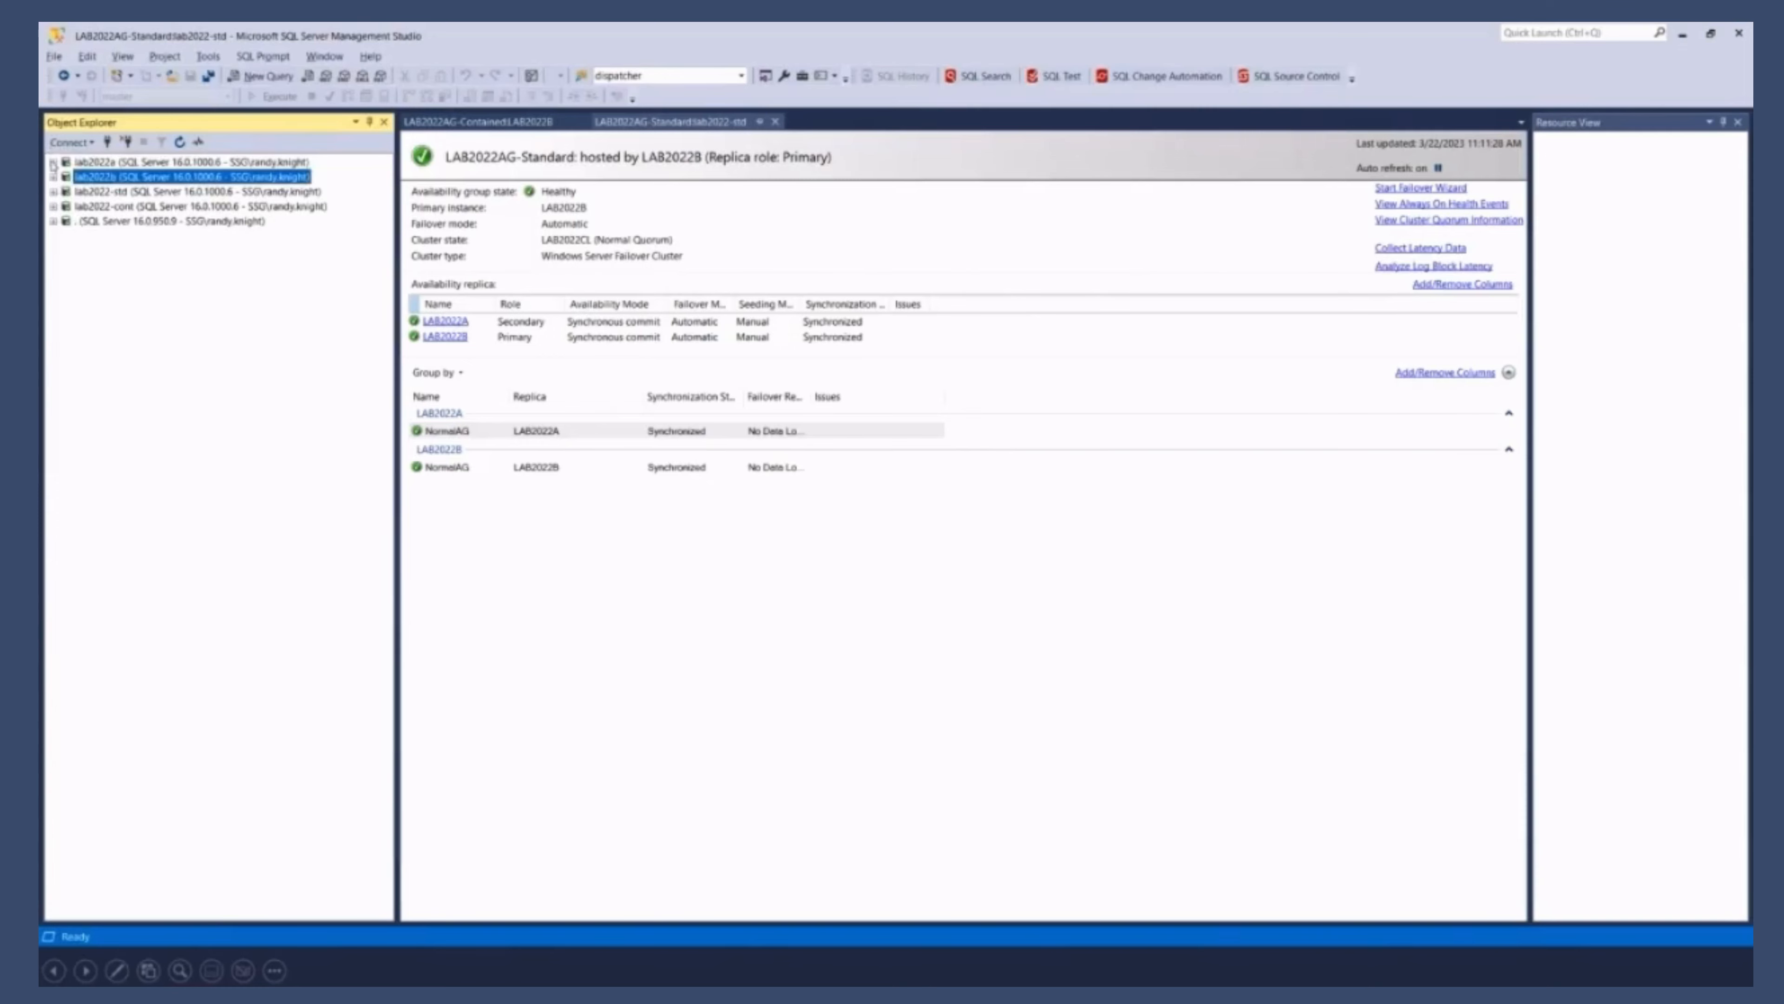
pyautogui.moveTo(139, 725)
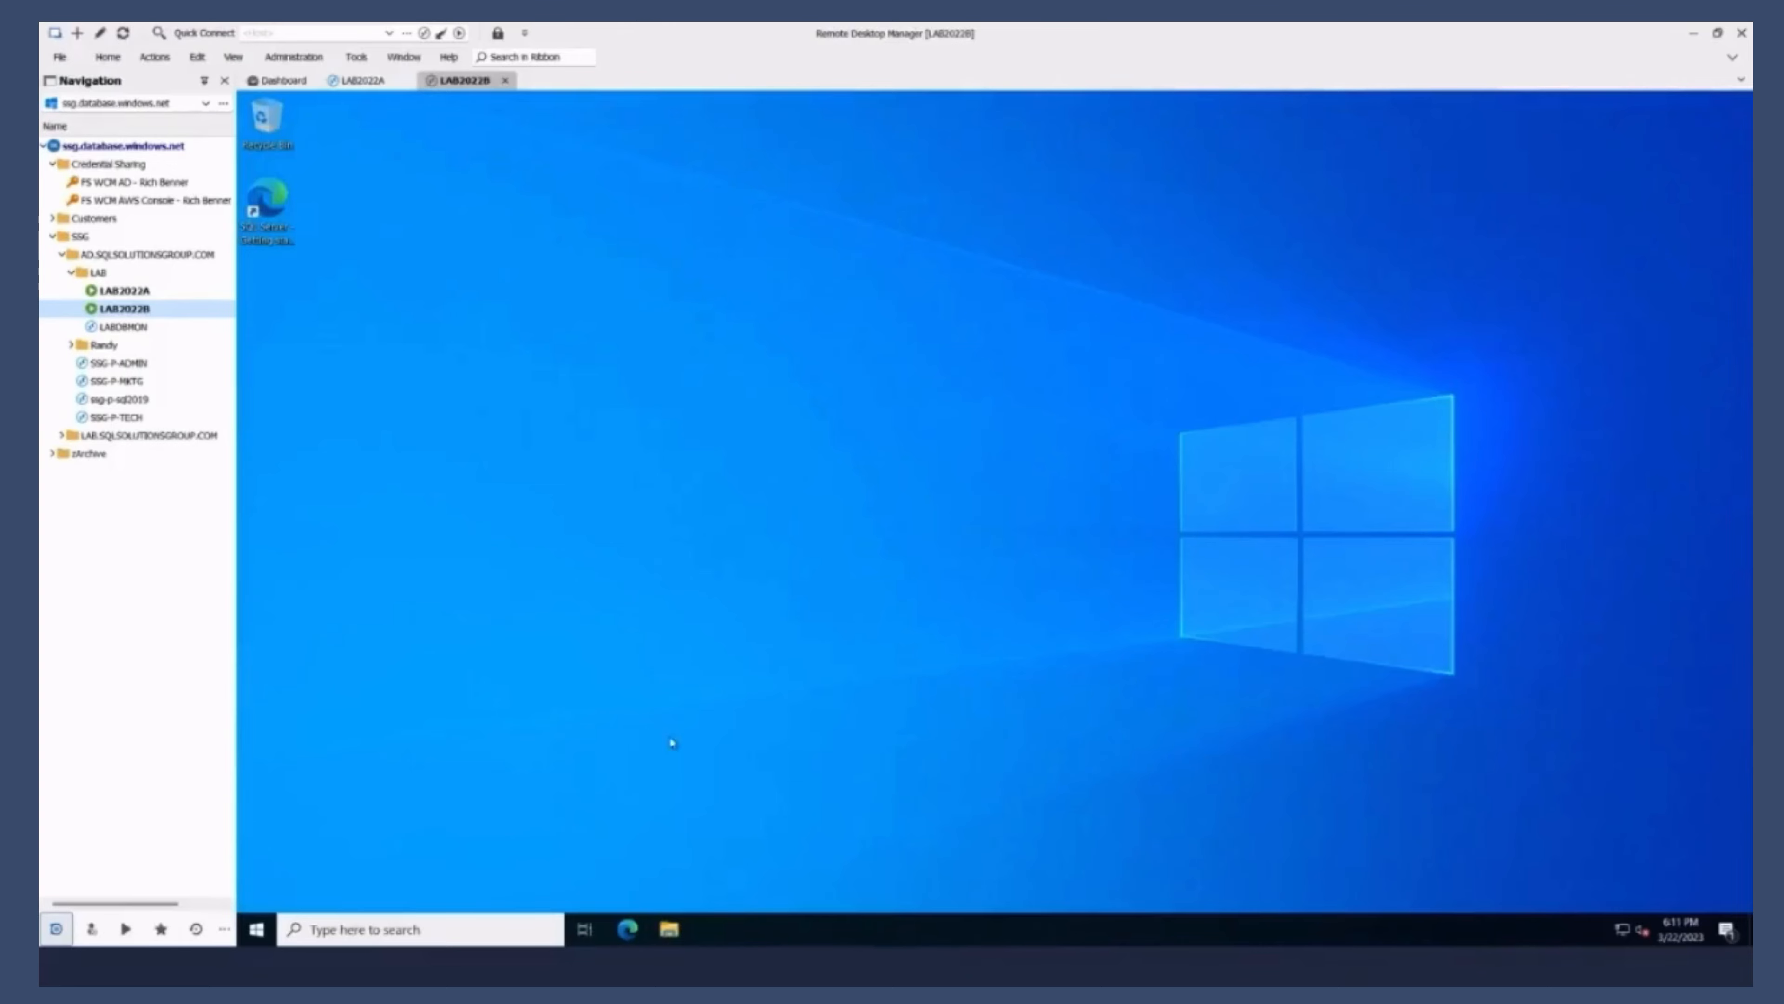
pyautogui.click(254, 928)
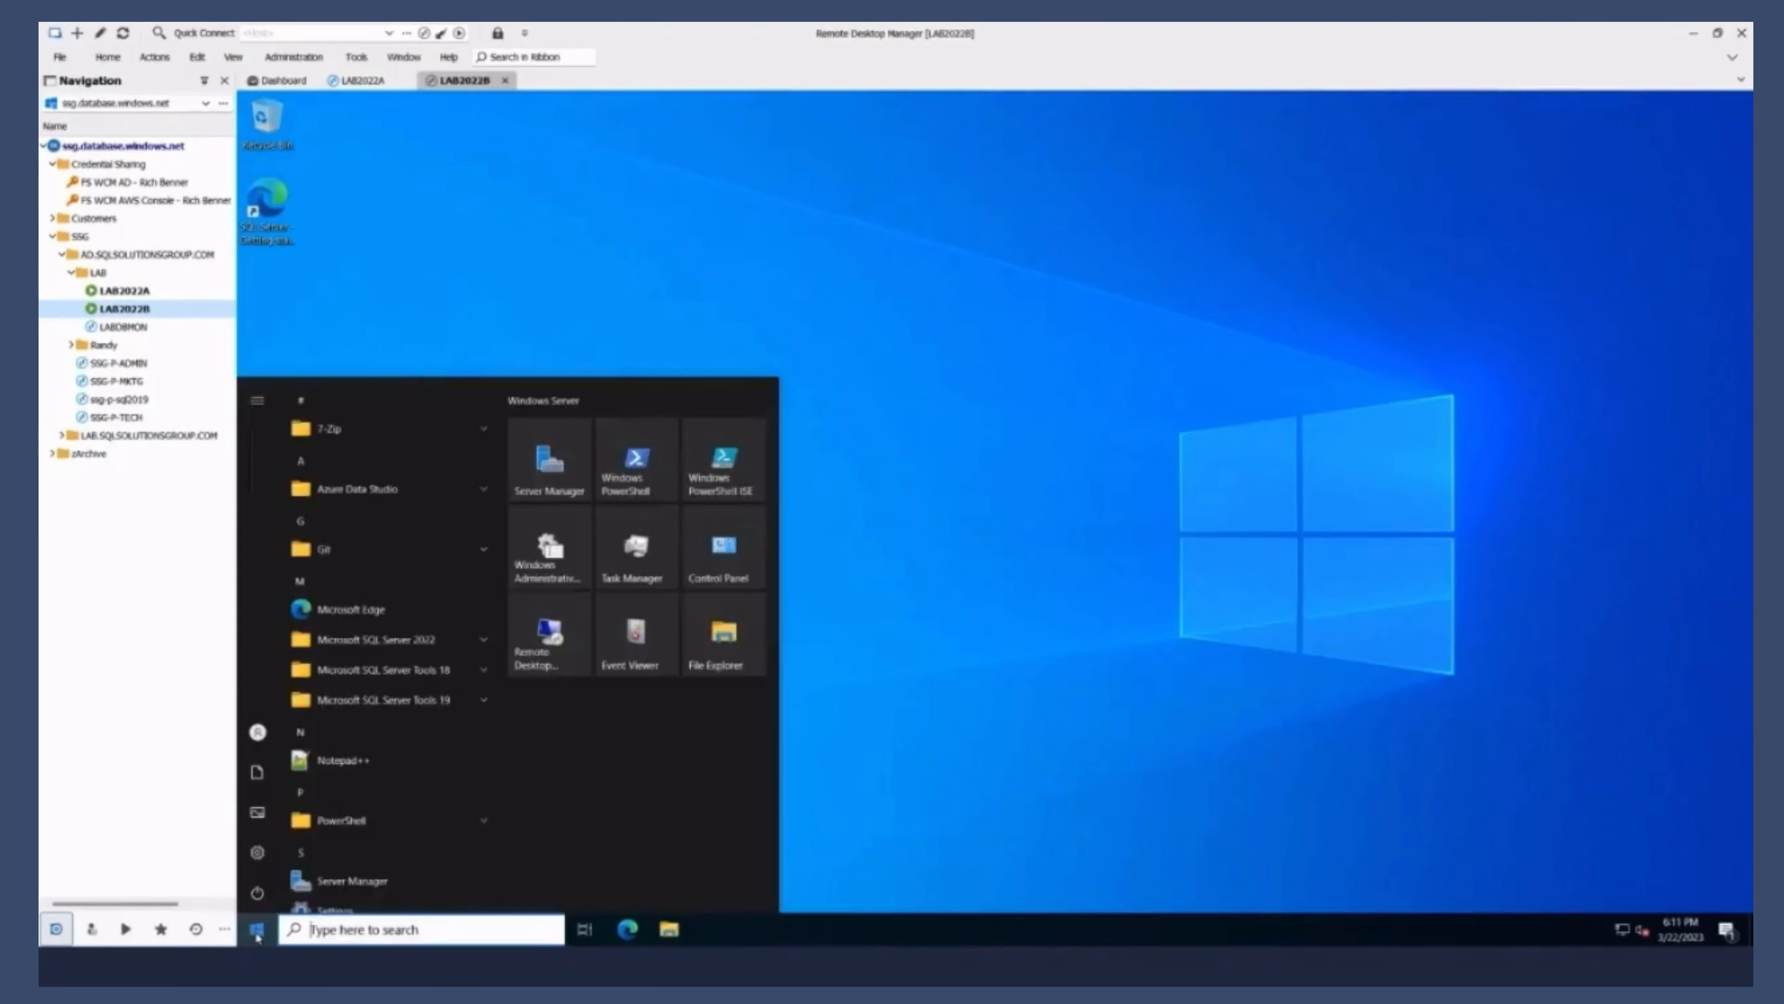
pyautogui.write('t')
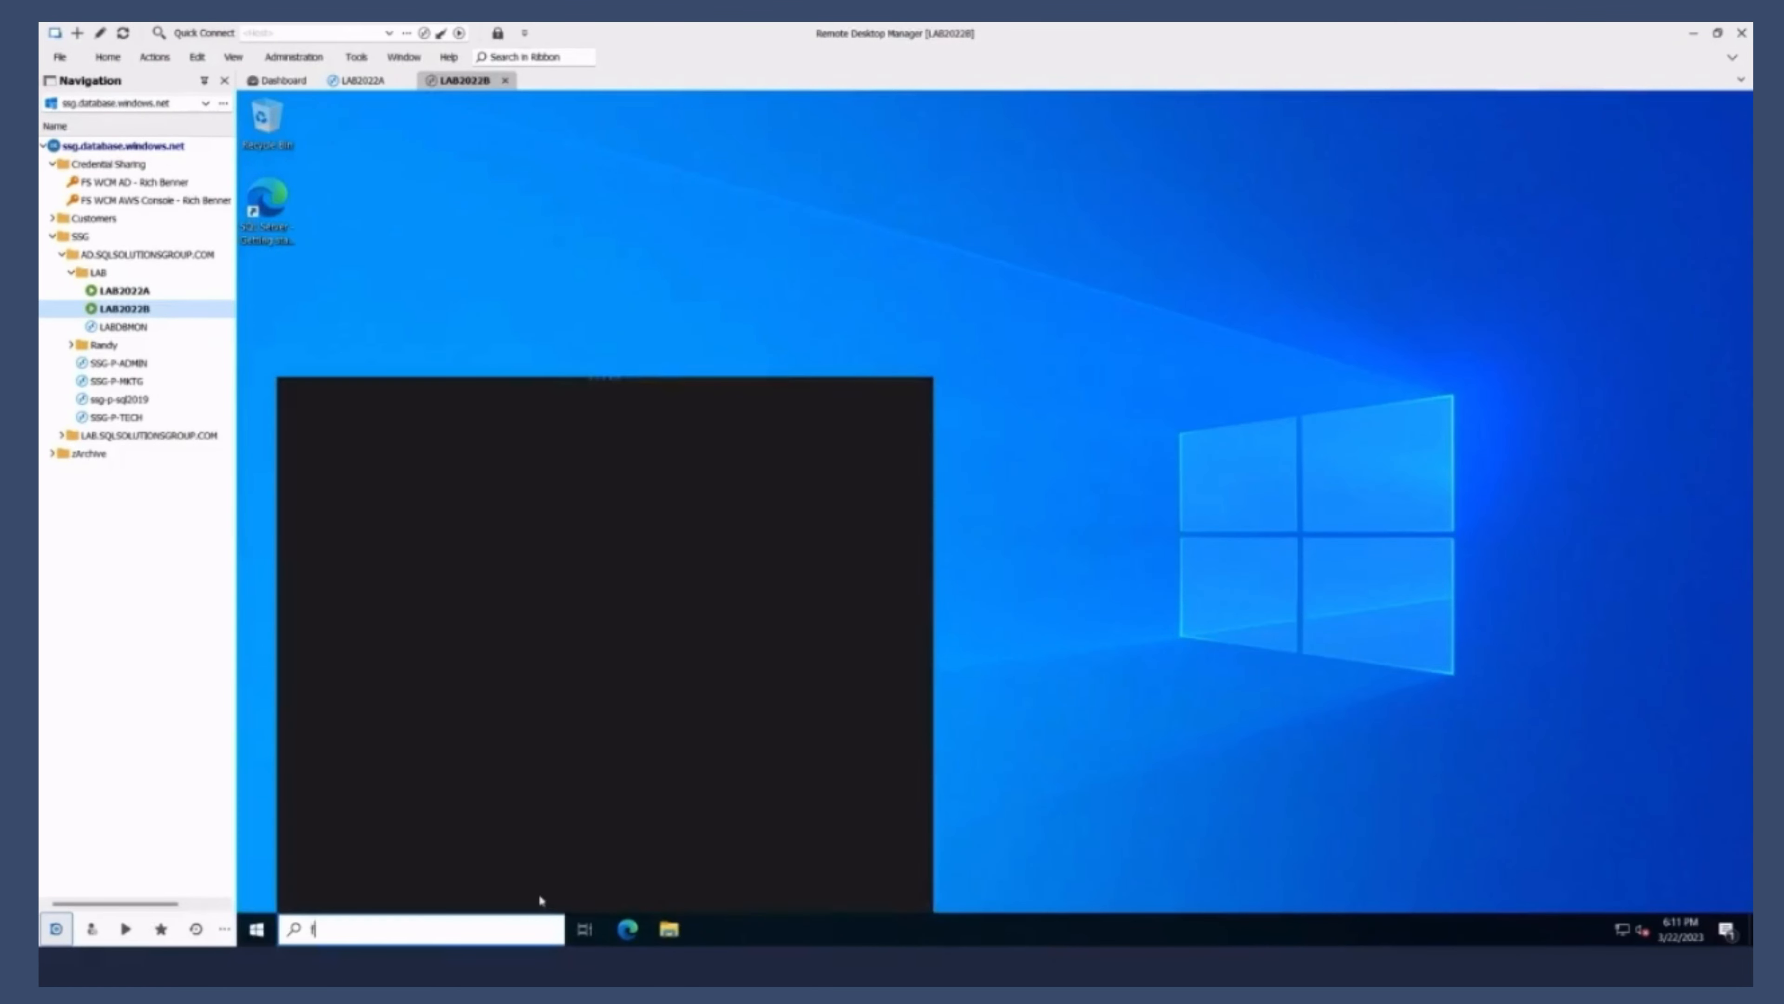
pyautogui.write('ailover')
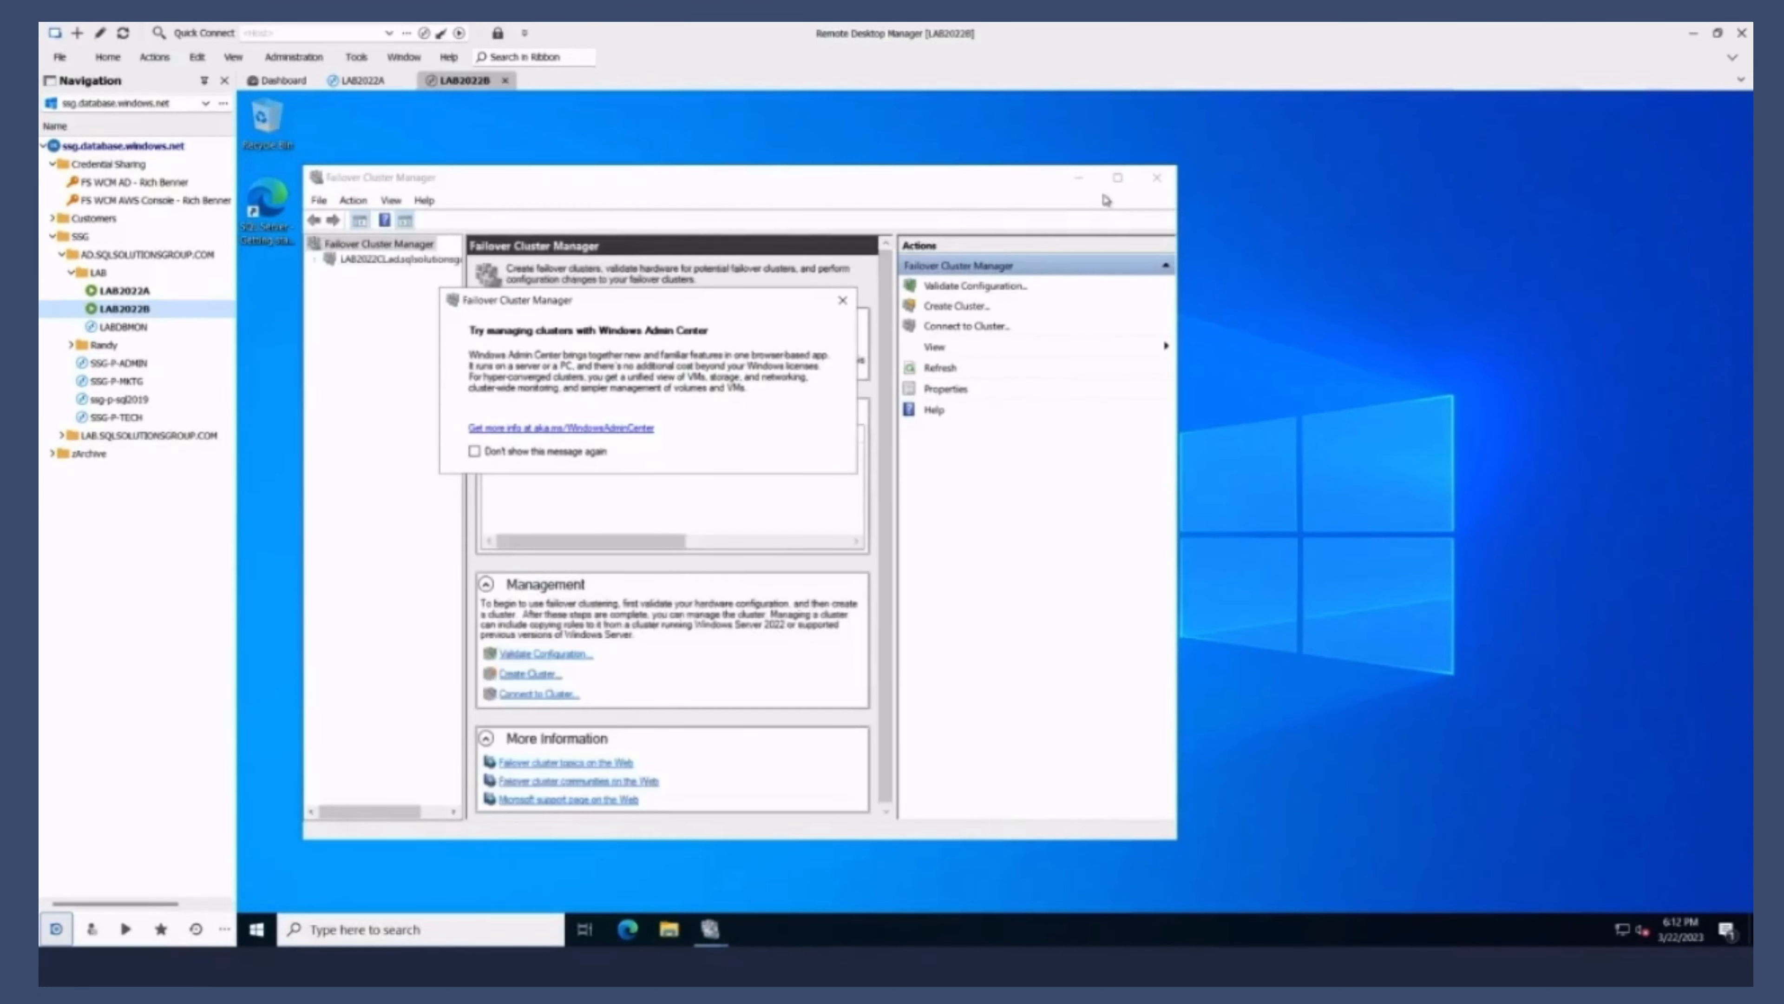
# Step: Dismiss the Admin Center notice and list cluster LAB2022CL's roles, selecting LAB2022AG-Contained
pyautogui.click(843, 300)
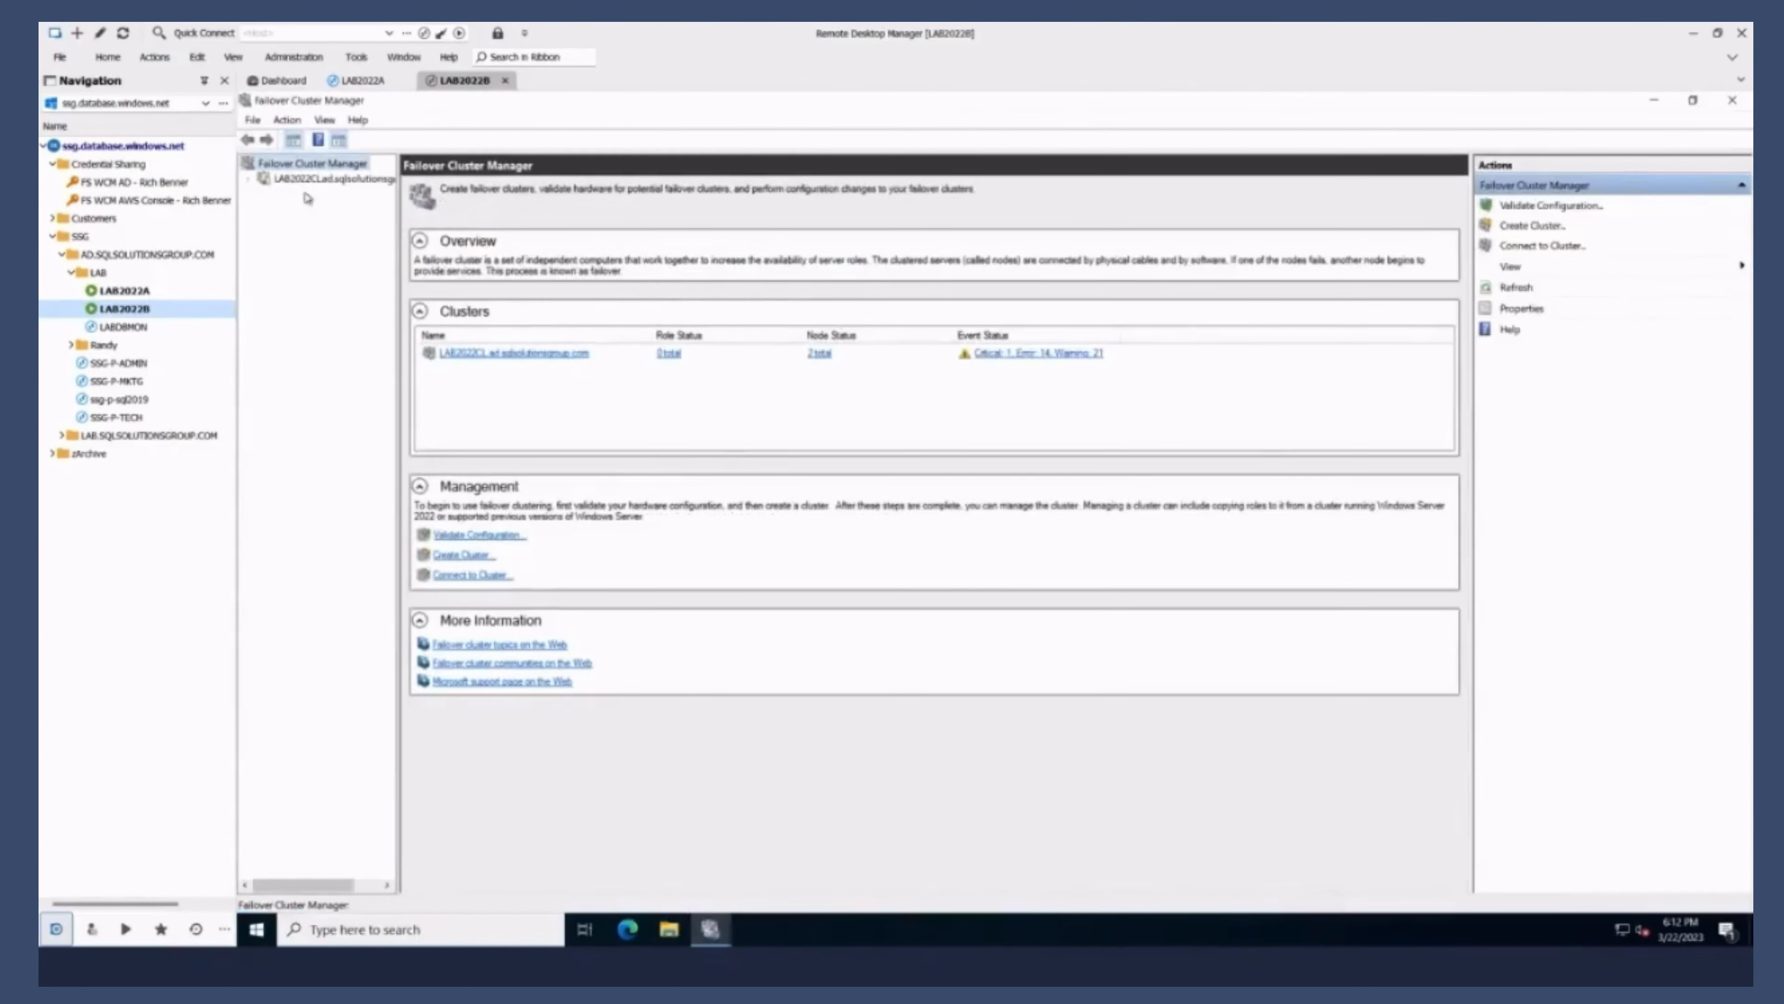
pyautogui.click(336, 179)
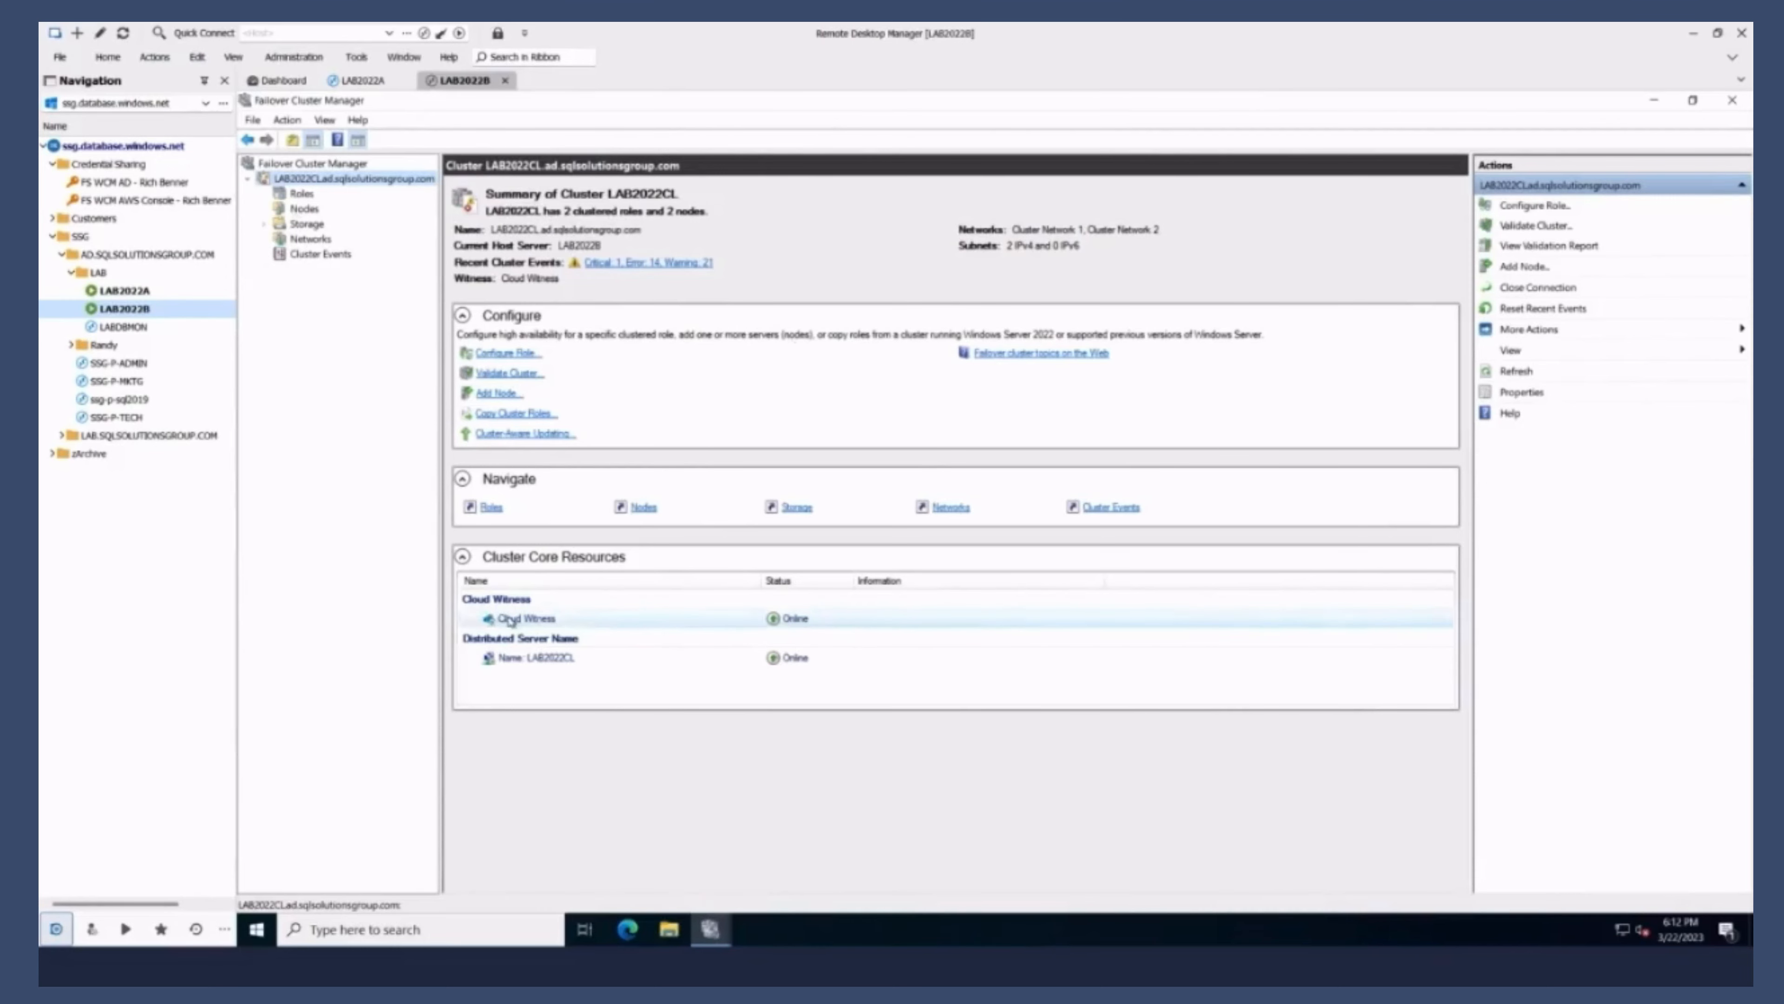
pyautogui.click(300, 193)
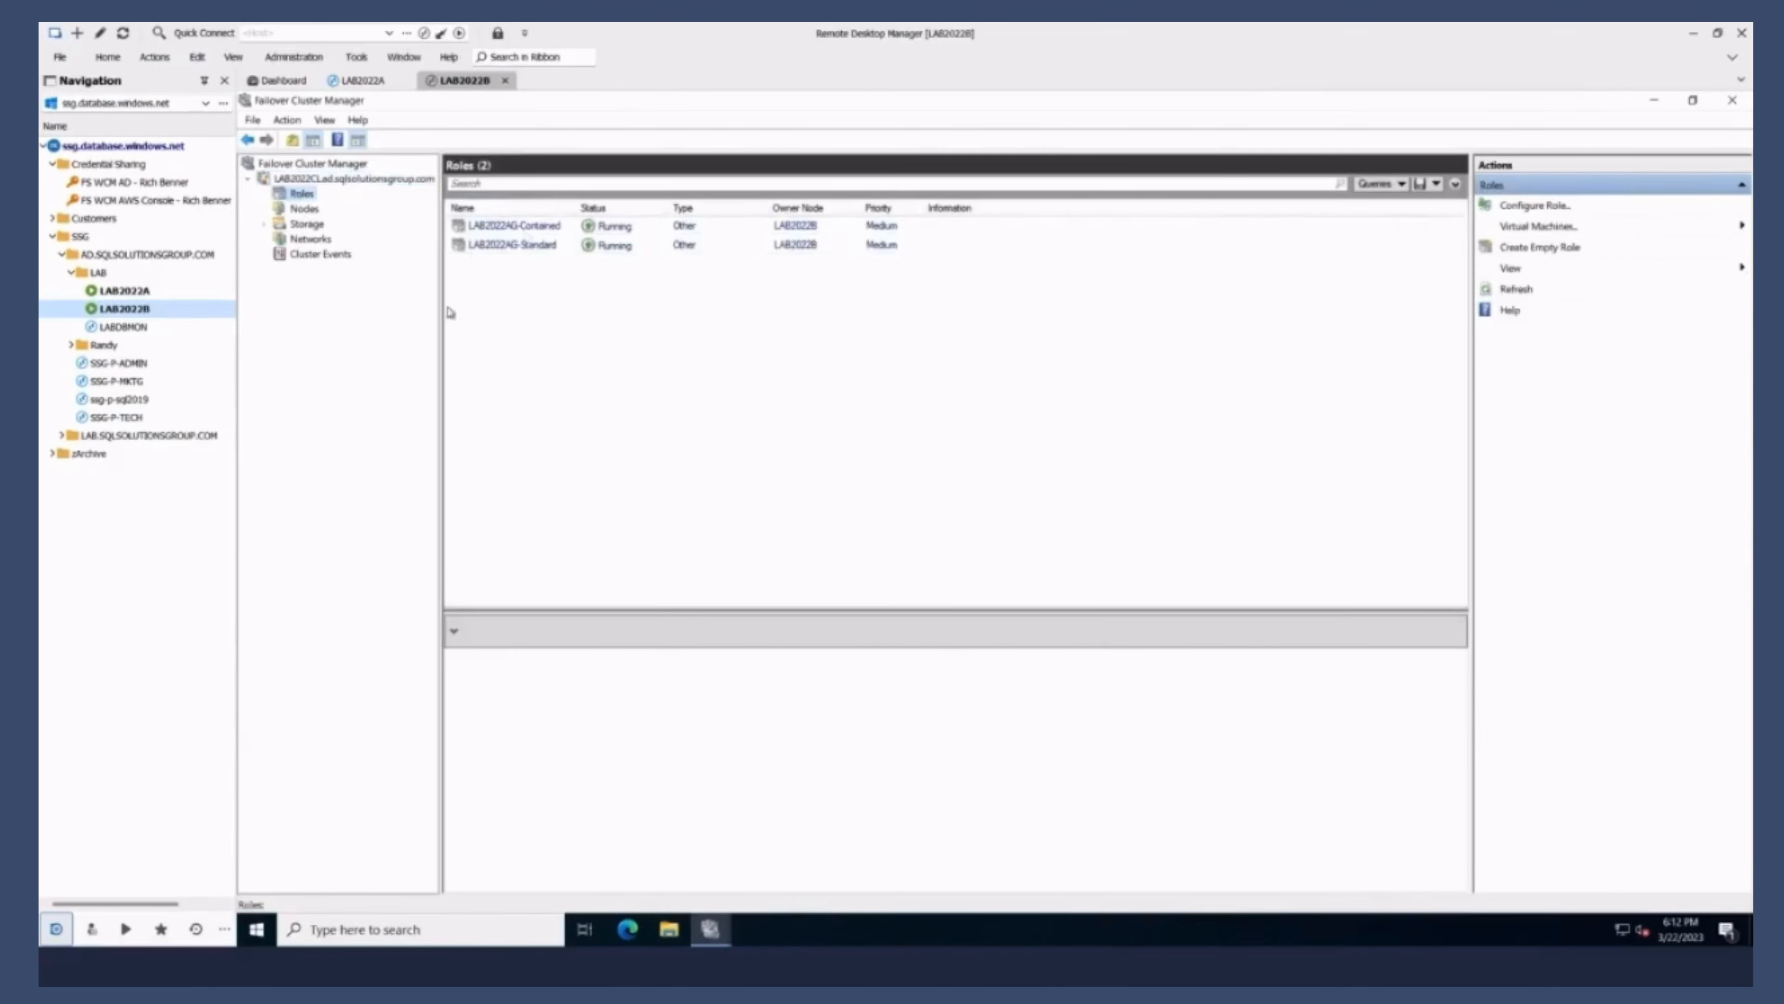
pyautogui.moveTo(380, 400)
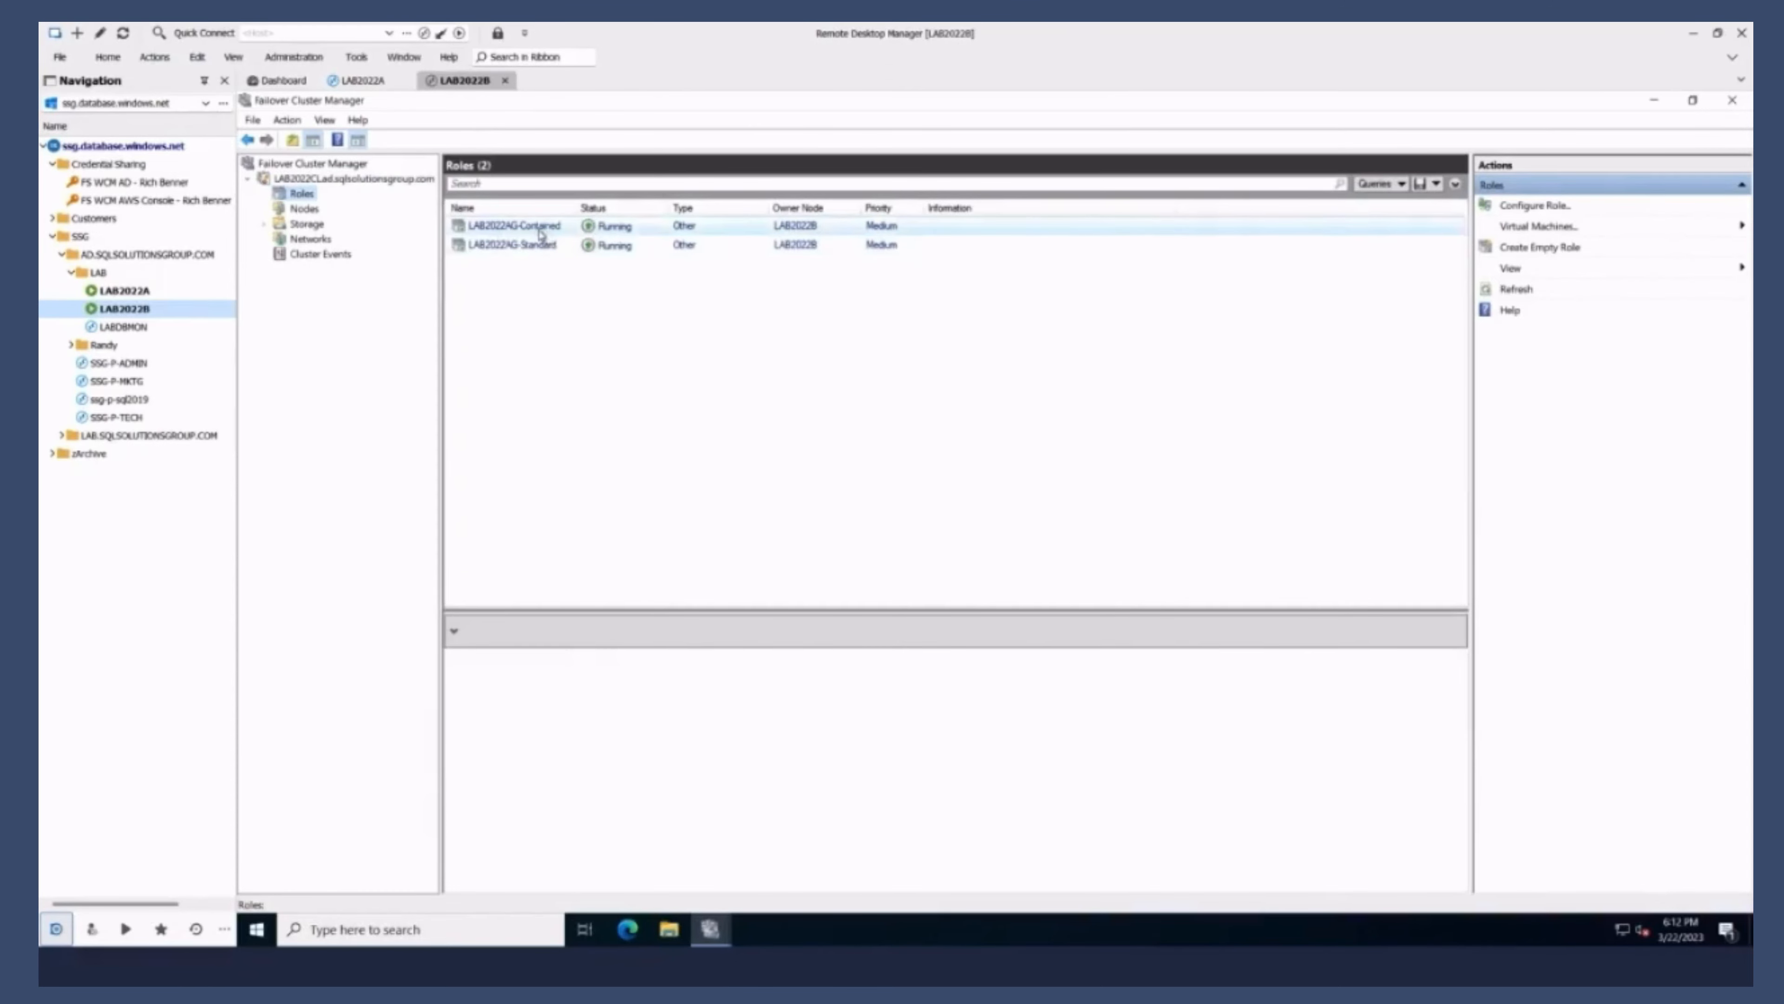
pyautogui.click(510, 243)
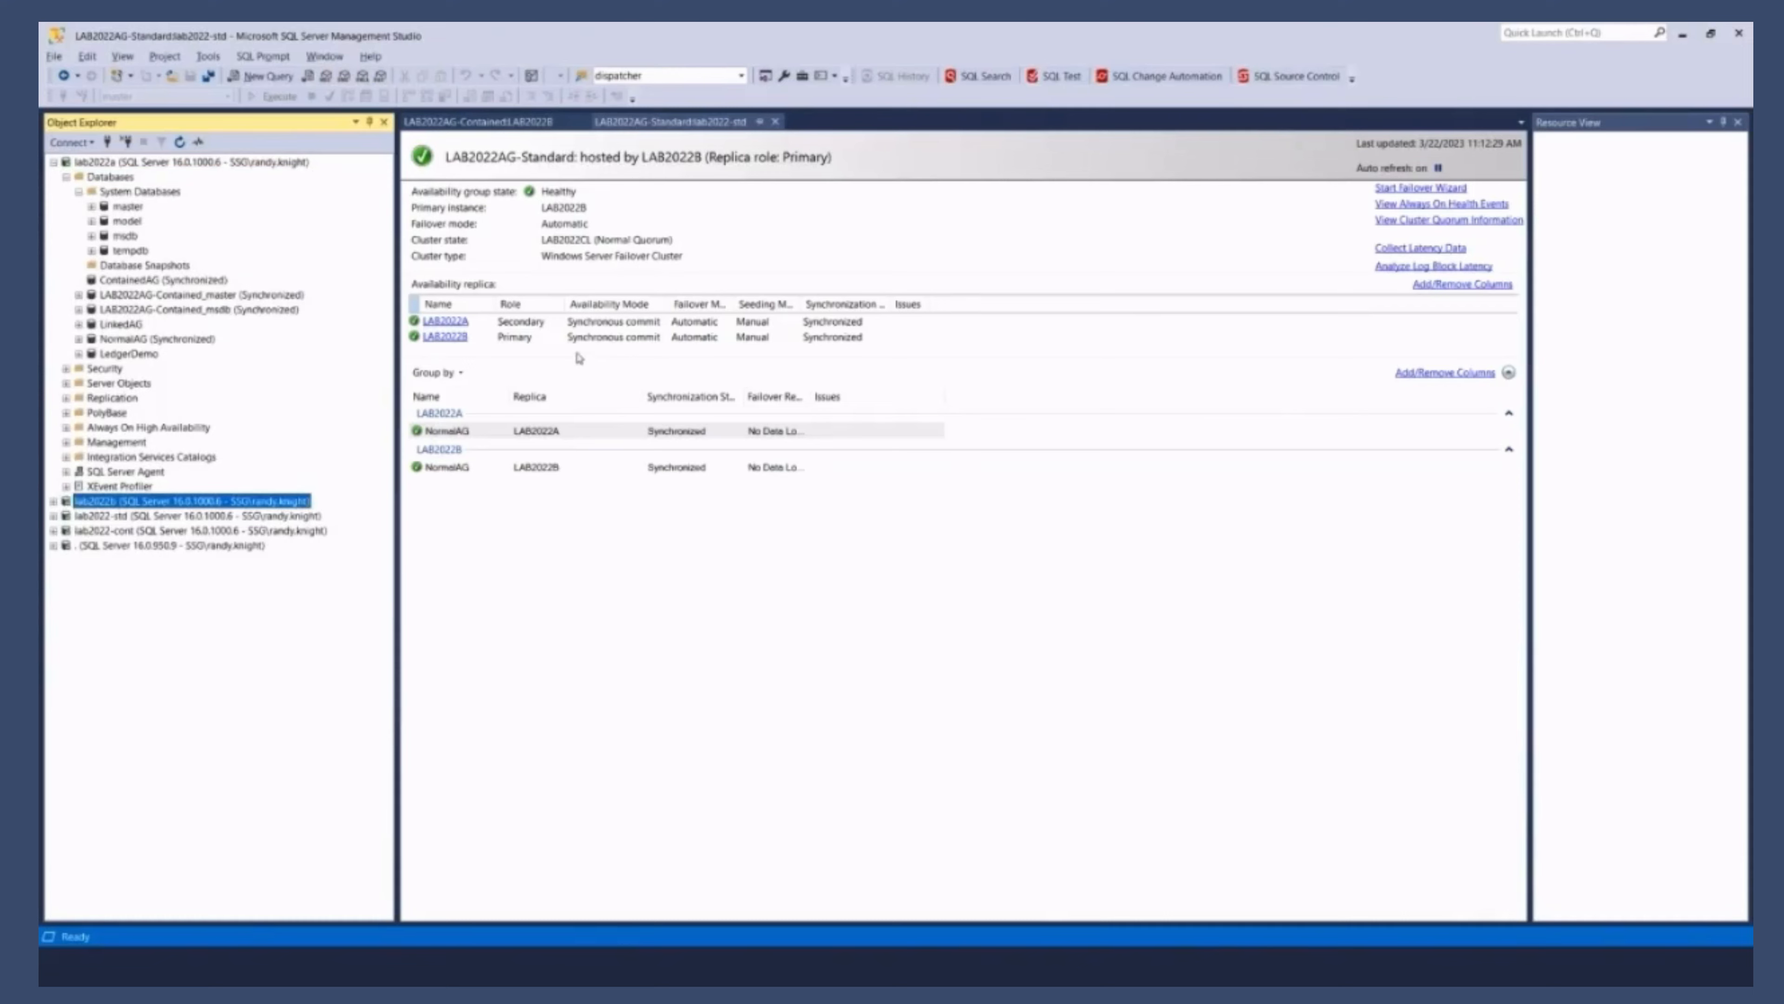
pyautogui.moveTo(303, 357)
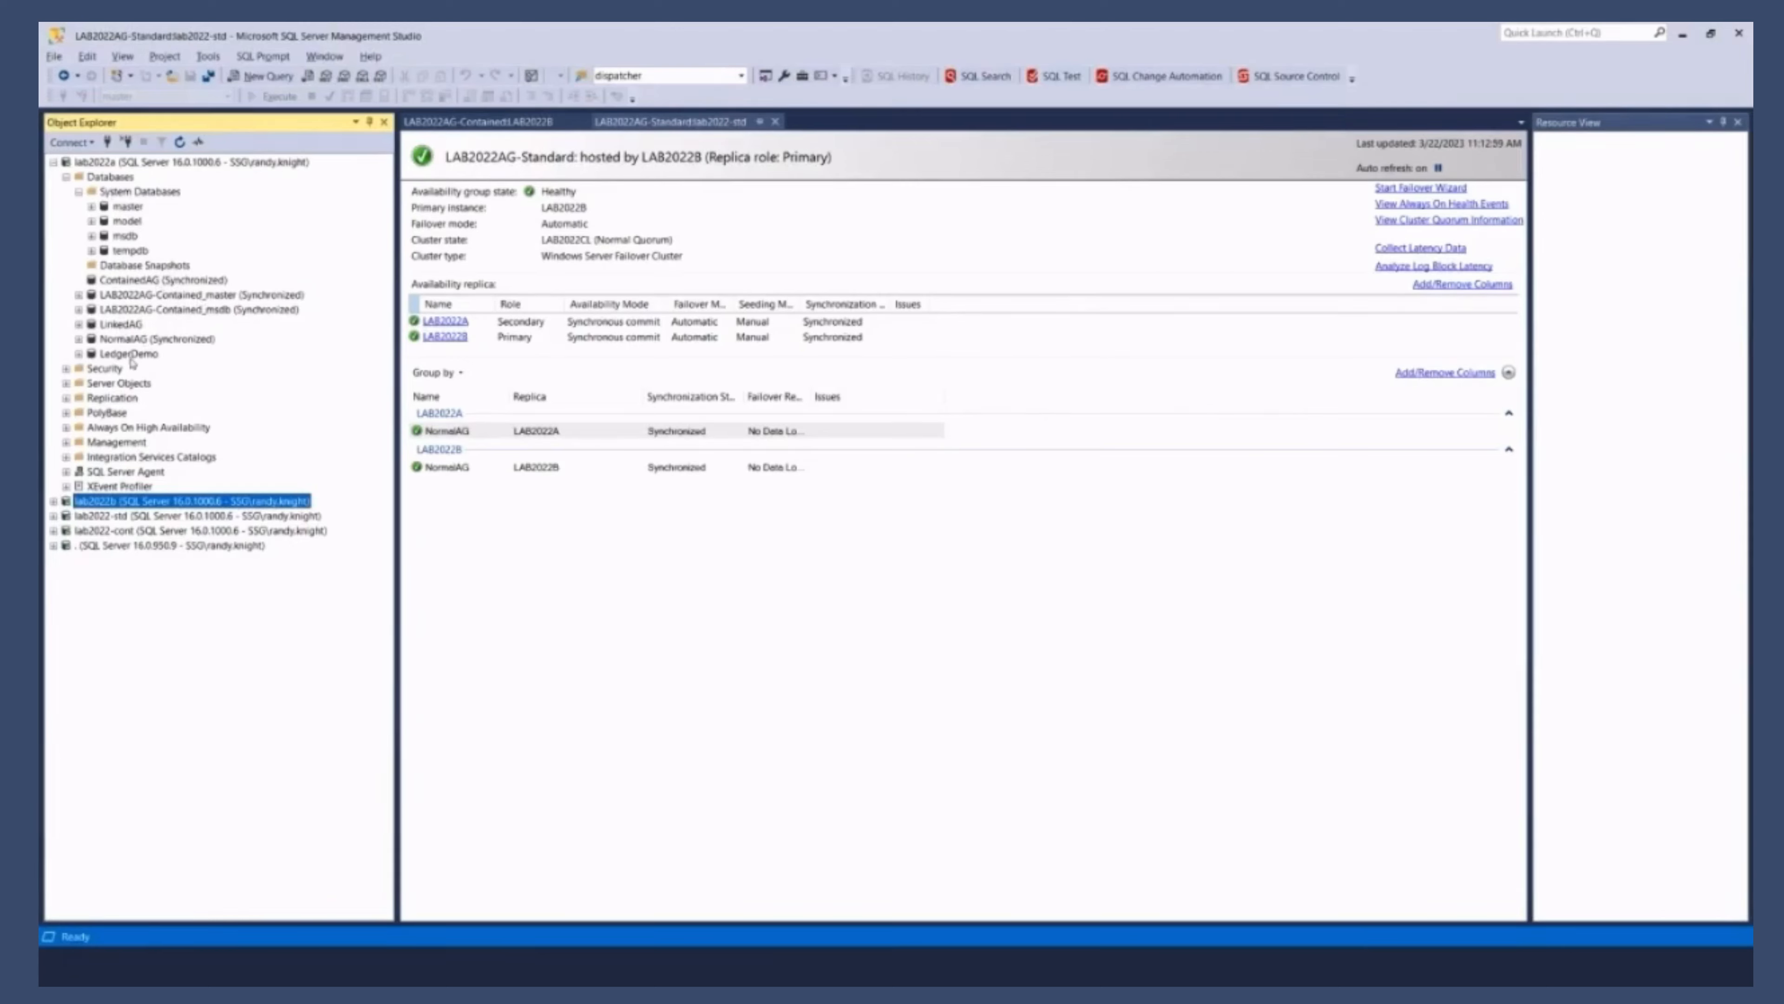
# Step: Start the New Availability Group wizard from lab2022a's Always On node
pyautogui.click(66, 427)
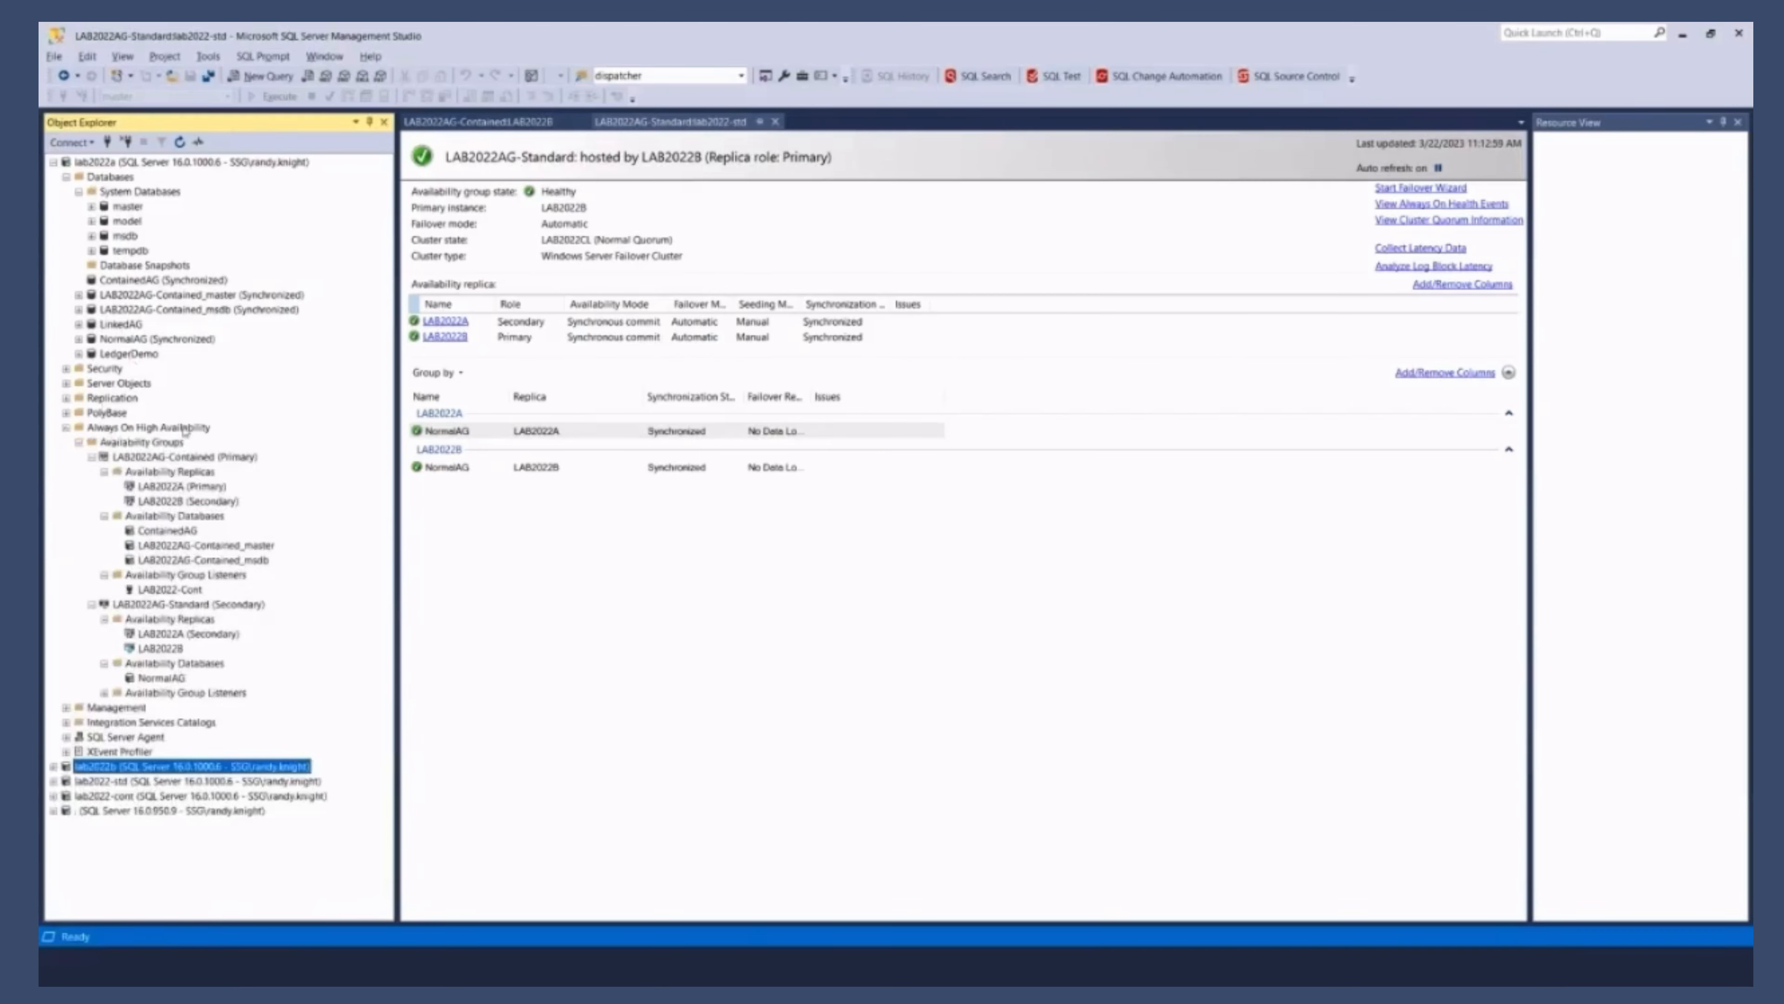
pyautogui.click(147, 428)
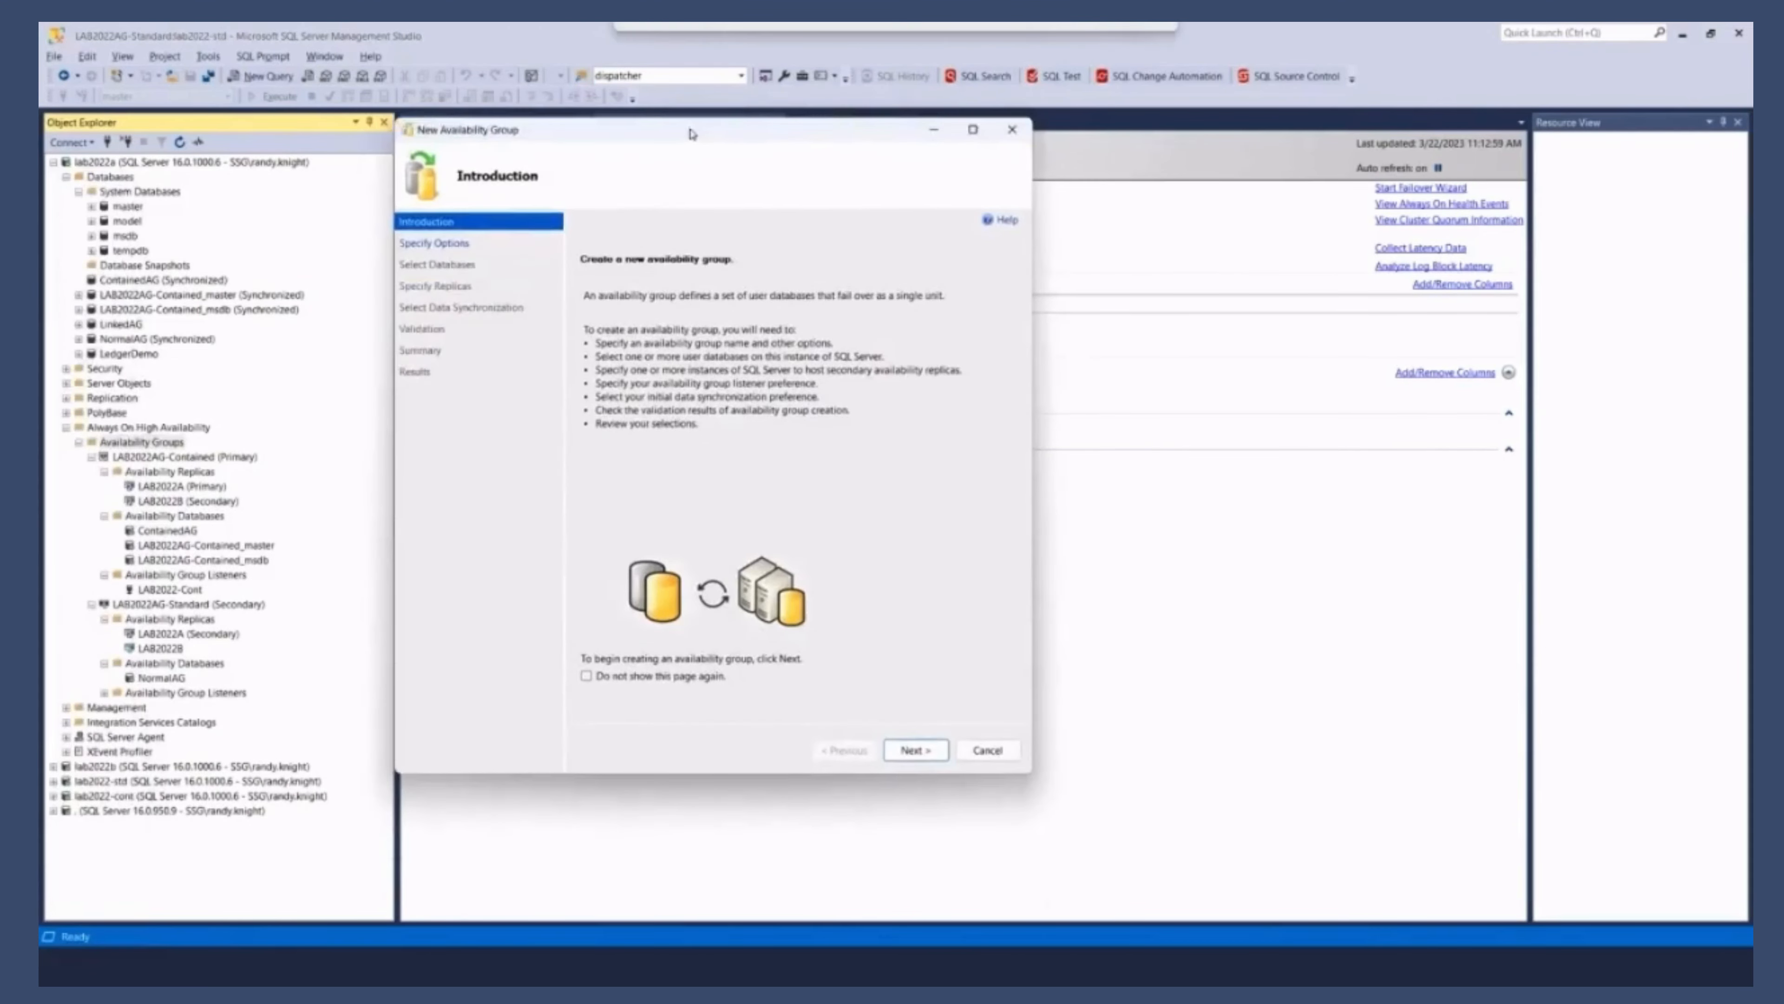
# Step: Name the group AG2 on a Windows Server Failover Cluster, marked Contained, and continue to databases
pyautogui.click(913, 749)
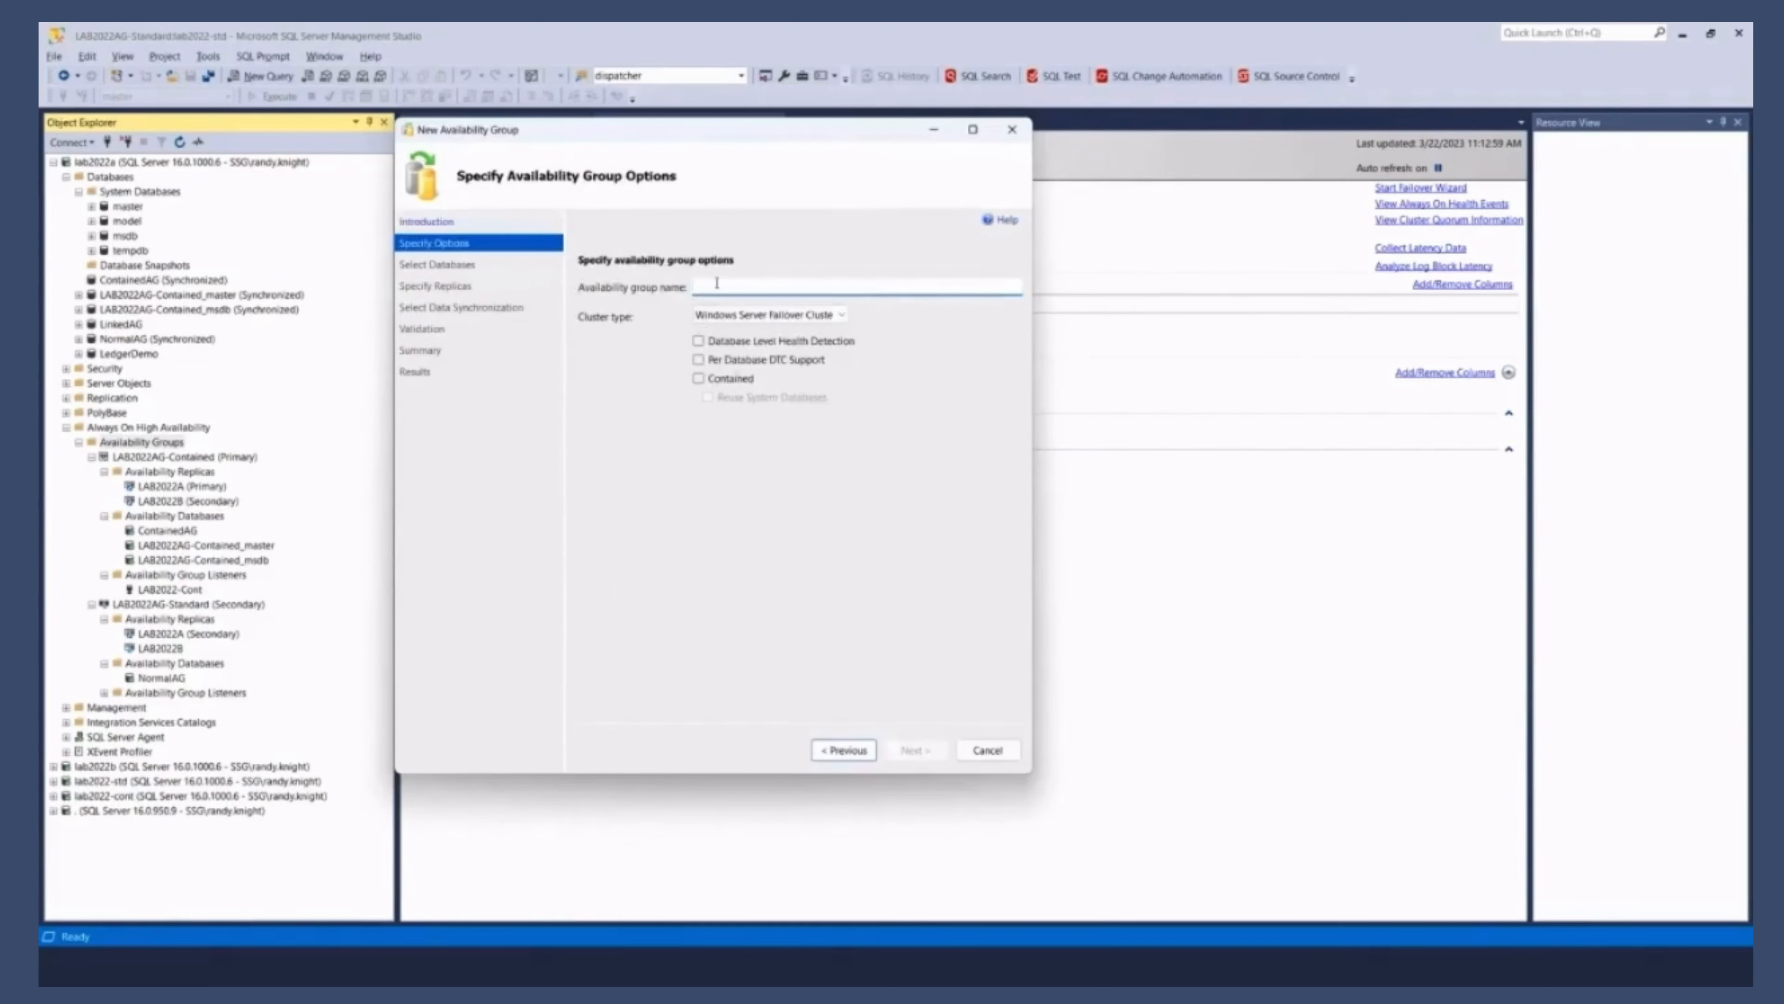
pyautogui.write('AG2')
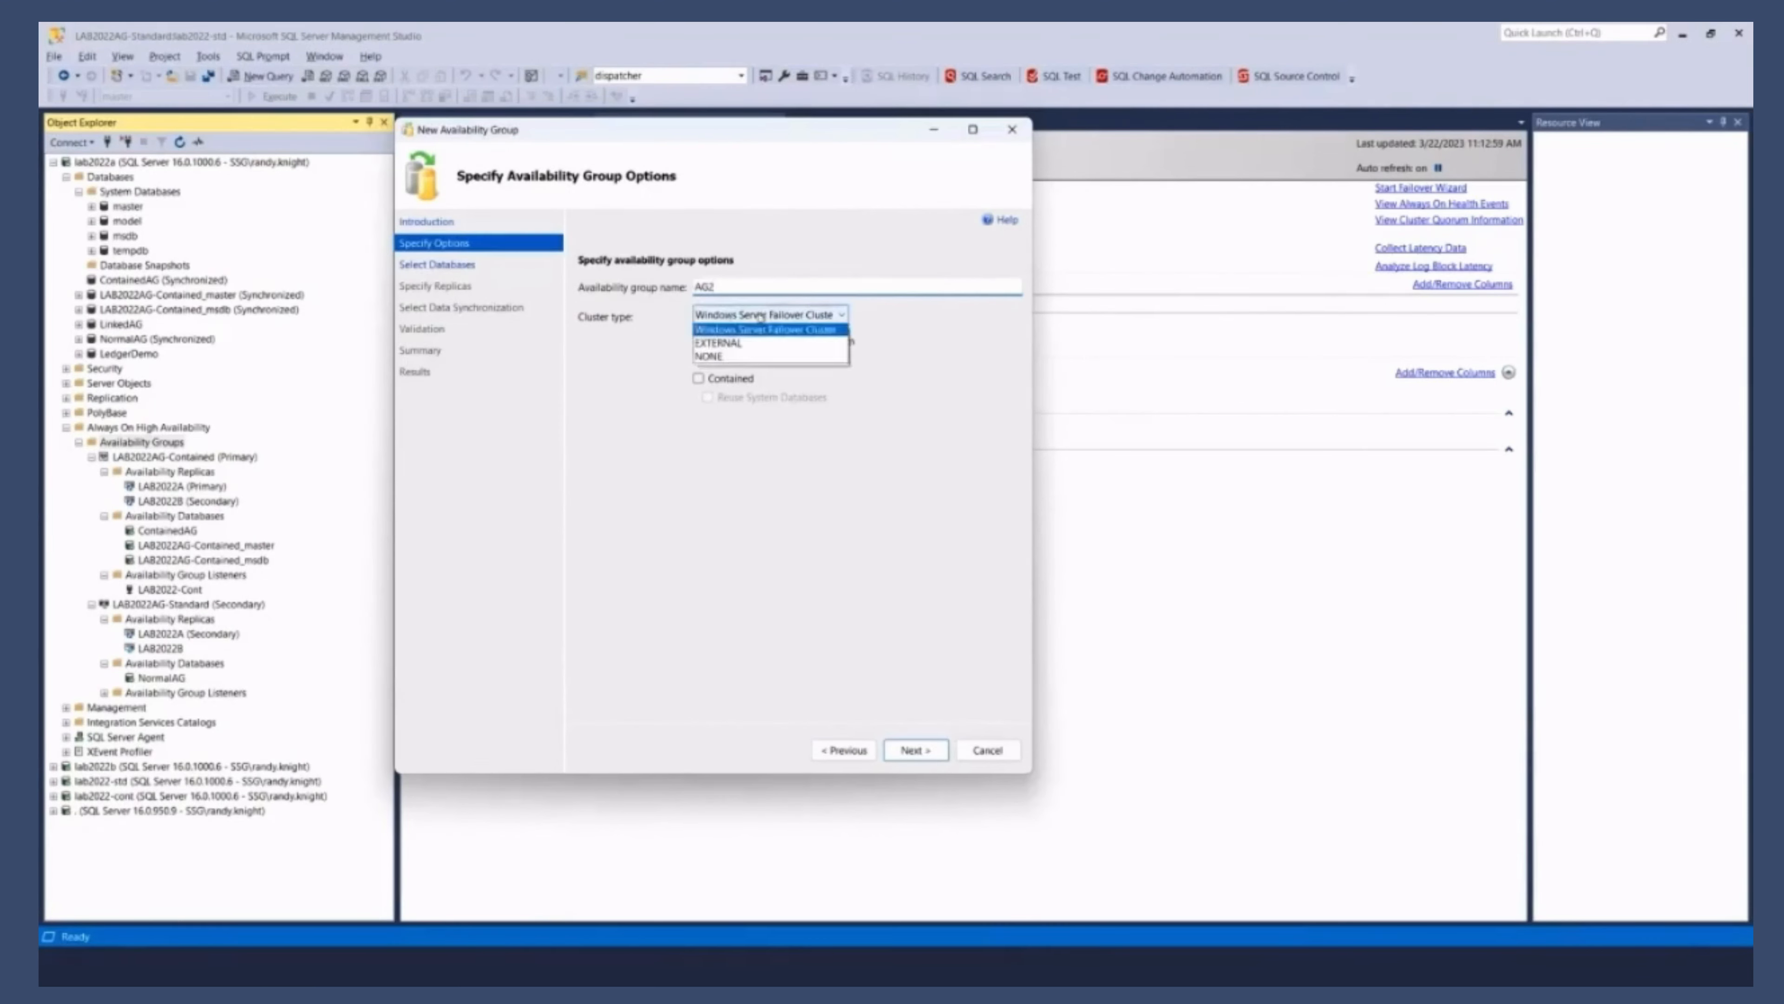
pyautogui.click(769, 329)
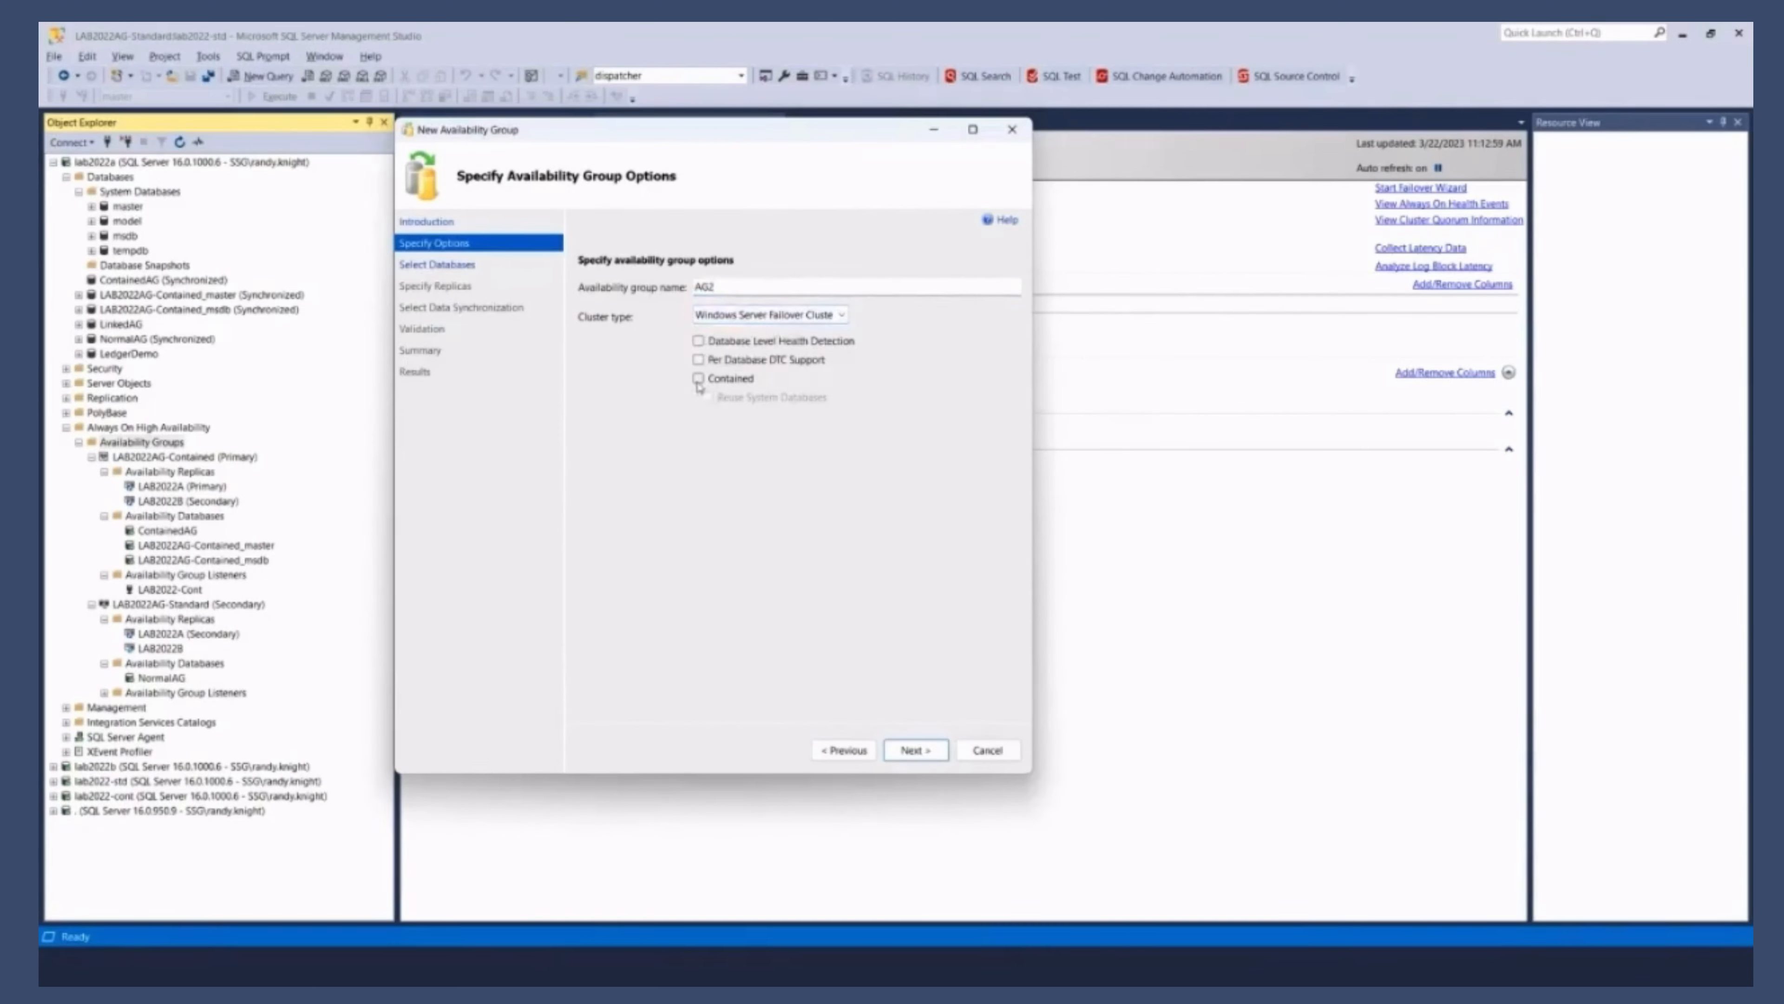
pyautogui.click(699, 378)
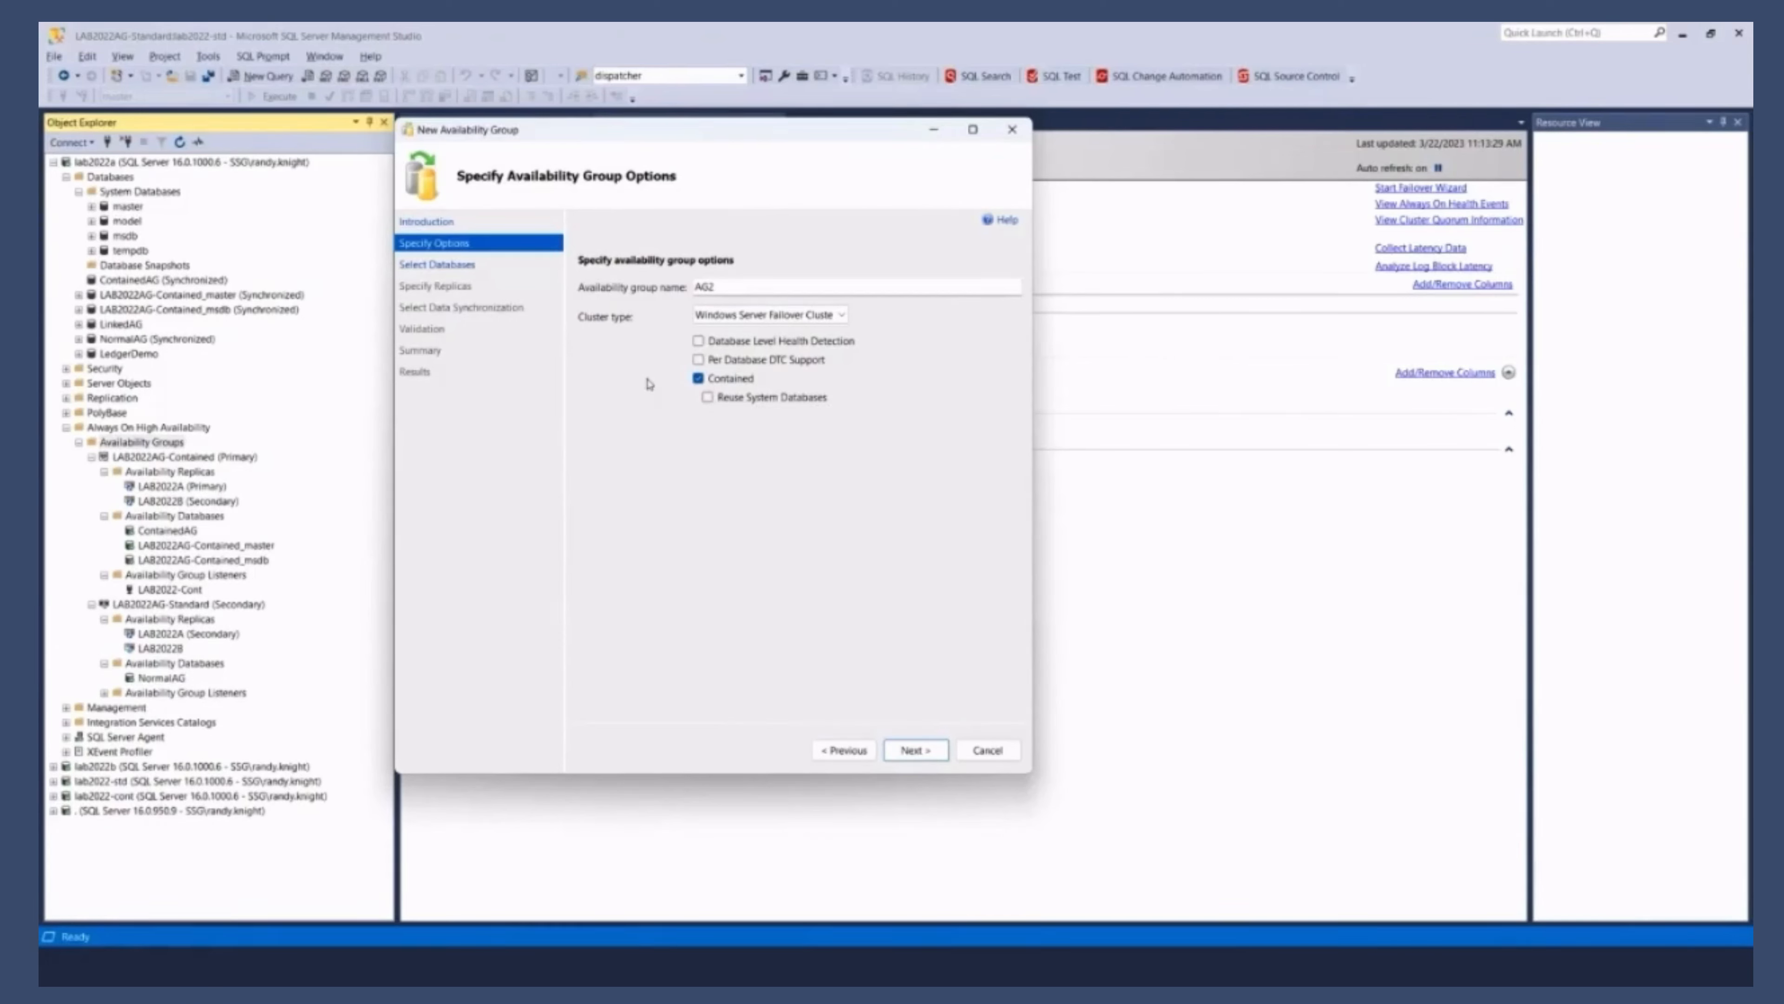
pyautogui.moveTo(646, 395)
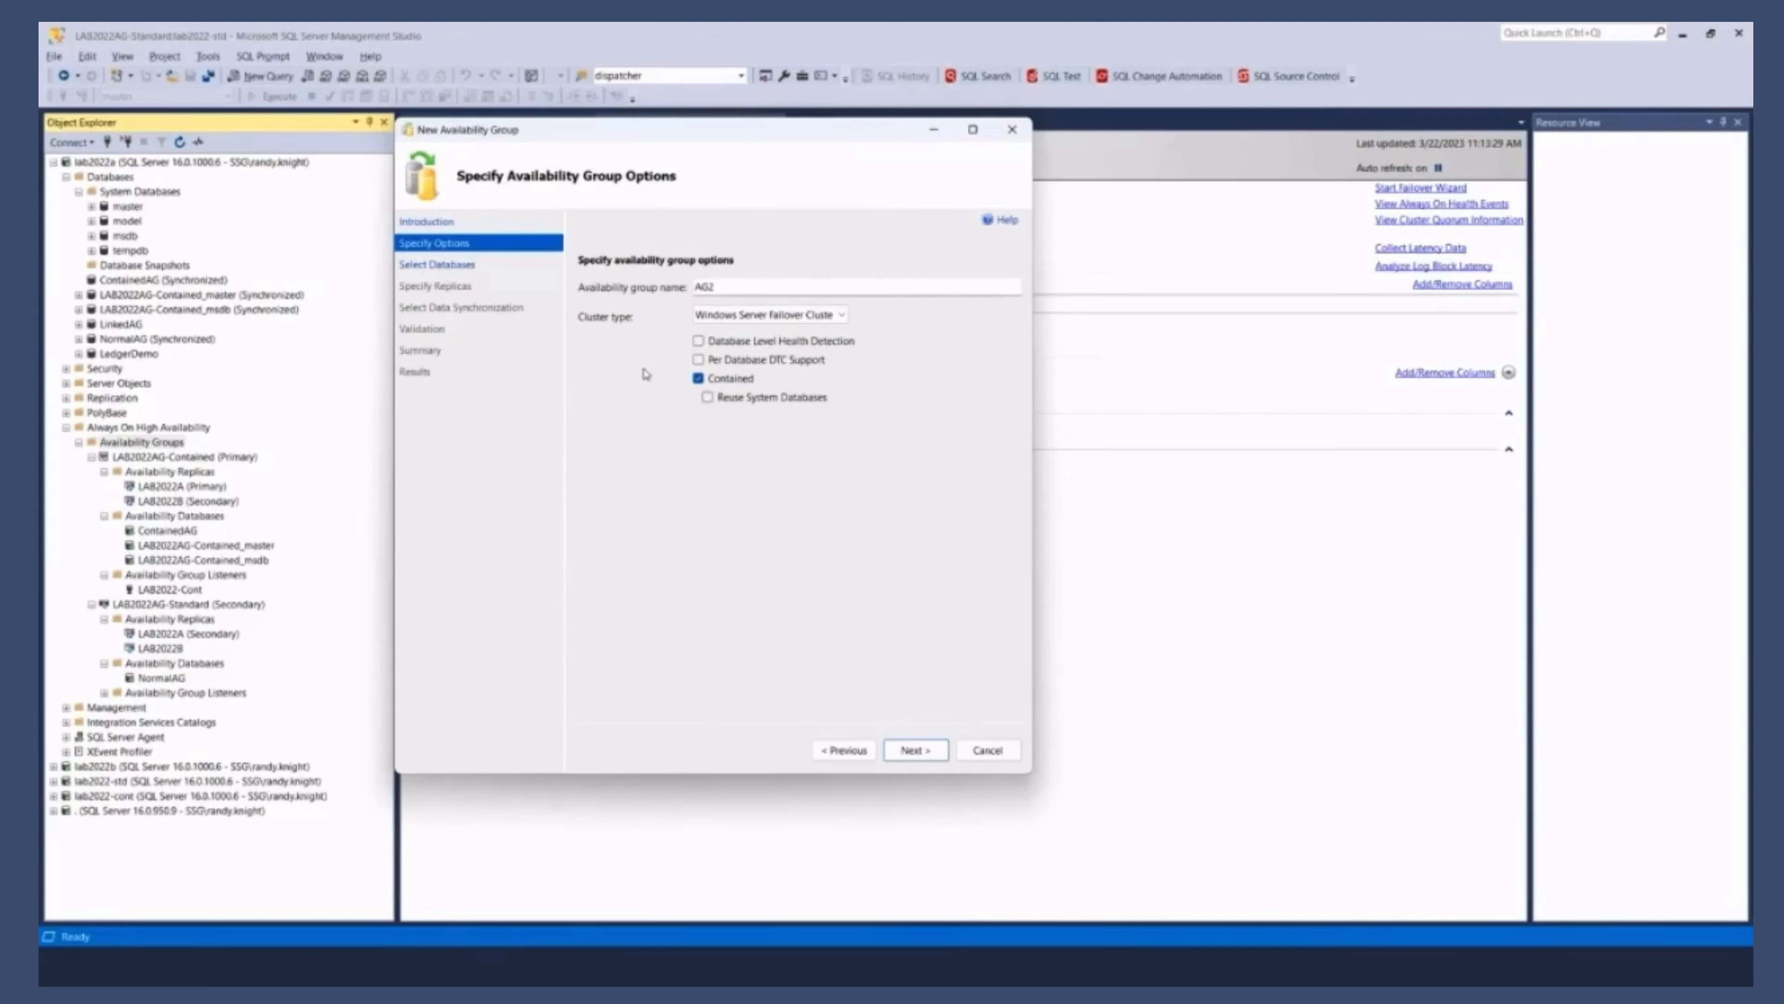
pyautogui.moveTo(704, 329)
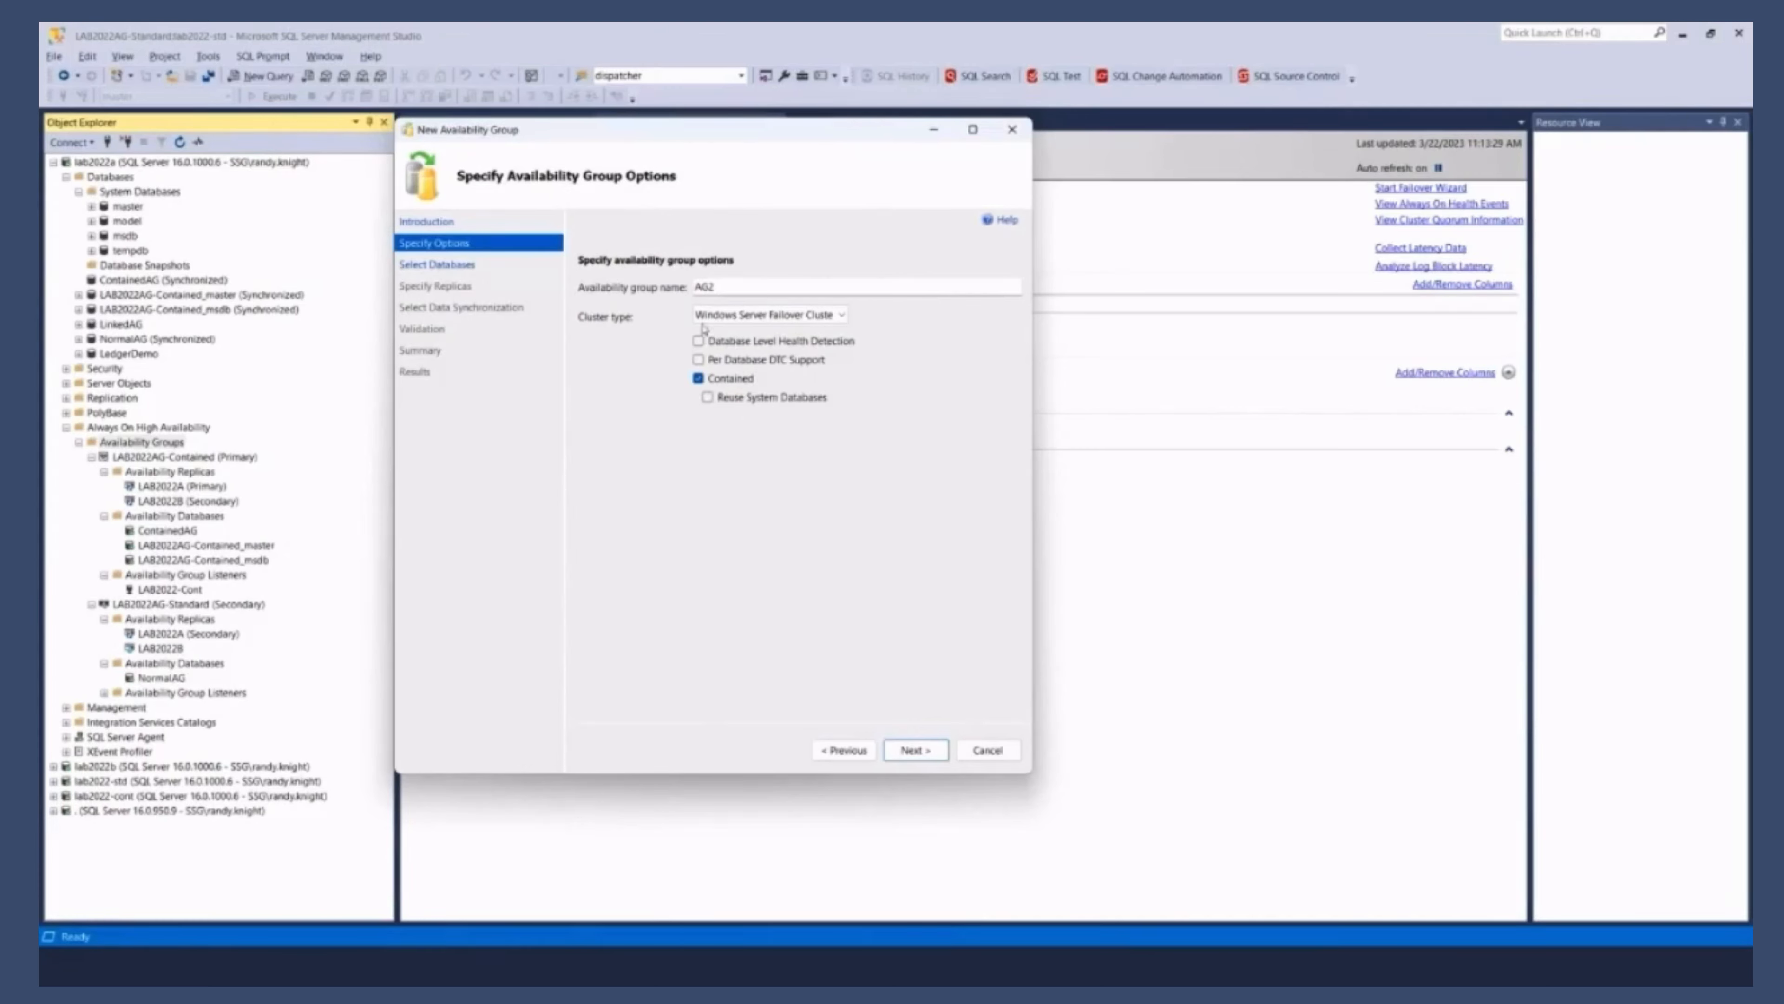
pyautogui.click(914, 750)
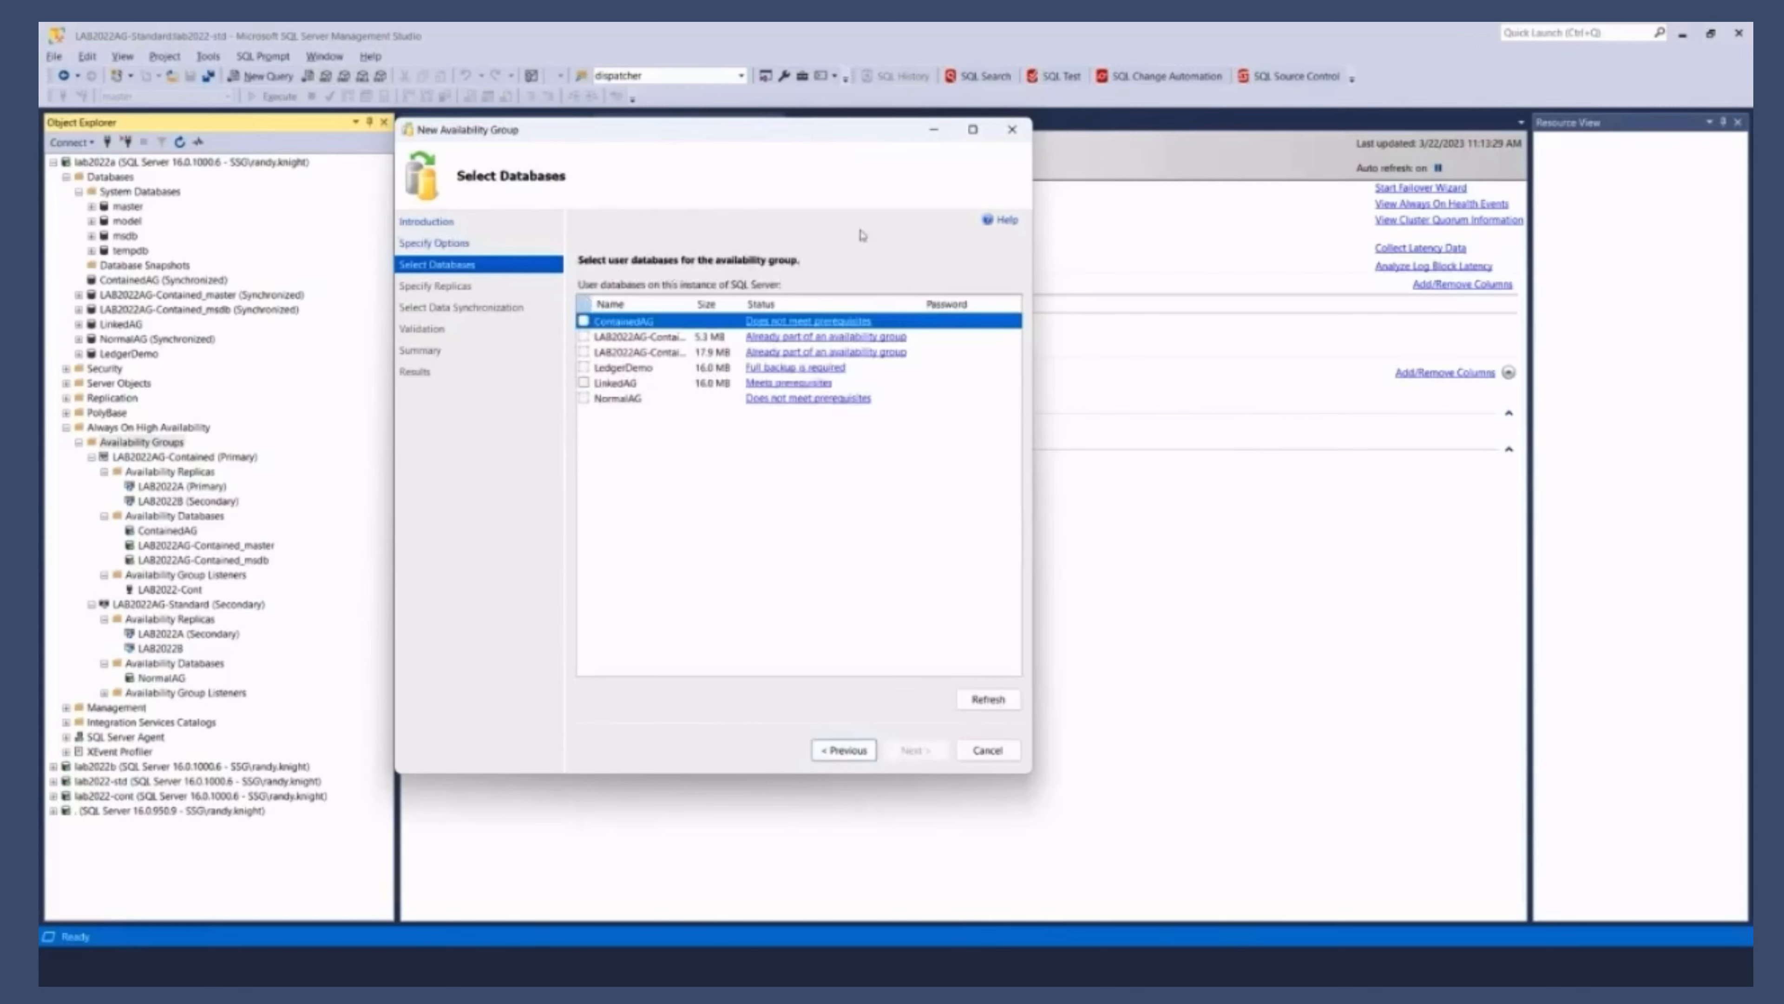
pyautogui.moveTo(659, 370)
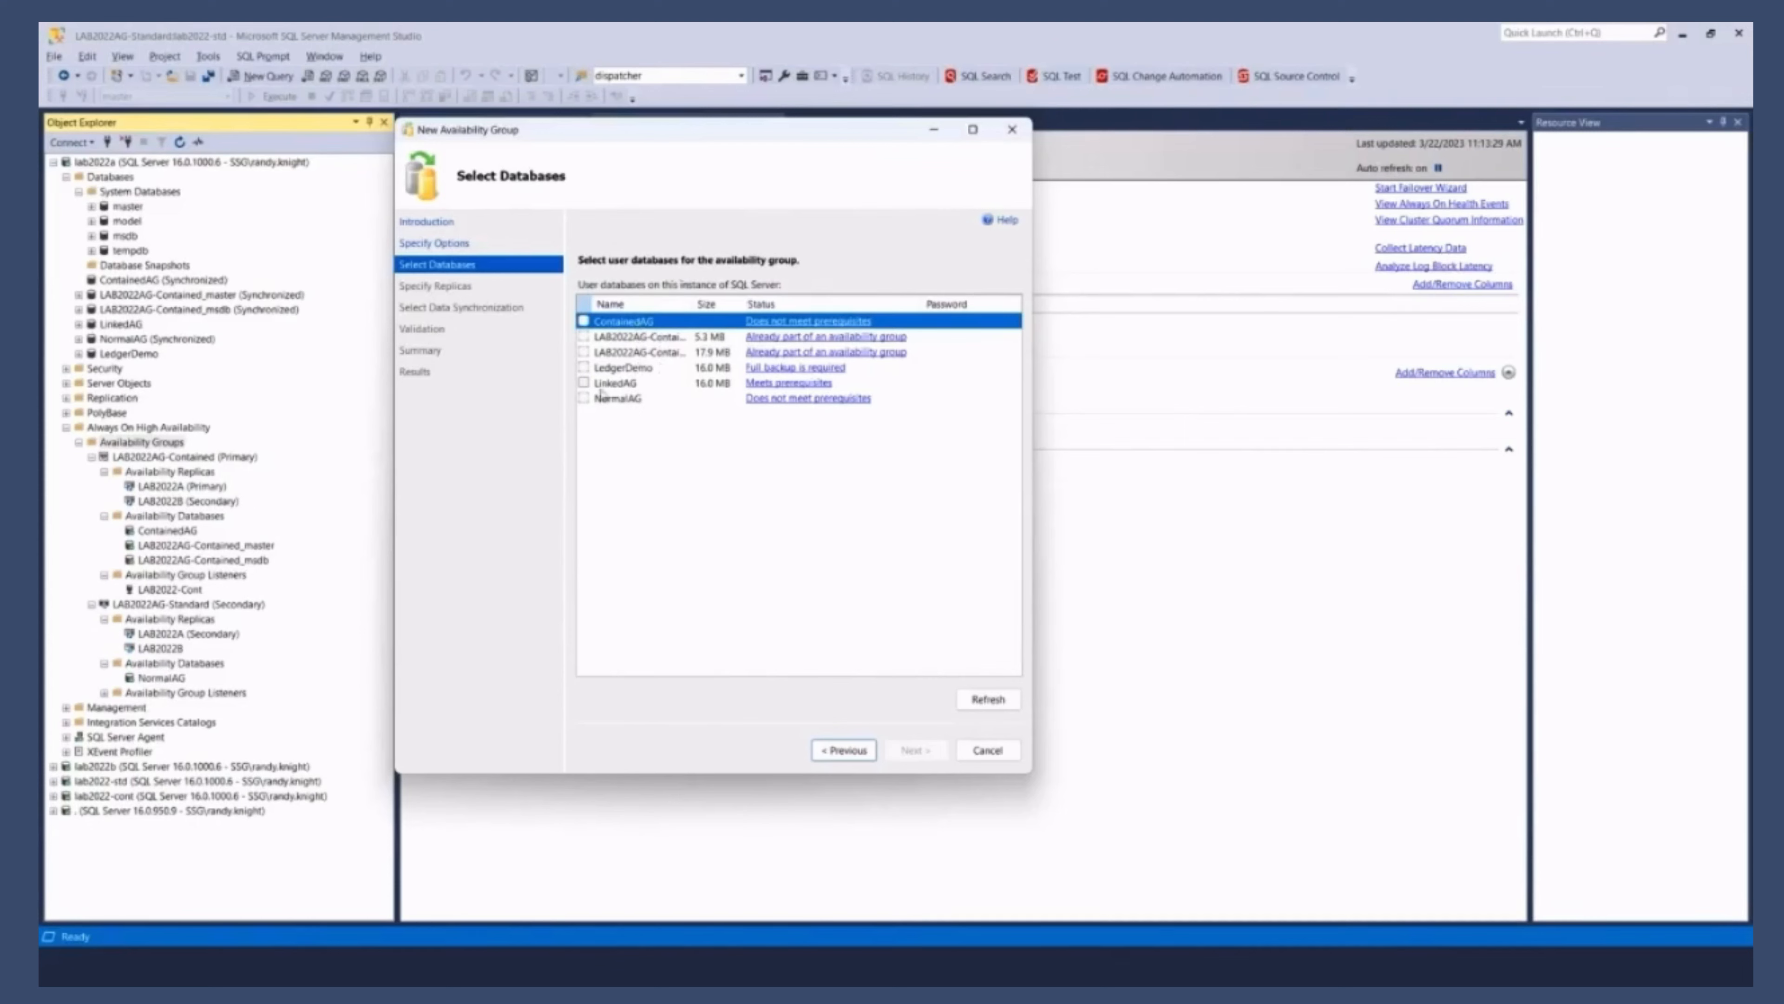
# Step: Include LinkedAG, add replica LAB2022B with automatic failover for both replicas, and continue
pyautogui.click(584, 382)
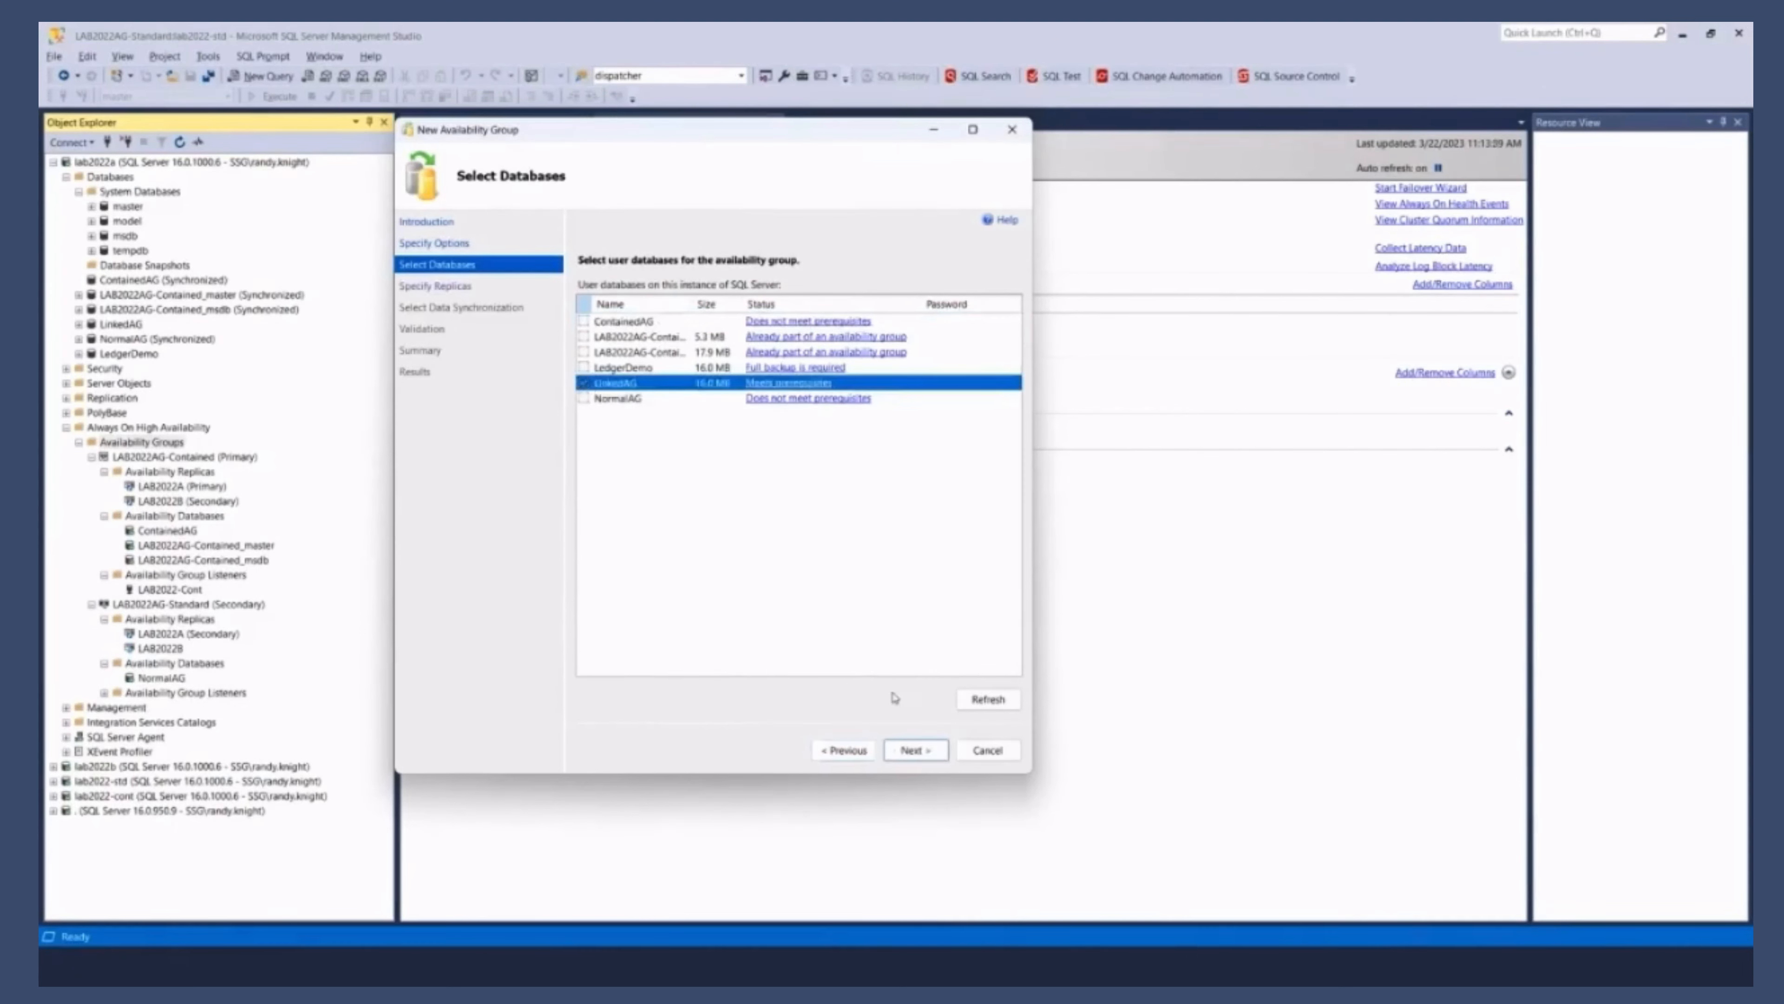
pyautogui.click(914, 750)
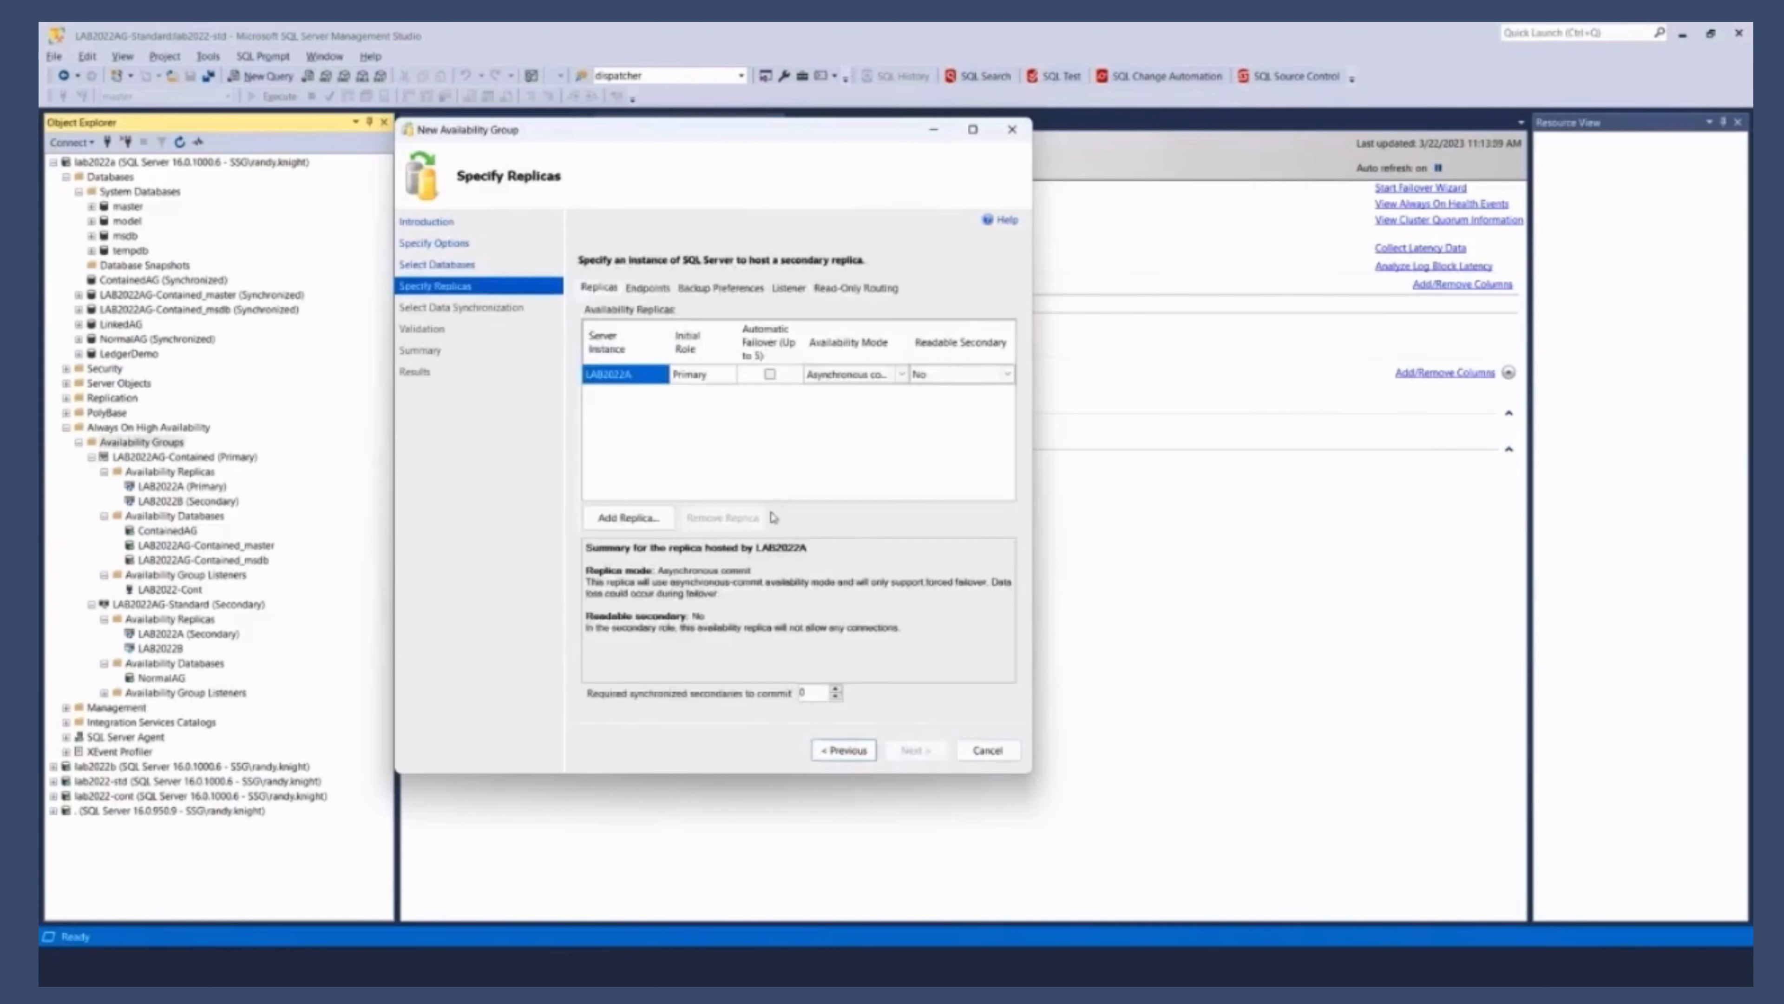
pyautogui.moveTo(678, 432)
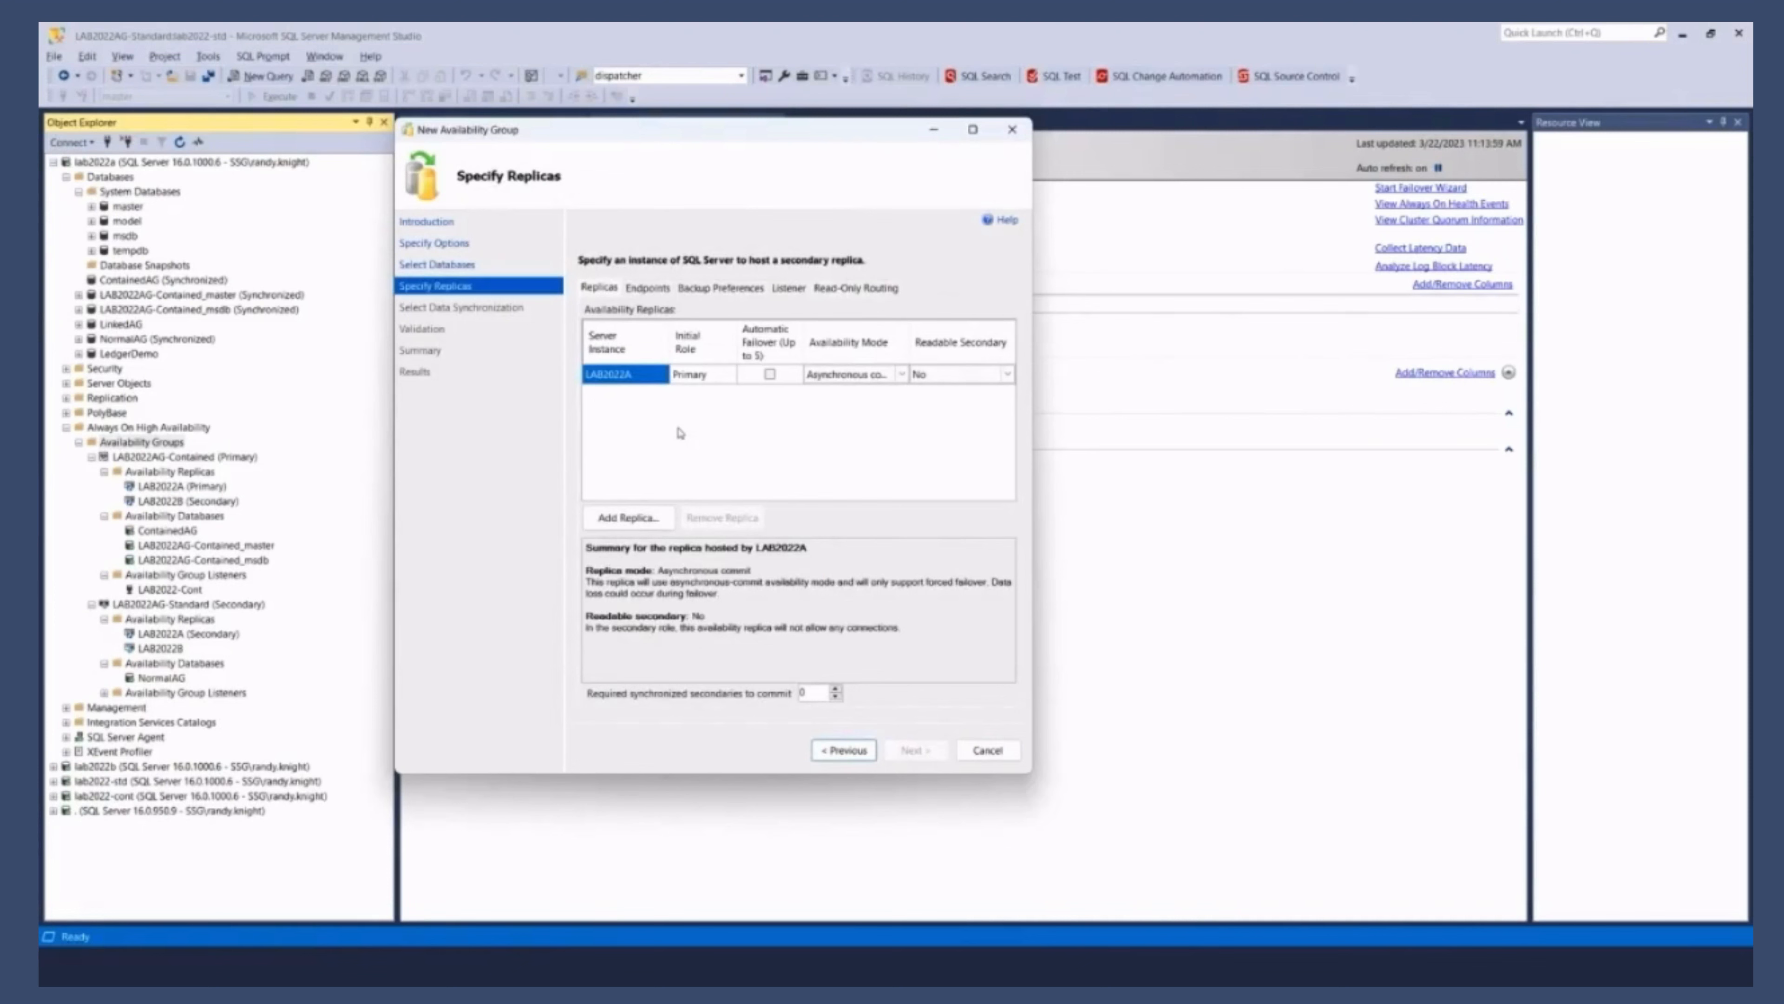
pyautogui.click(770, 374)
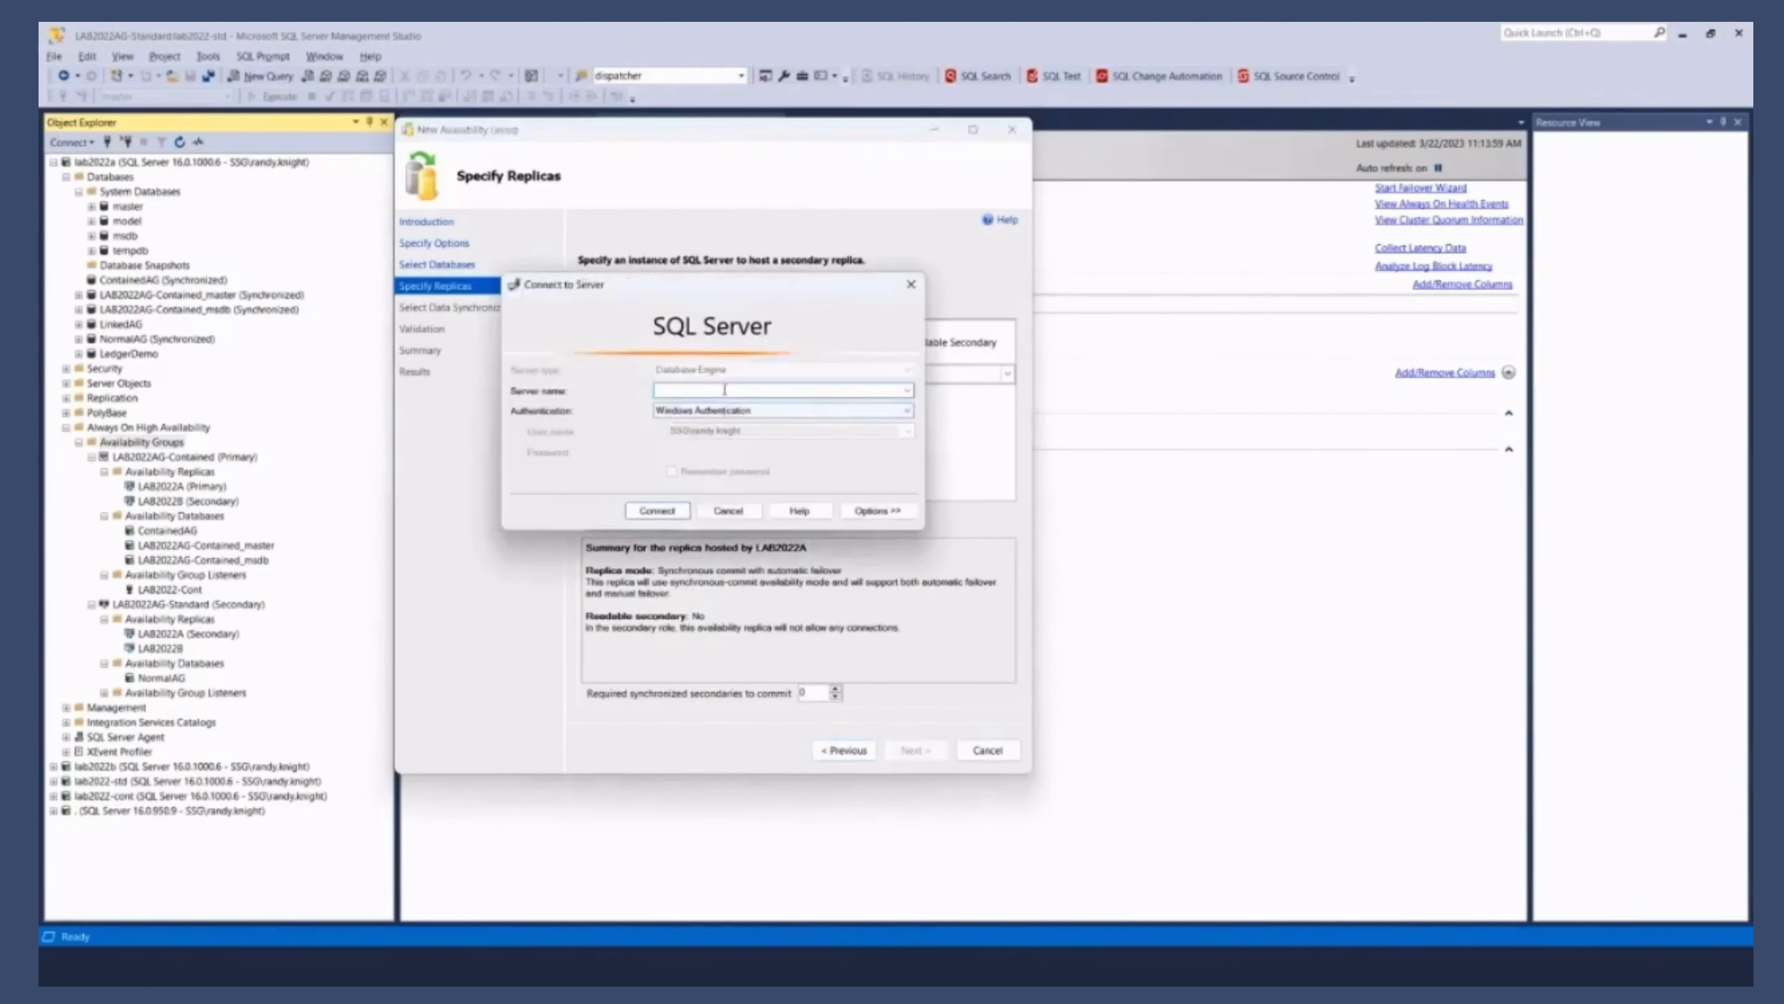
pyautogui.write('LAB202')
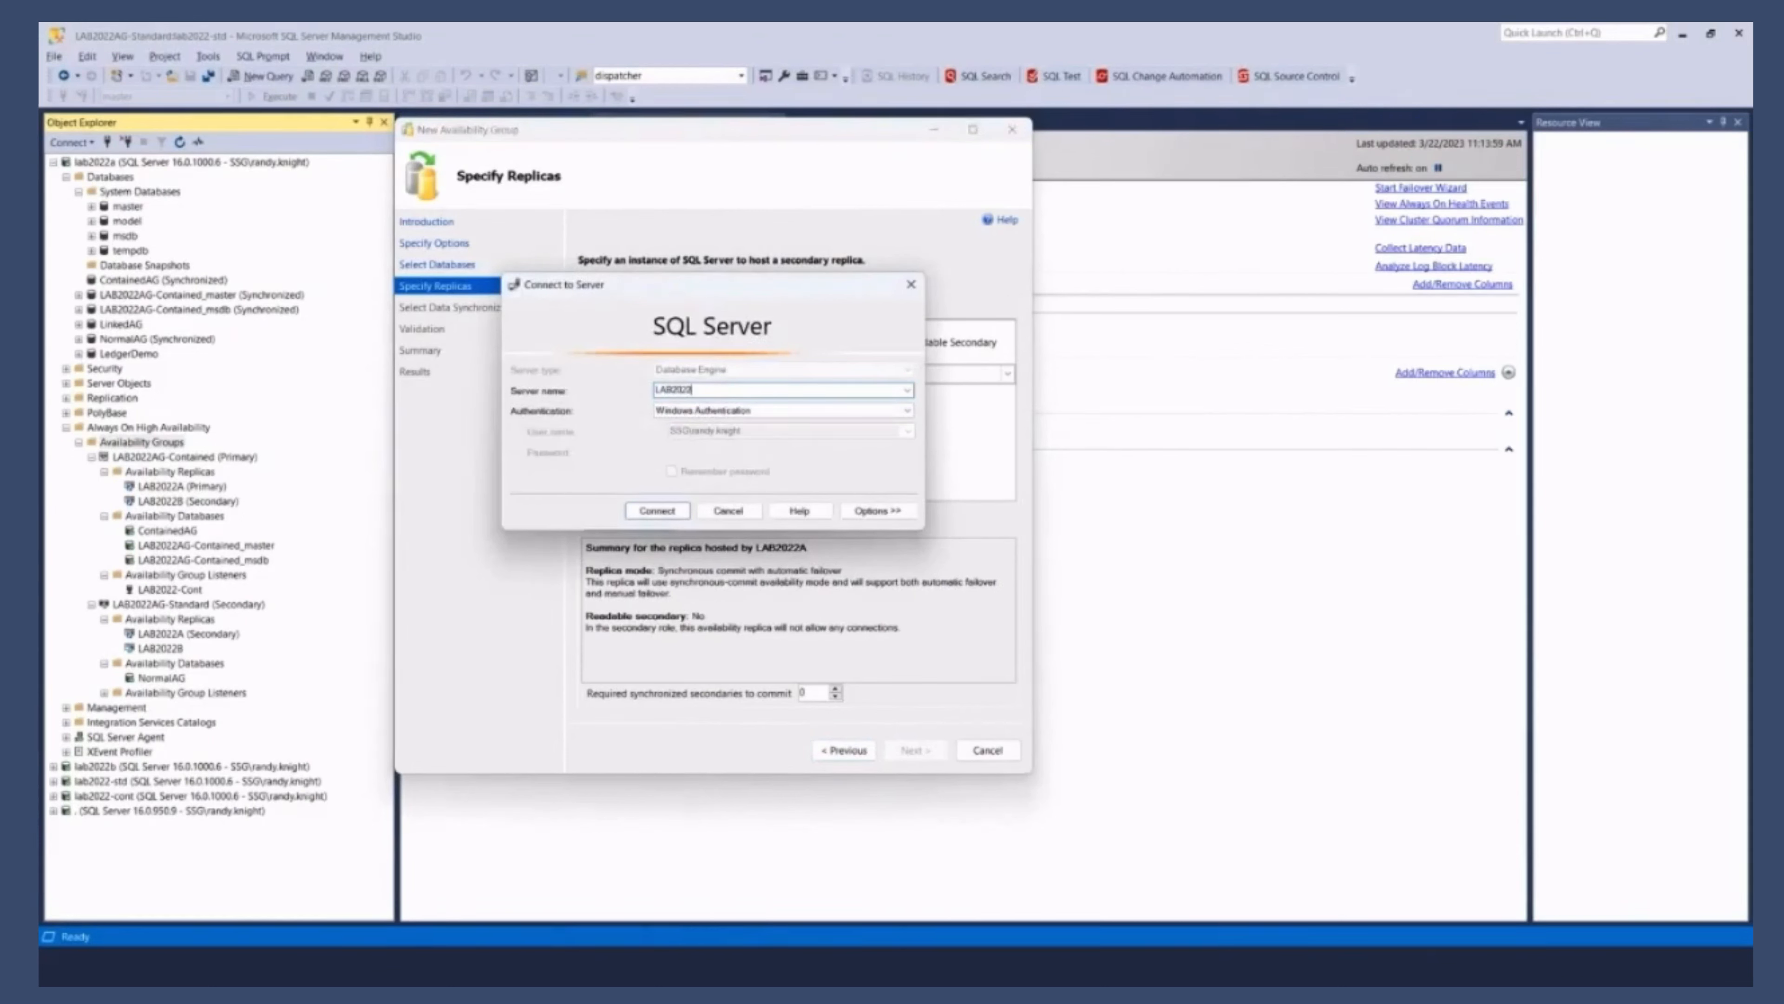
pyautogui.click(657, 510)
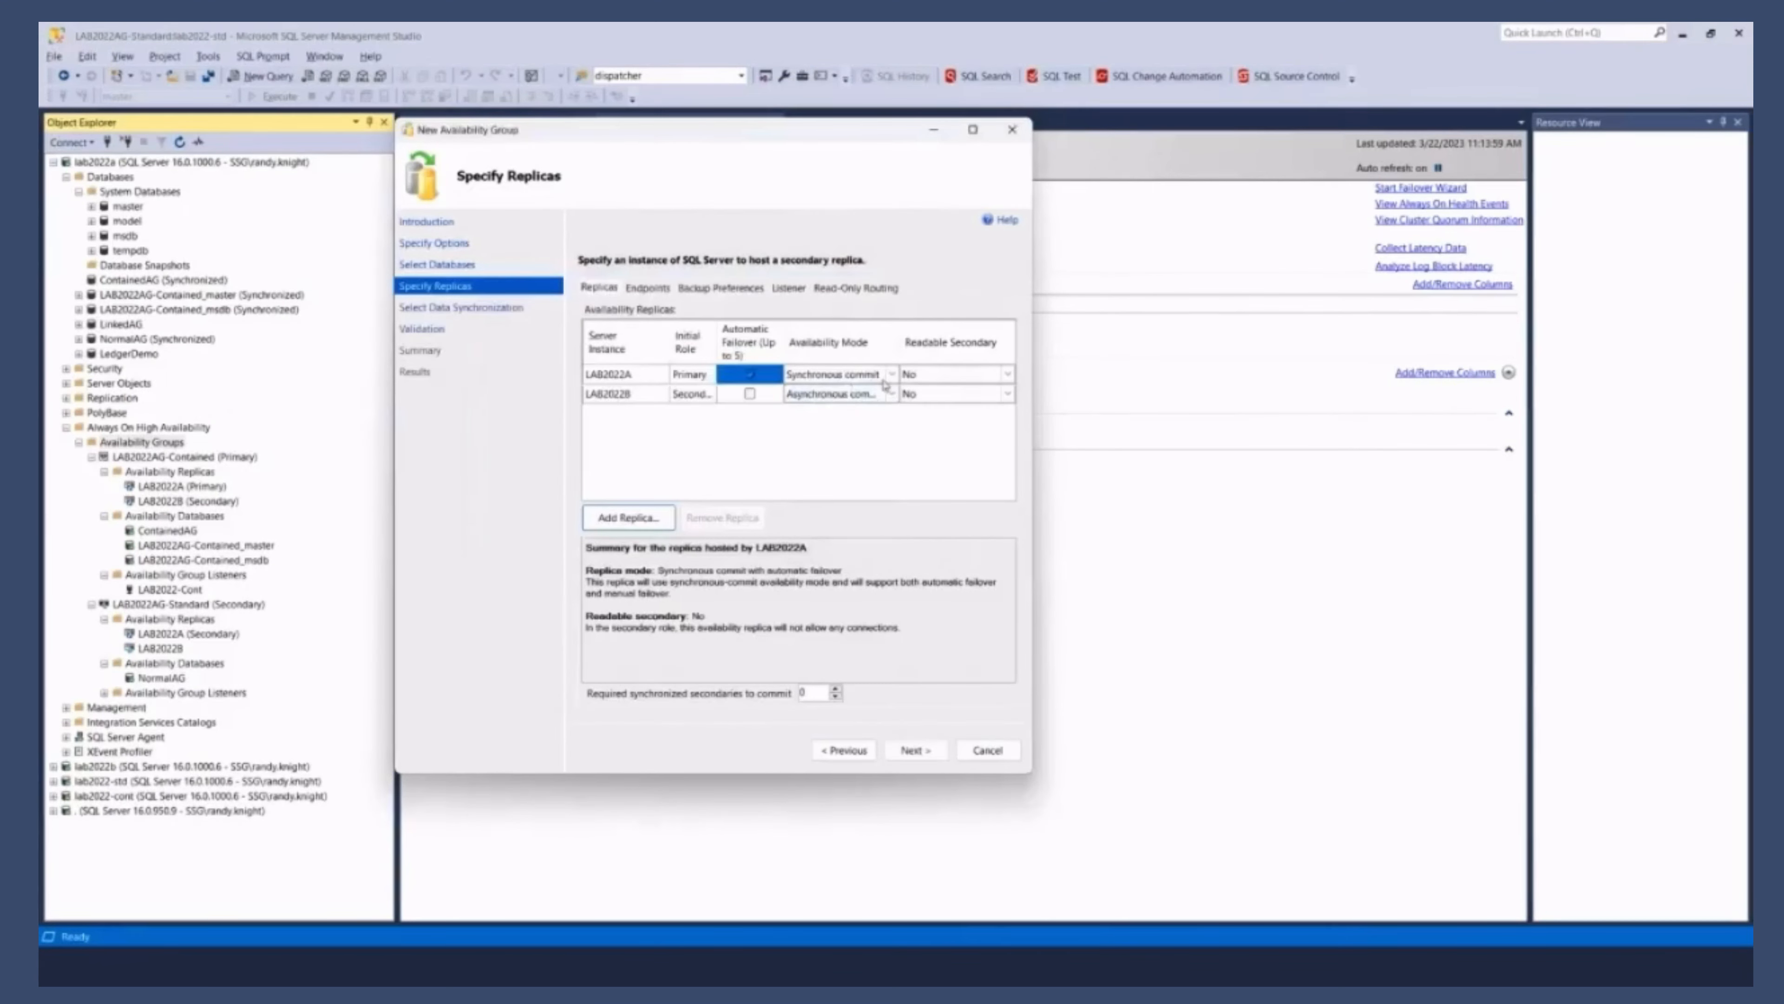
pyautogui.click(749, 392)
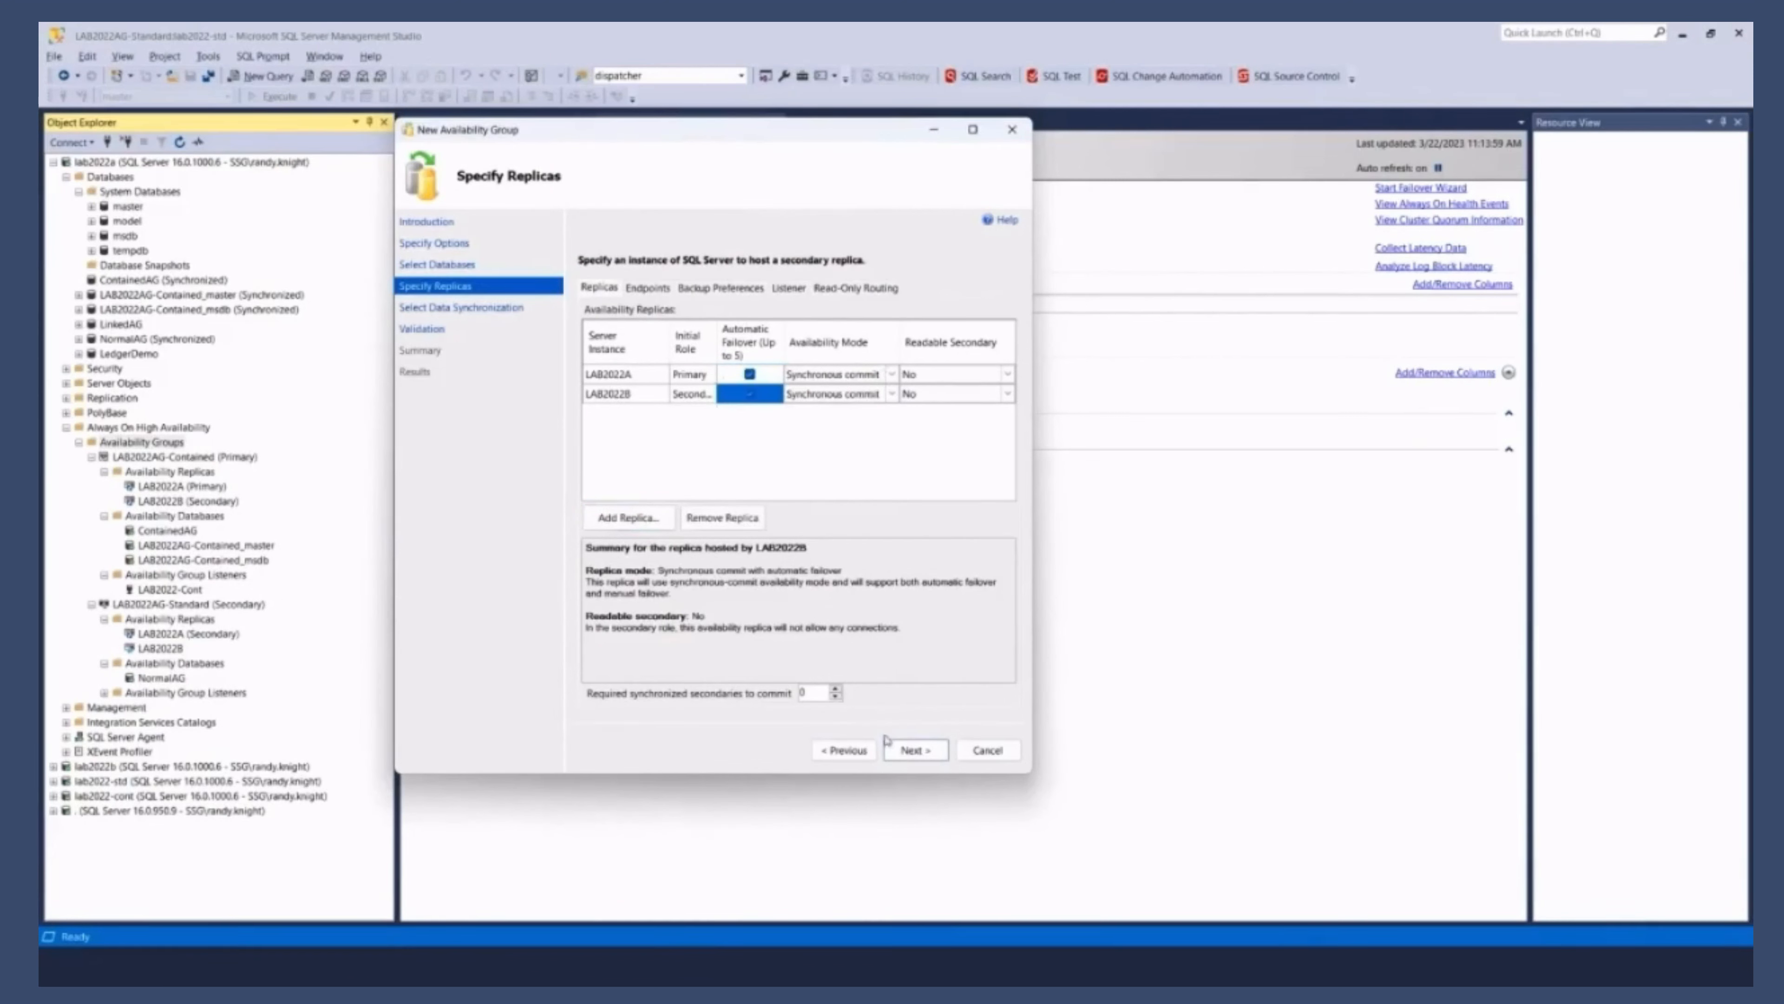
pyautogui.click(915, 750)
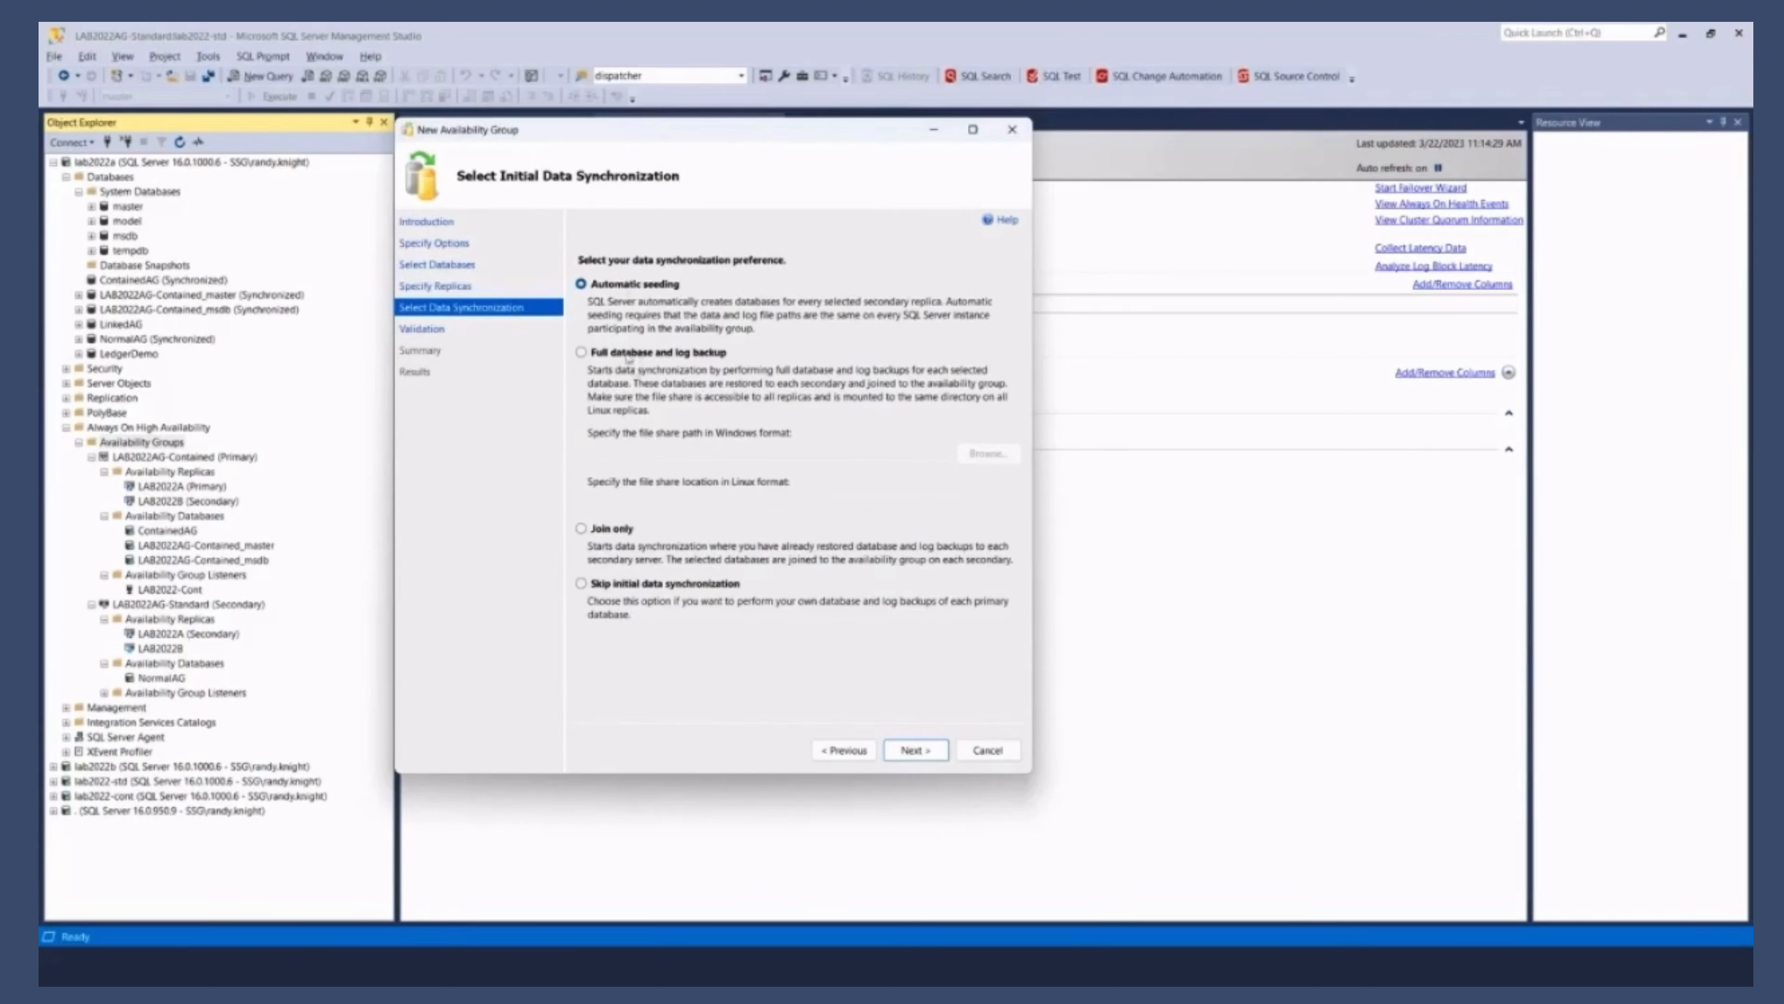
# Step: Choose full database and log backup synchronization, pass validation, and script AG2 to a query window
pyautogui.click(584, 352)
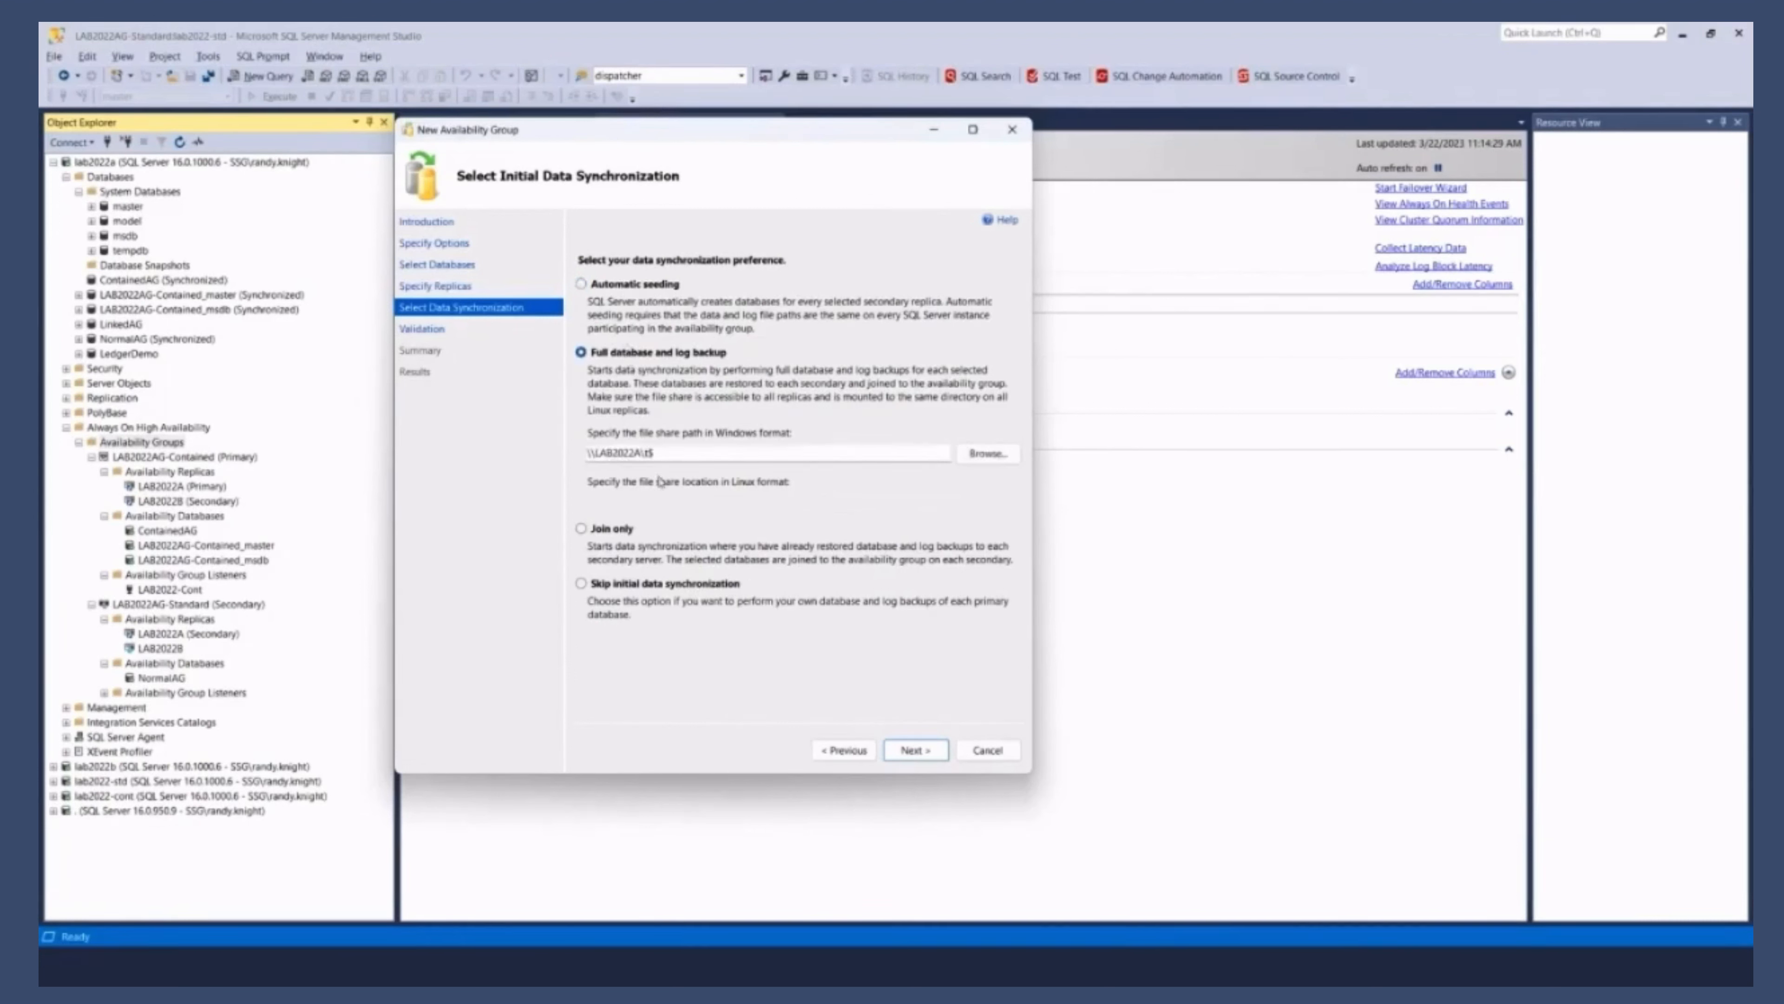
pyautogui.click(913, 750)
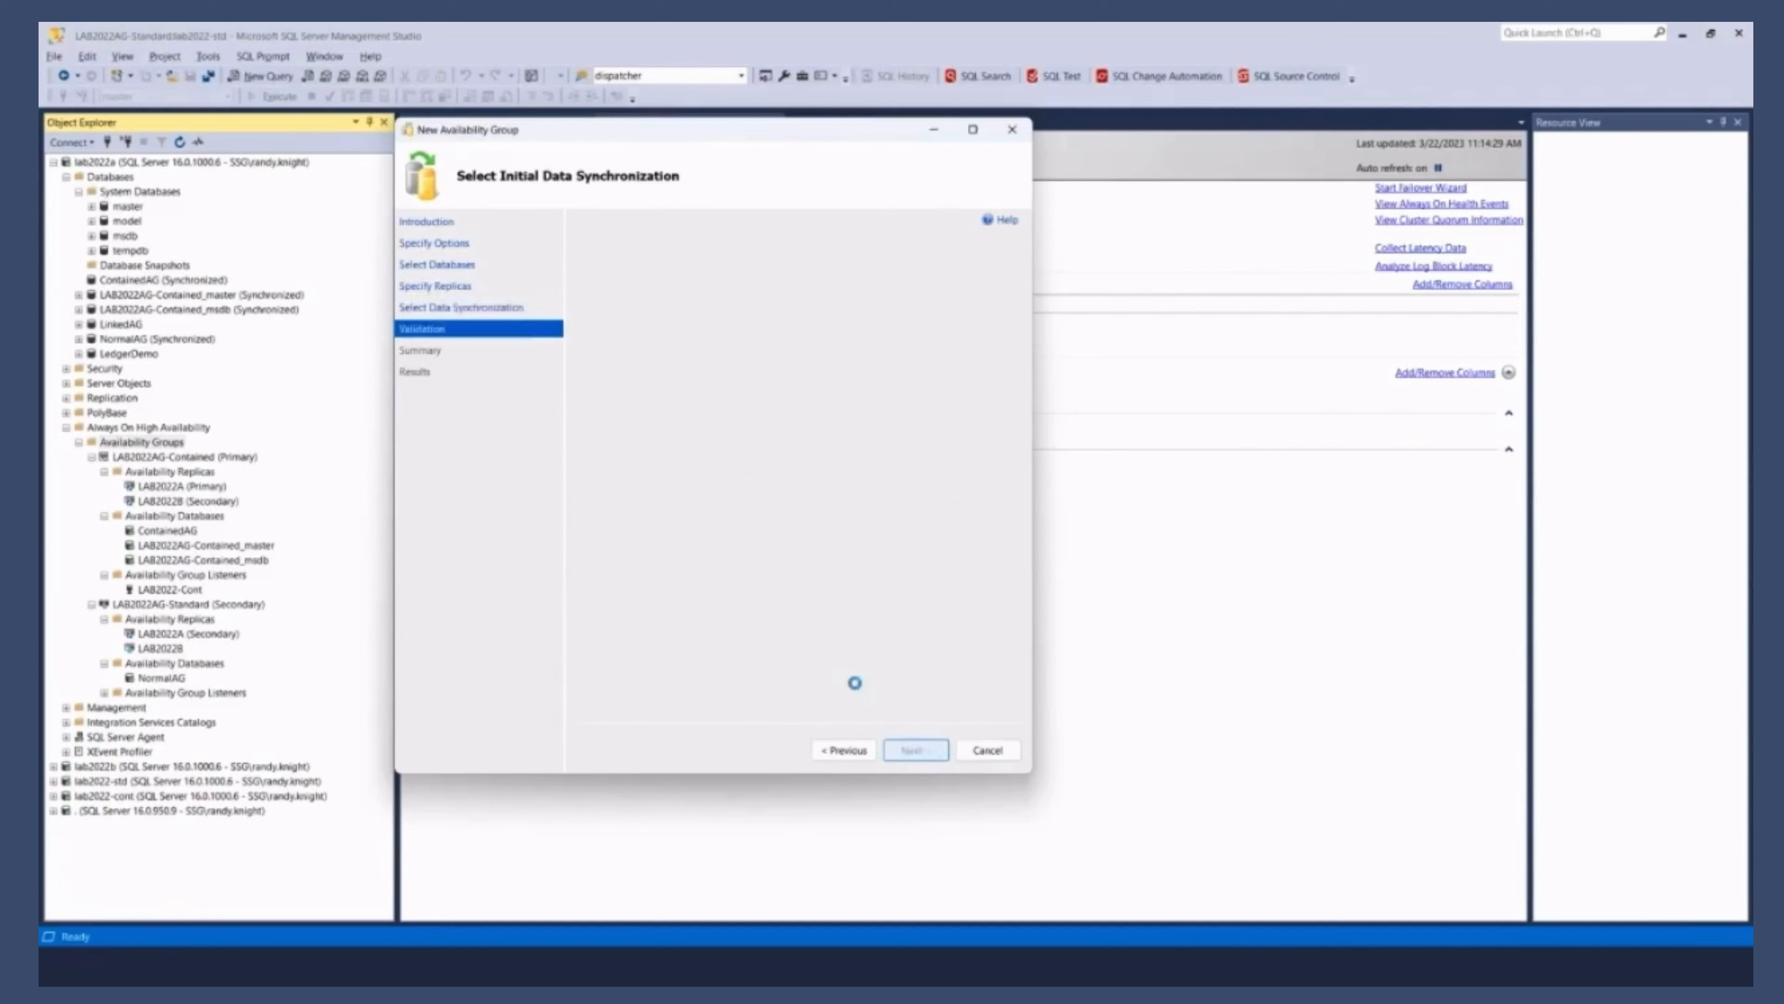
pyautogui.click(915, 750)
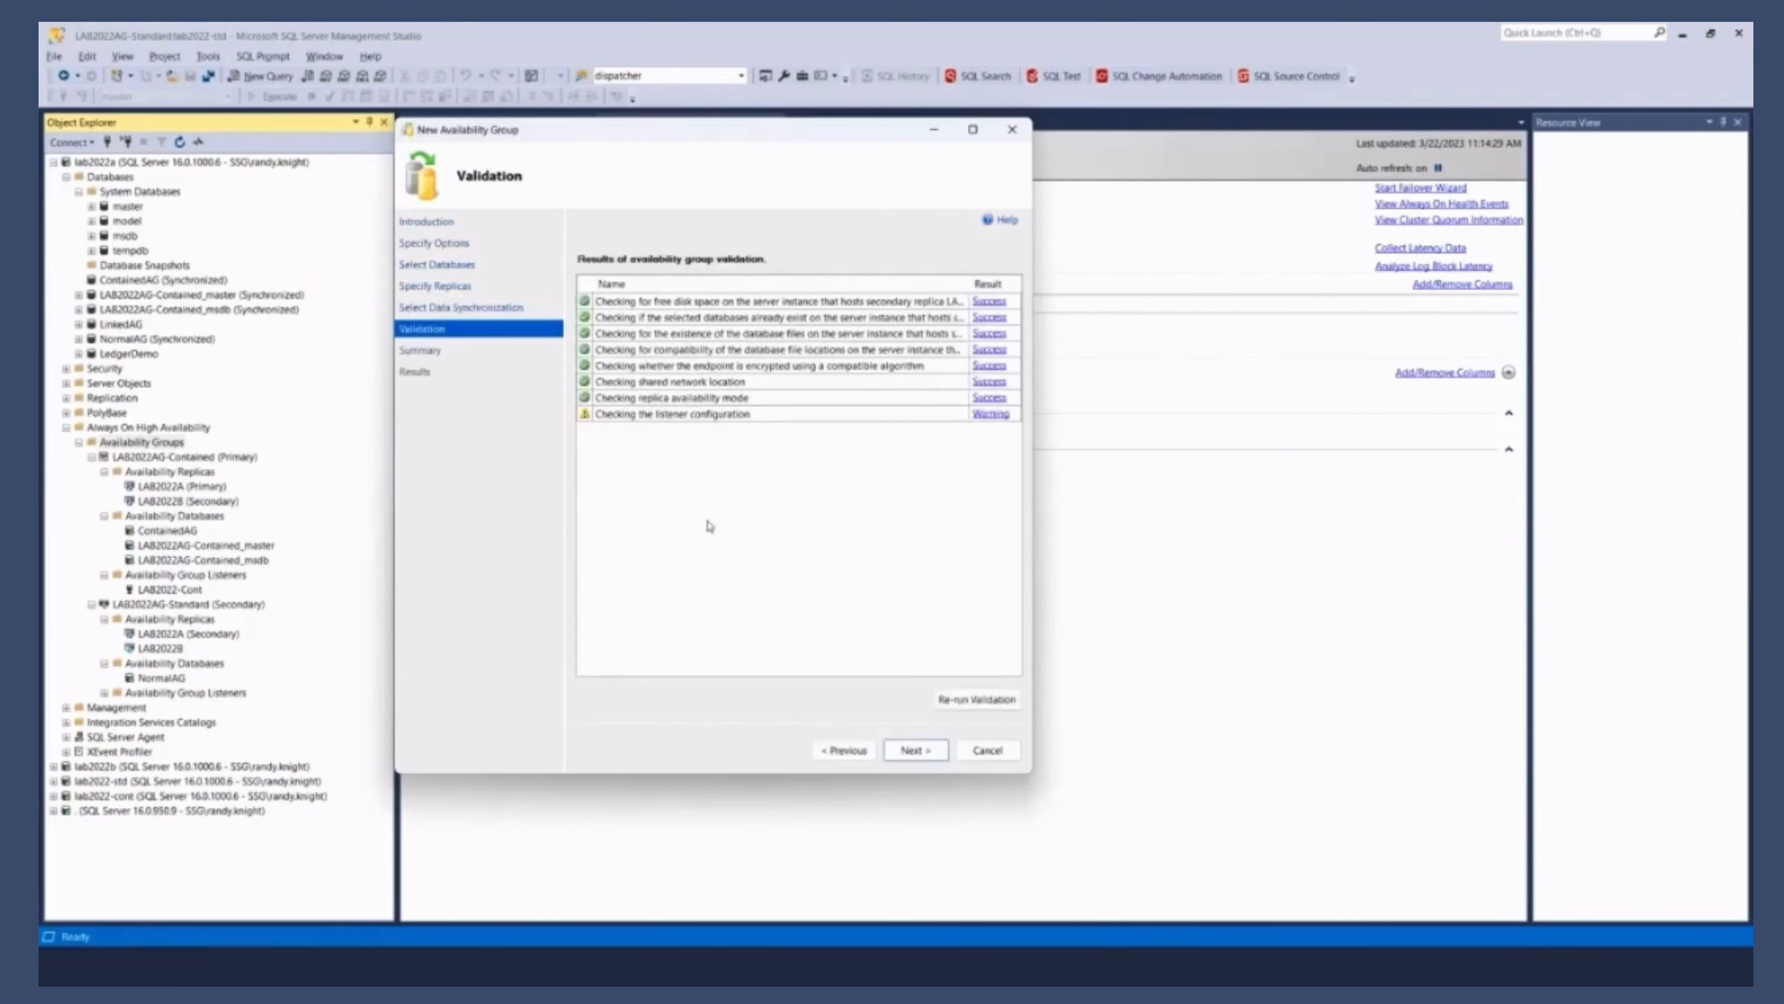
pyautogui.click(914, 749)
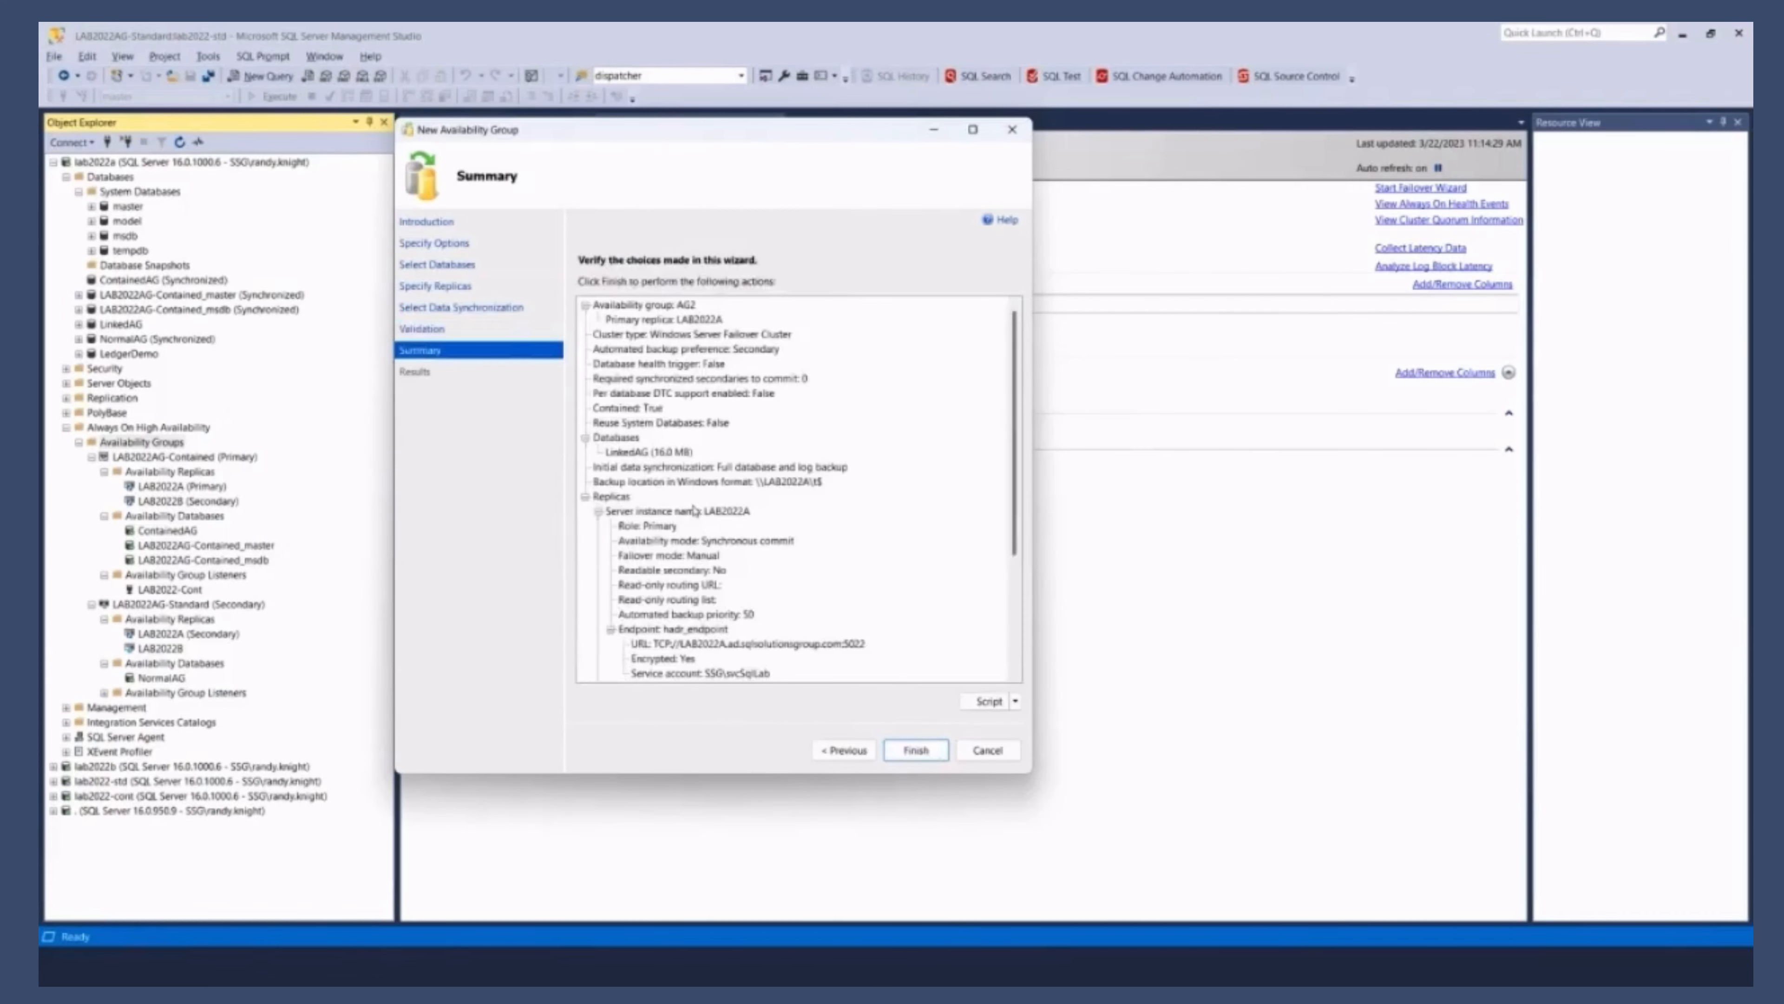
pyautogui.click(915, 750)
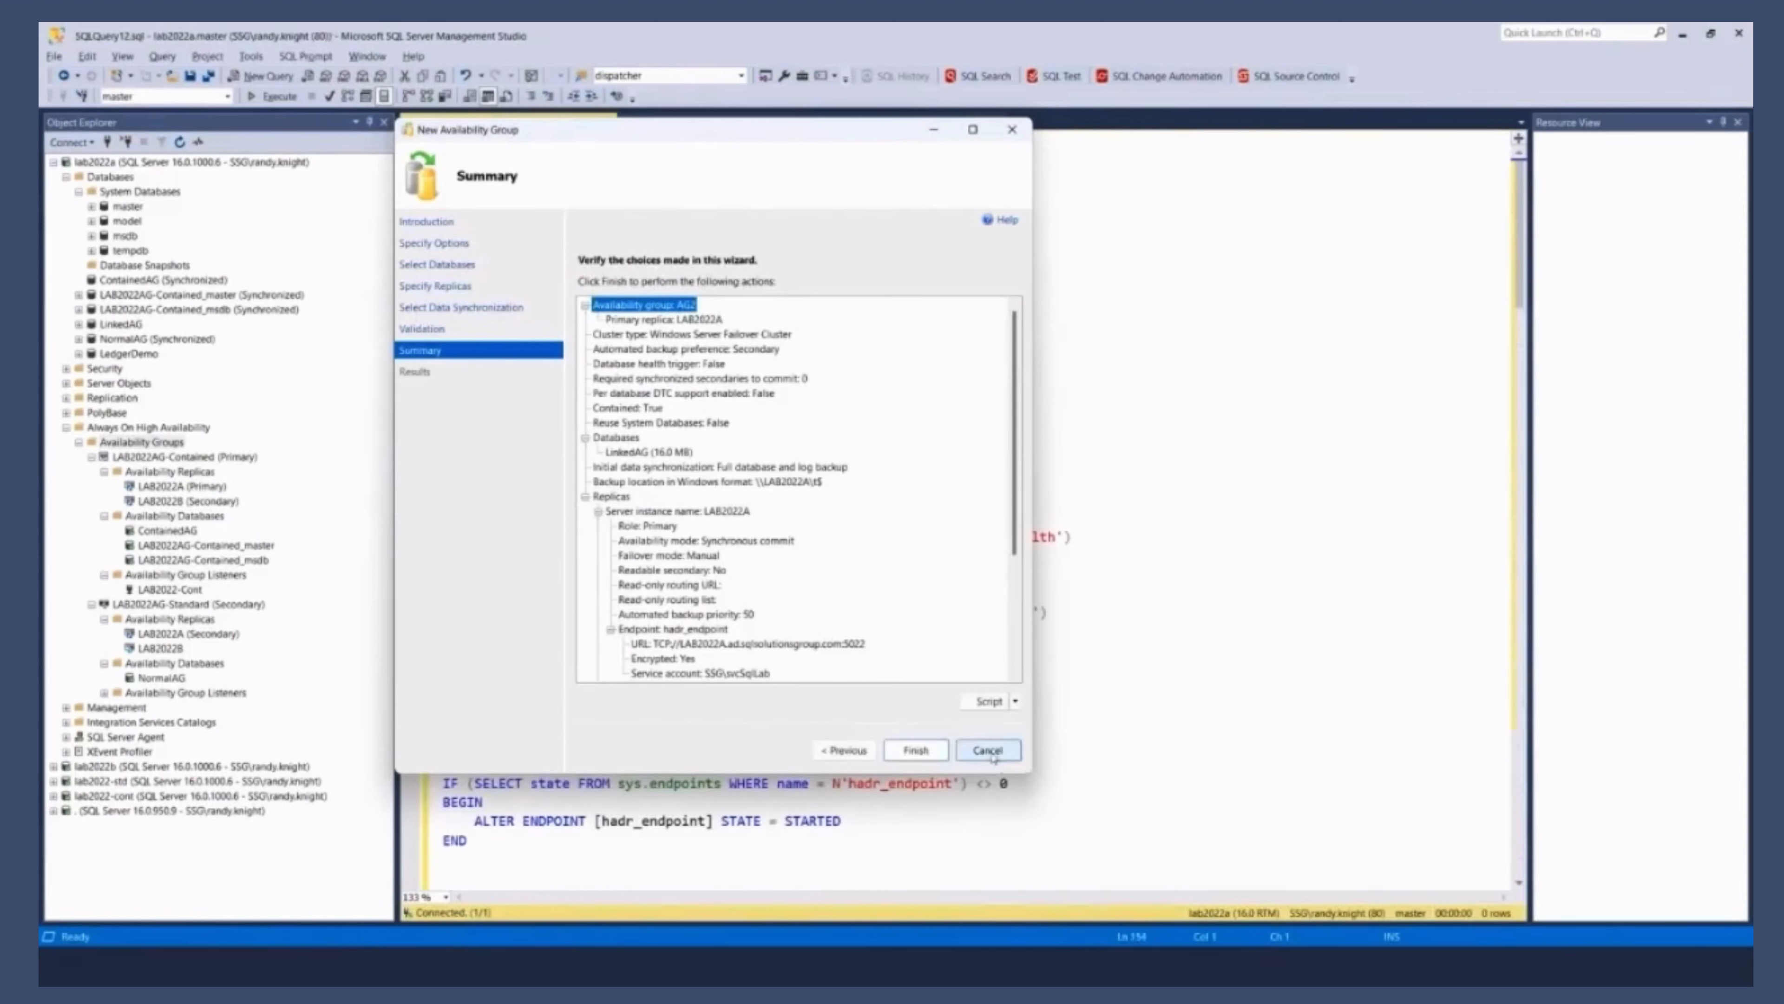
# Step: Cancel the AG2 wizard and scroll down through the generated creation script
pyautogui.click(988, 750)
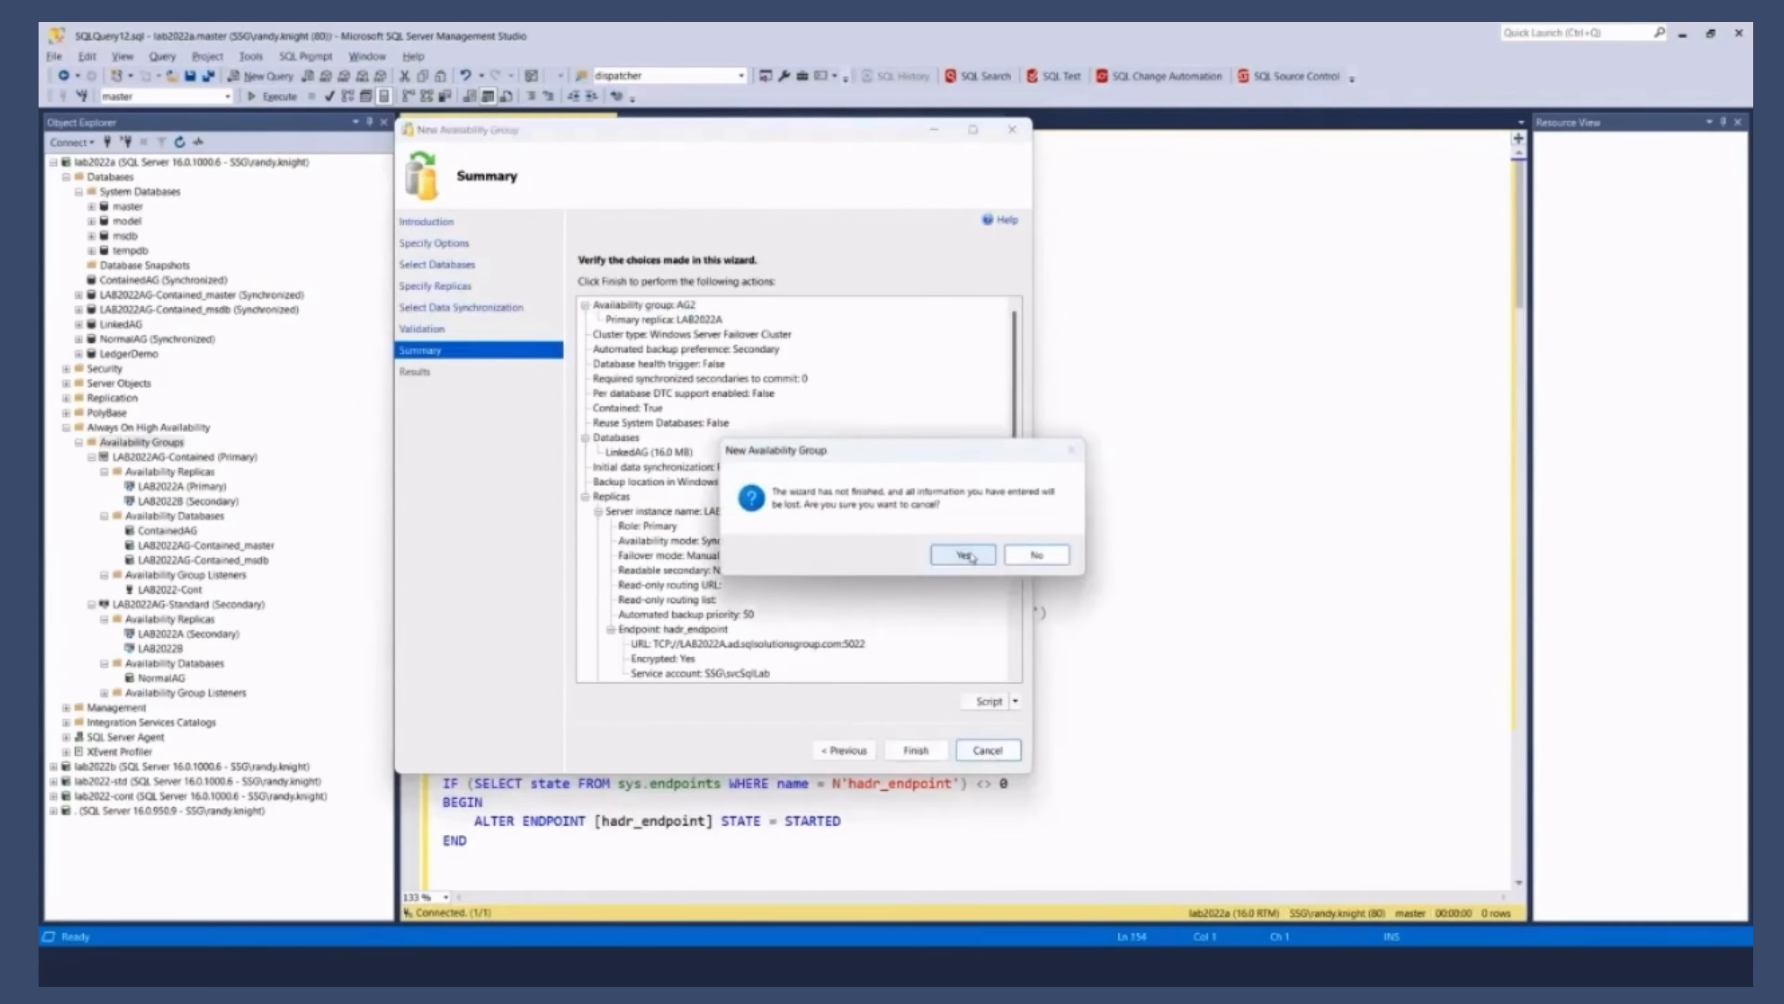
pyautogui.click(959, 554)
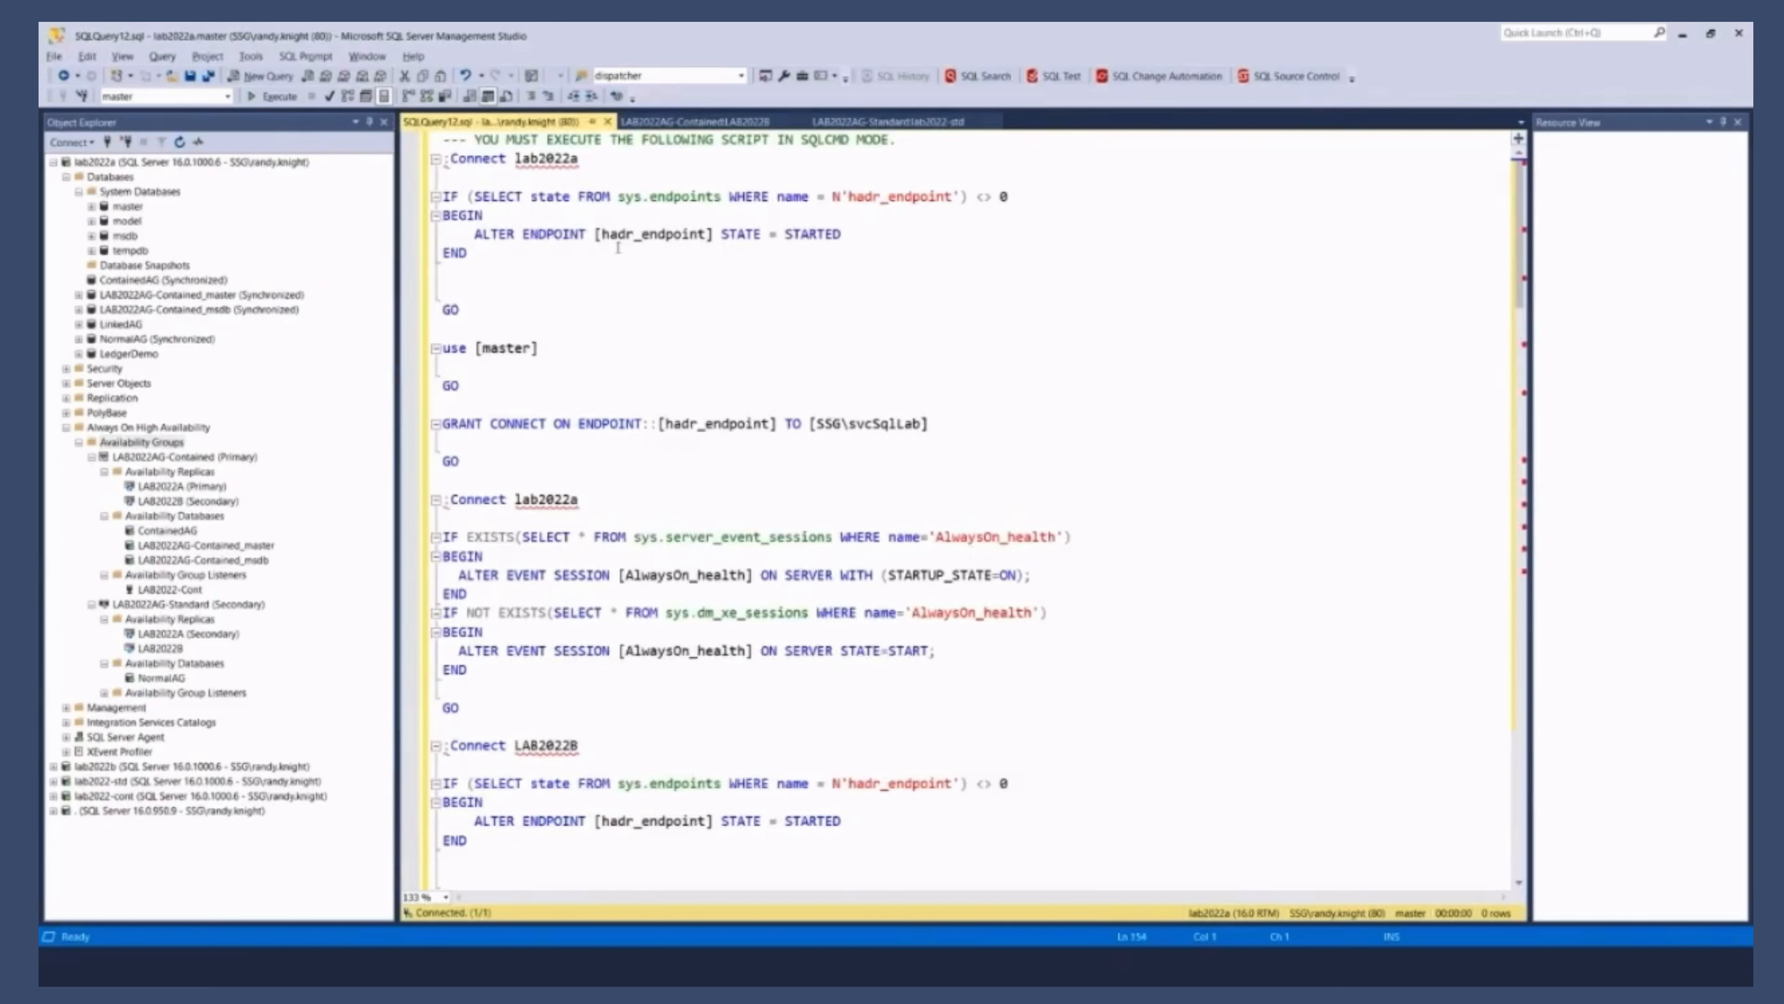
pyautogui.click(162, 56)
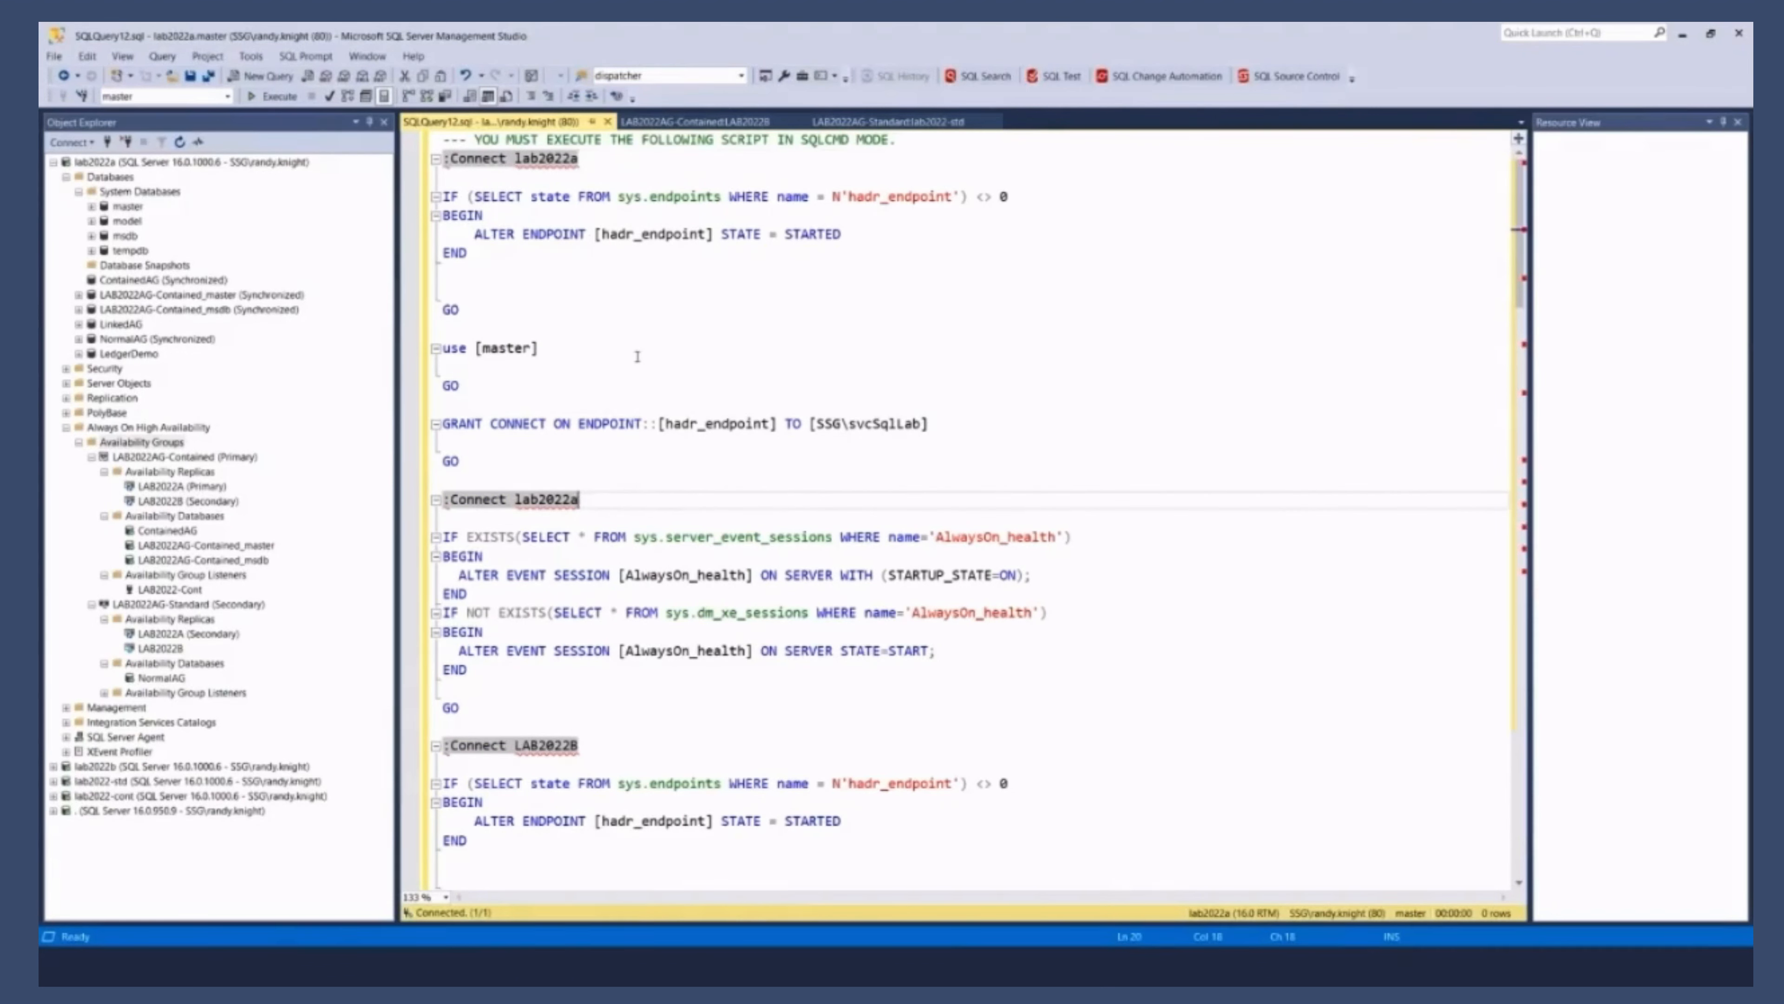
pyautogui.scroll(-3)
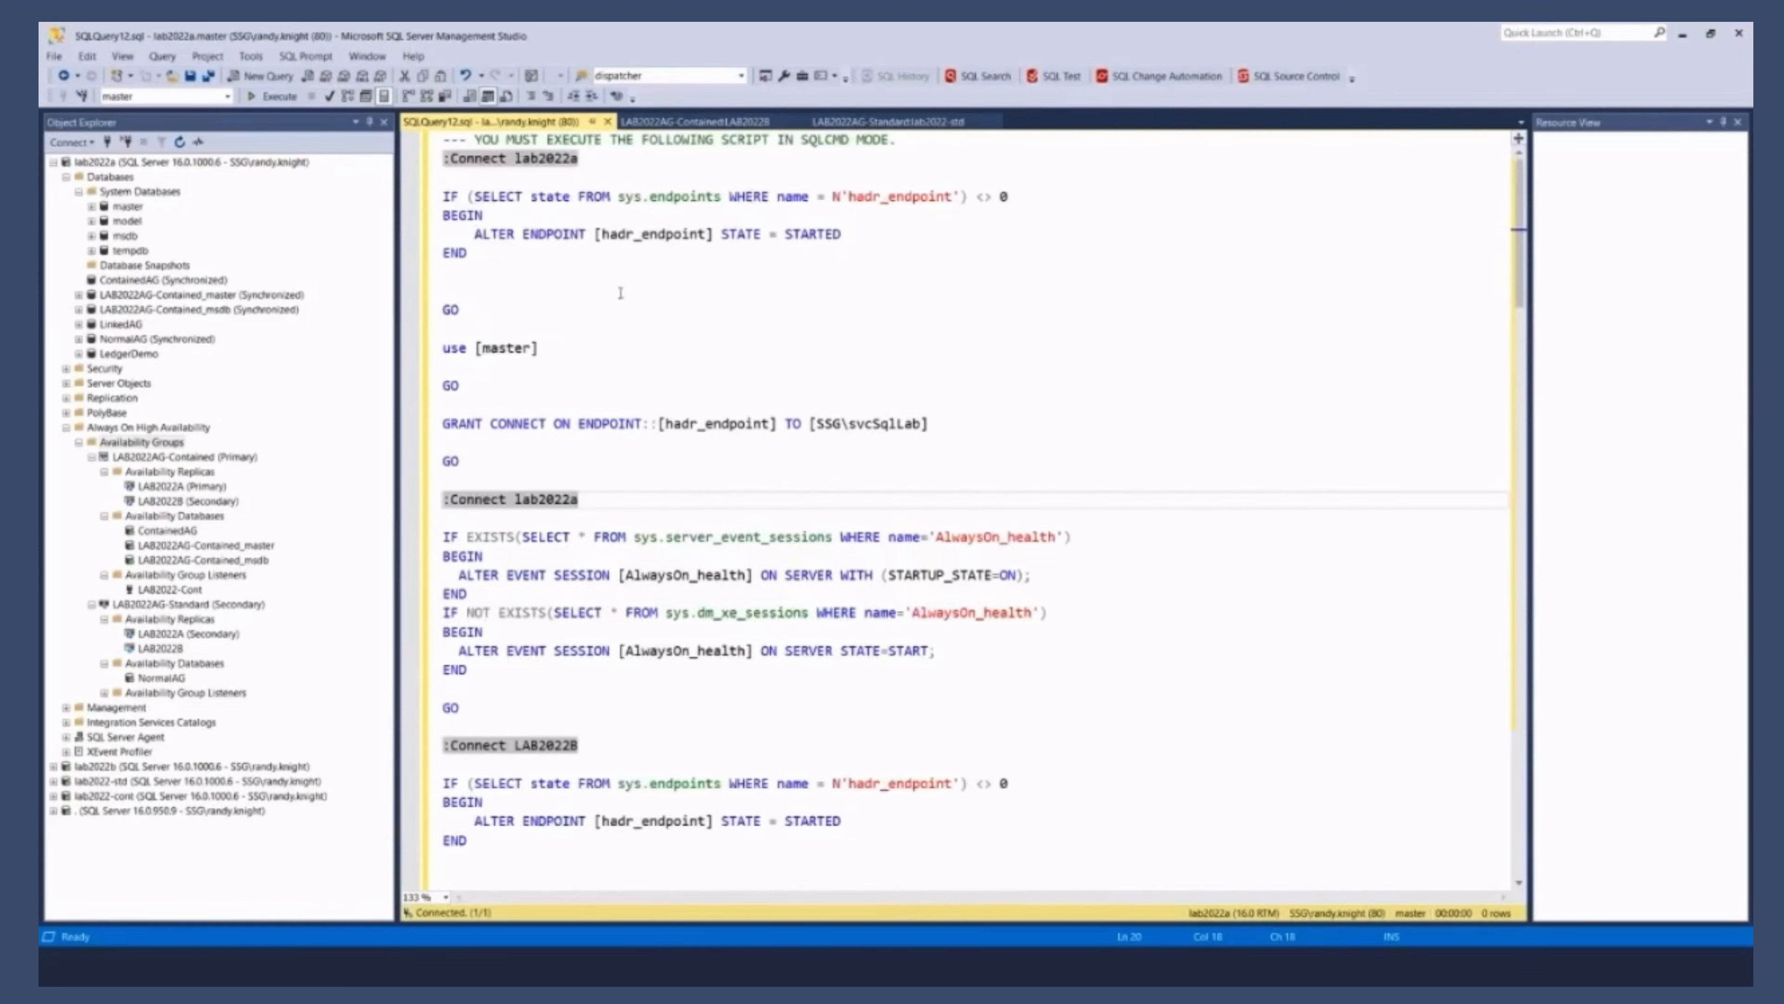
pyautogui.scroll(-3)
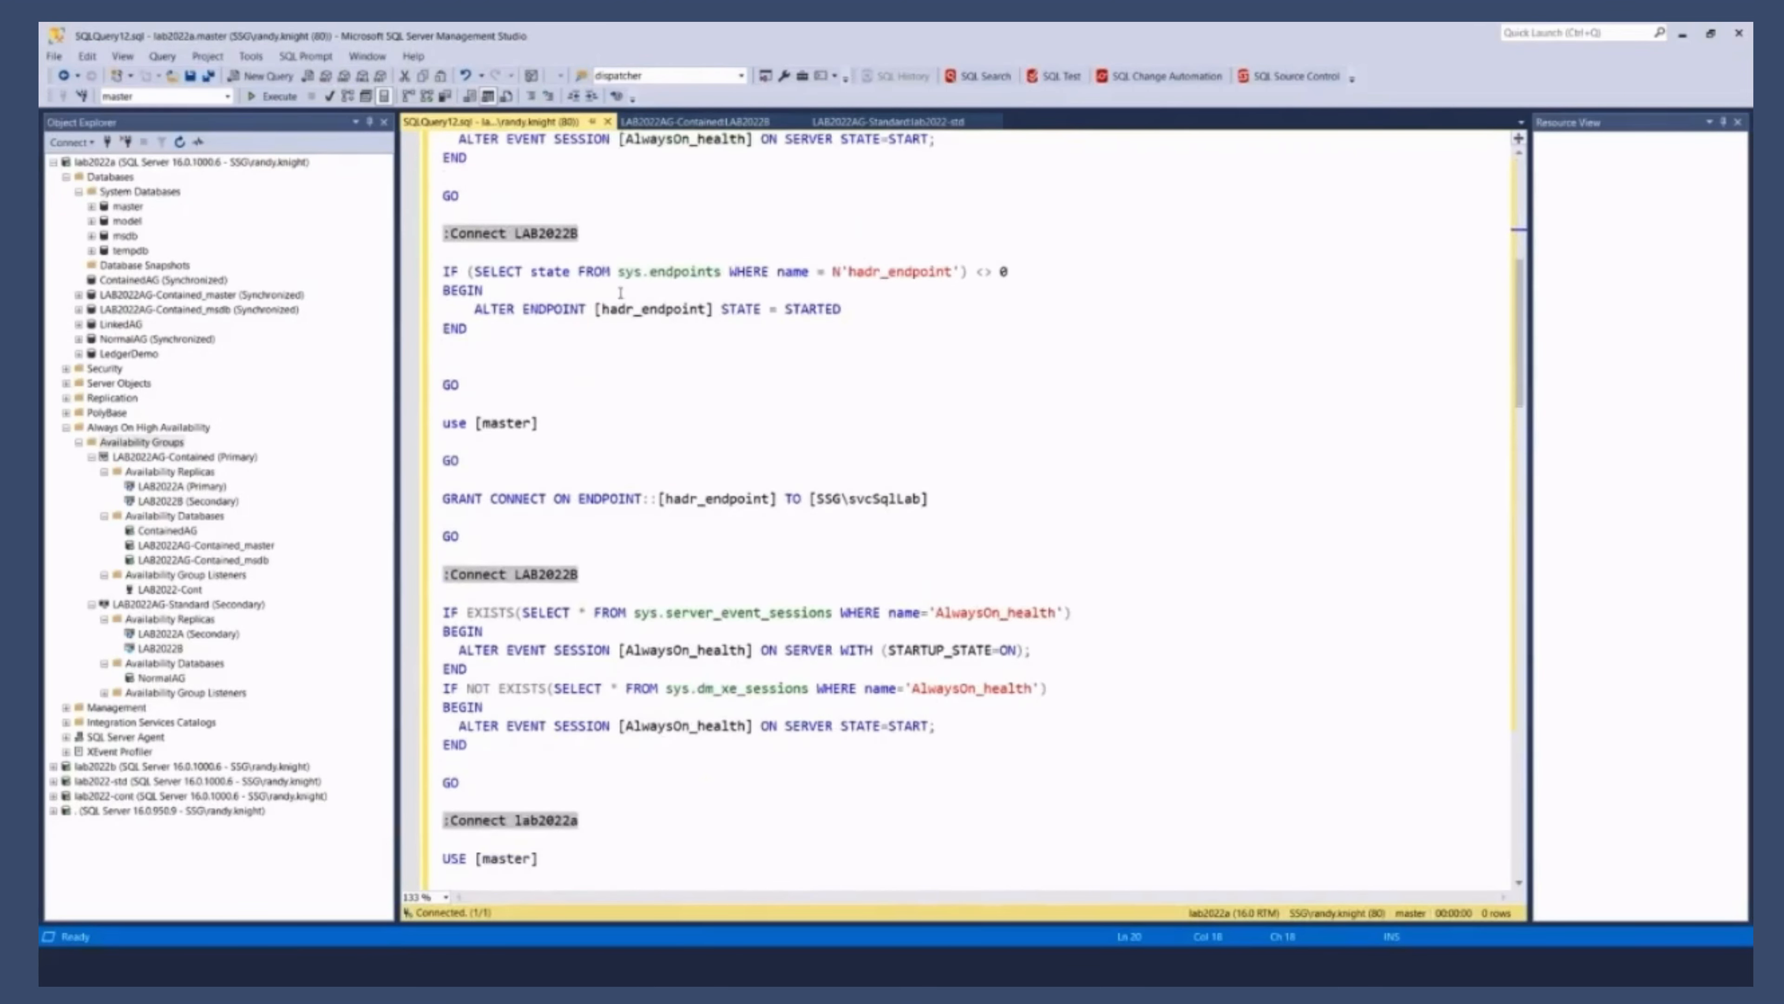
pyautogui.scroll(-3)
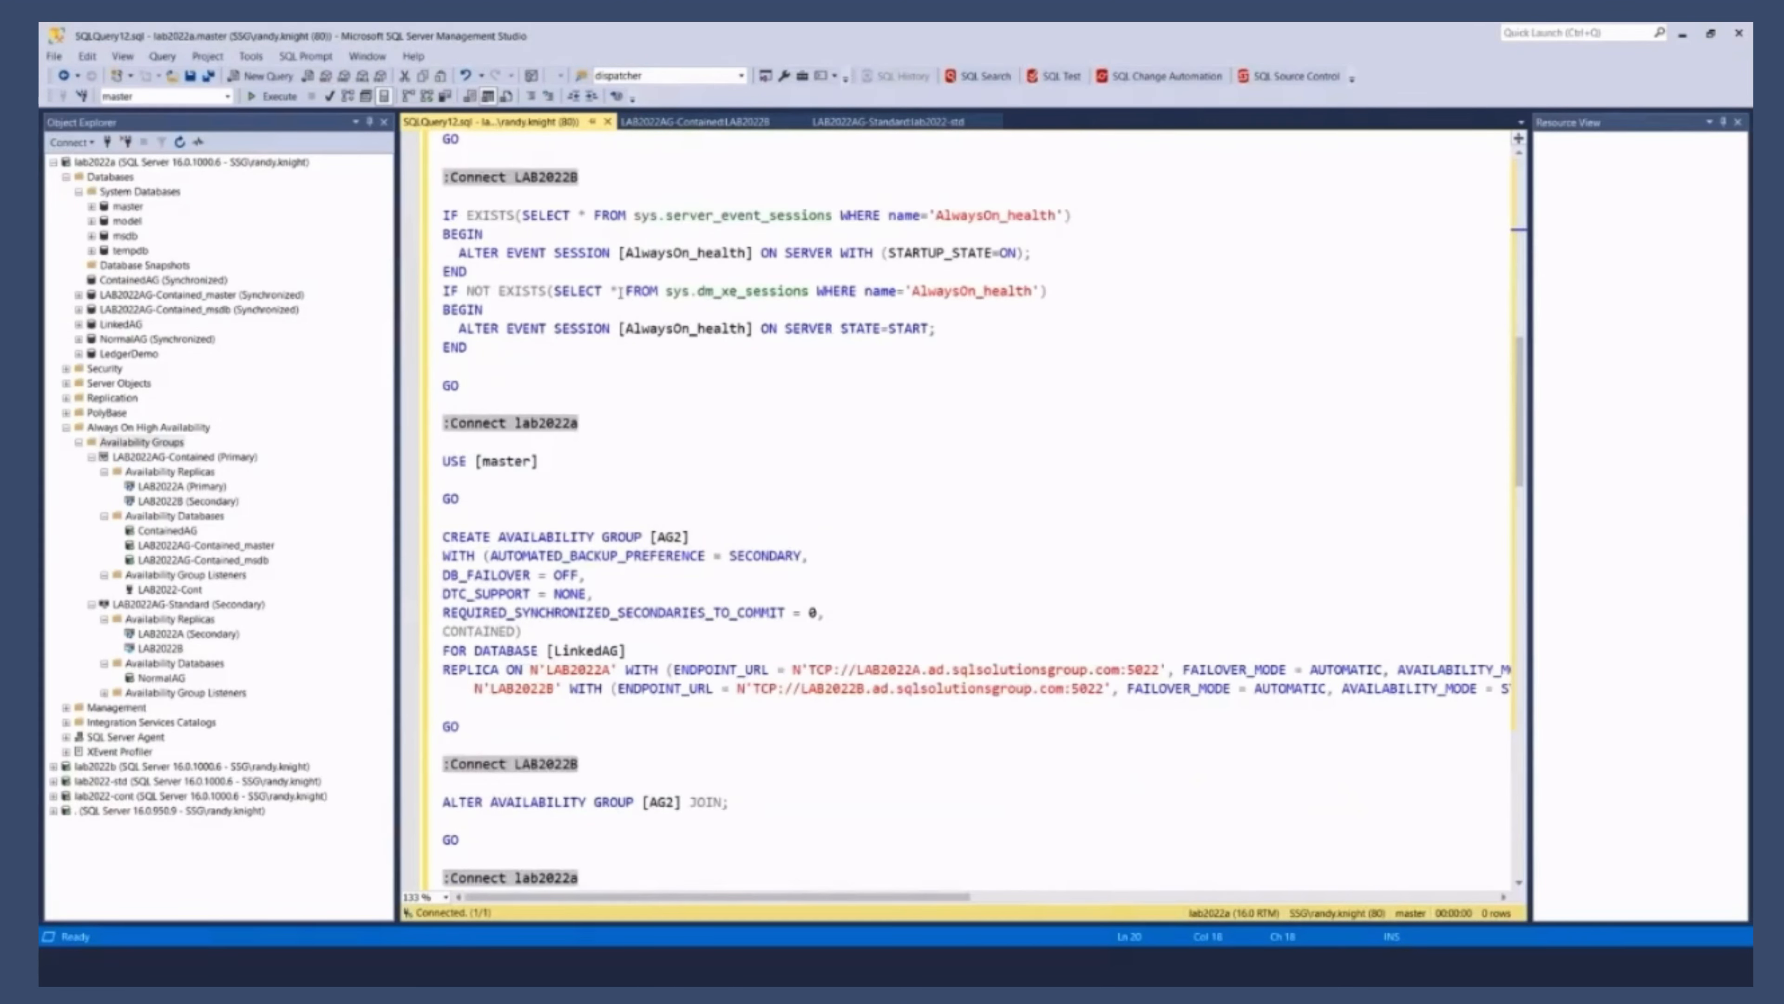
pyautogui.scroll(-3)
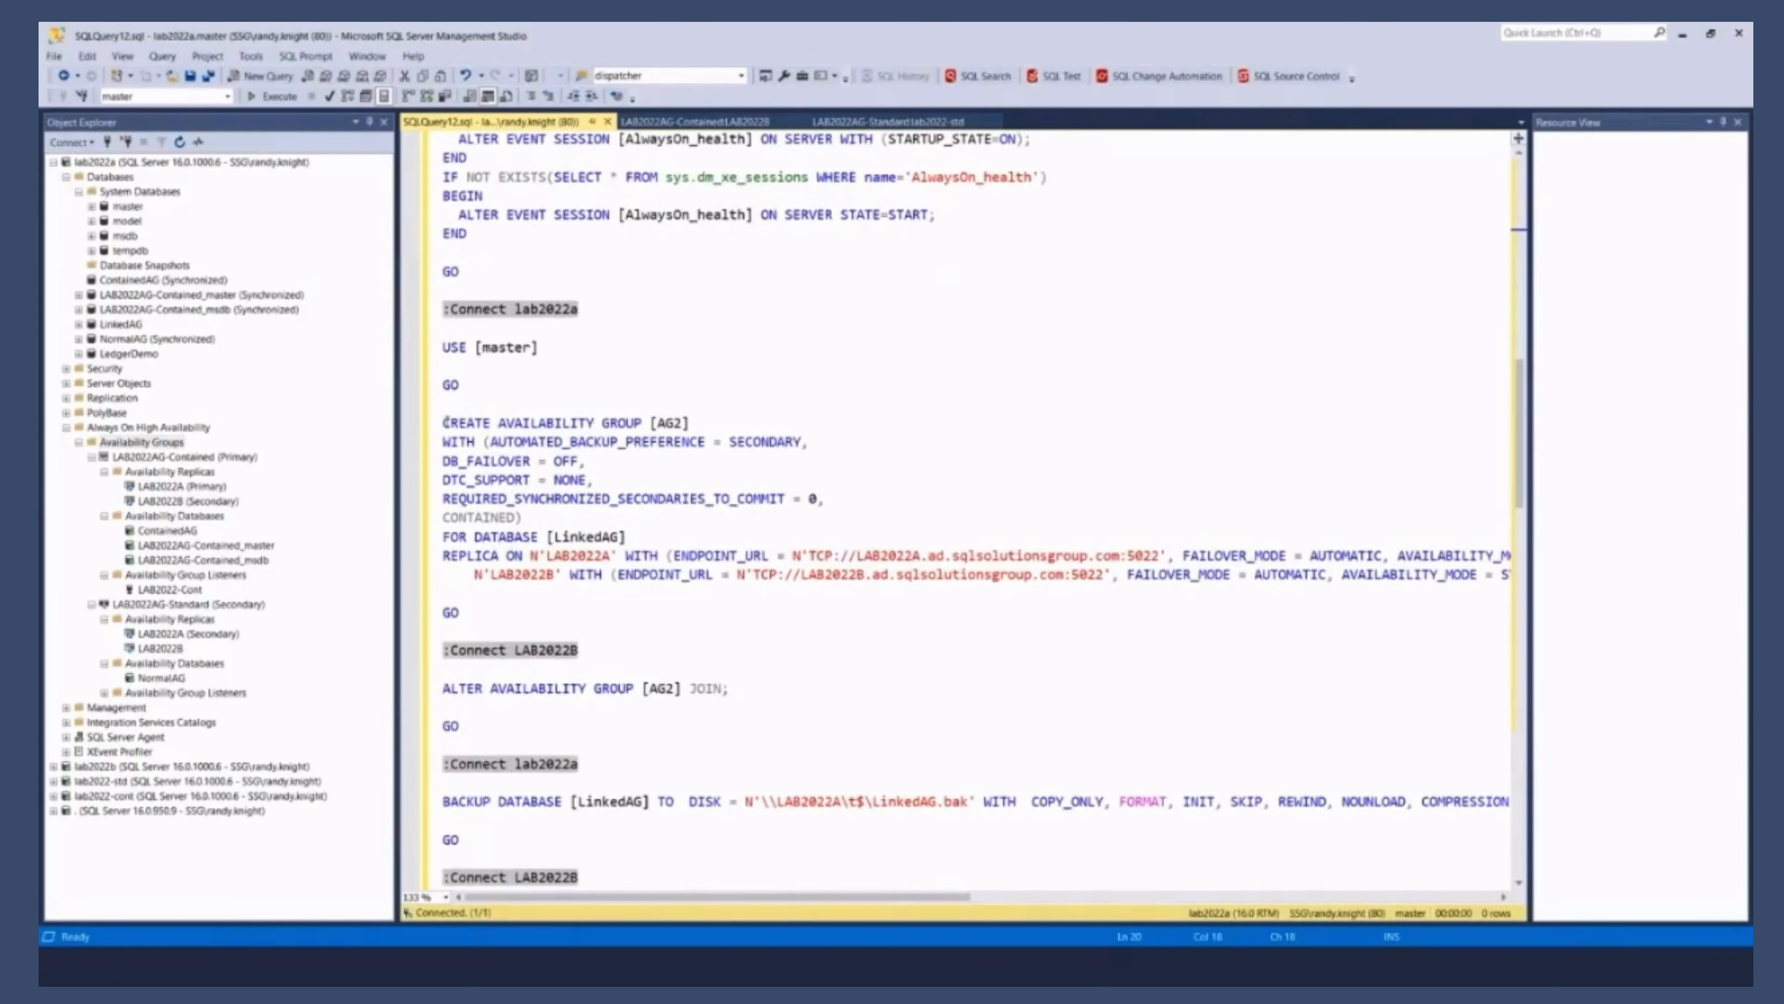
# Step: Highlight the CREATE AVAILABILITY GROUP [AG2] statement and its CONTAINED option while reviewing the script
pyautogui.moveTo(441, 422); pyautogui.dragTo(801, 441)
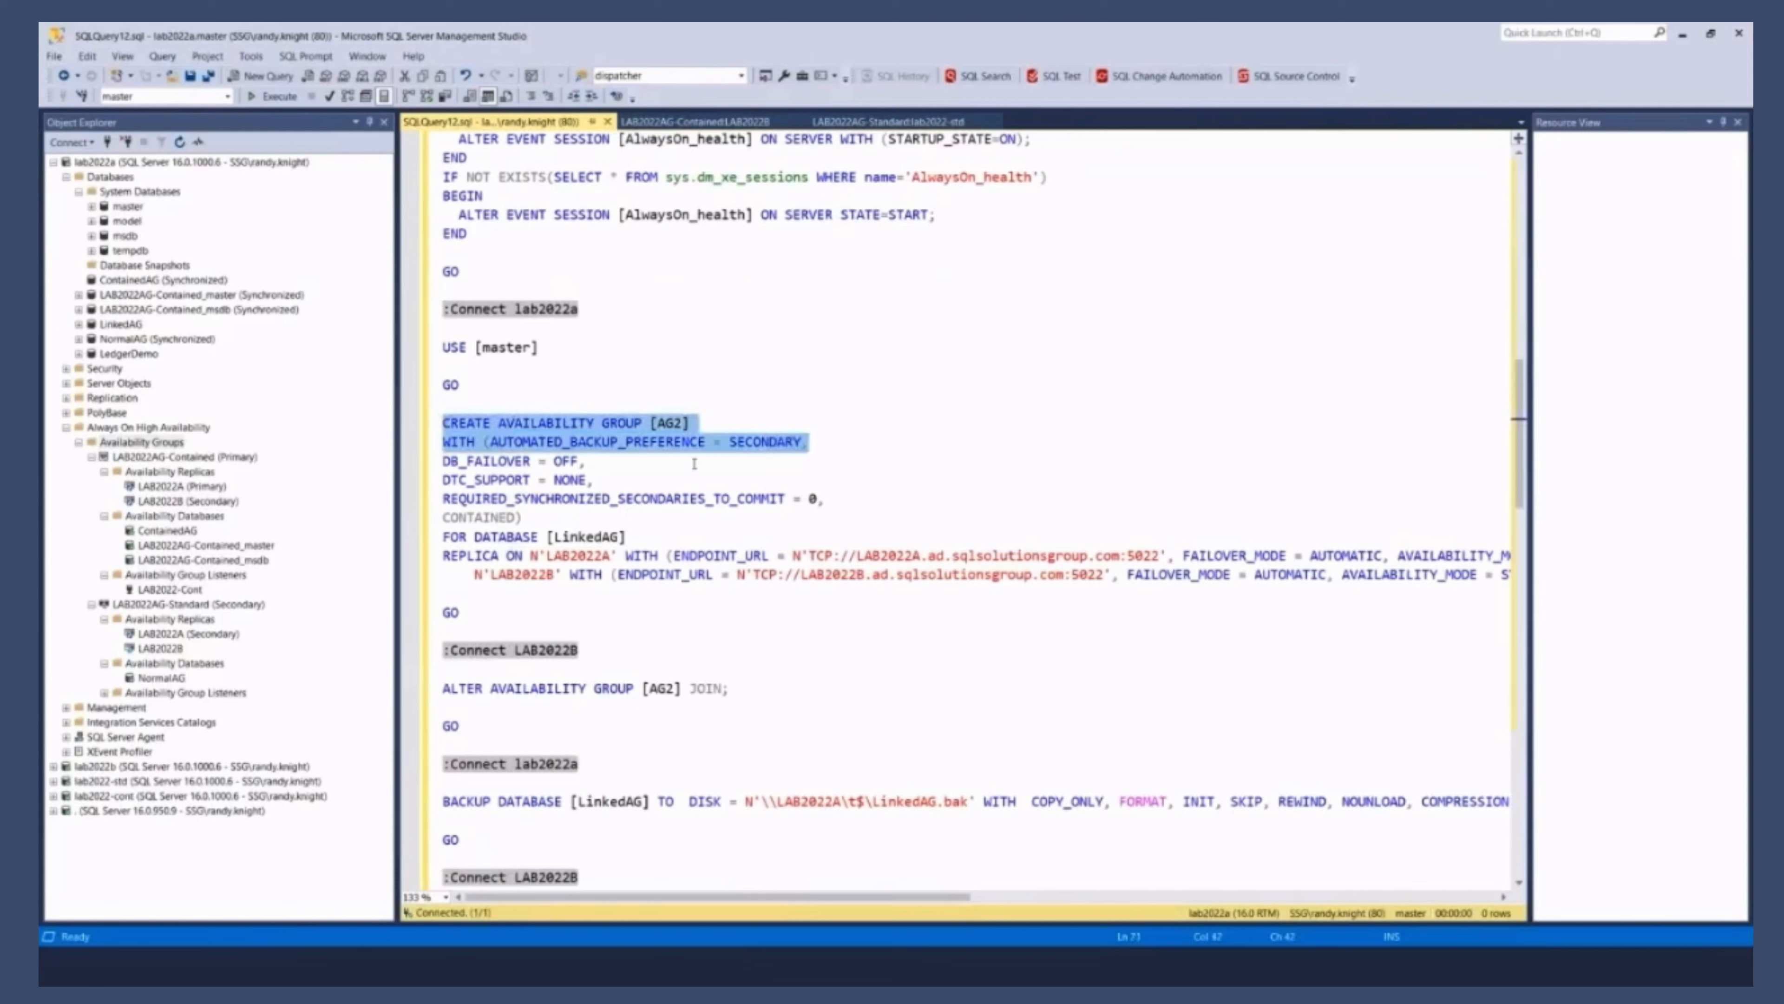
pyautogui.click(855, 501)
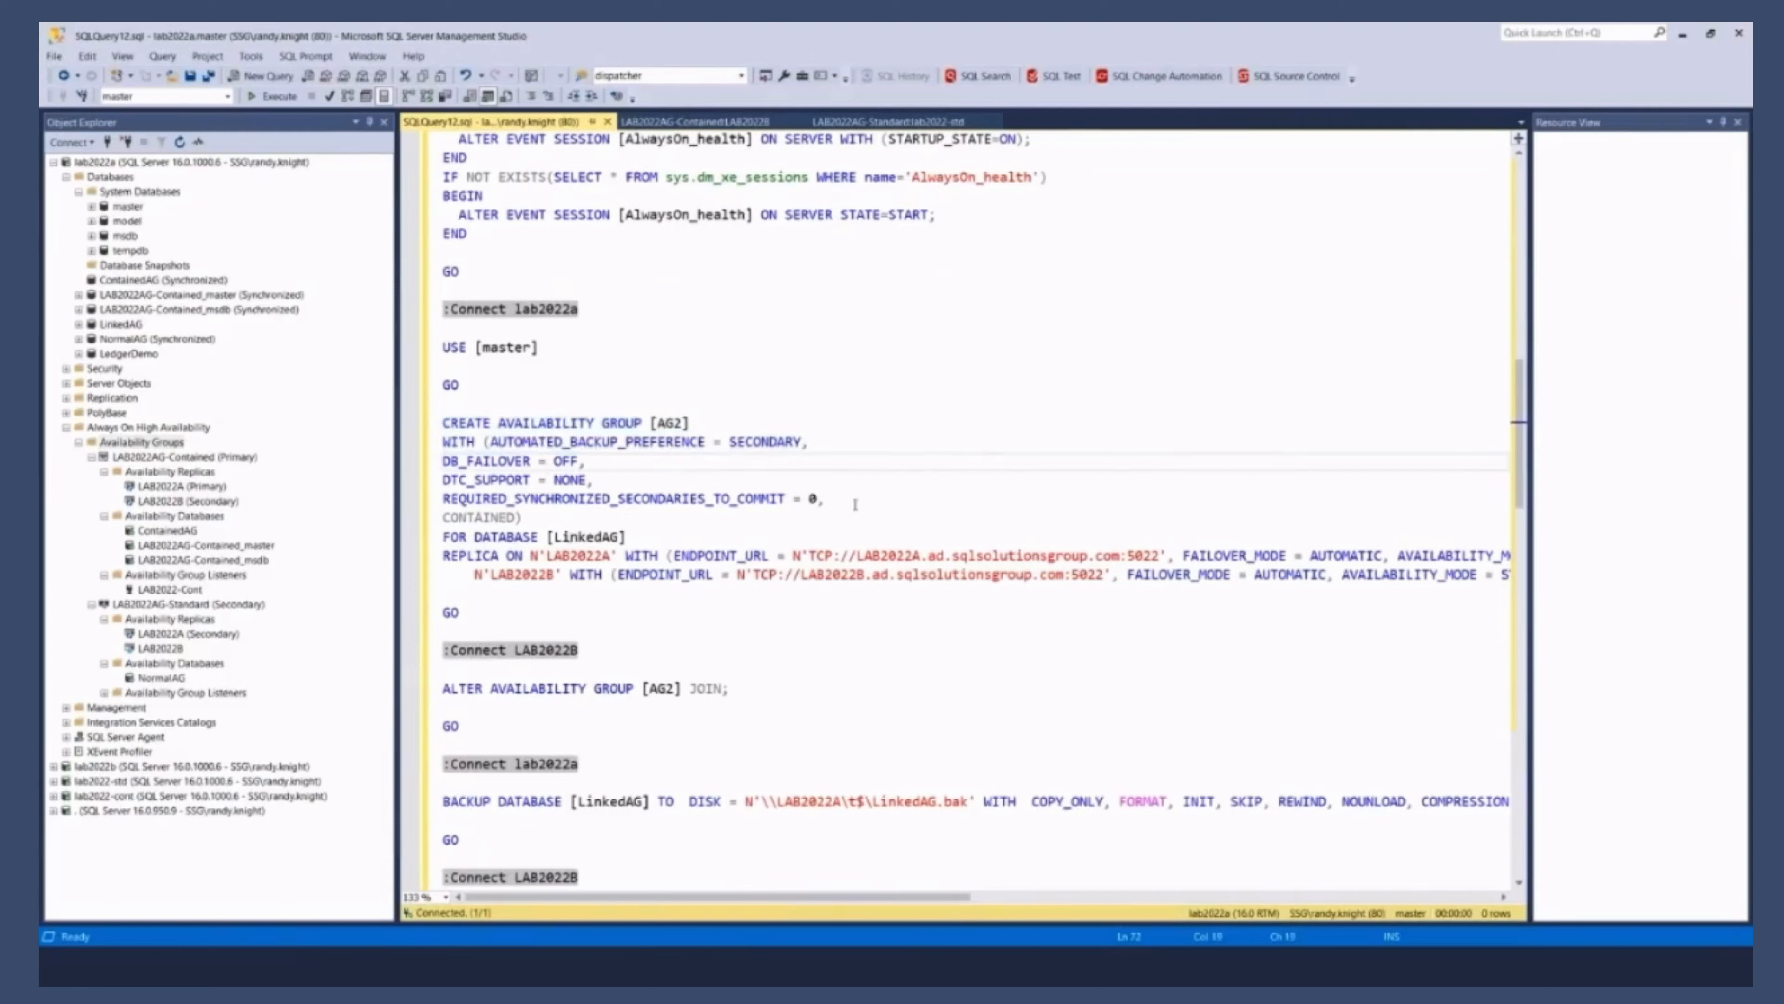
pyautogui.doubleClick(478, 515)
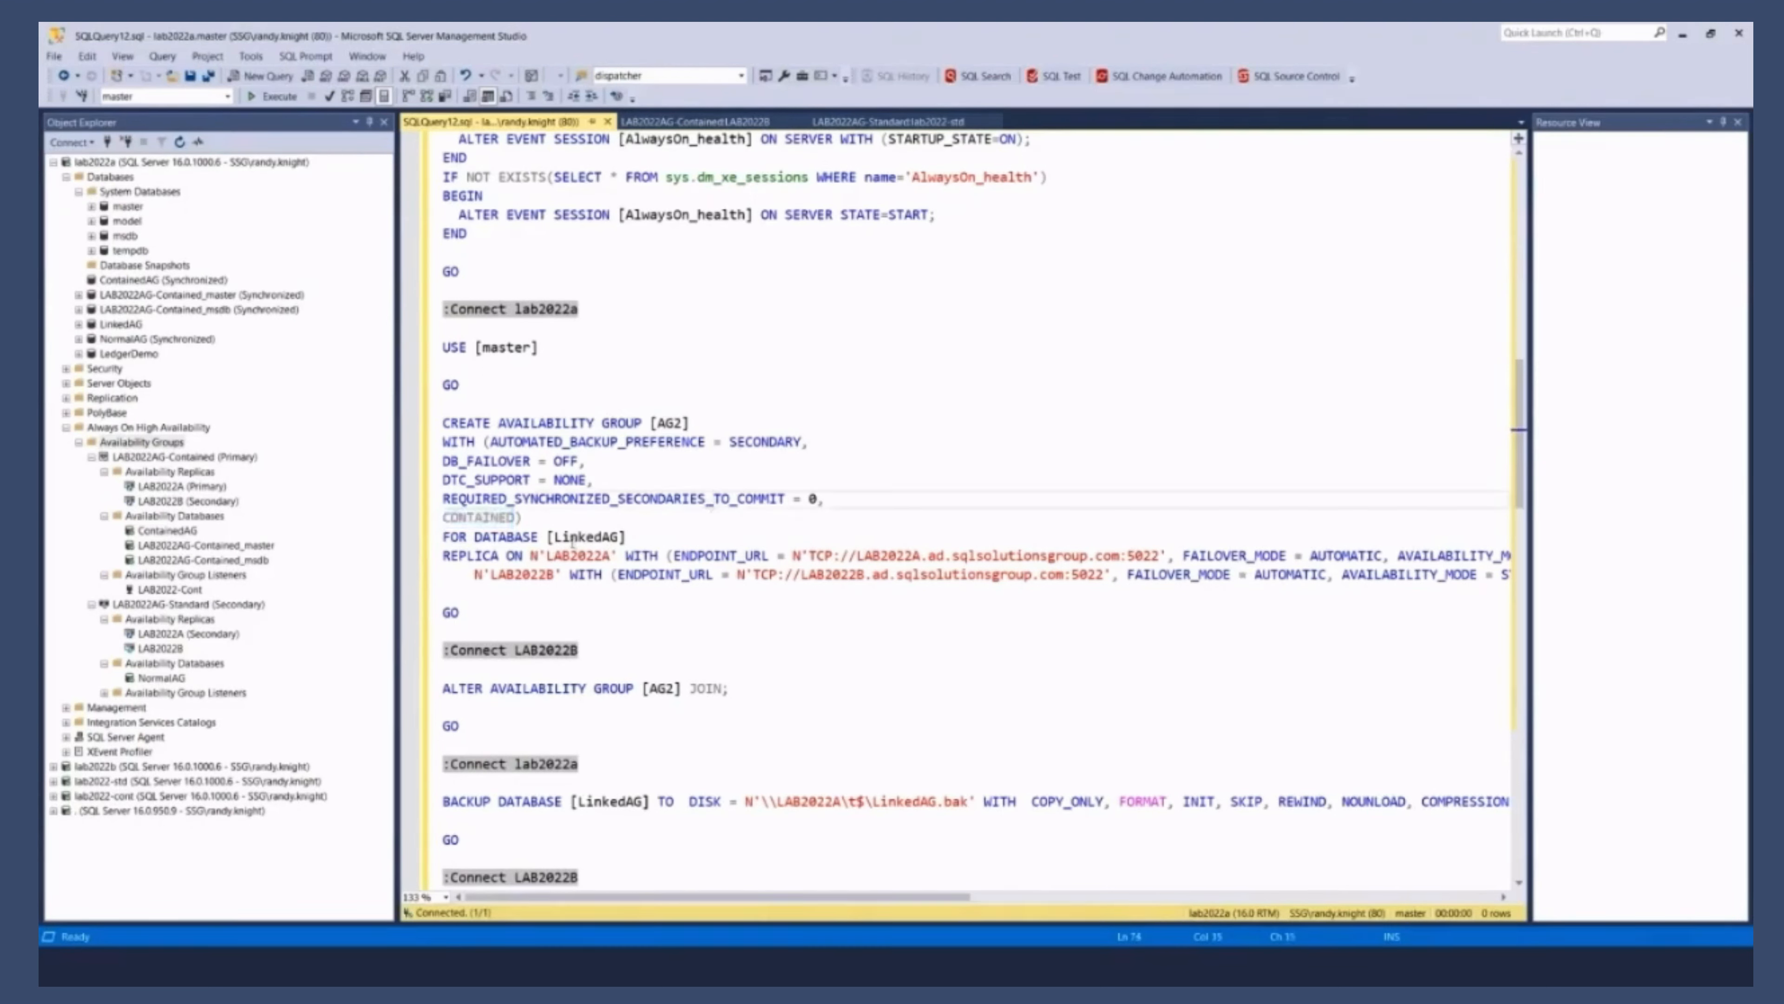
pyautogui.scroll(-3)
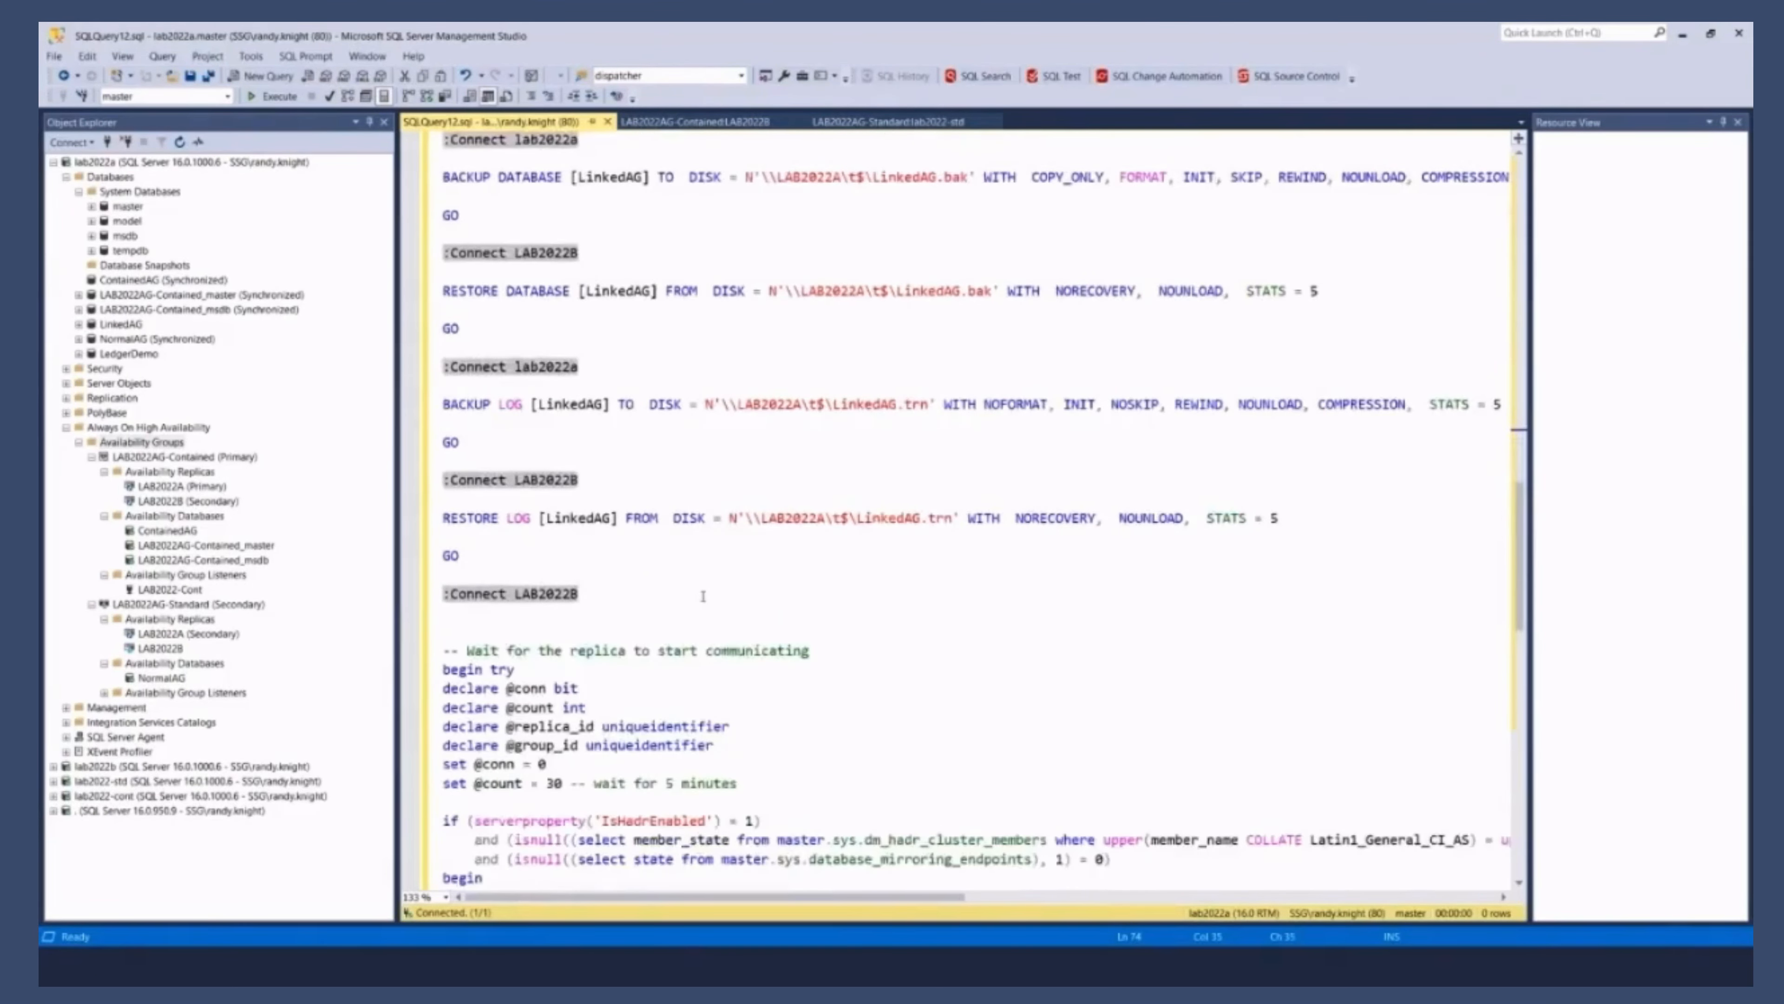
pyautogui.scroll(3)
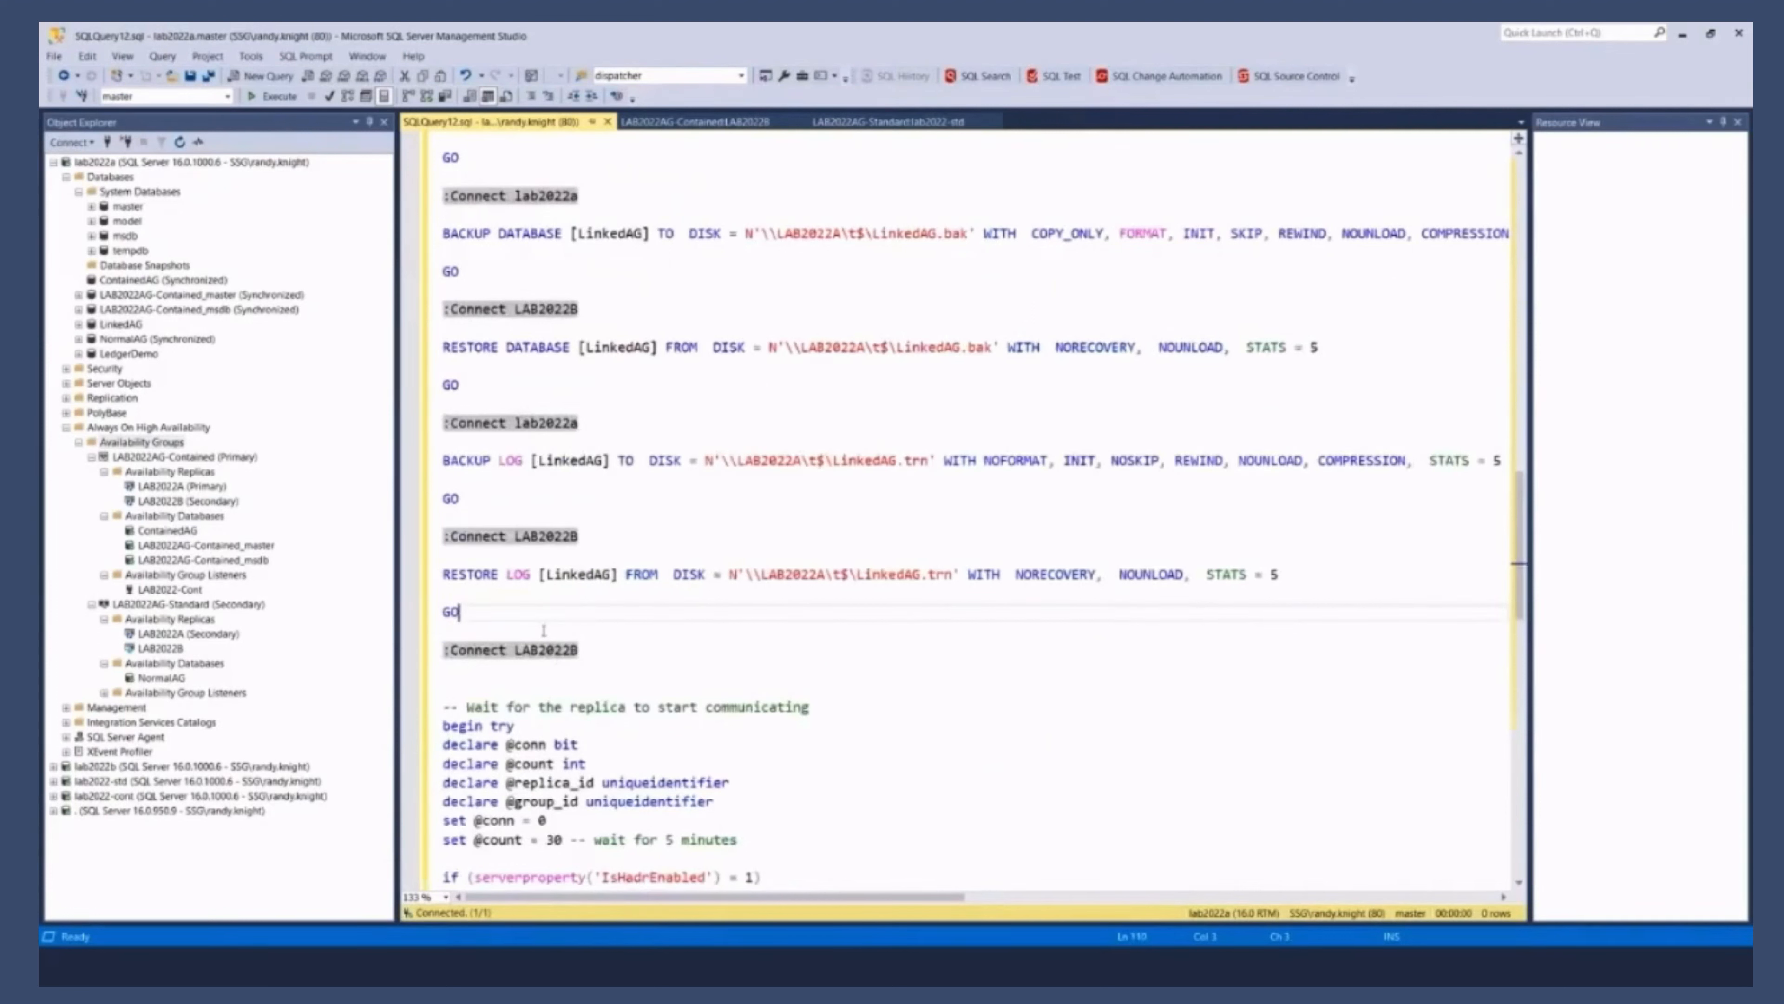
pyautogui.click(645, 649)
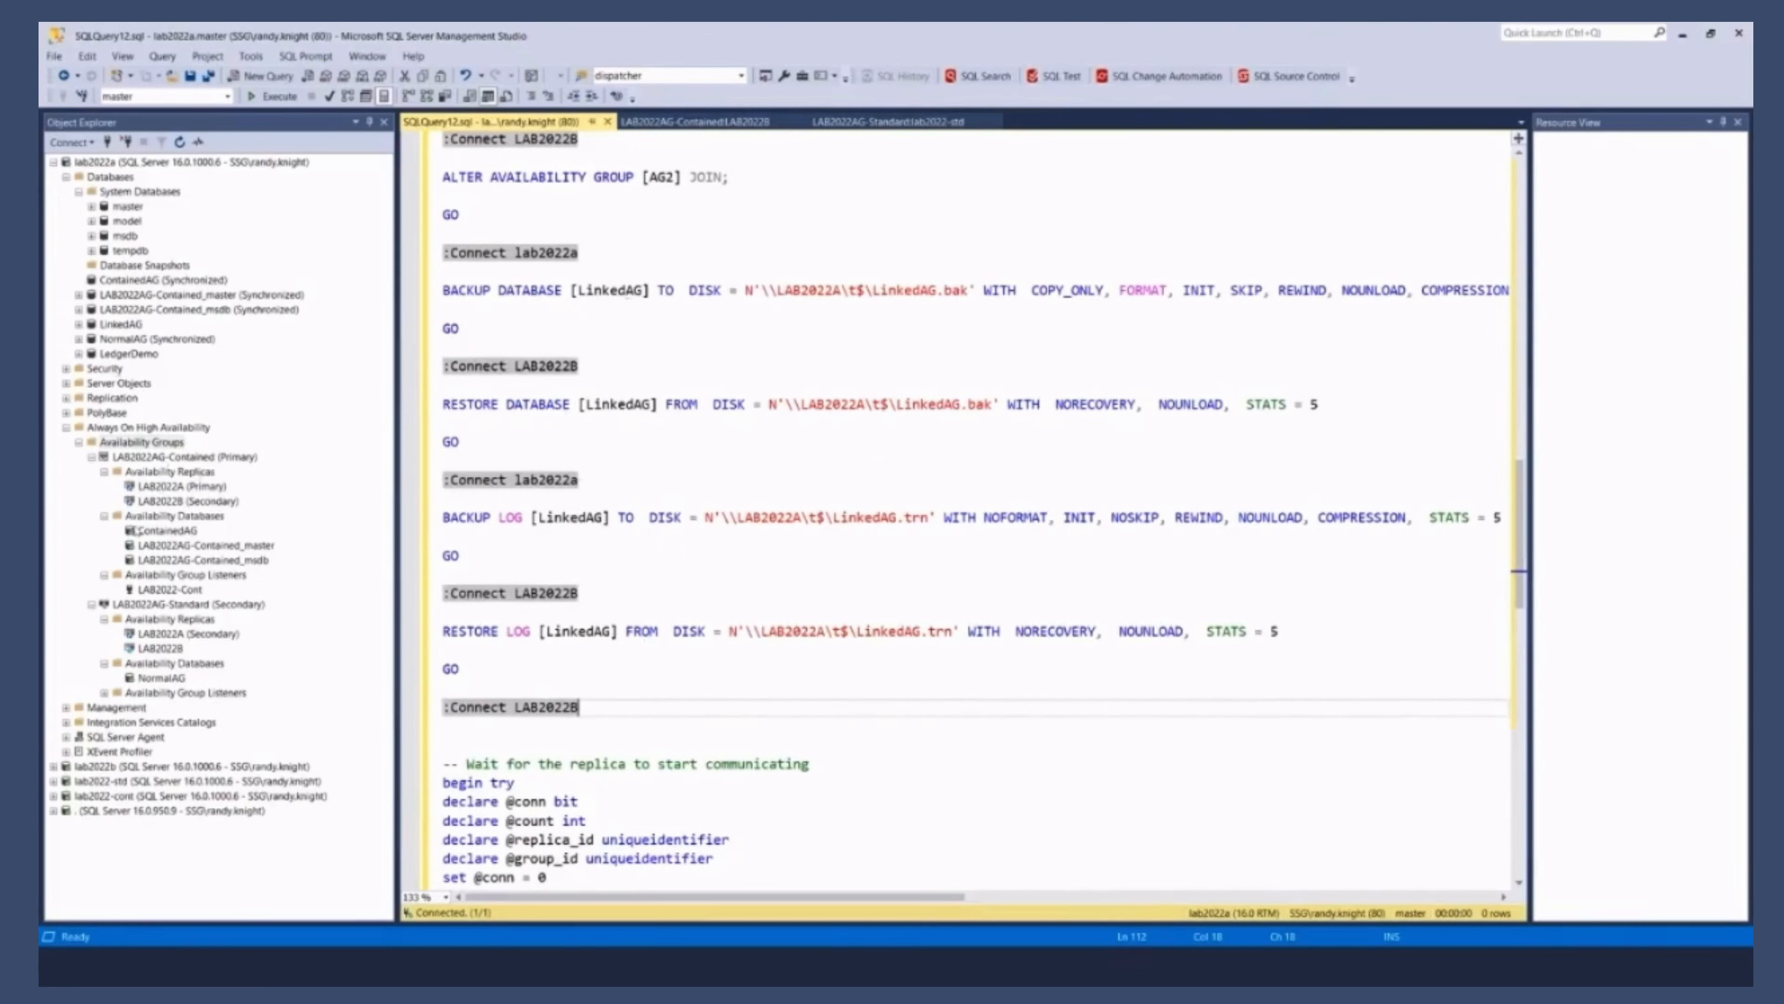
# Step: Attempt Add Database on LAB2022AG-Contained, dismiss the state error, and collapse lab2022a's Databases
pyautogui.rightClick(171, 513)
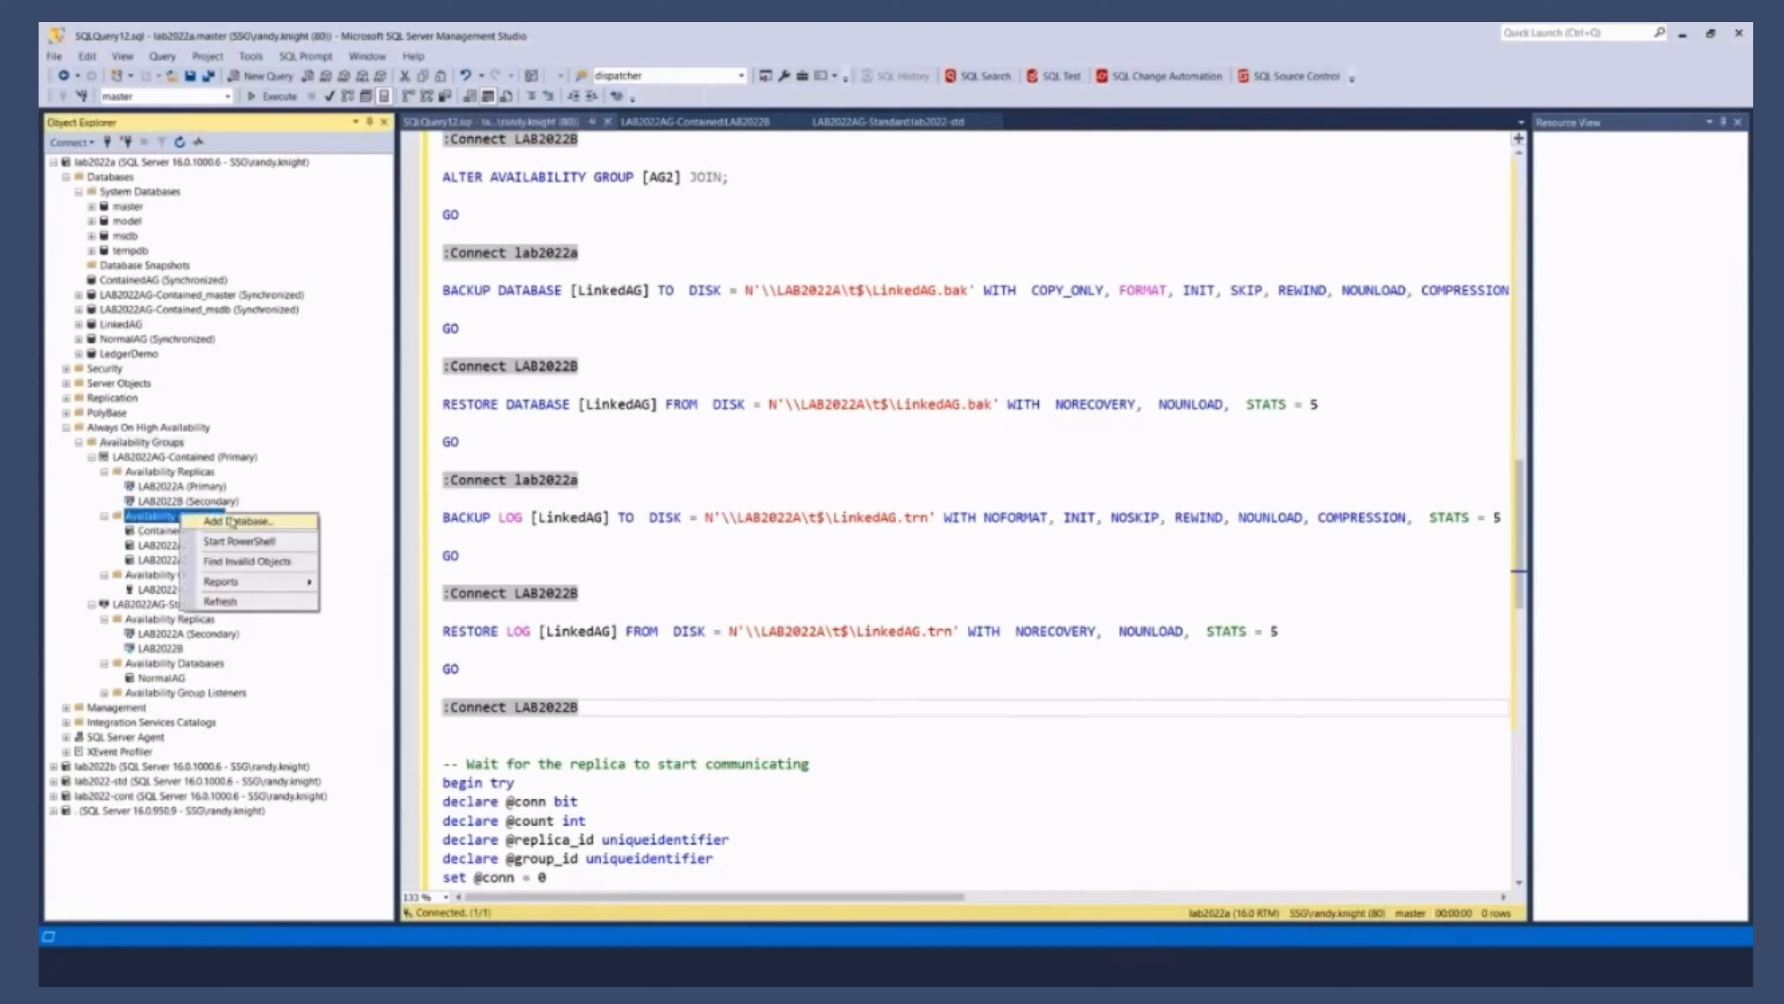
pyautogui.click(232, 522)
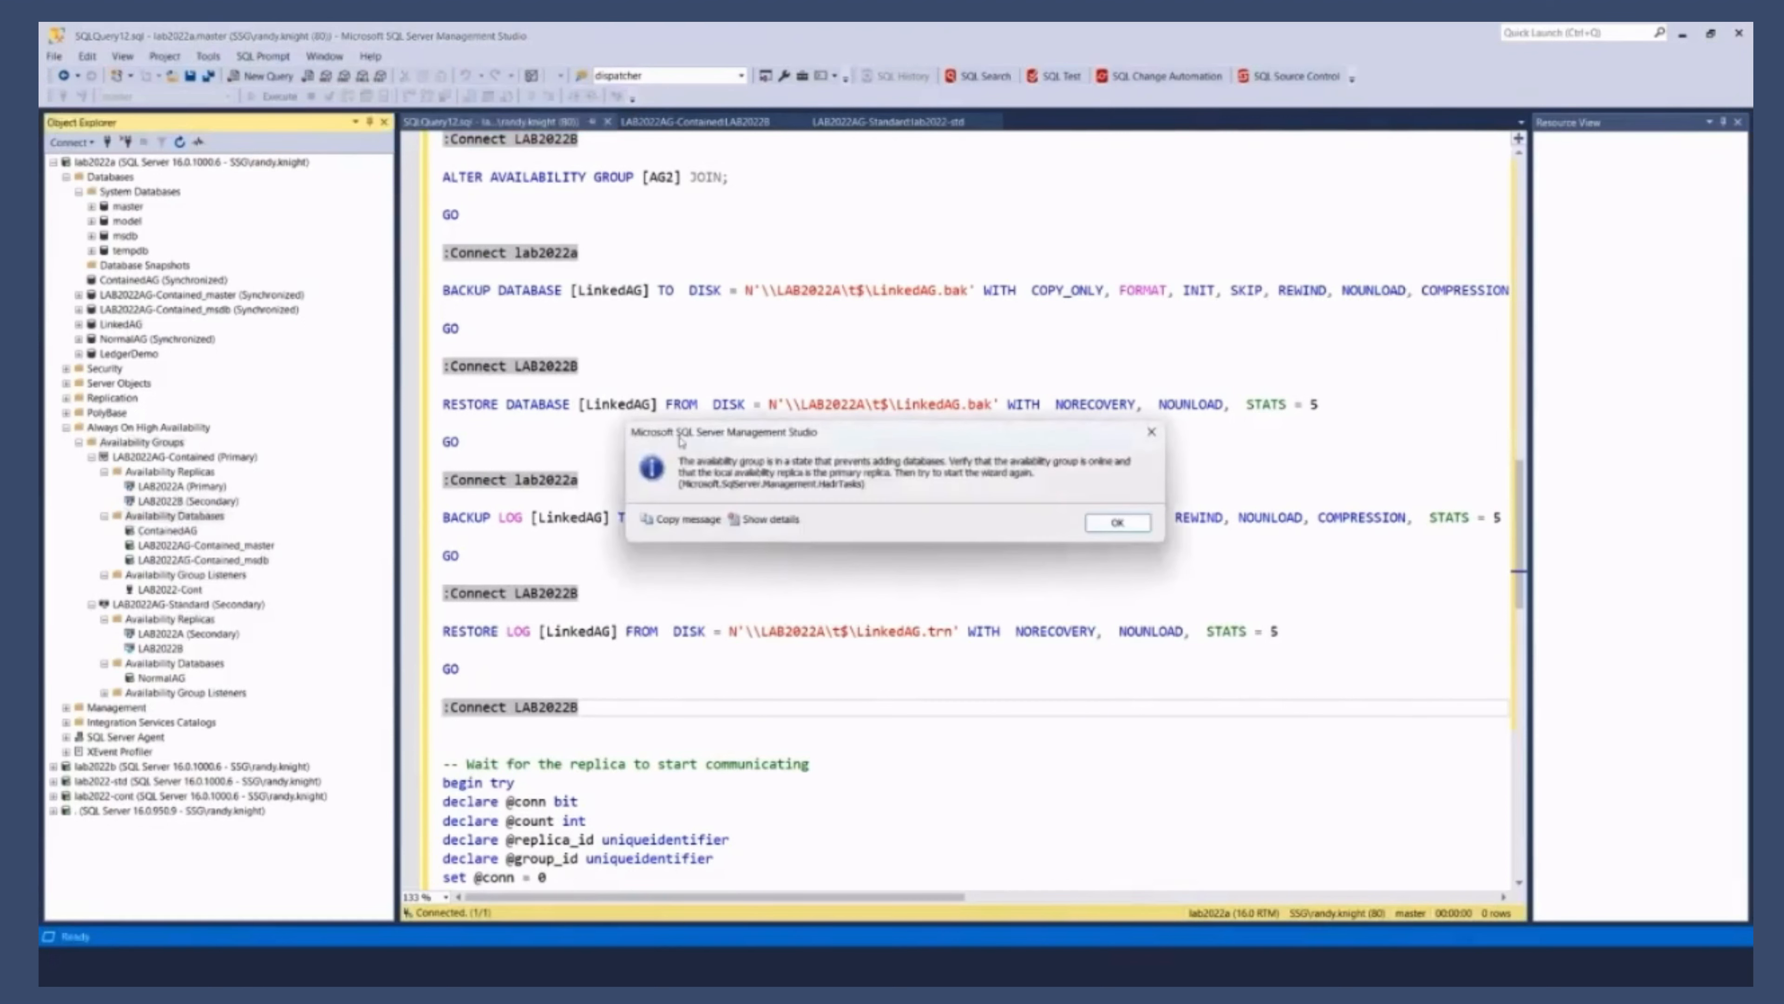
pyautogui.click(1116, 522)
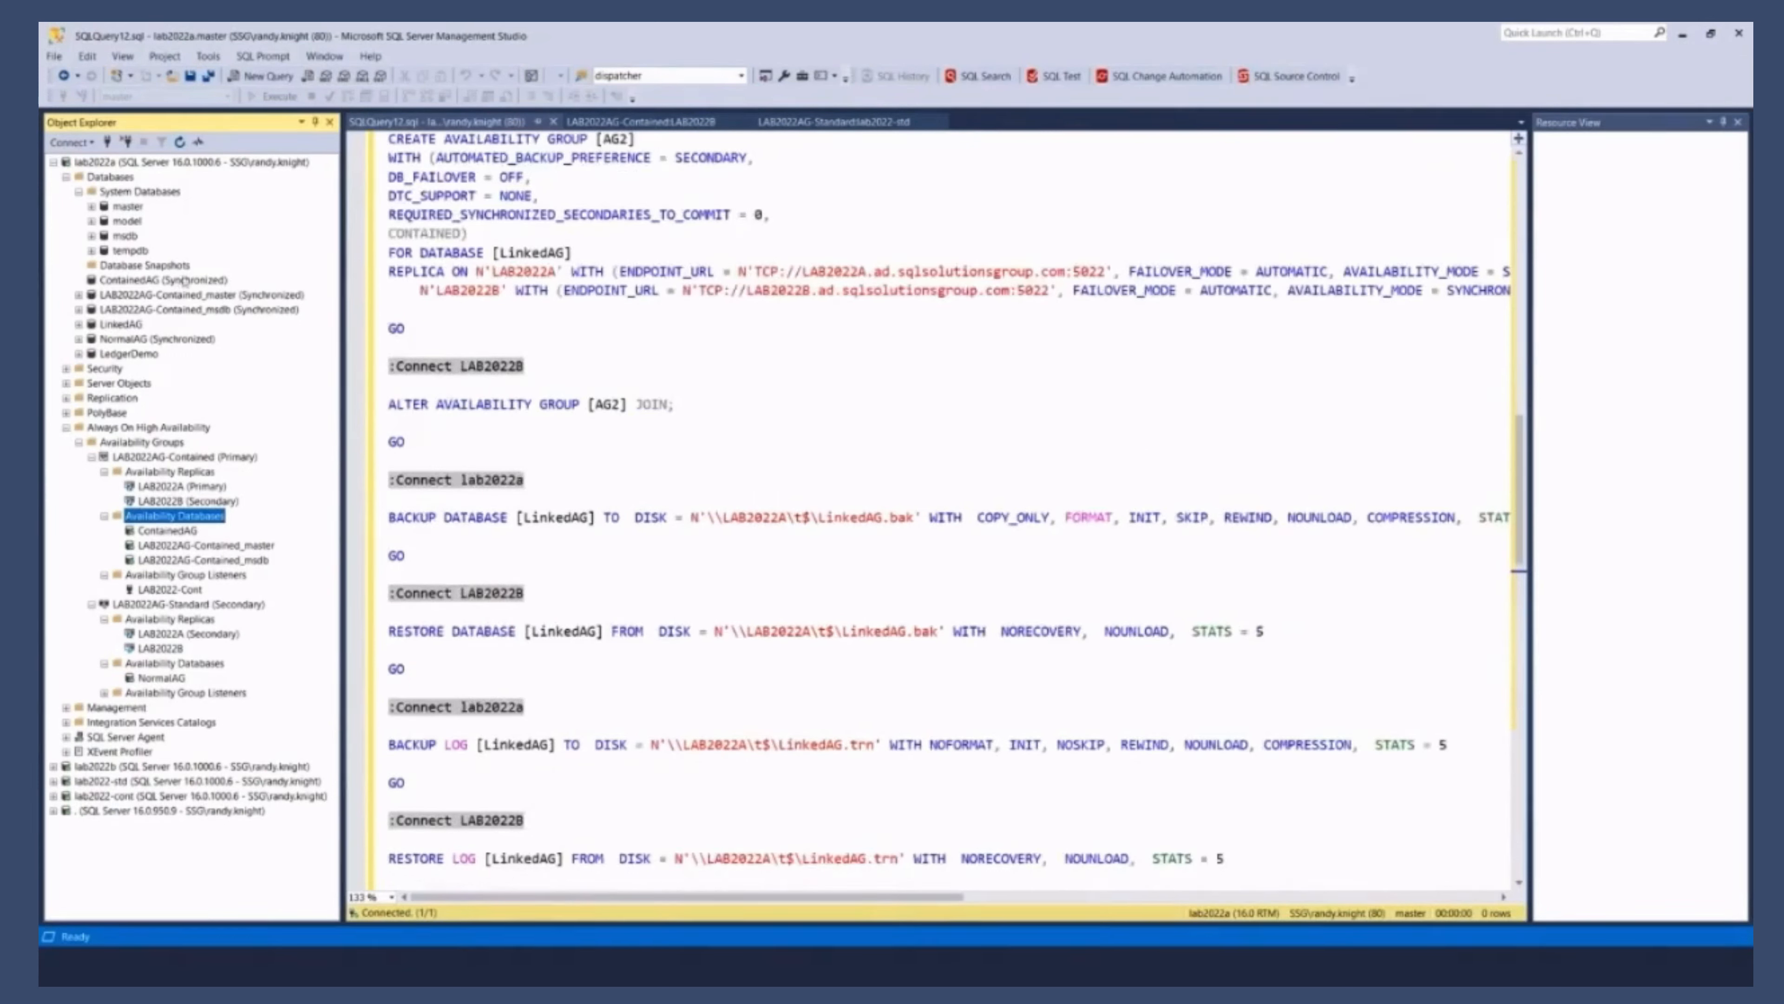
pyautogui.click(198, 309)
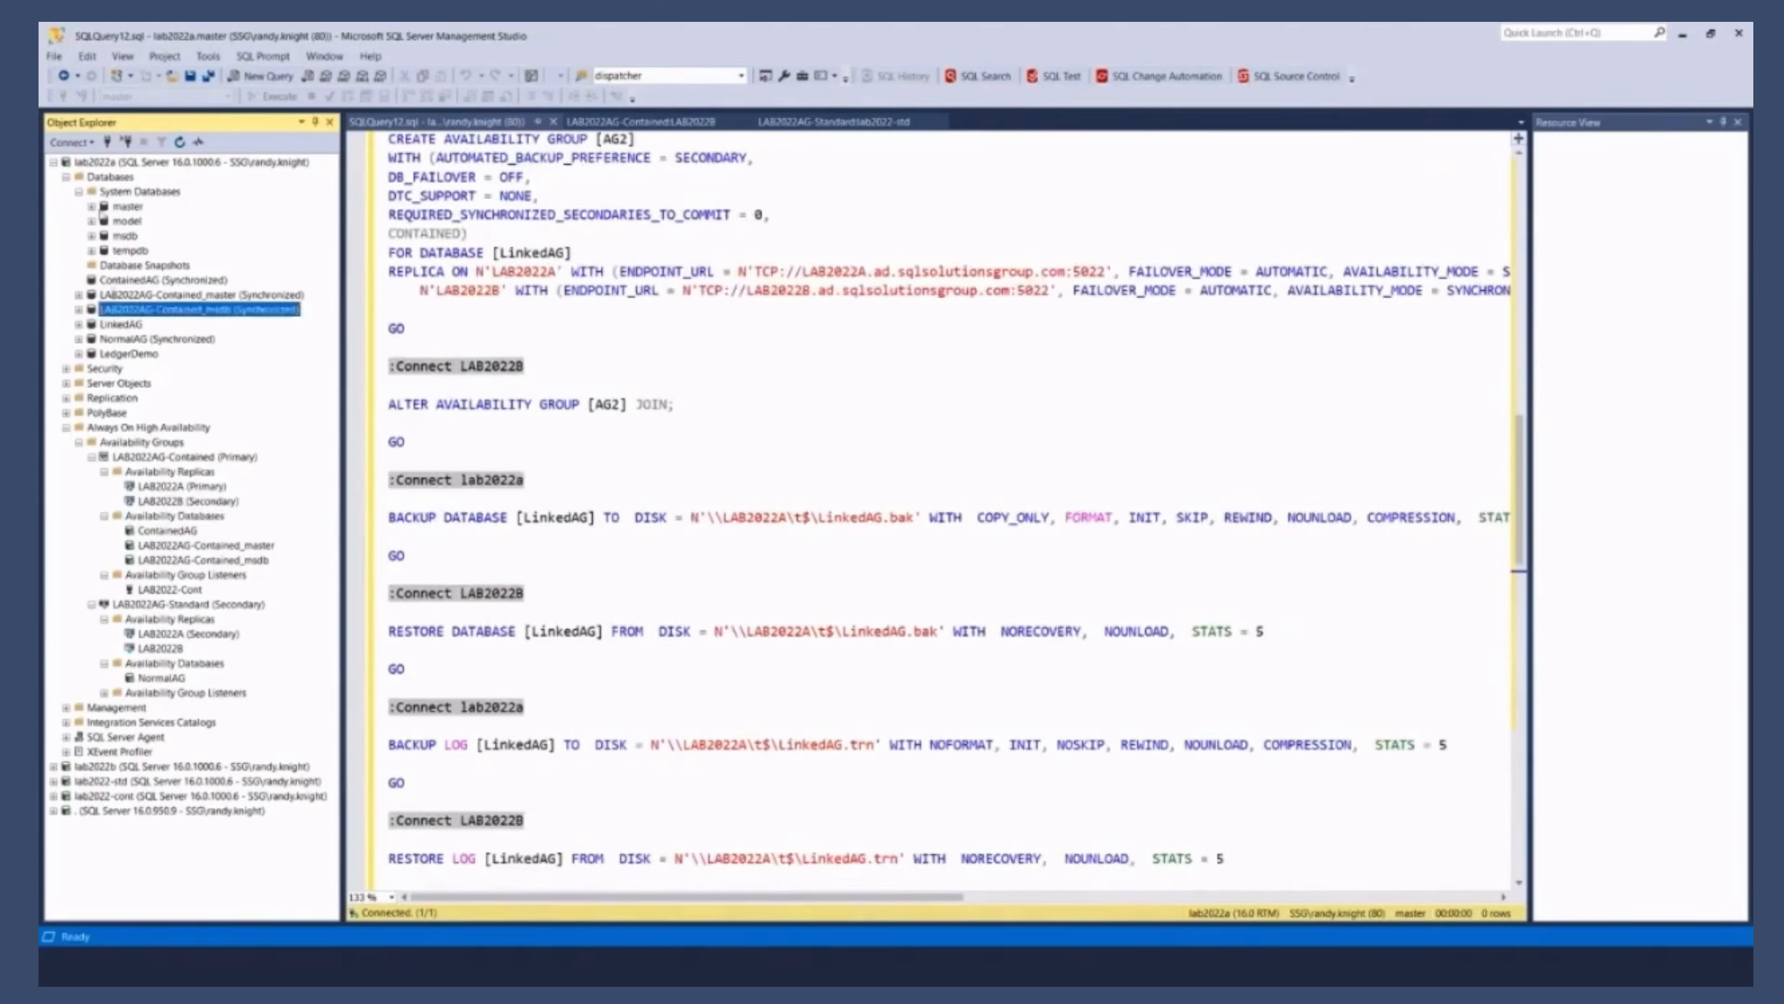
pyautogui.click(61, 177)
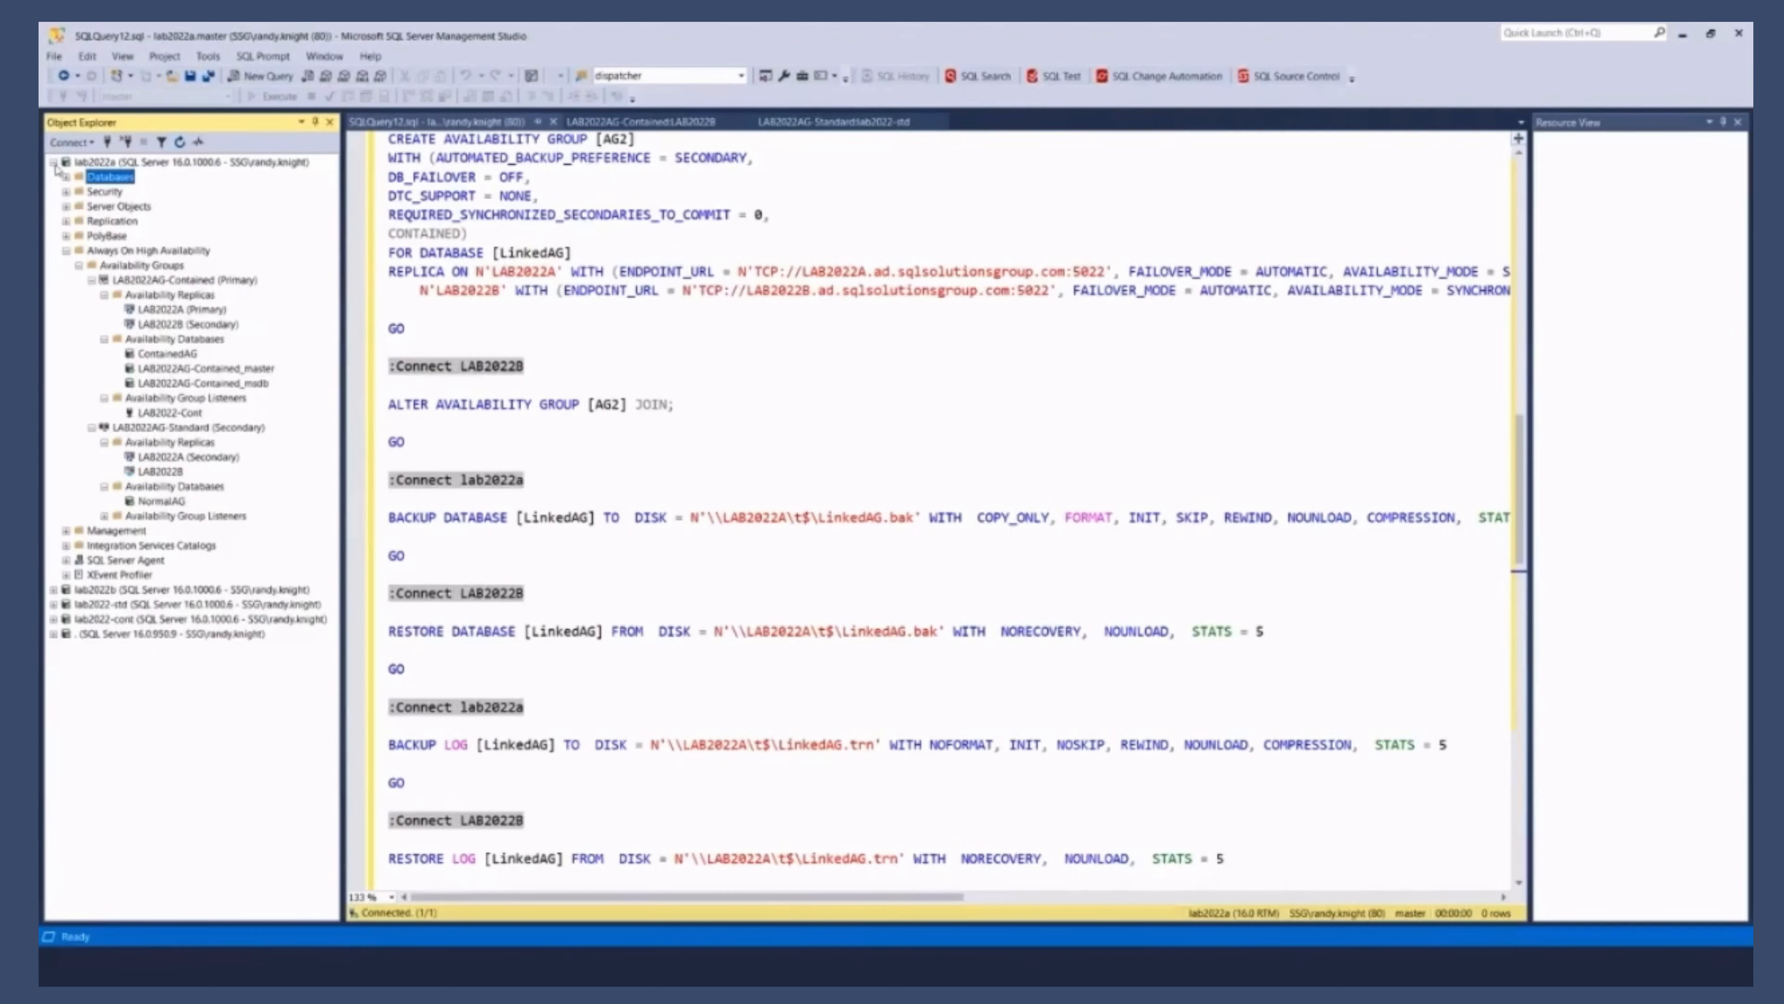
# Step: Show the LAB2022AG-Contained dashboard and browse lab2022b's ContainedAG, contained master and msdb databases
pyautogui.click(187, 160)
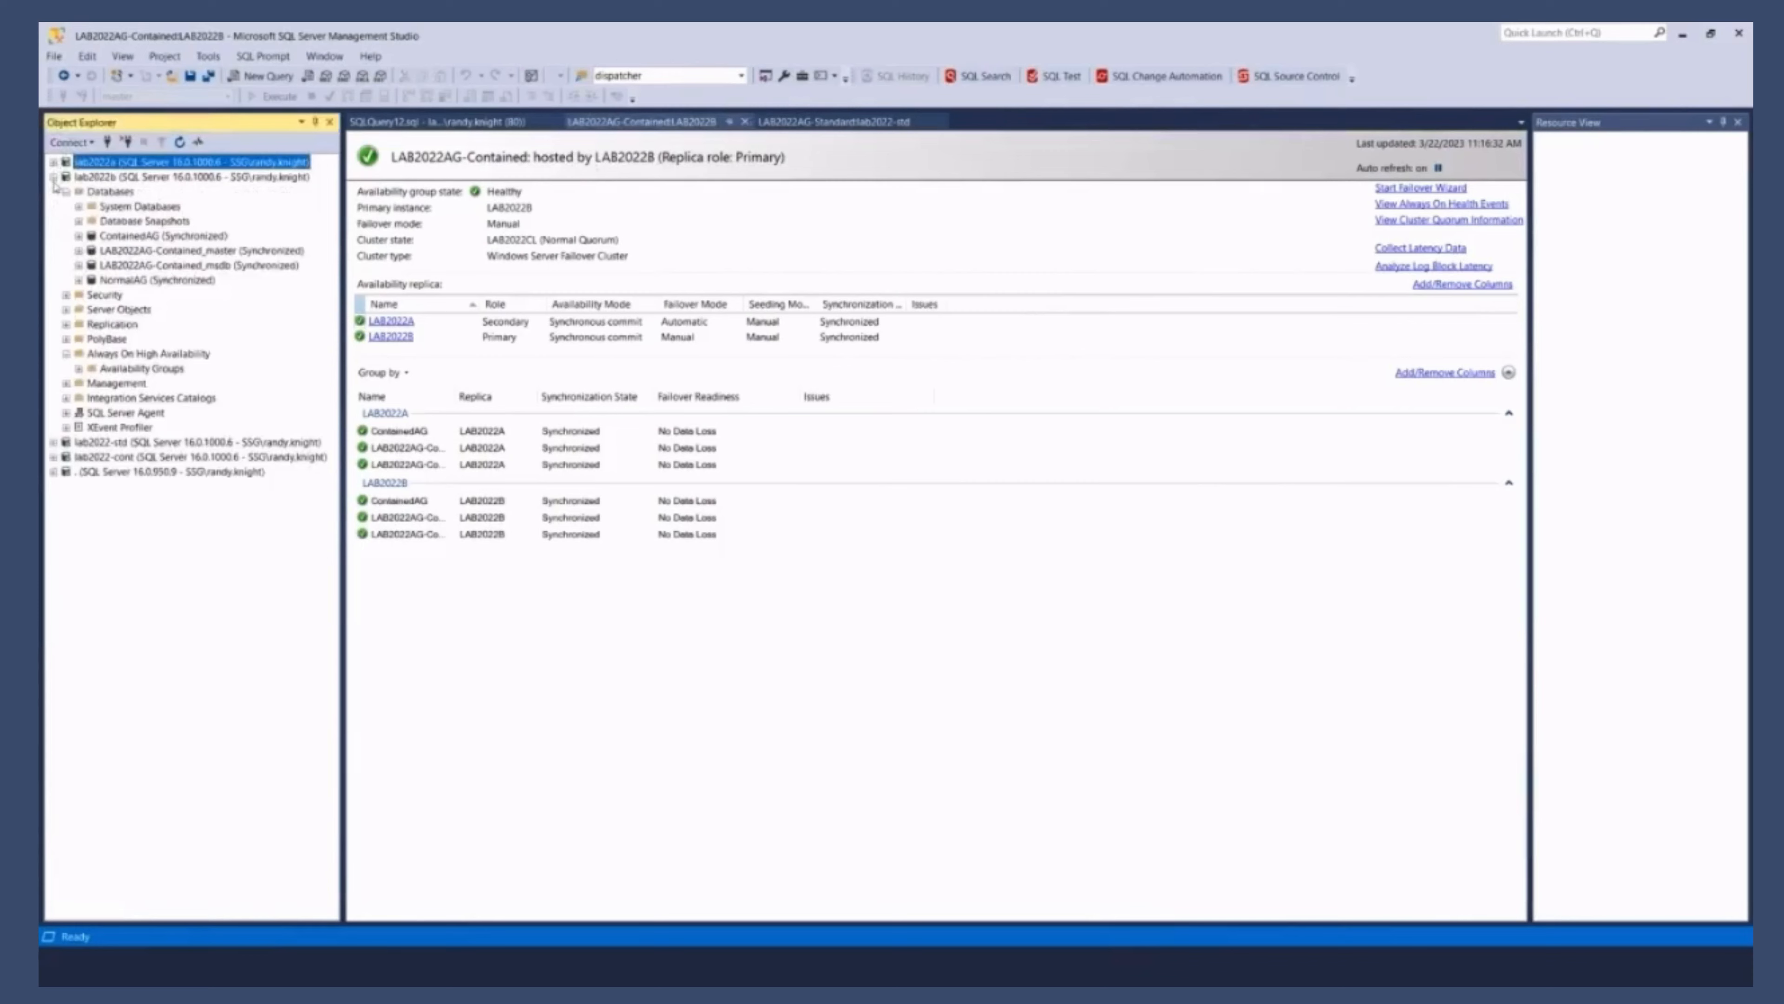
pyautogui.click(171, 177)
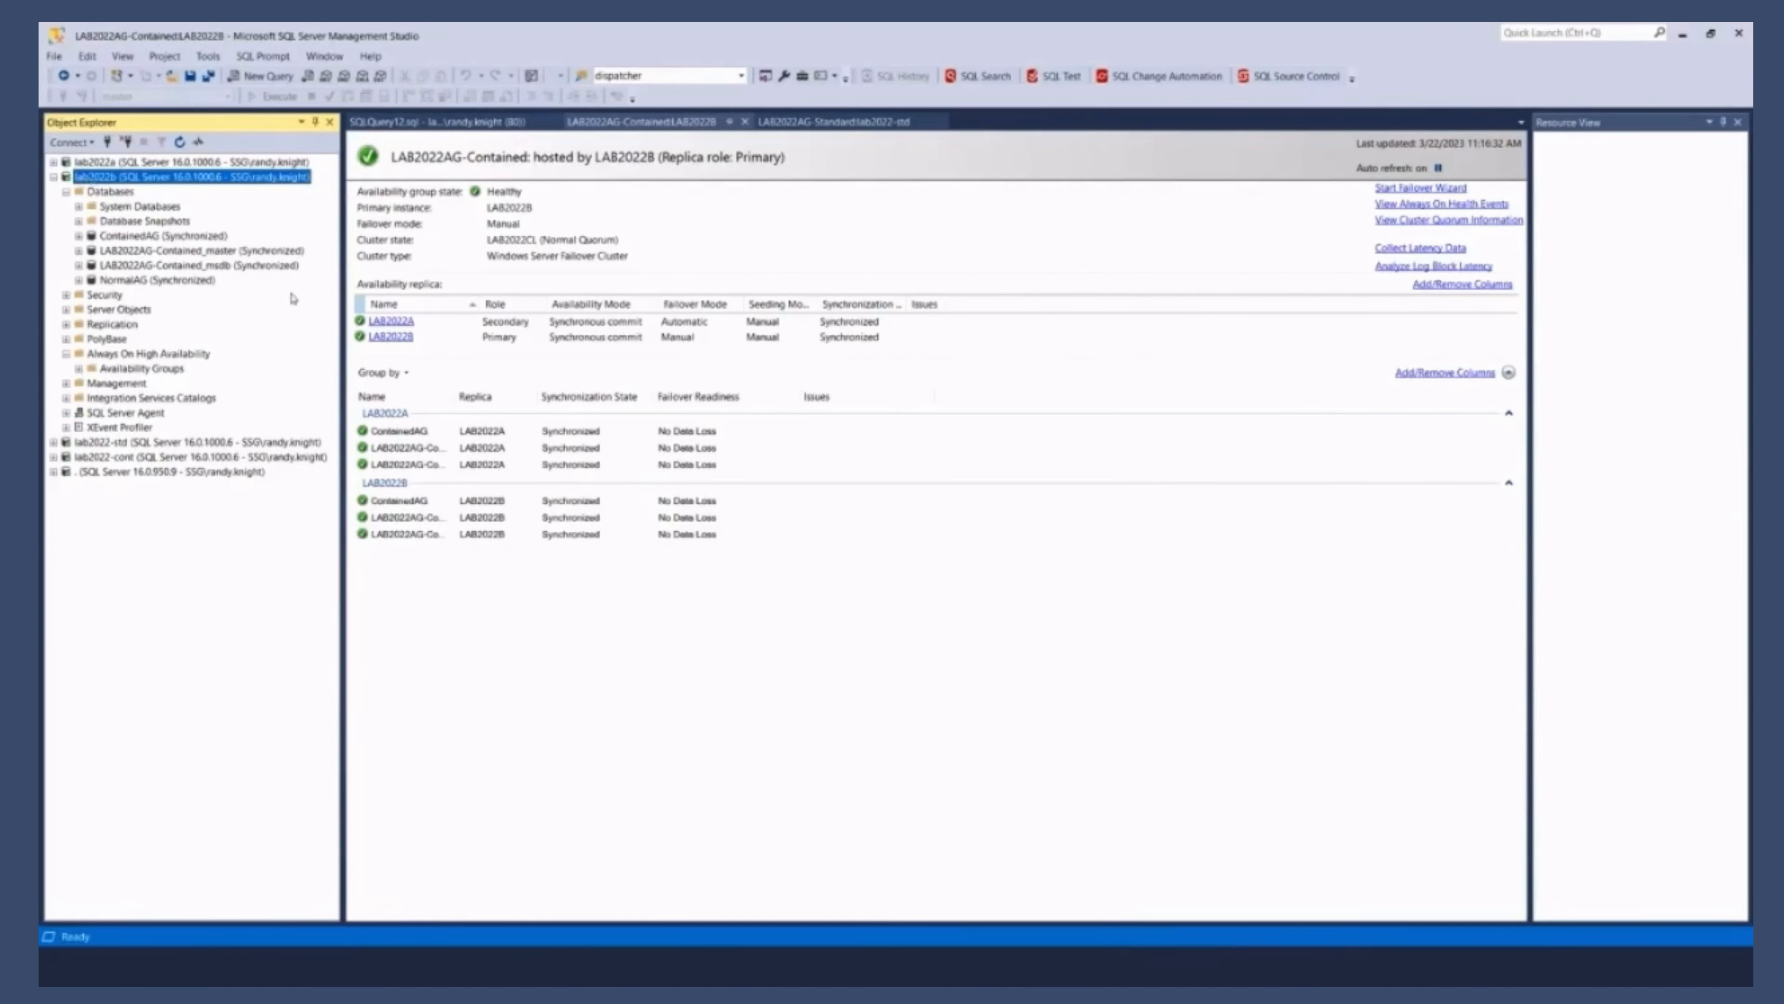
pyautogui.click(153, 235)
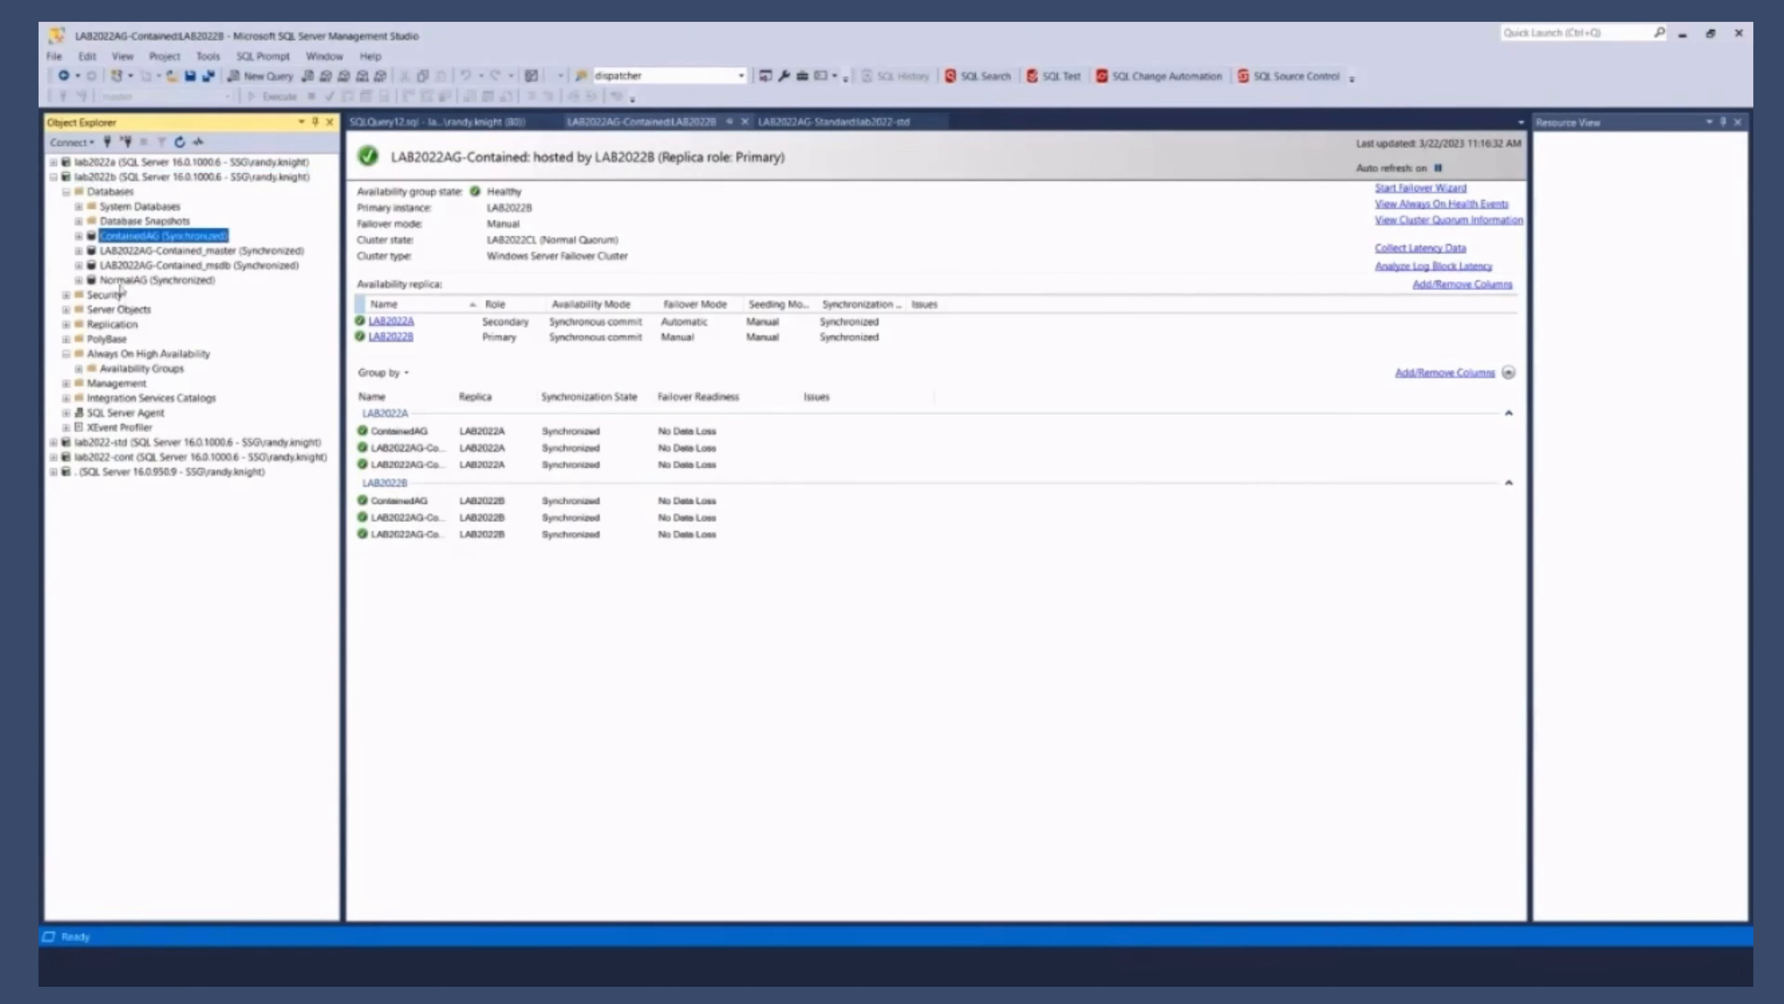
pyautogui.click(194, 250)
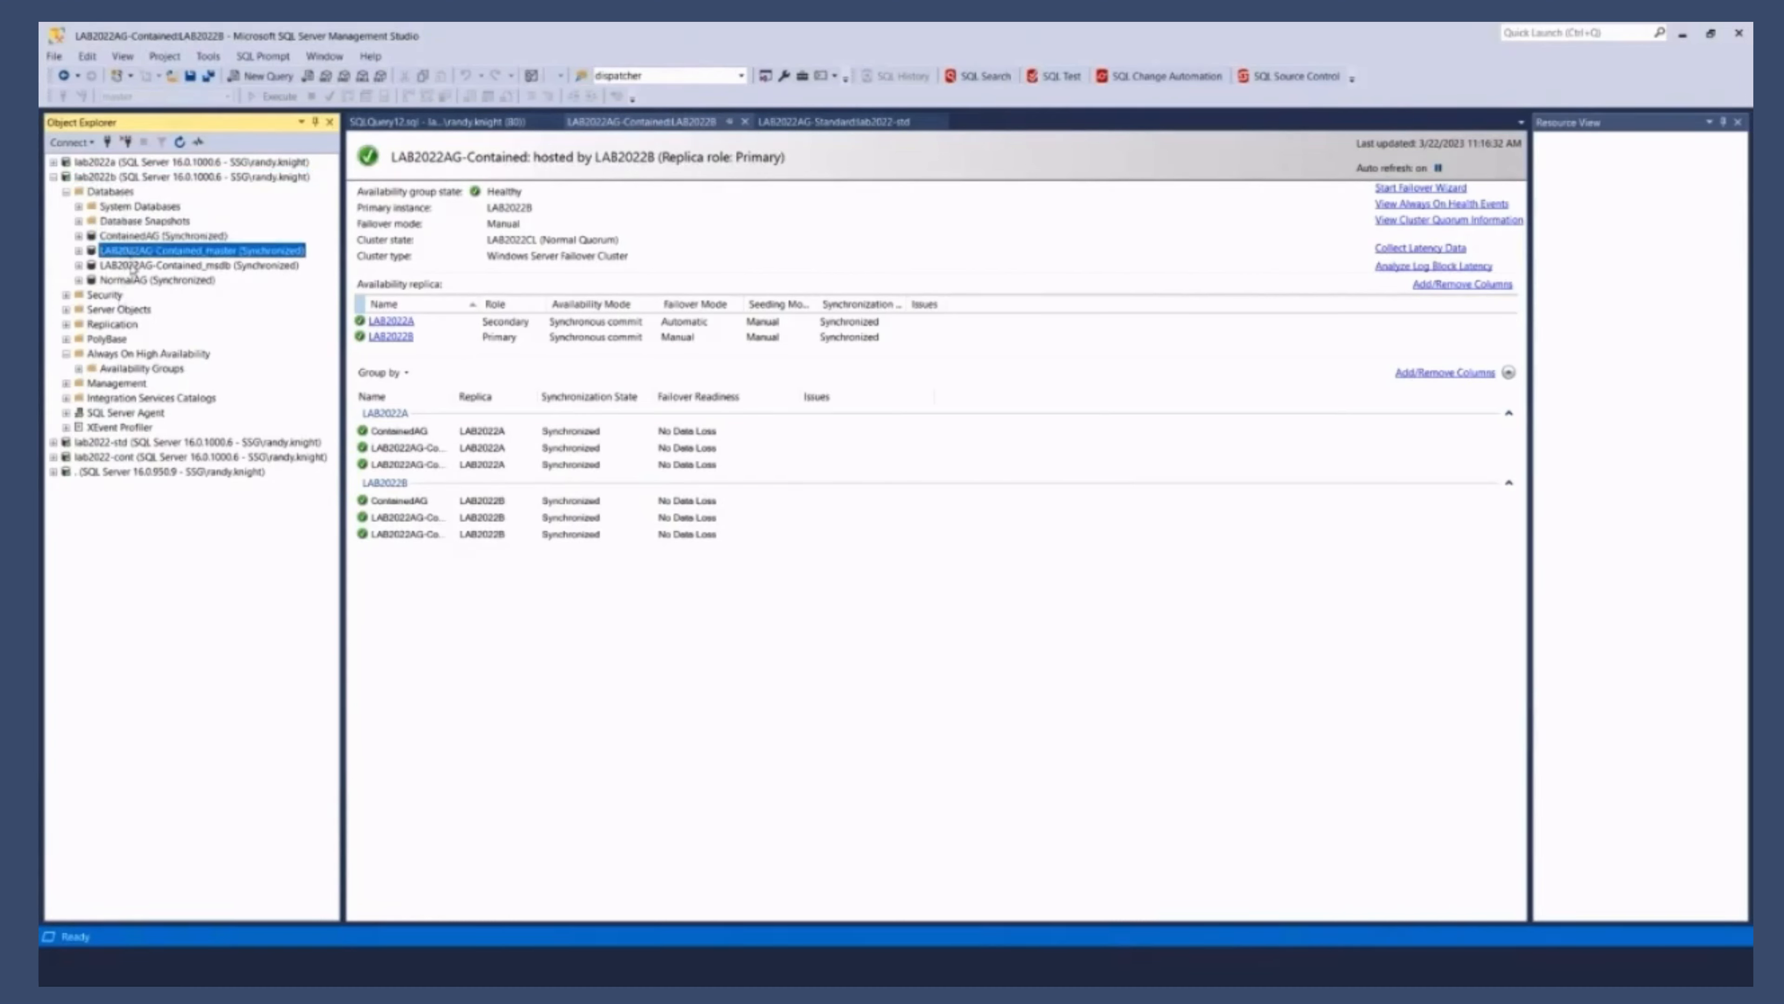
pyautogui.click(199, 264)
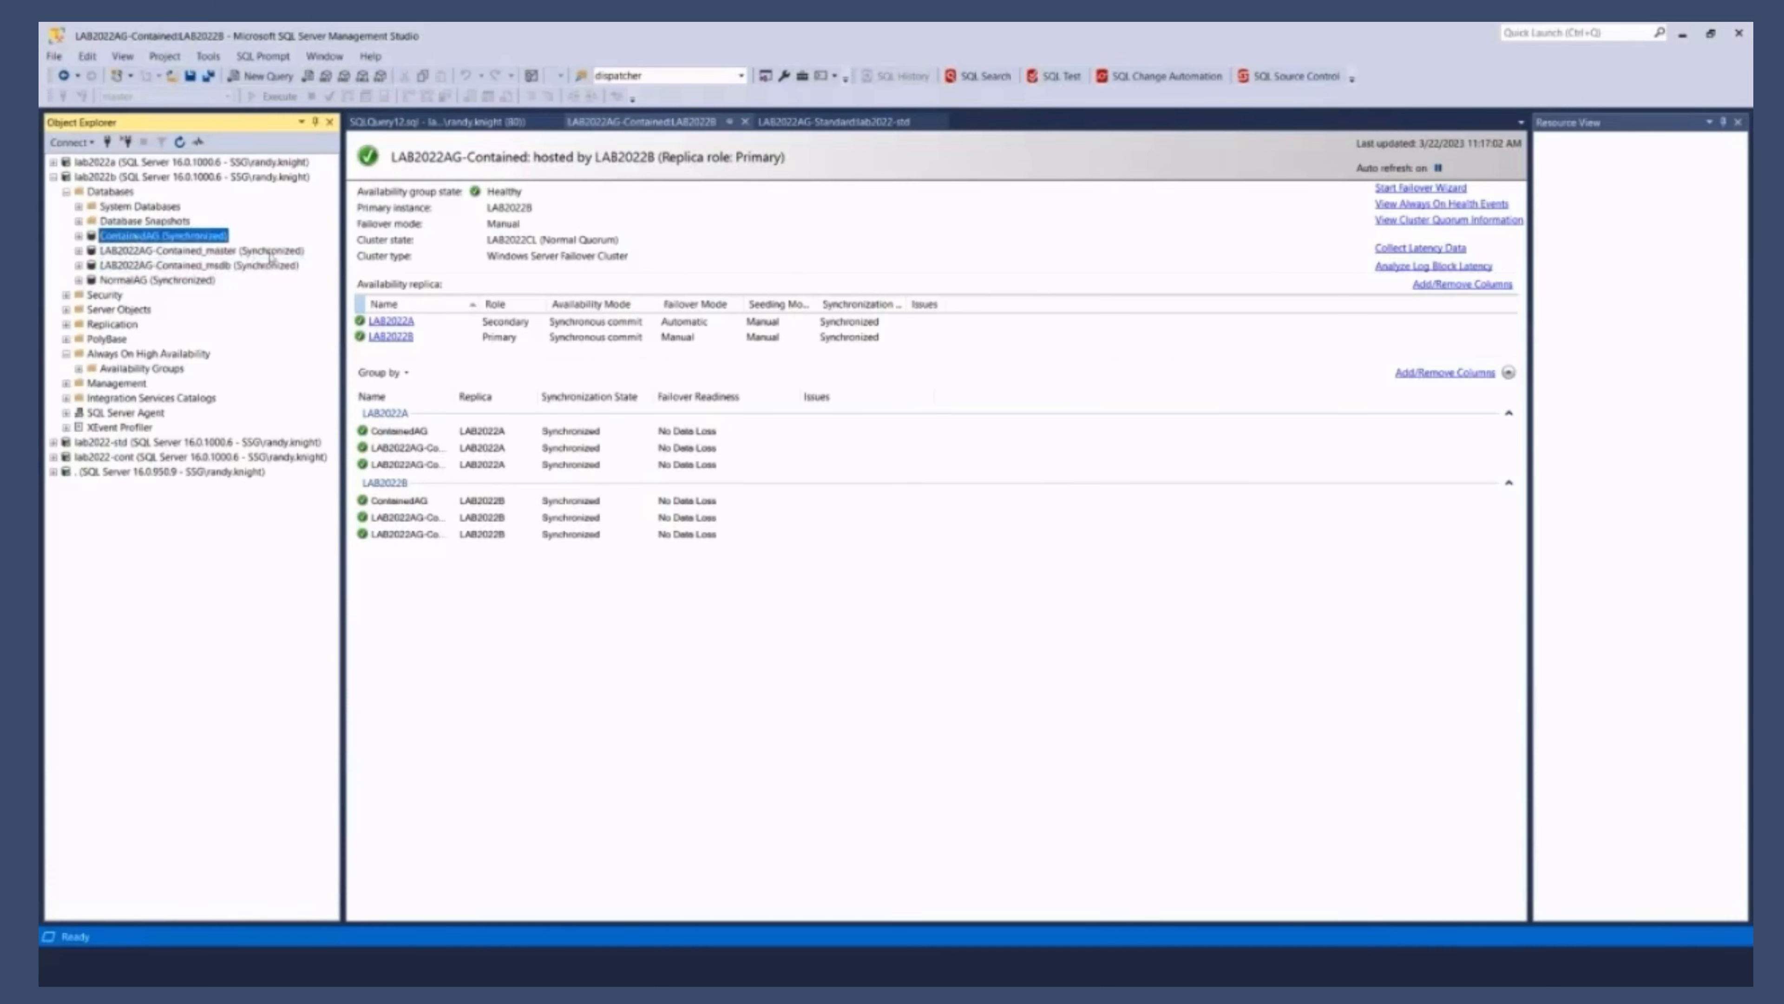
pyautogui.click(182, 249)
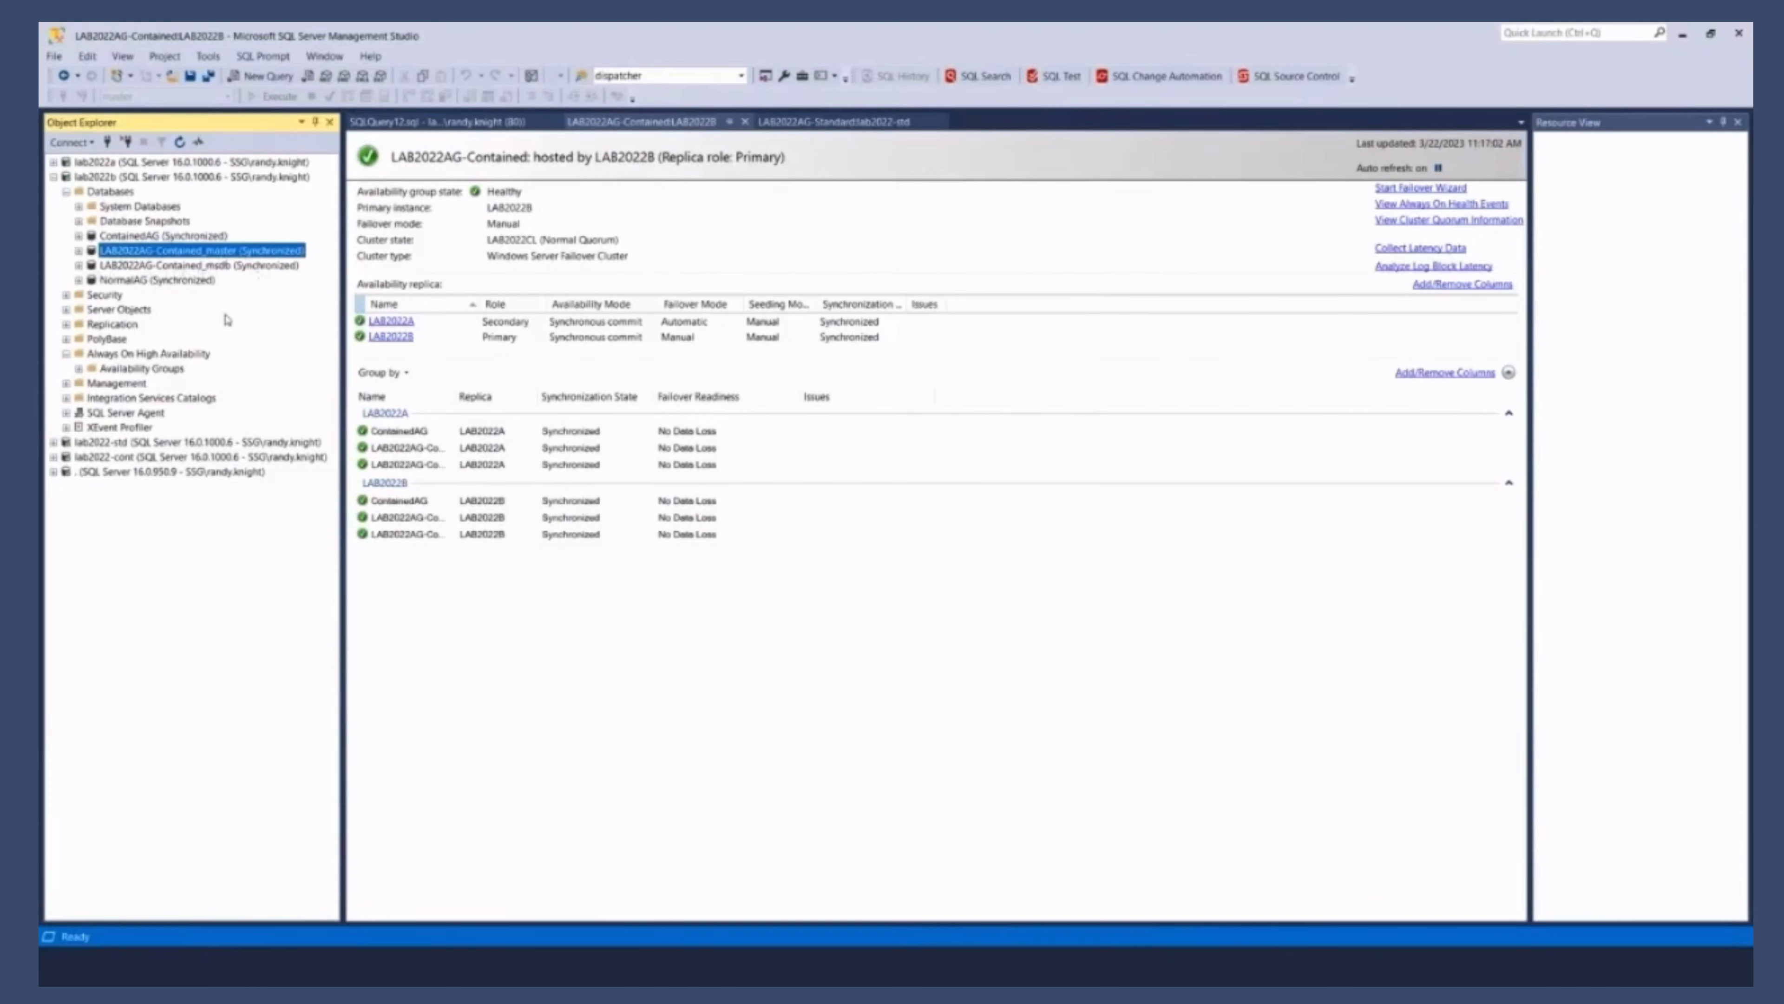
pyautogui.click(194, 265)
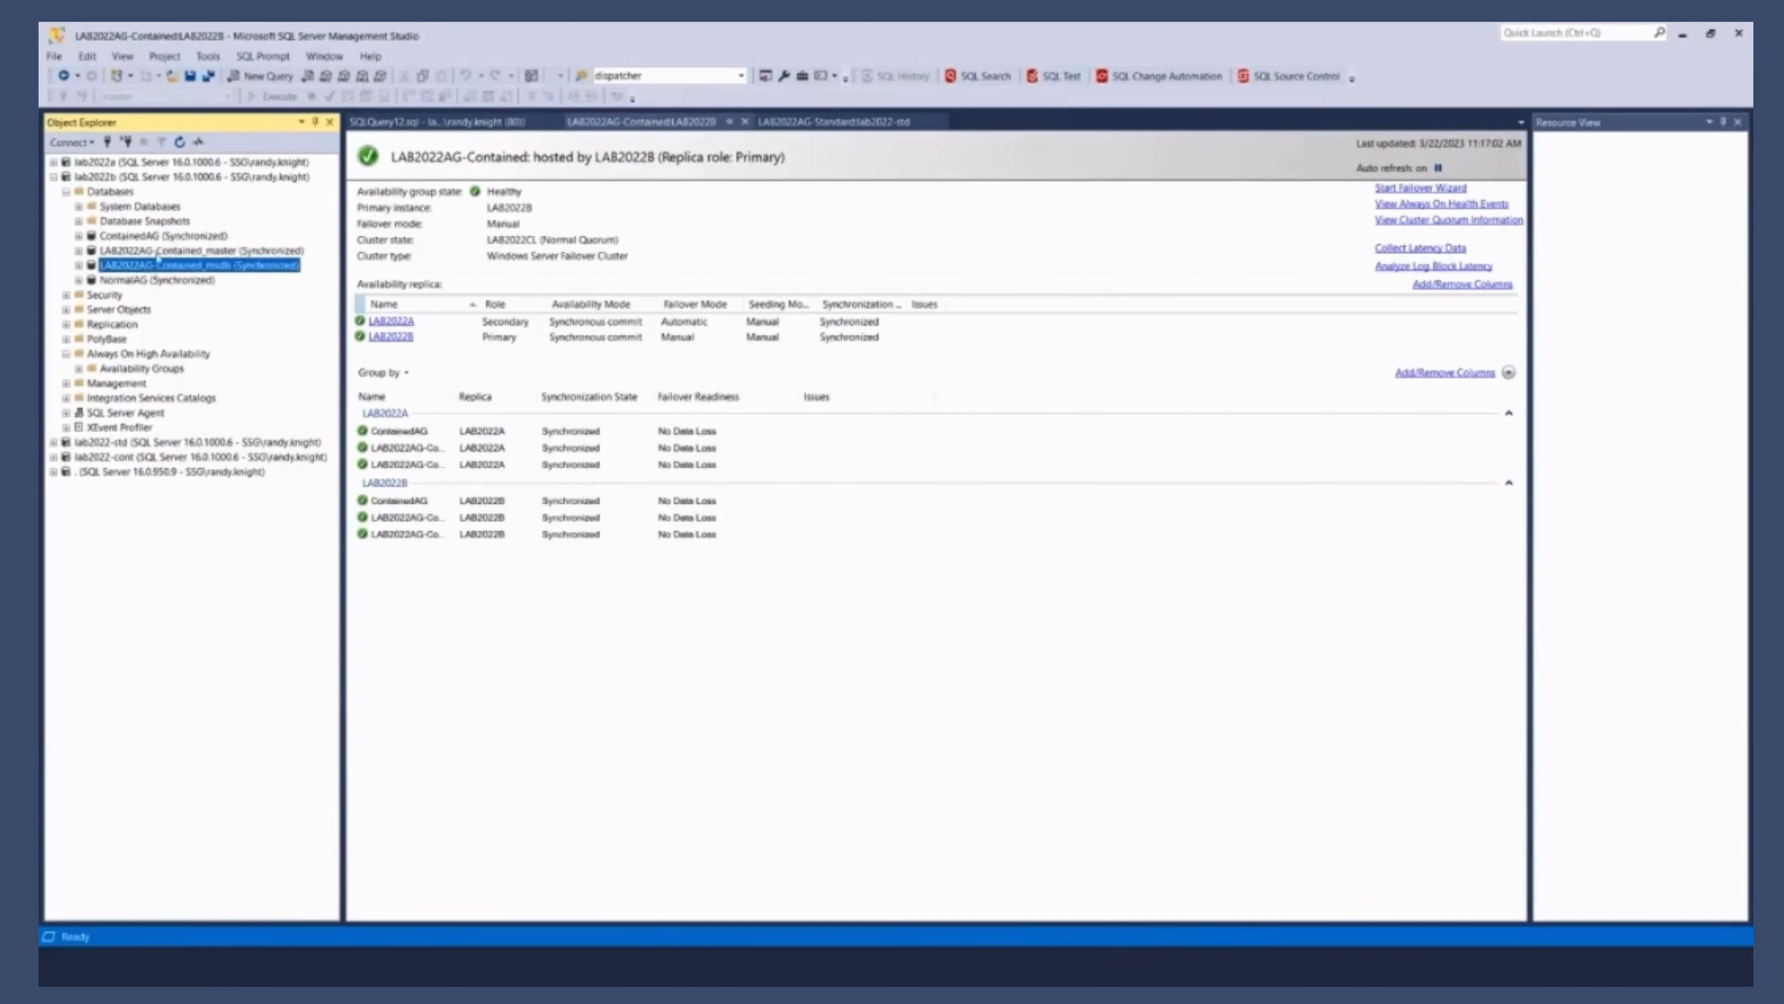
# Step: Collapse the contained msdb node, check the ContainedAG dashboard row, and switch to the LAB2022AG-Standard dashboard
pyautogui.click(193, 249)
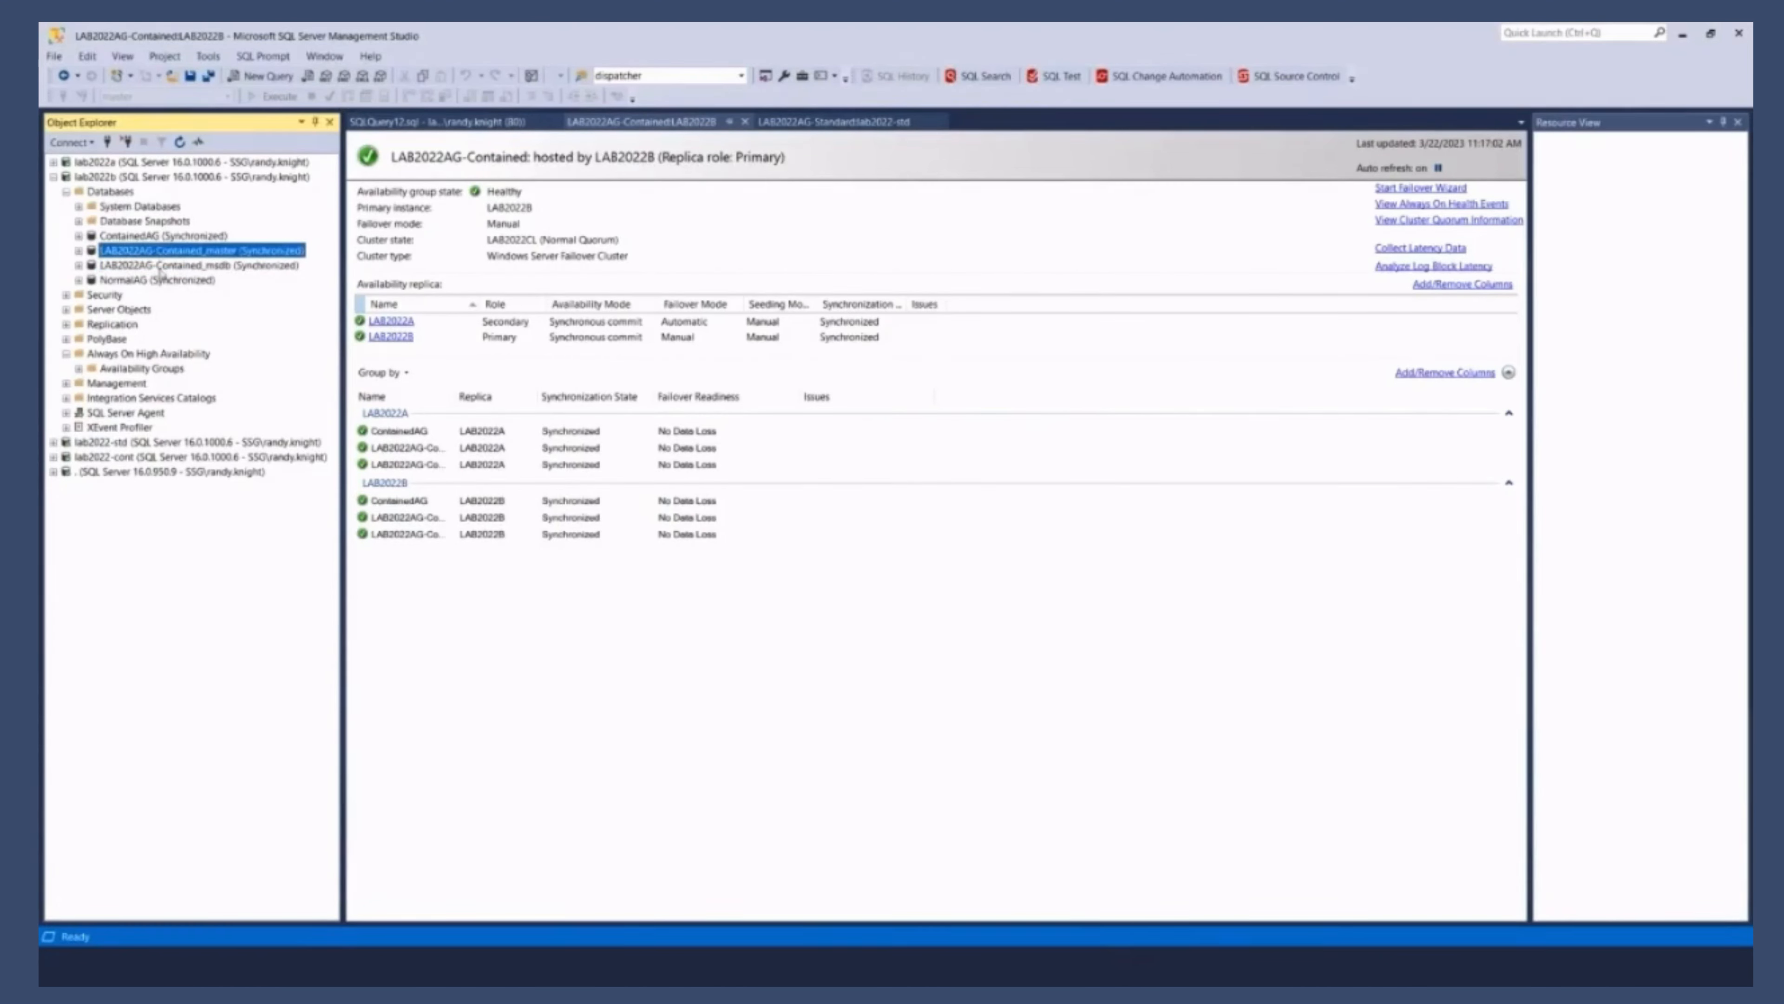
pyautogui.click(199, 266)
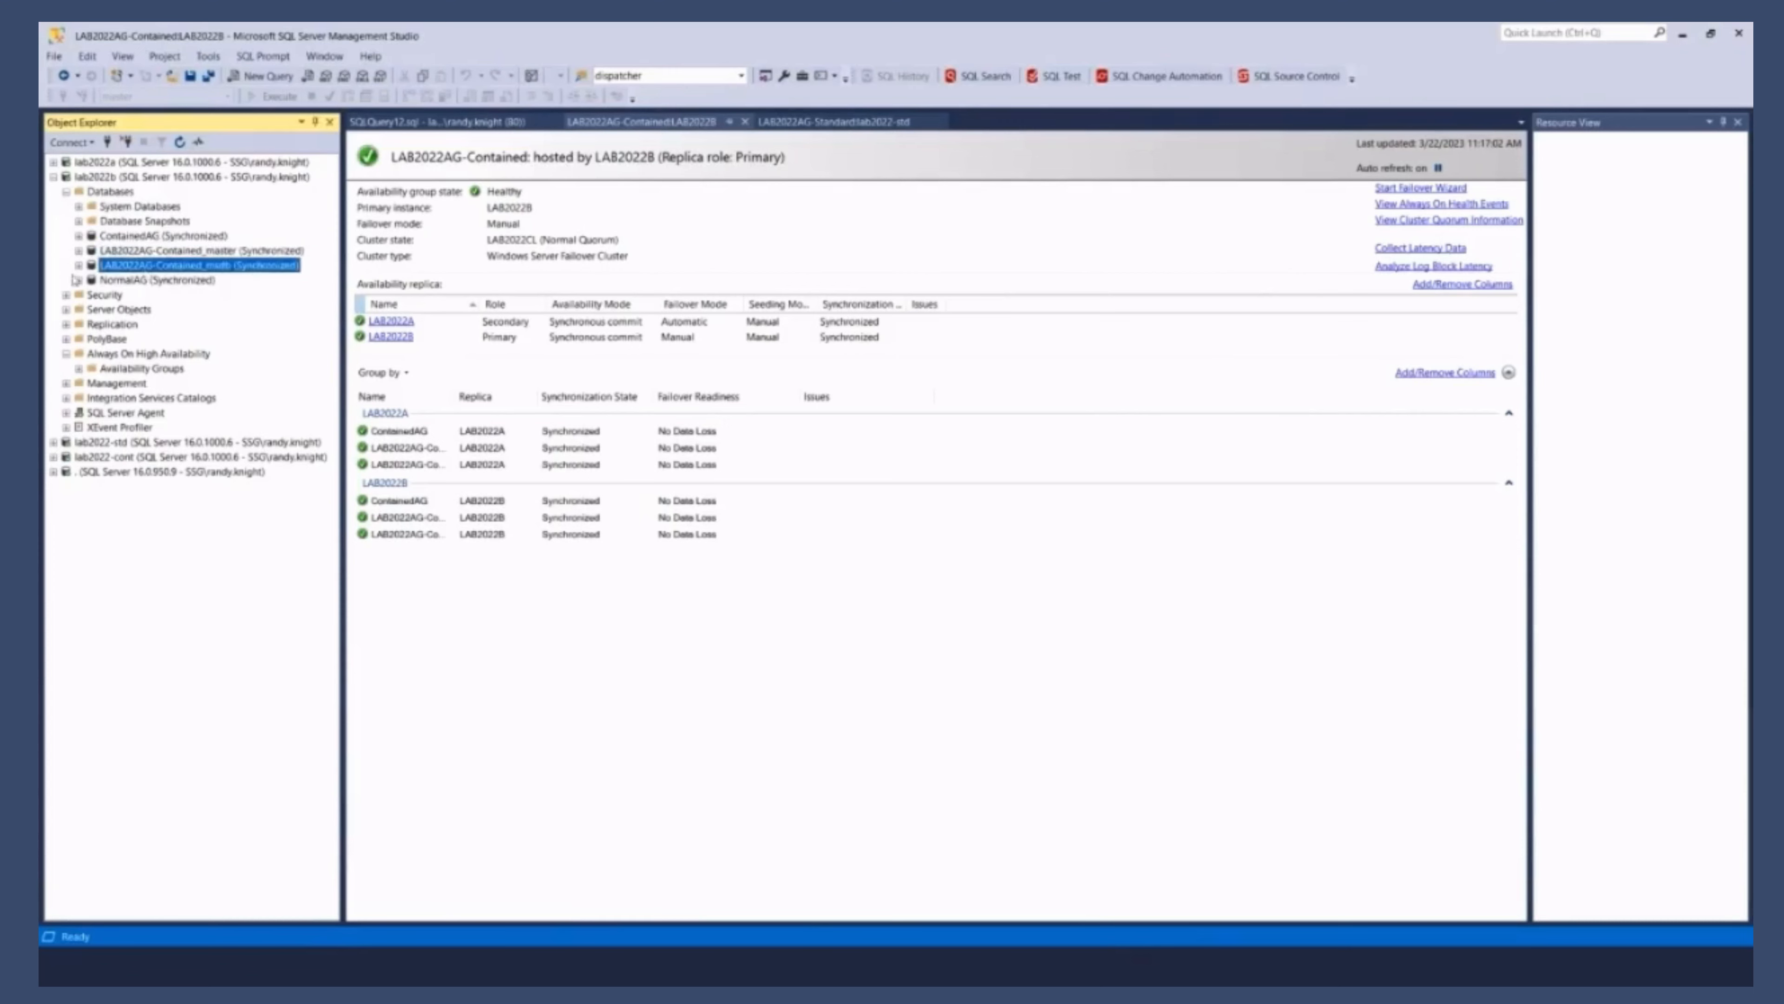
pyautogui.click(77, 264)
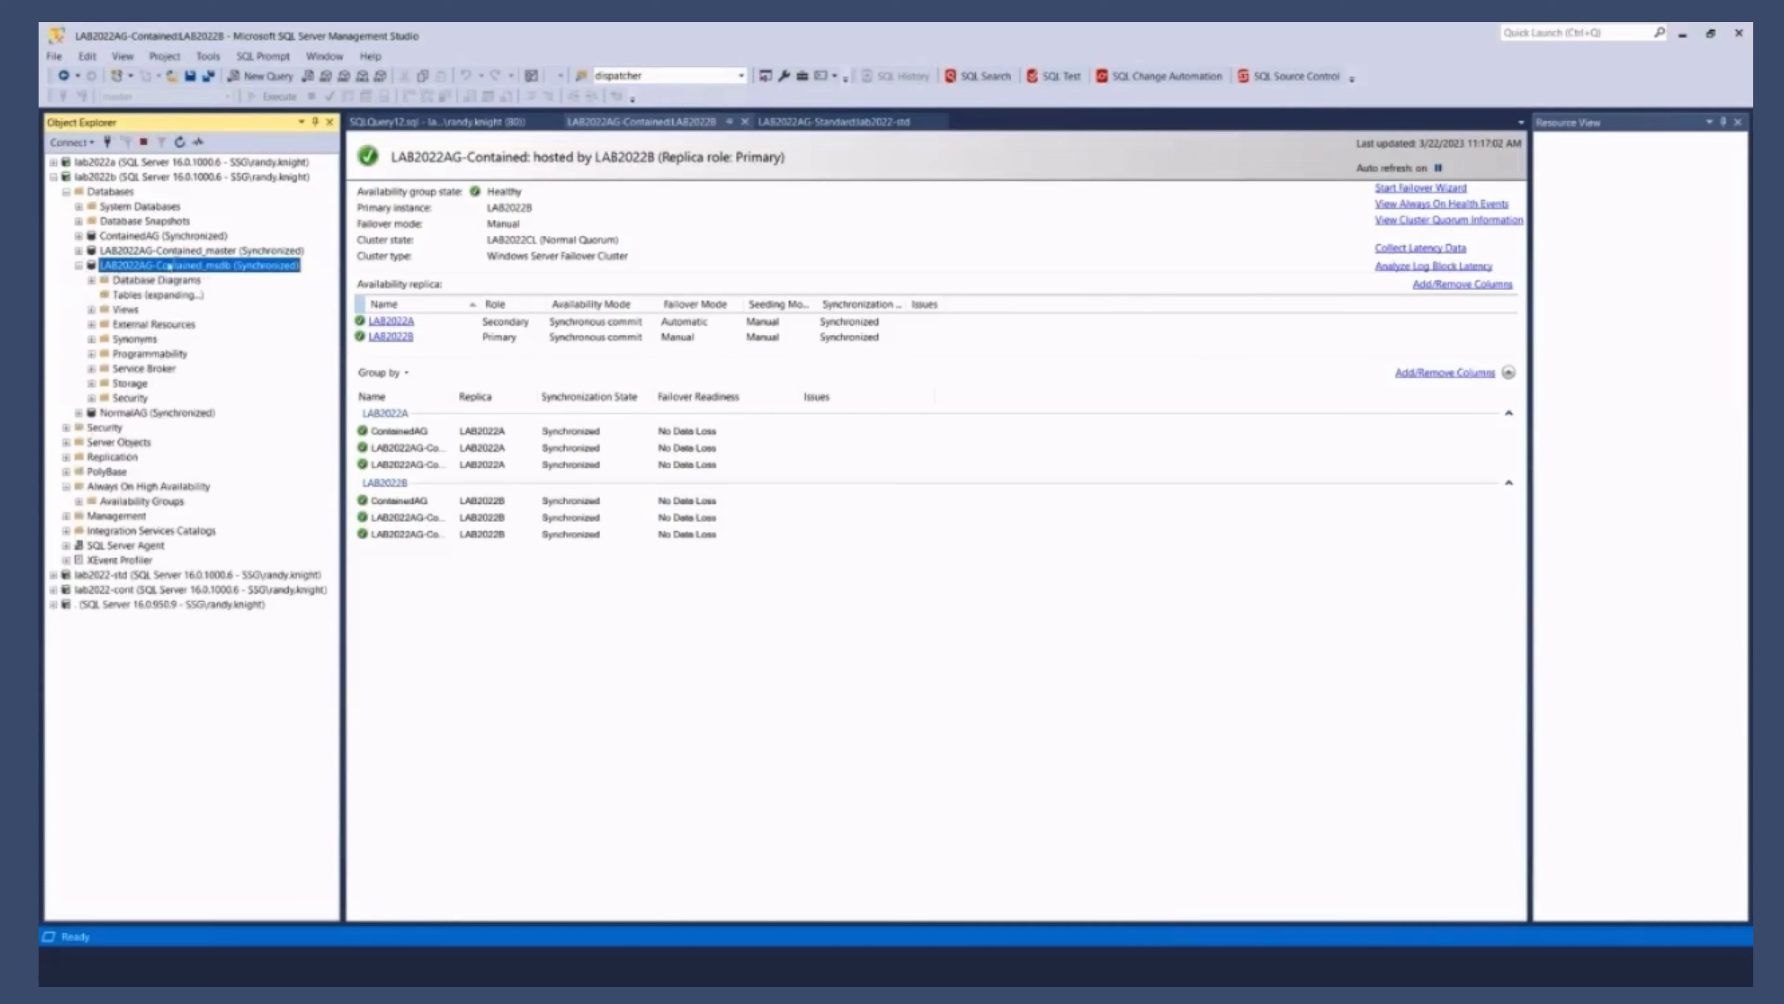
pyautogui.click(77, 295)
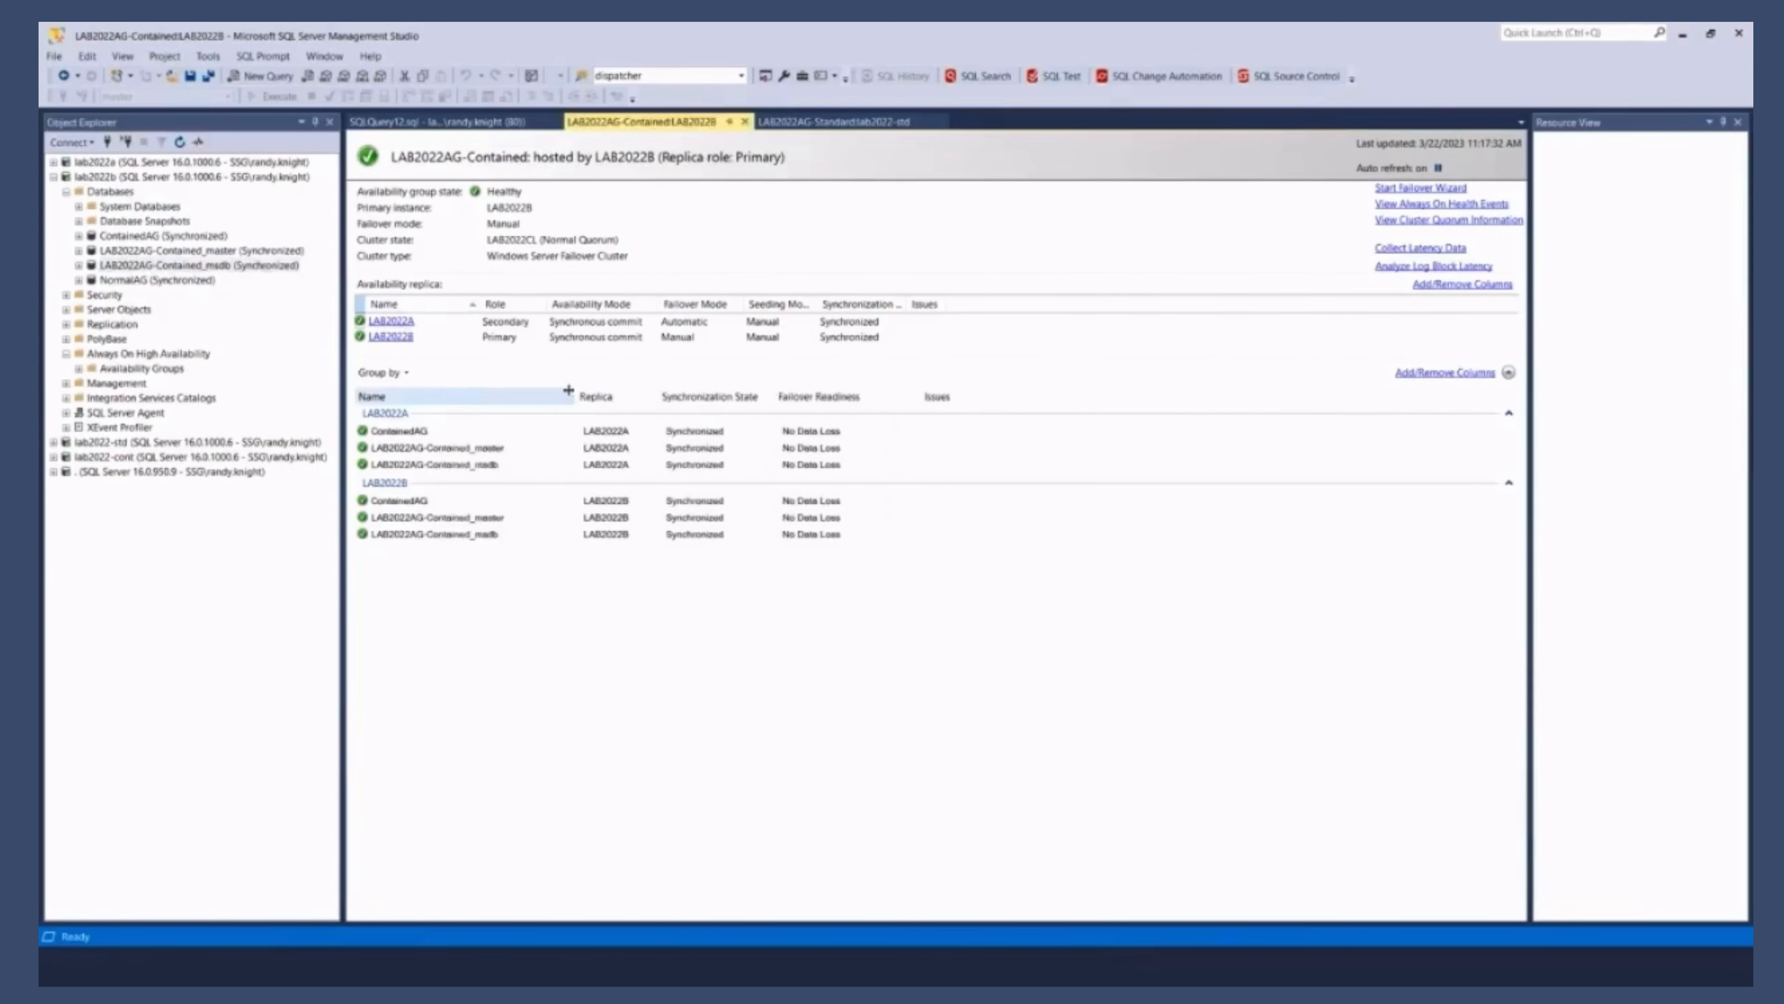
pyautogui.click(399, 431)
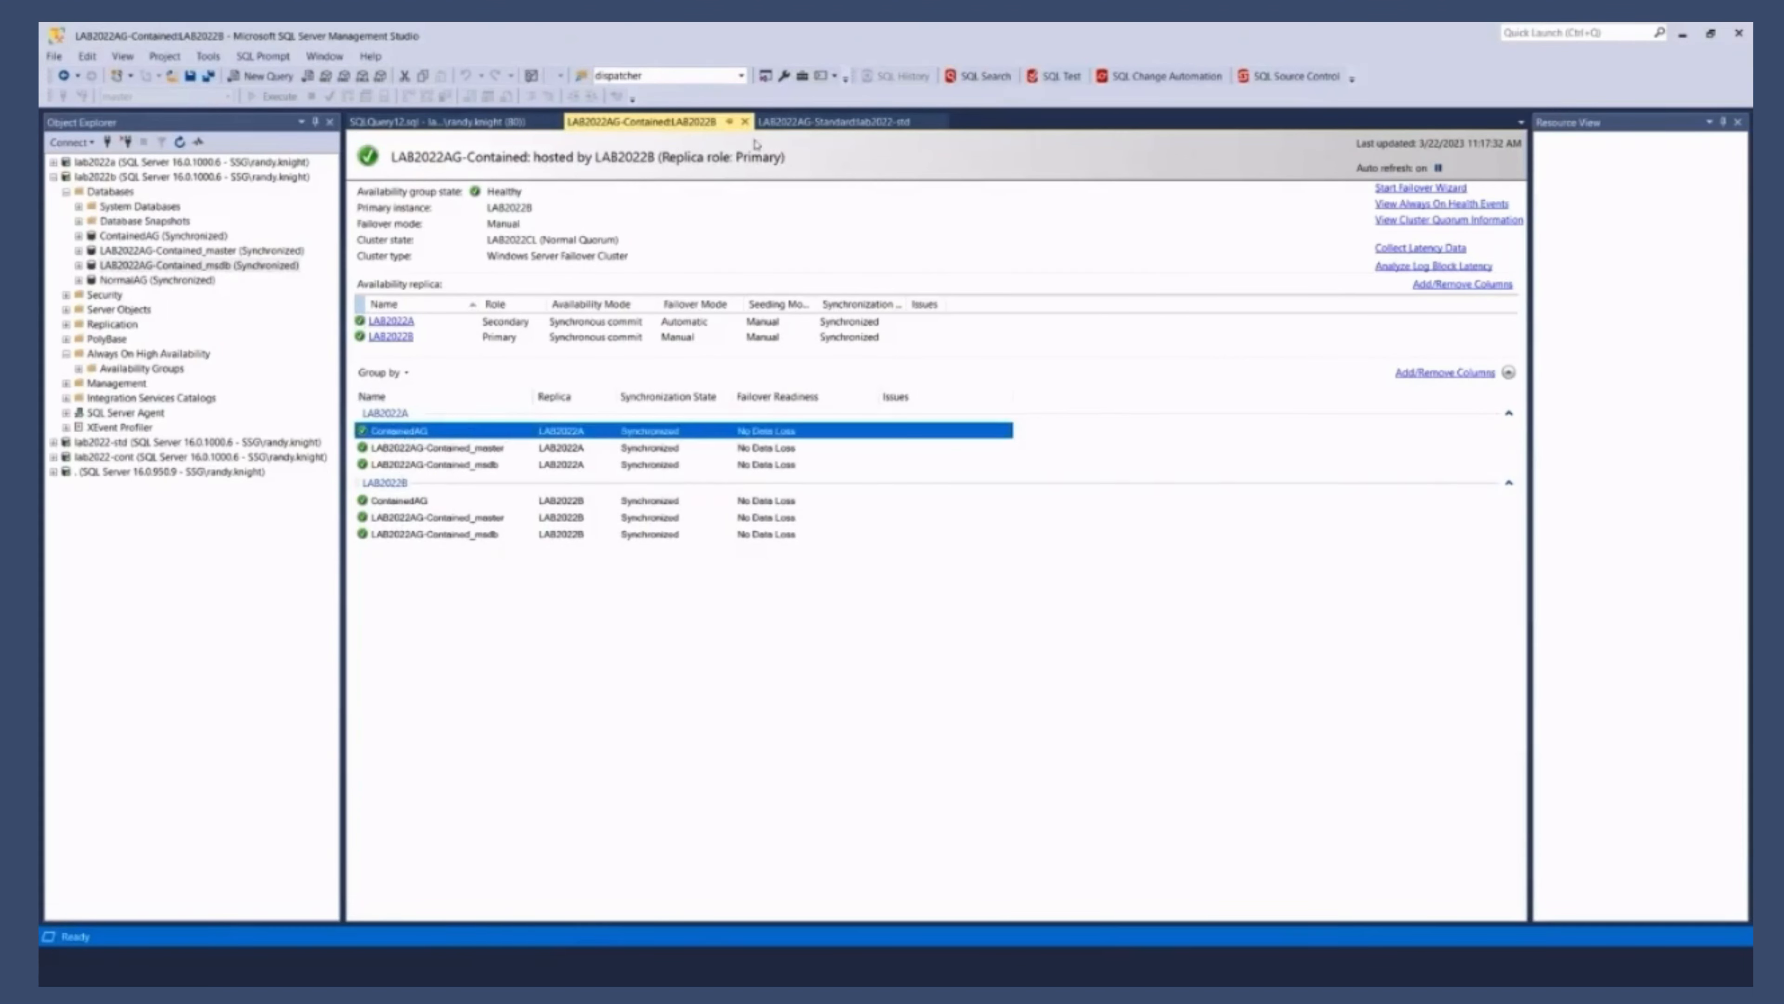
pyautogui.click(843, 122)
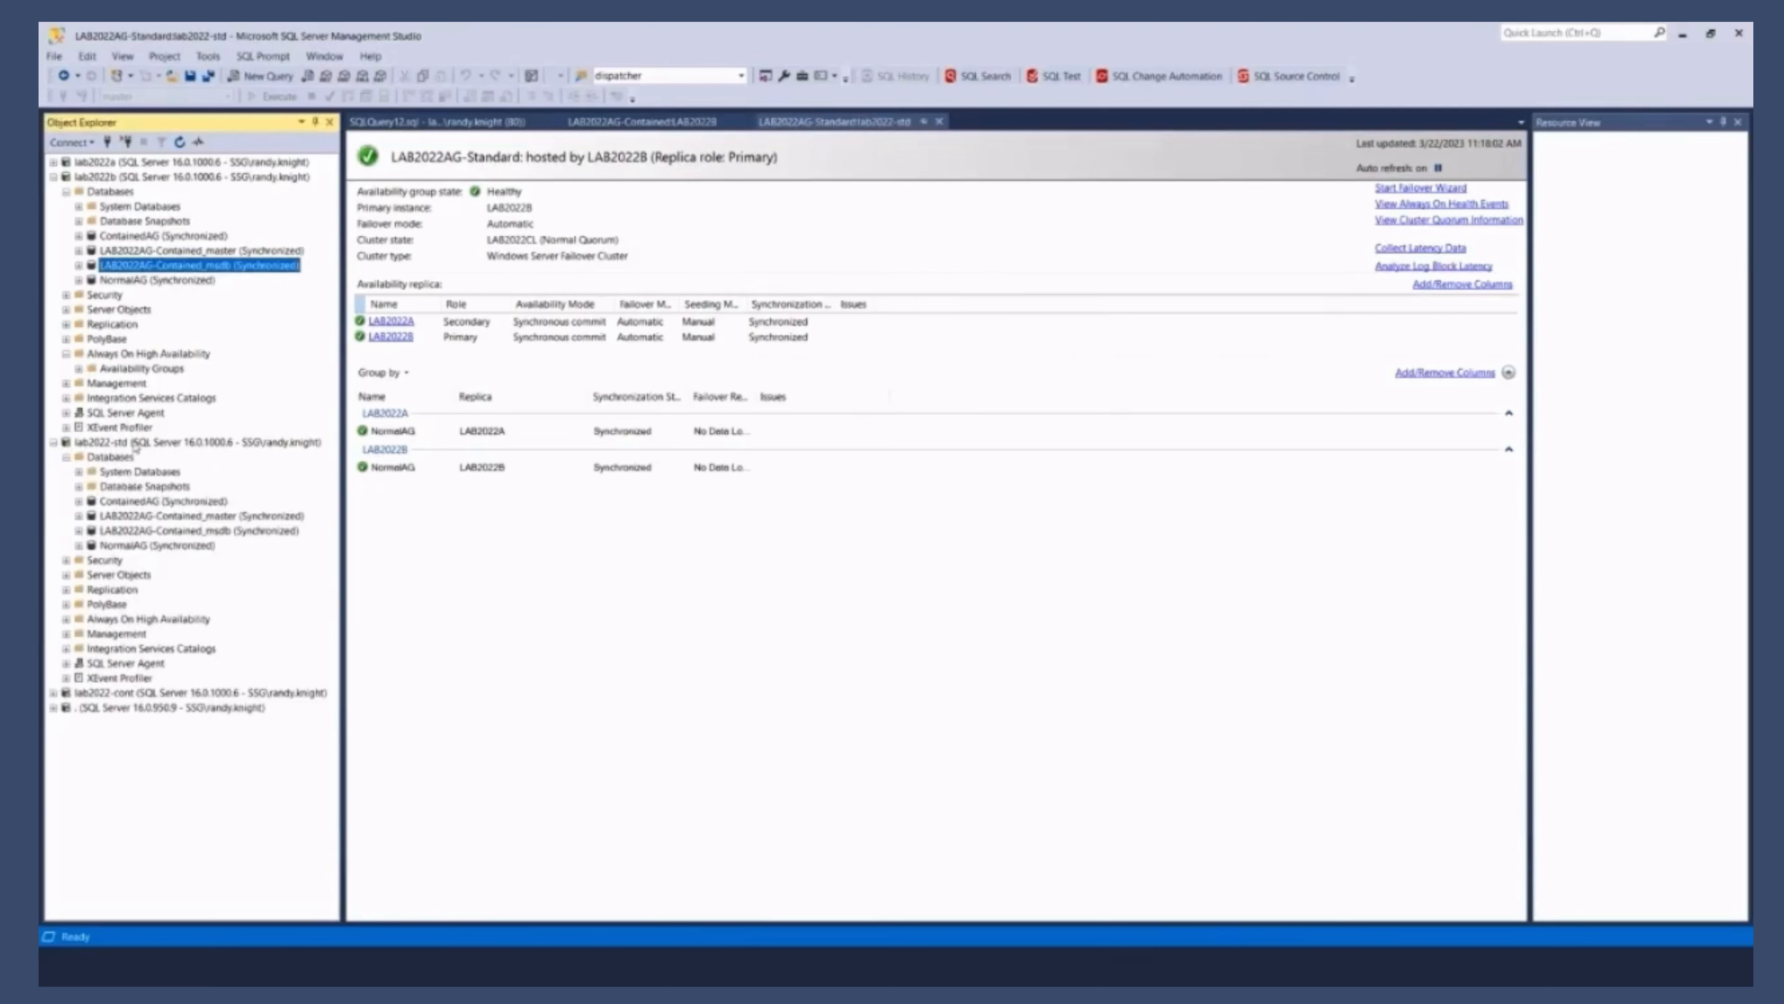
pyautogui.moveTo(203, 595)
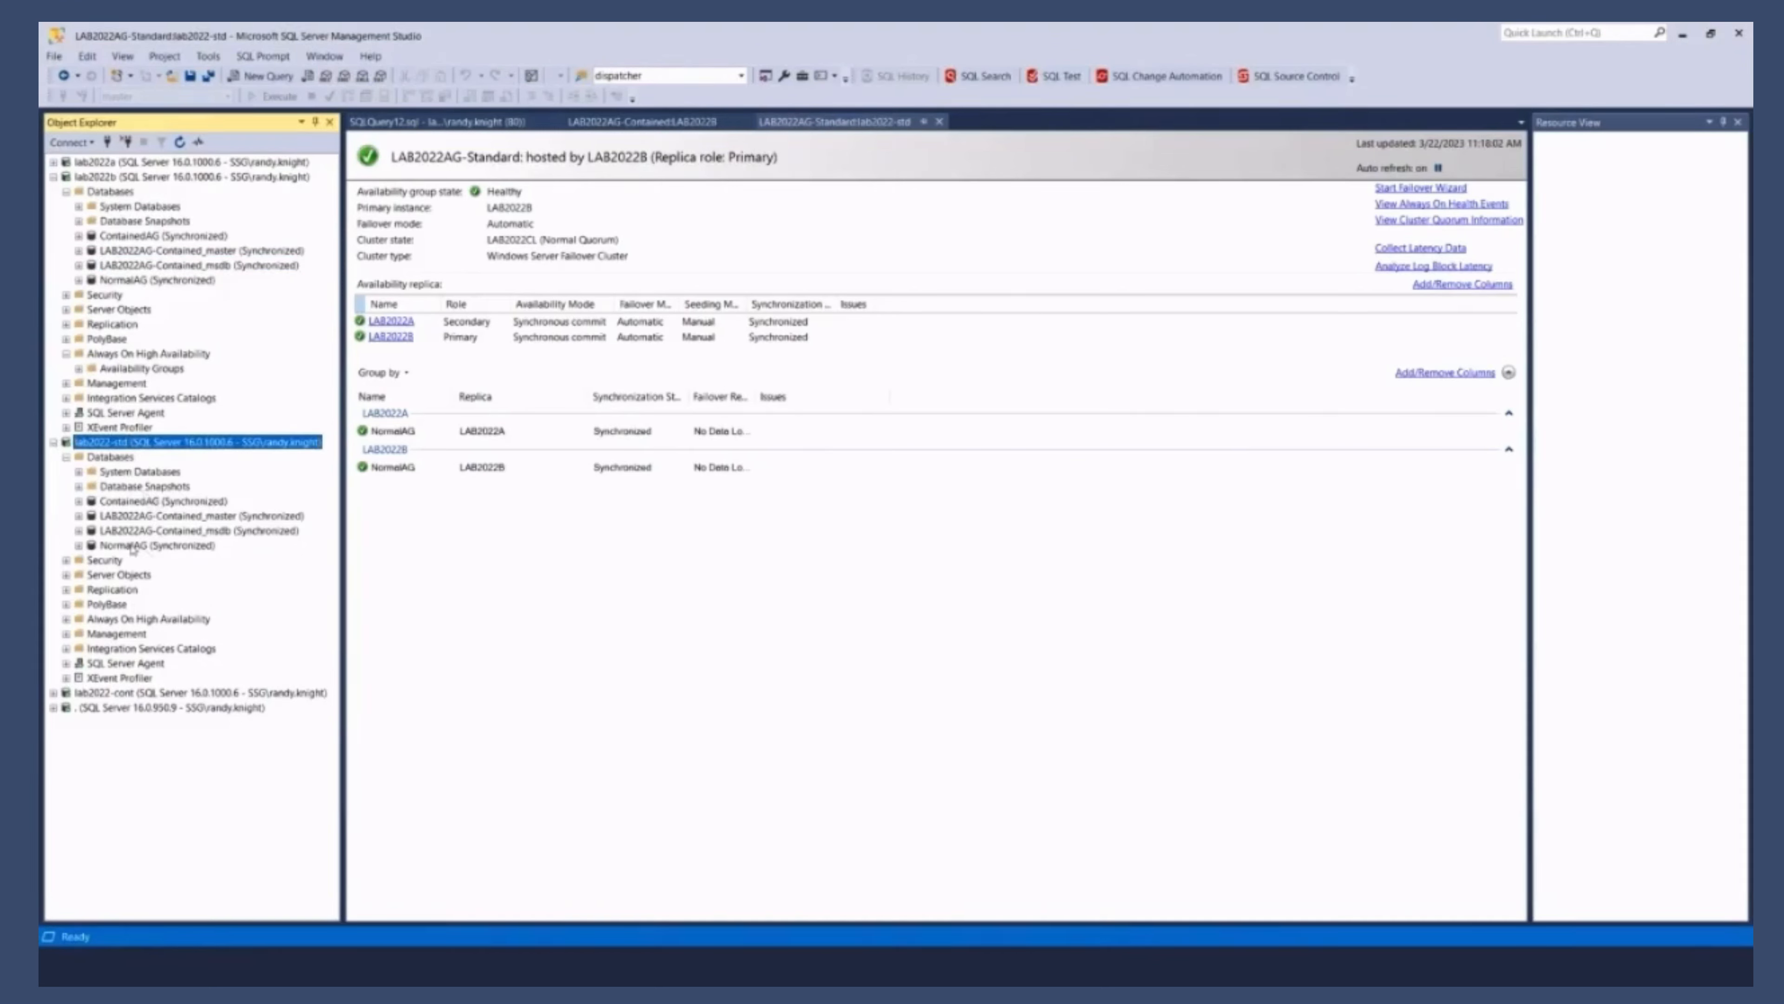
# Step: Browse lab2022-std's databases, selecting NormalAG and LAB2022AG-Contained_master
pyautogui.click(148, 543)
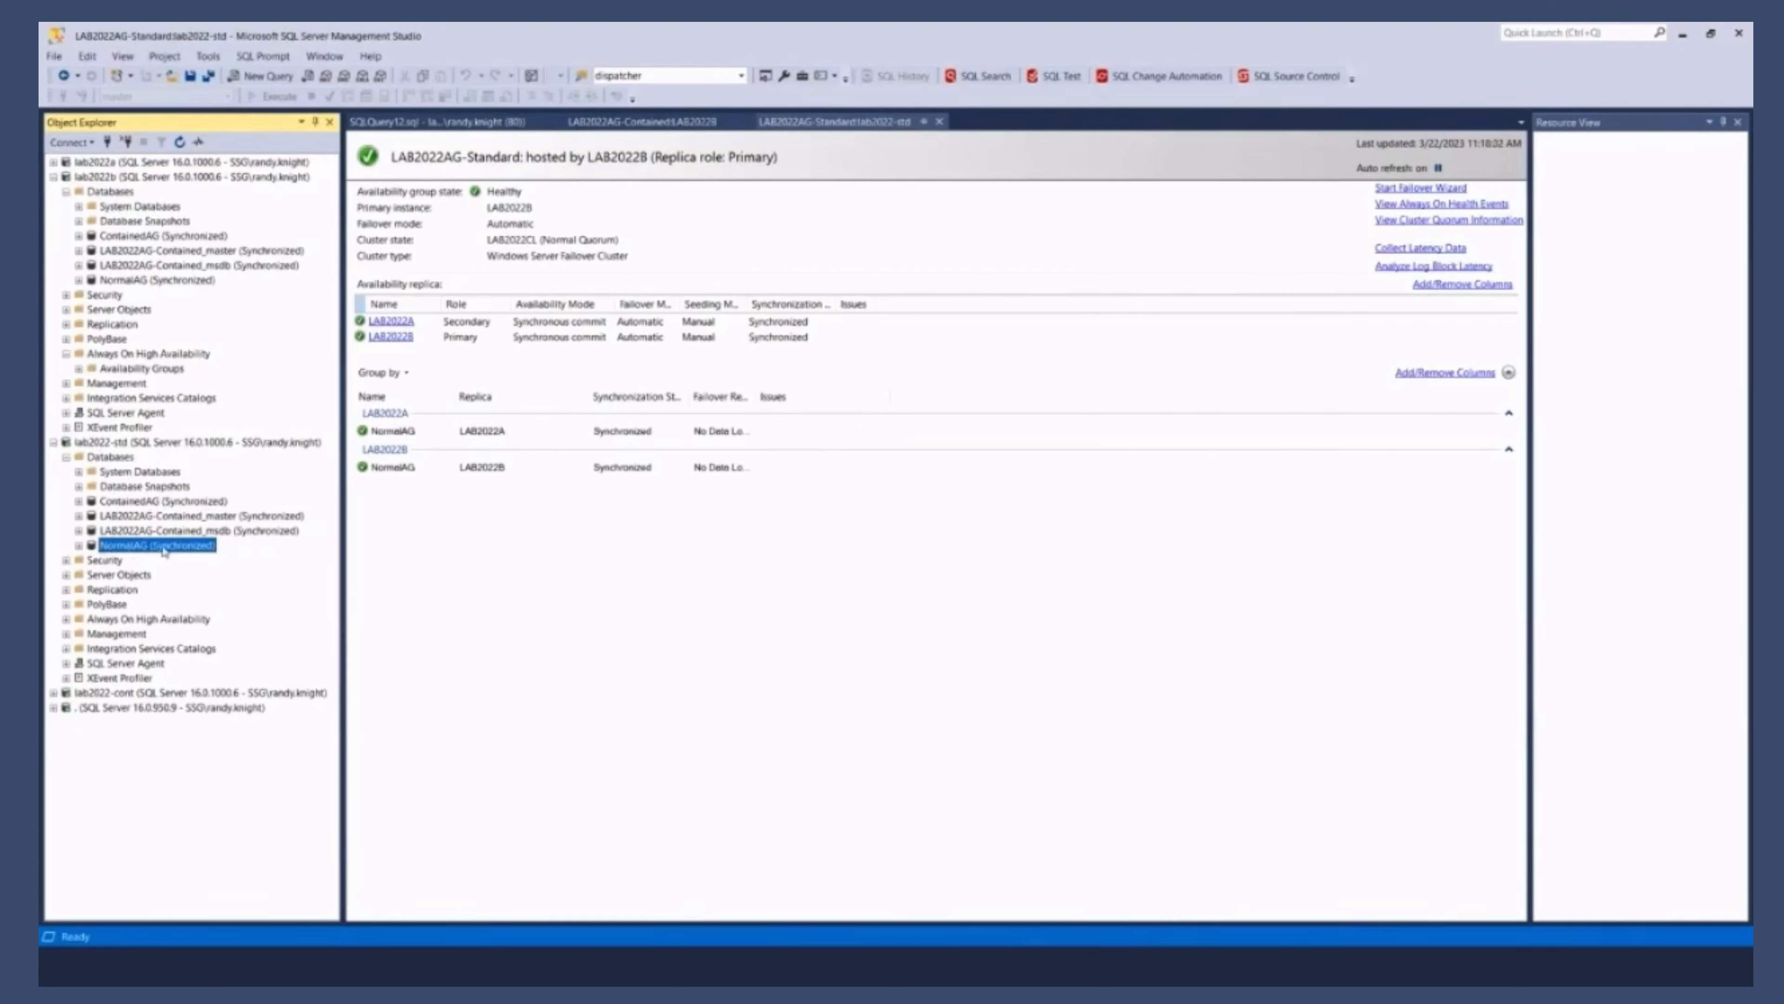
pyautogui.click(188, 516)
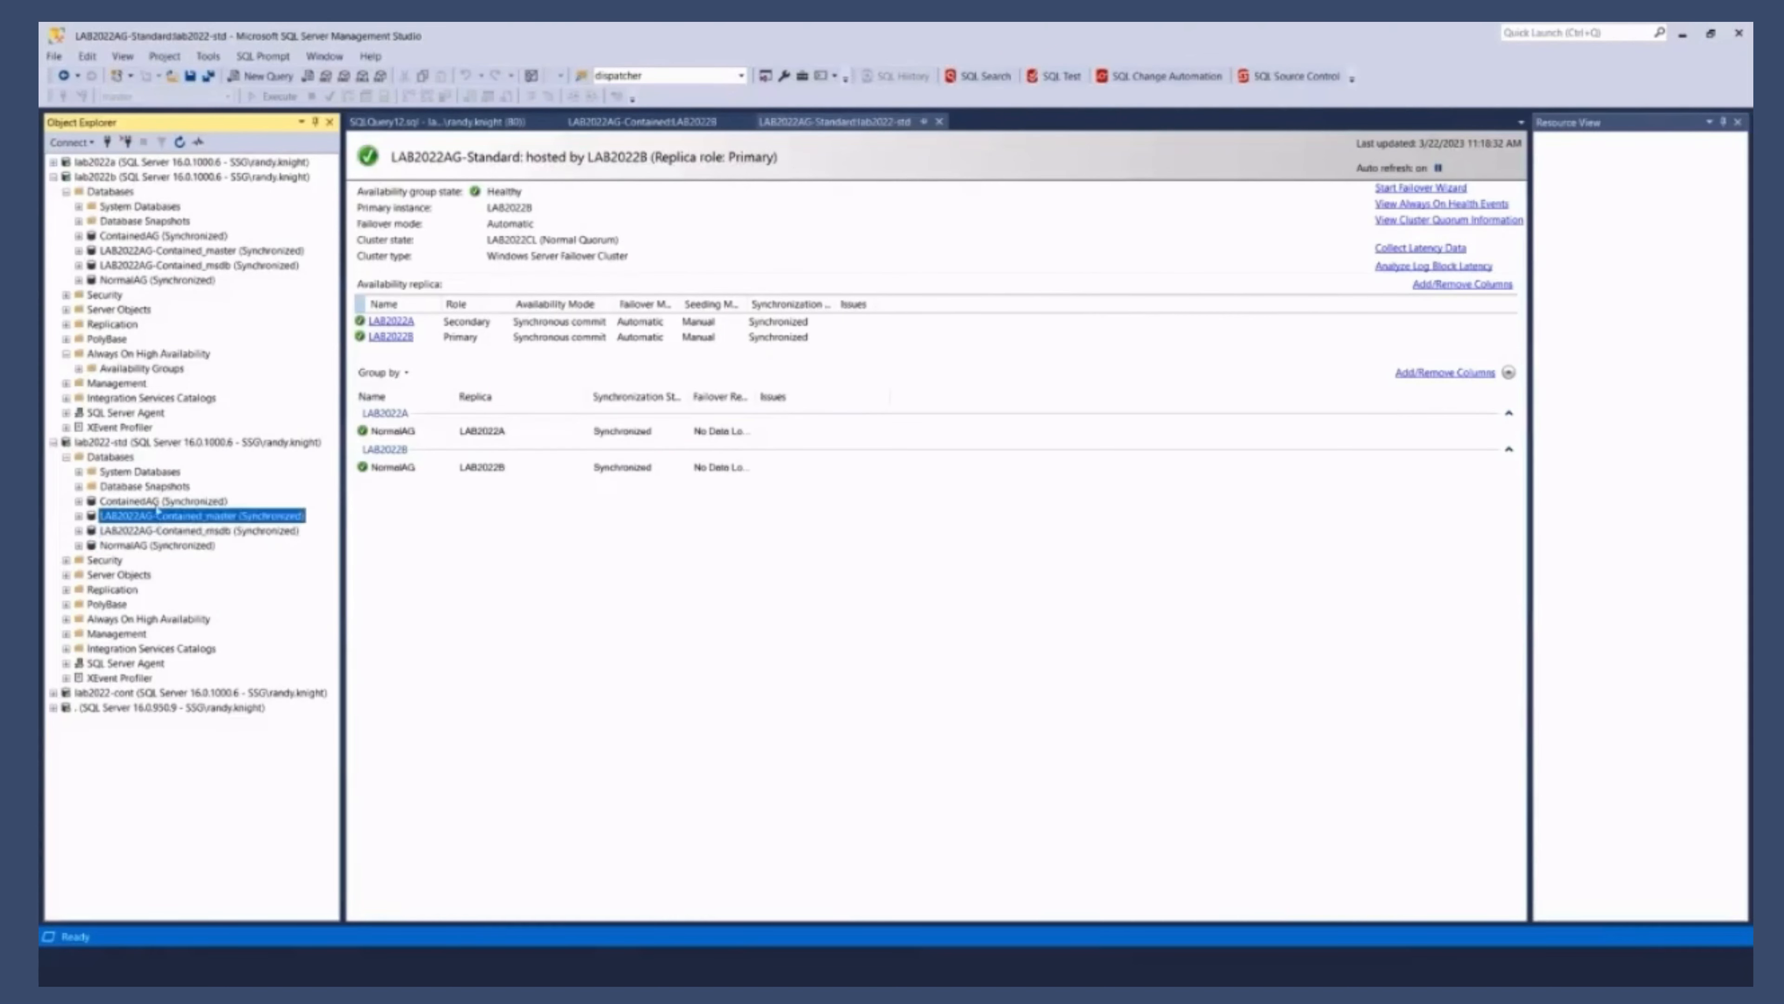
pyautogui.click(137, 501)
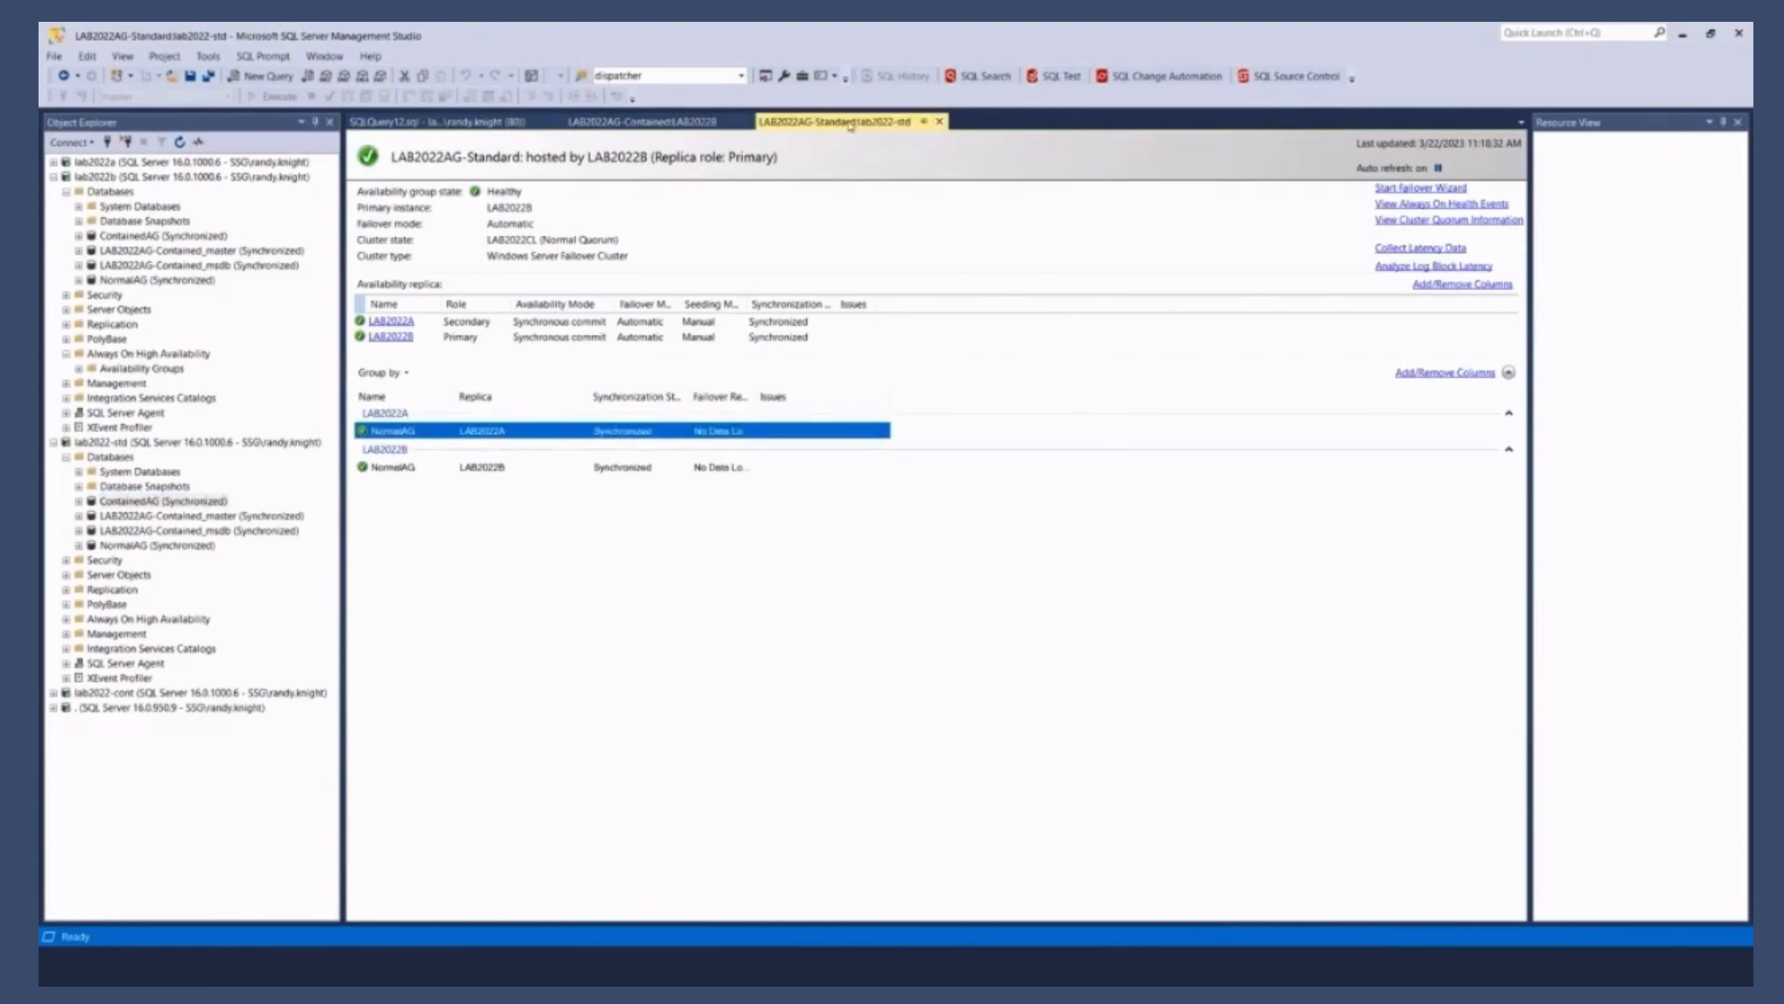
# Step: Run the failover wizard to make LAB2022A the new primary of LAB2022AG-Standard
pyautogui.click(1419, 187)
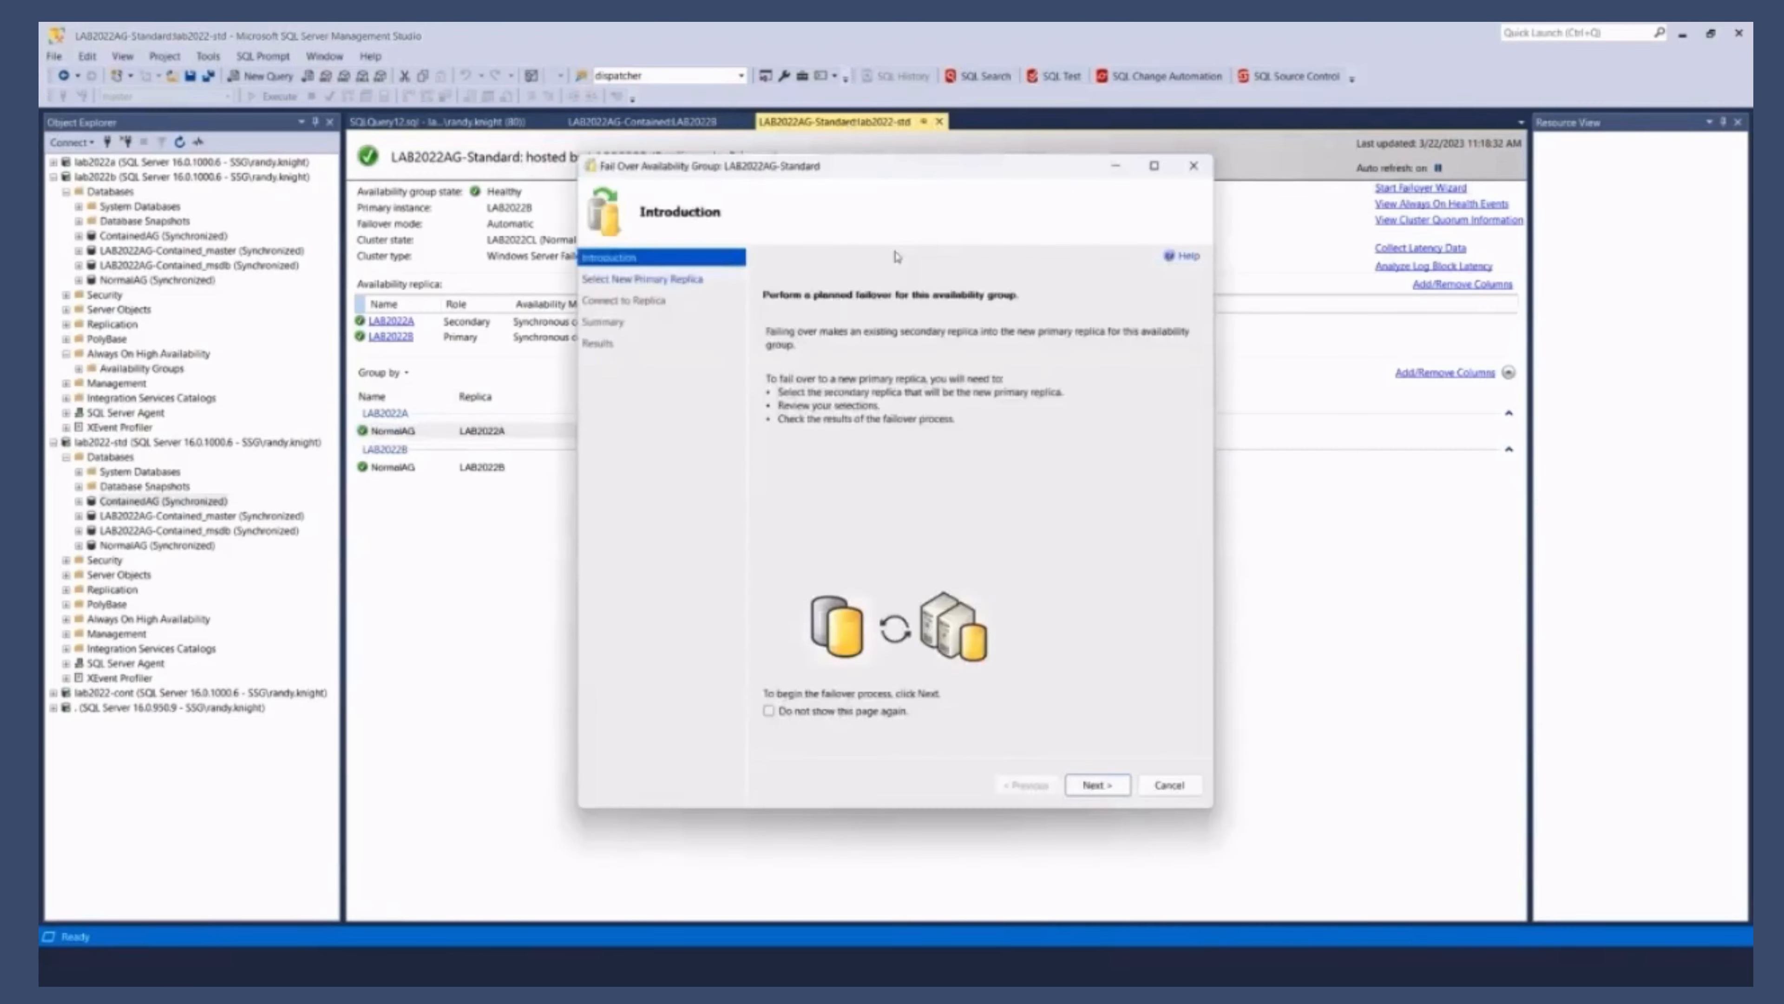
pyautogui.click(1094, 785)
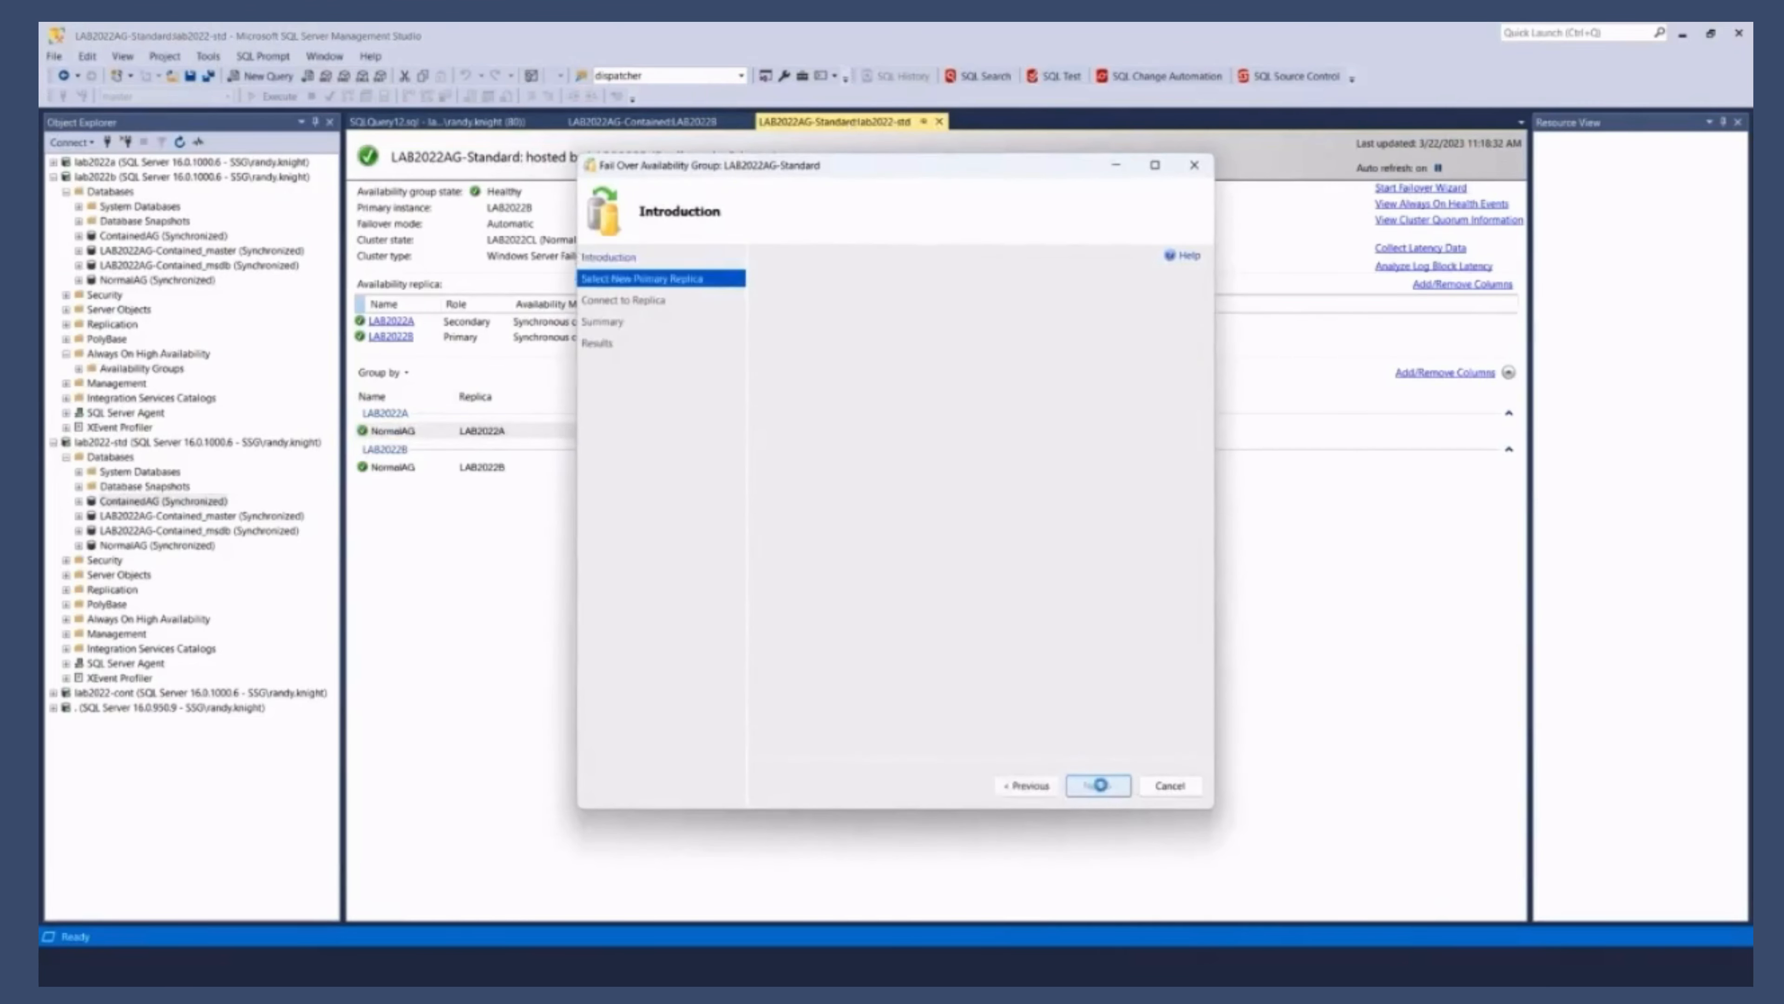
pyautogui.click(1095, 785)
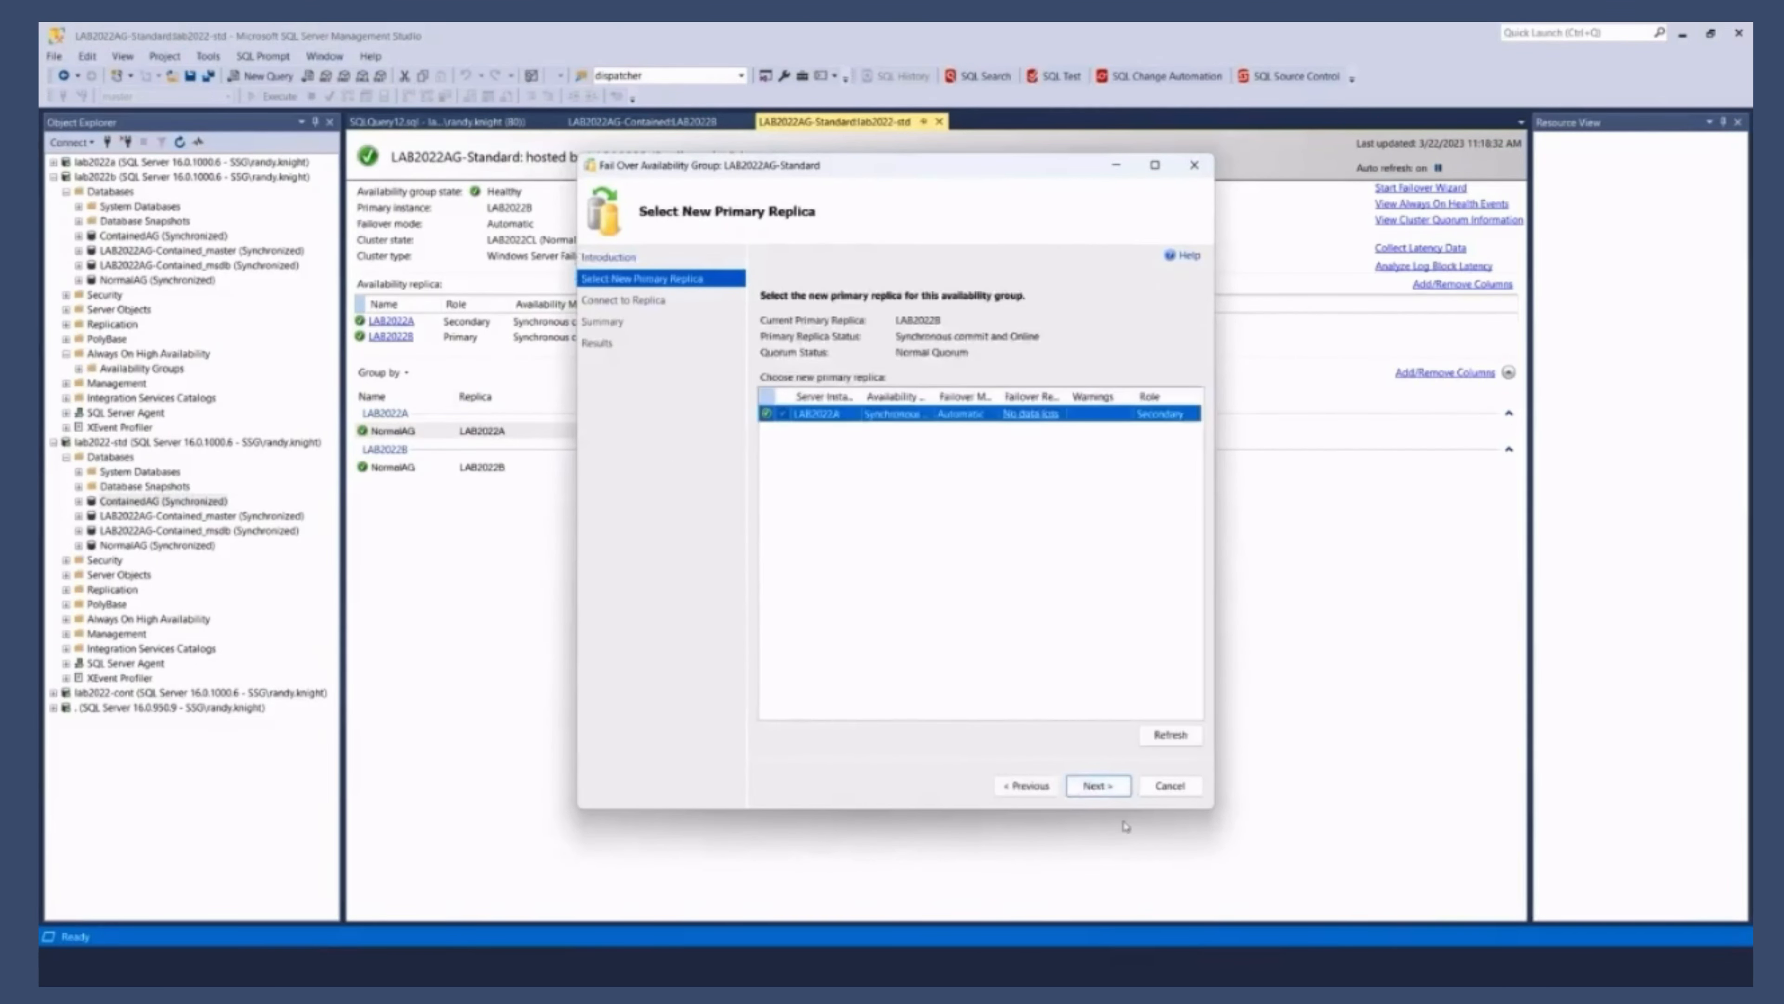
pyautogui.click(1095, 785)
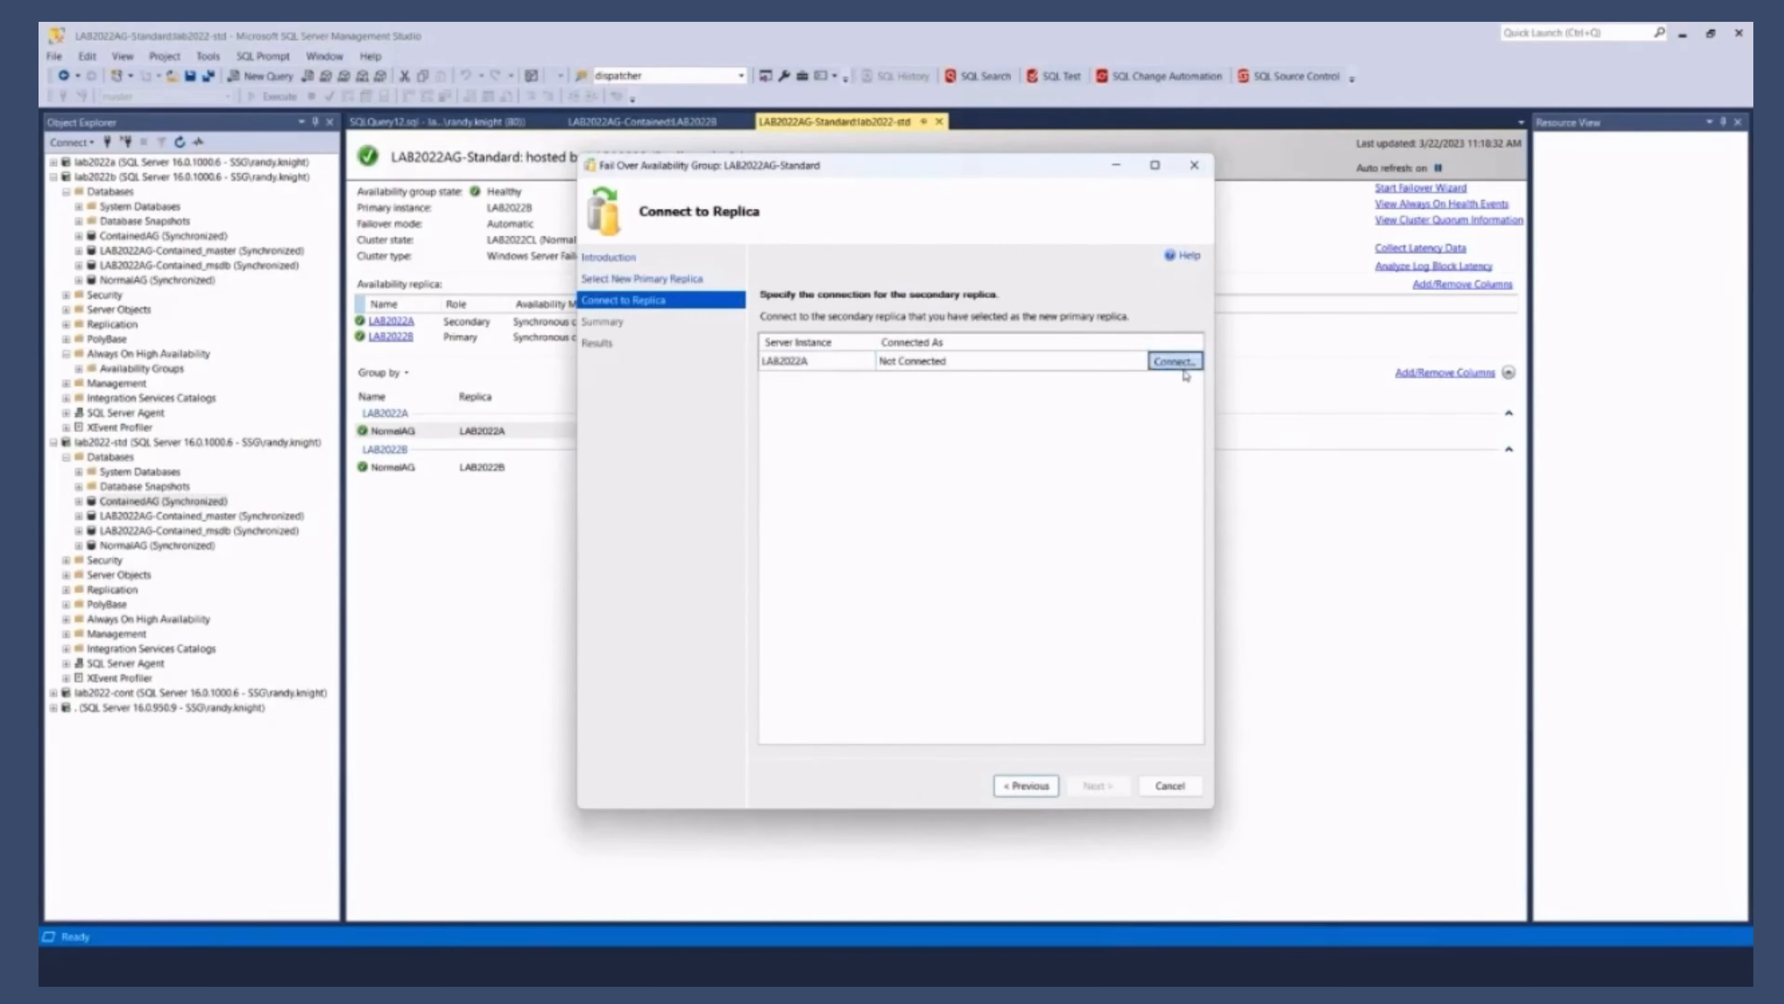
pyautogui.click(1172, 361)
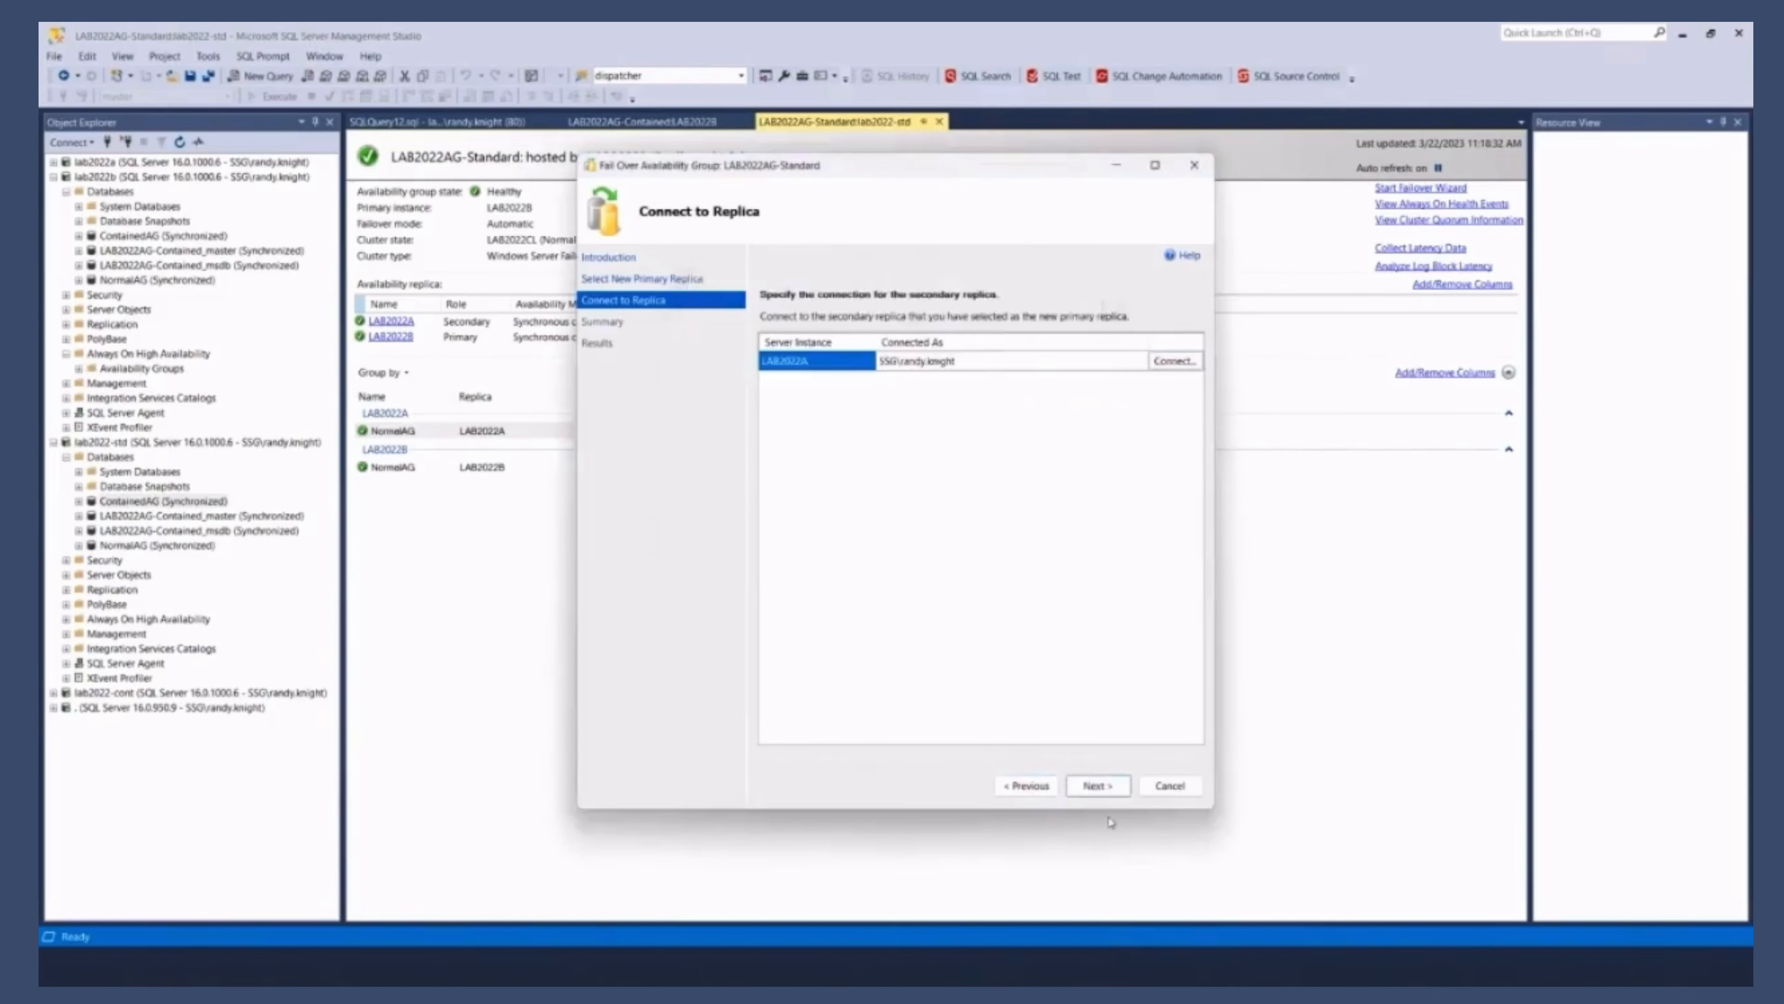
pyautogui.click(1095, 786)
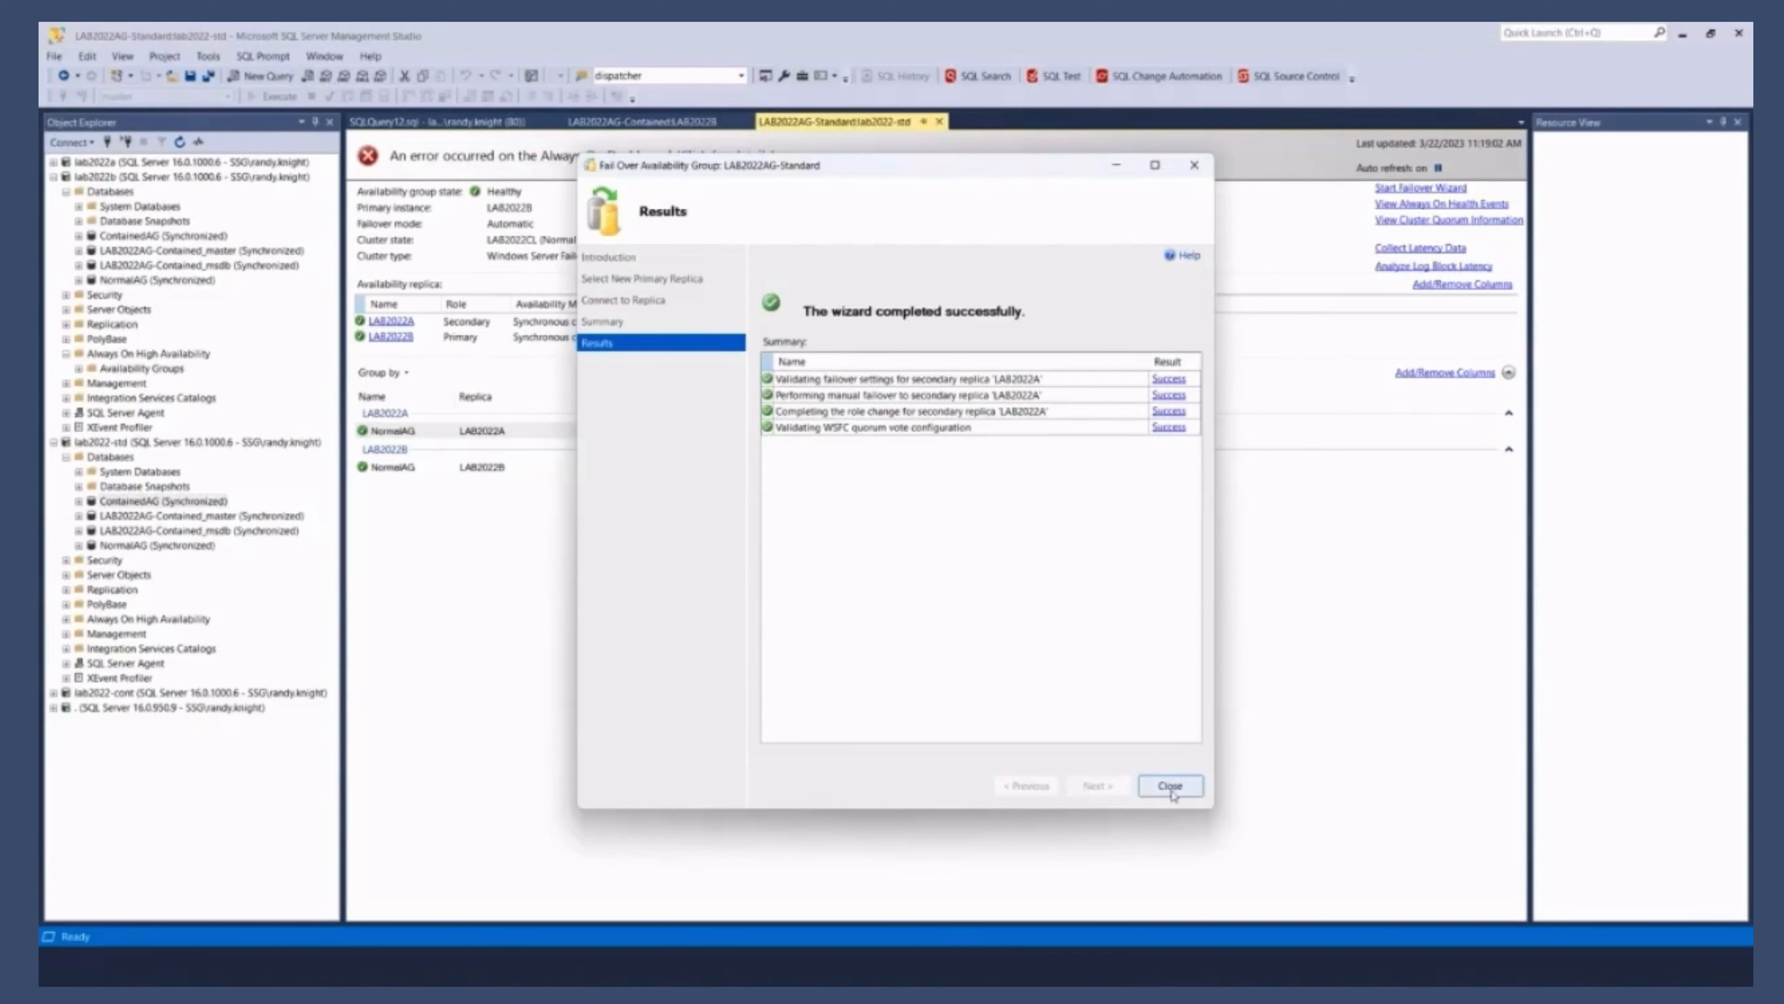
# Step: Close the failover wizard and refresh lab2022-std's databases, revealing LedgerDemo and LinkedAG
pyautogui.click(1170, 786)
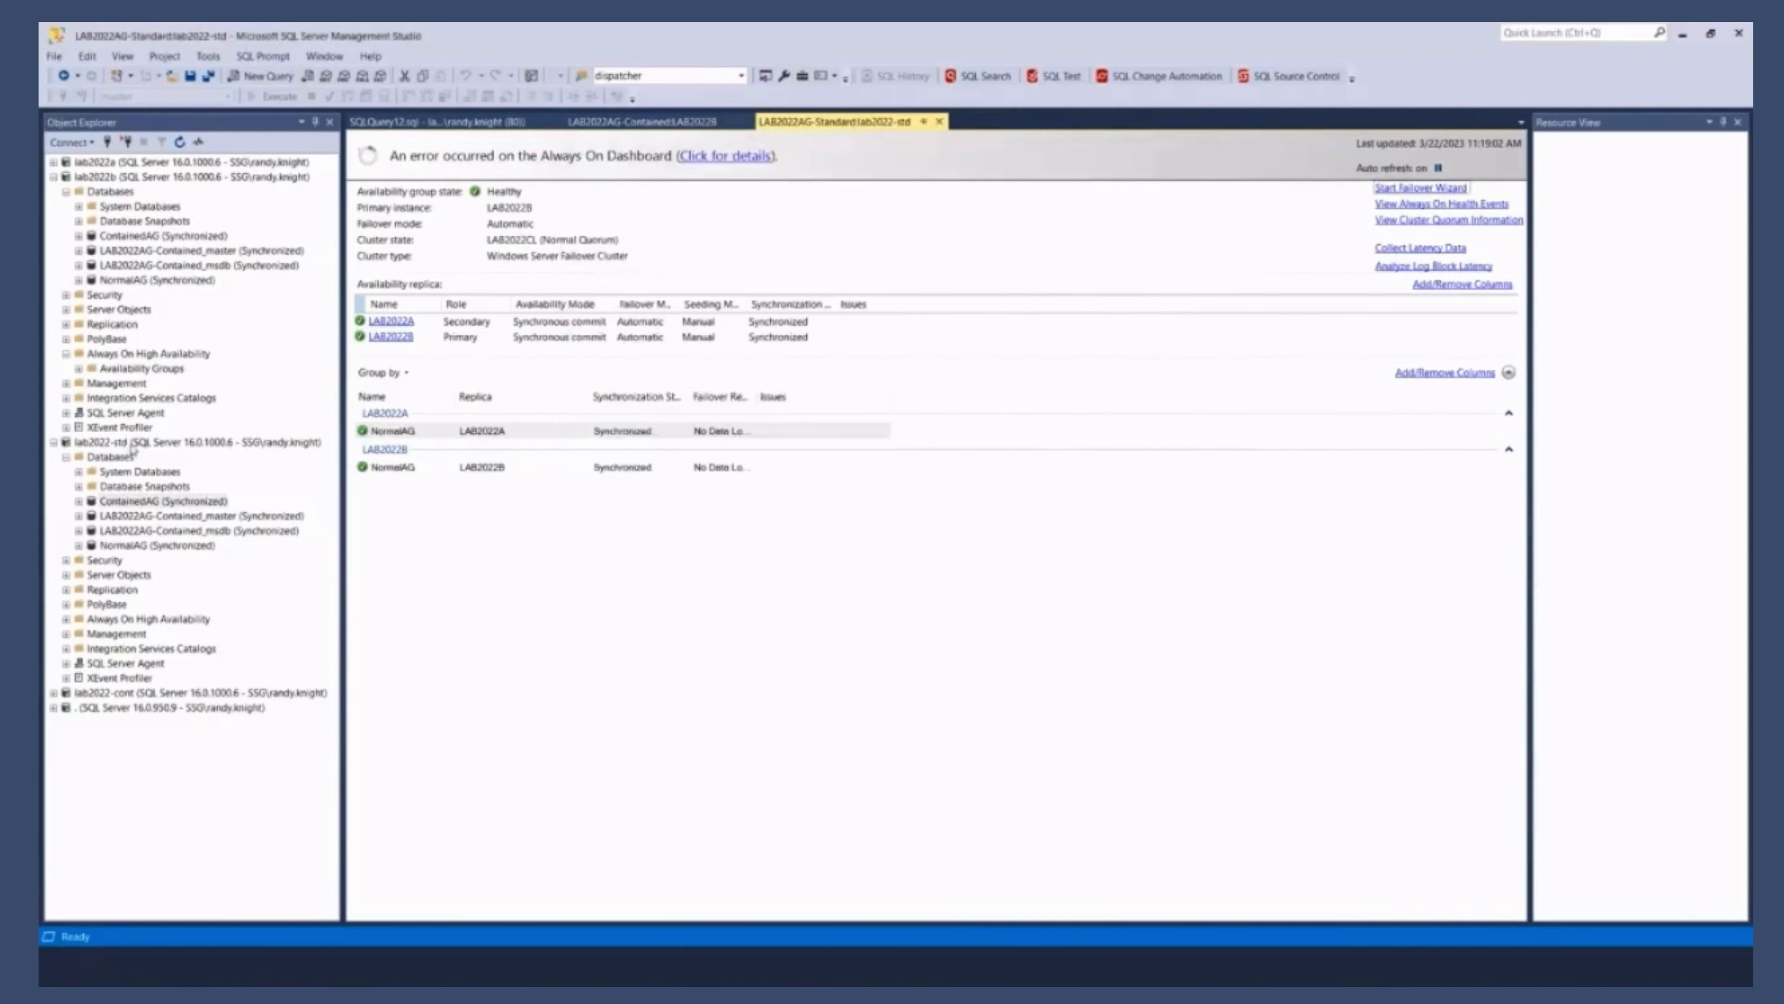
pyautogui.click(159, 501)
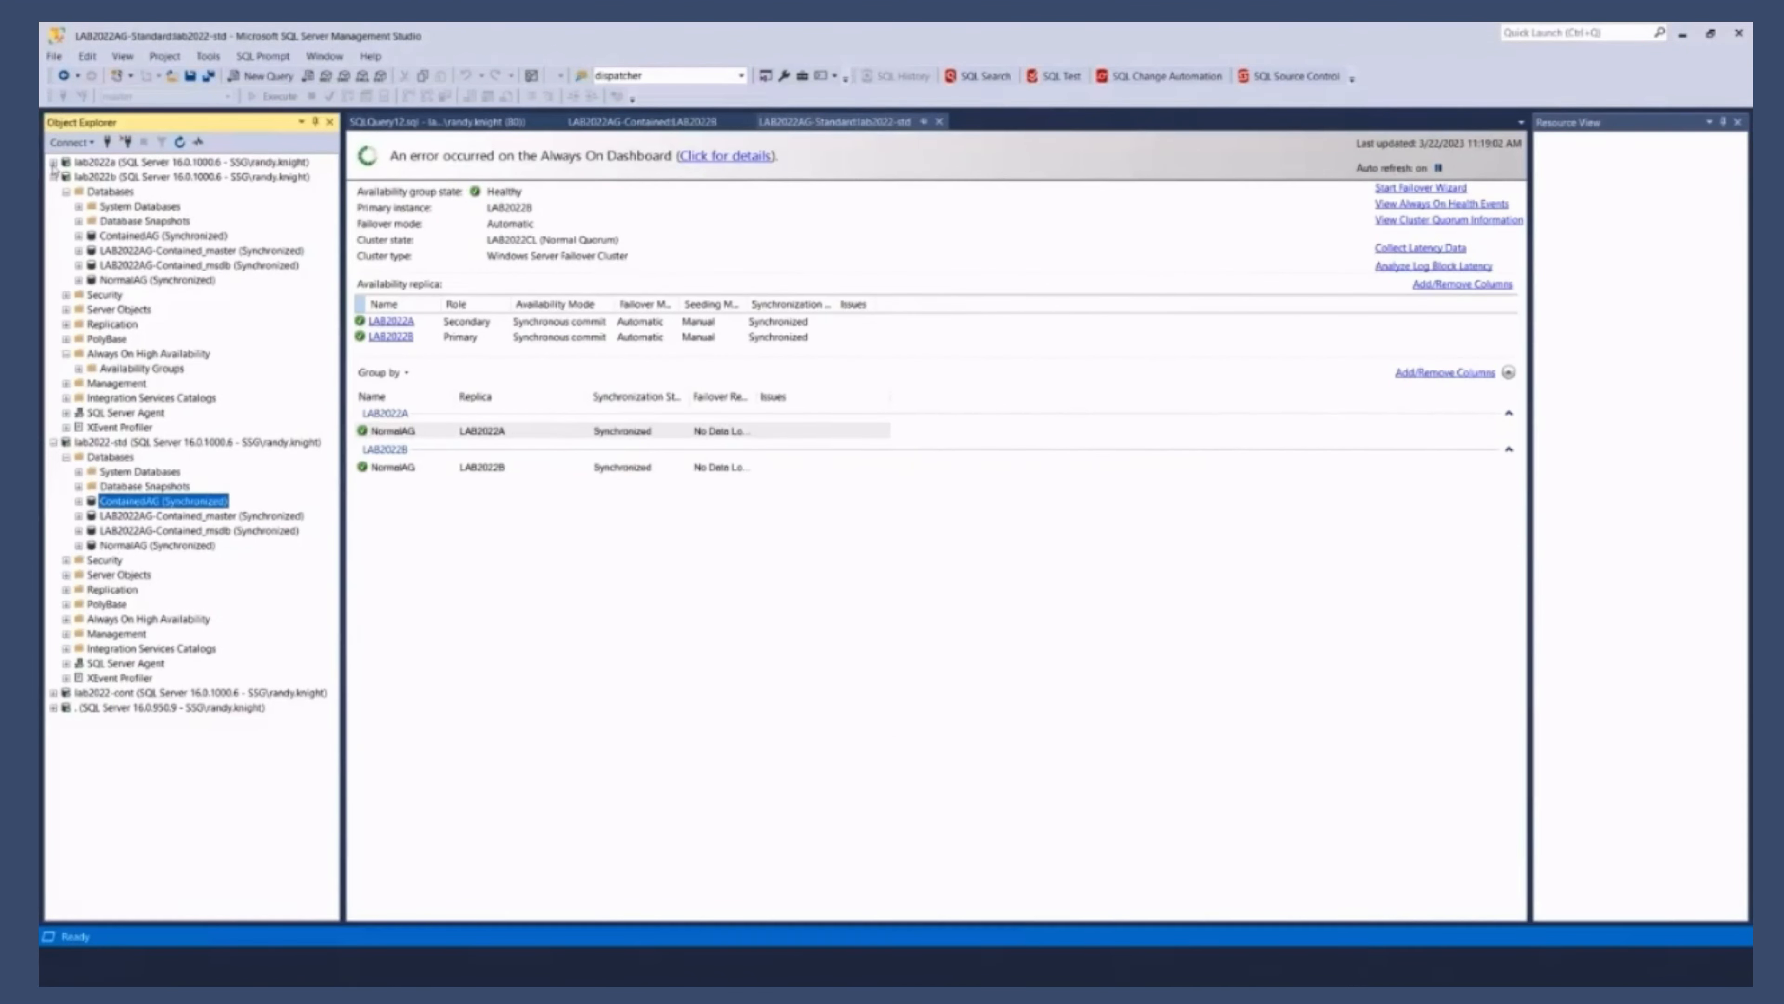
pyautogui.rightClick(105, 455)
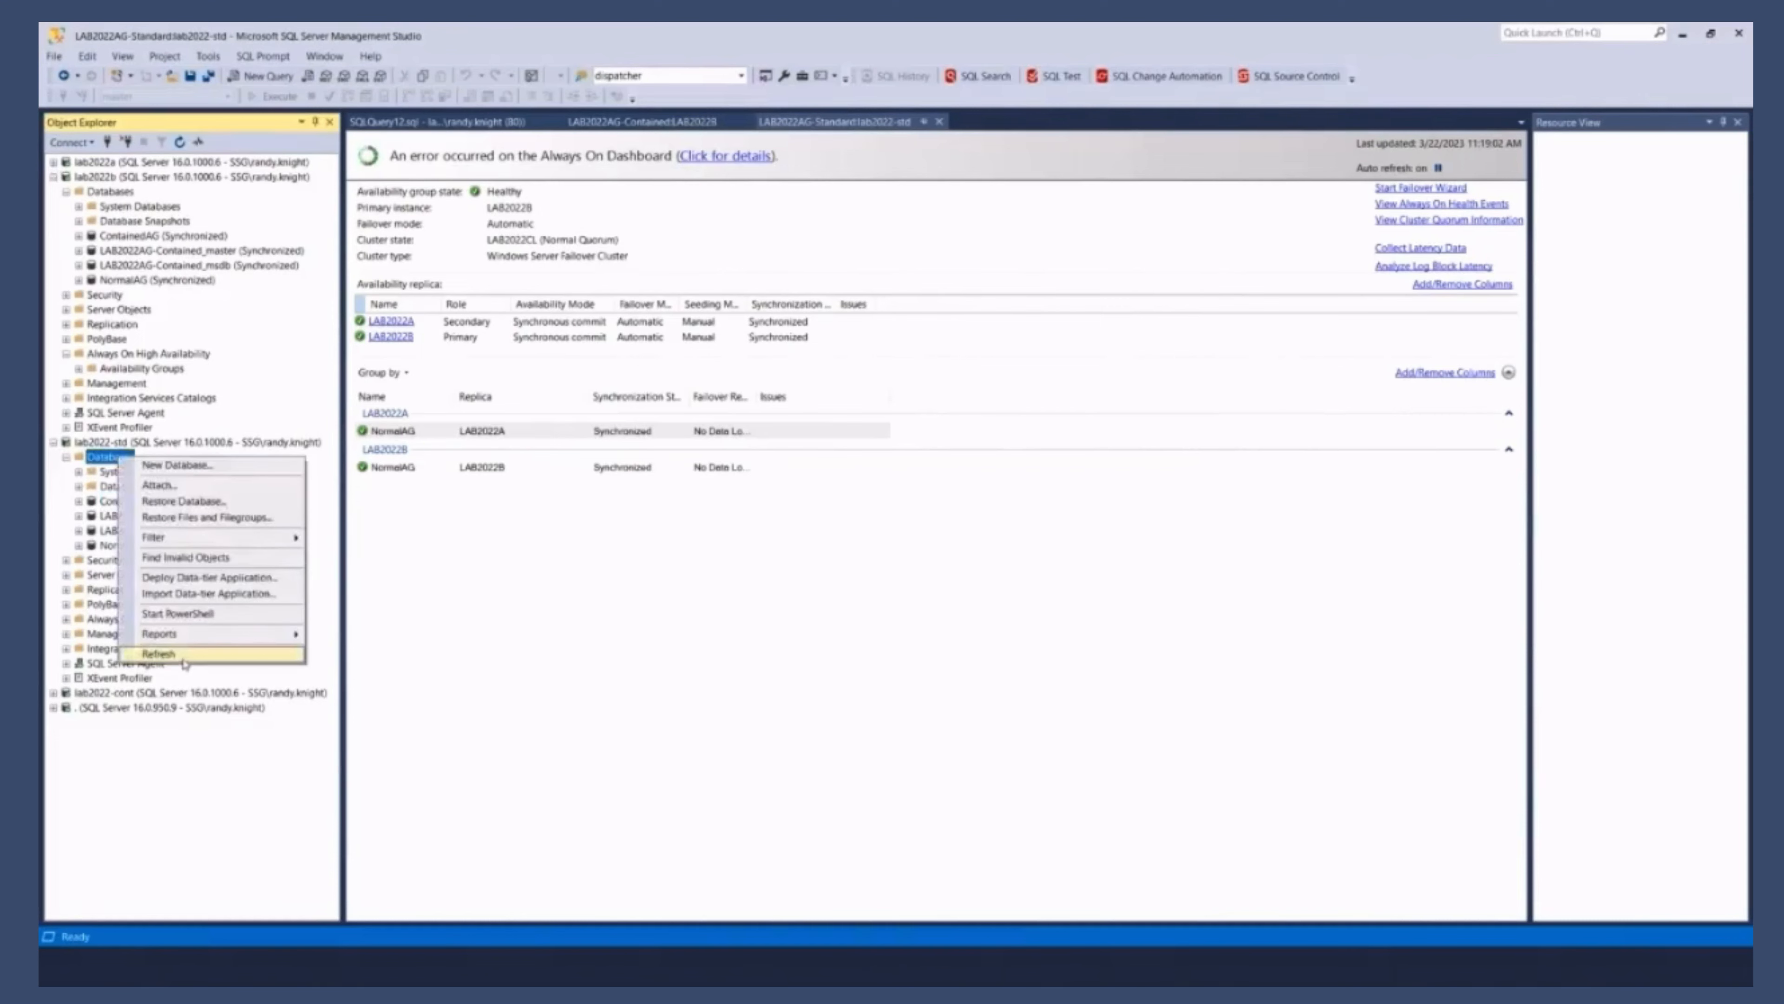
pyautogui.click(158, 654)
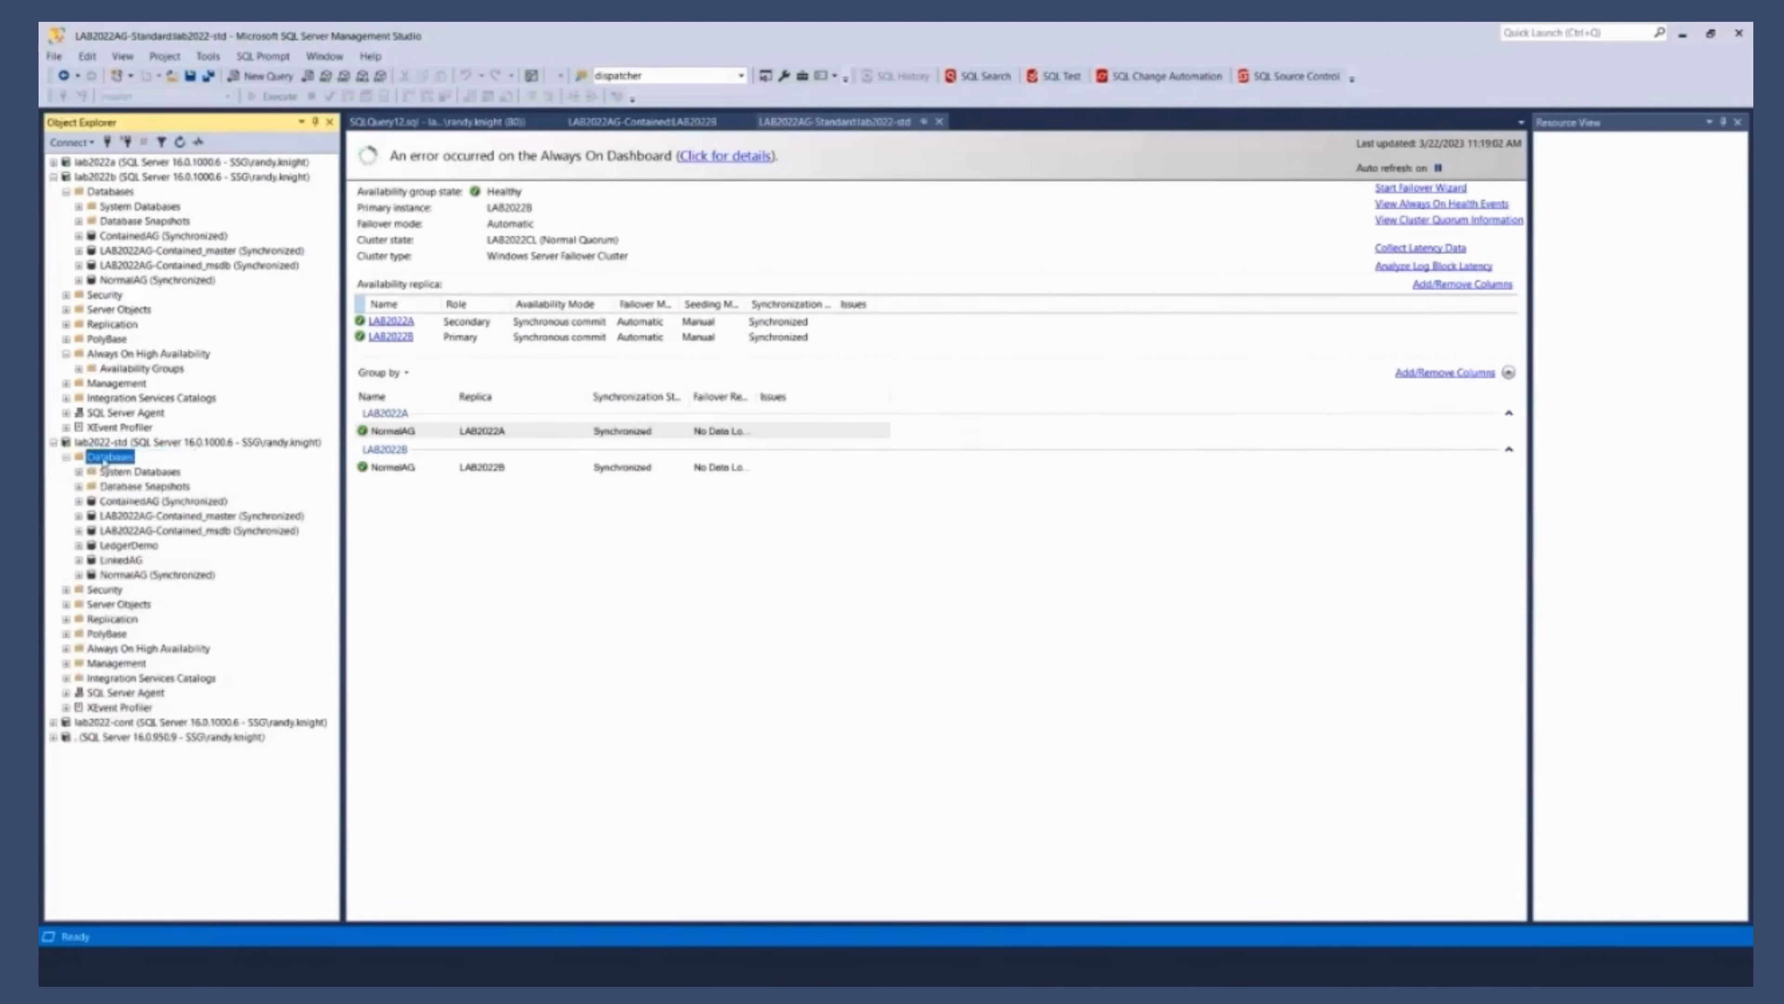
pyautogui.moveTo(234, 626)
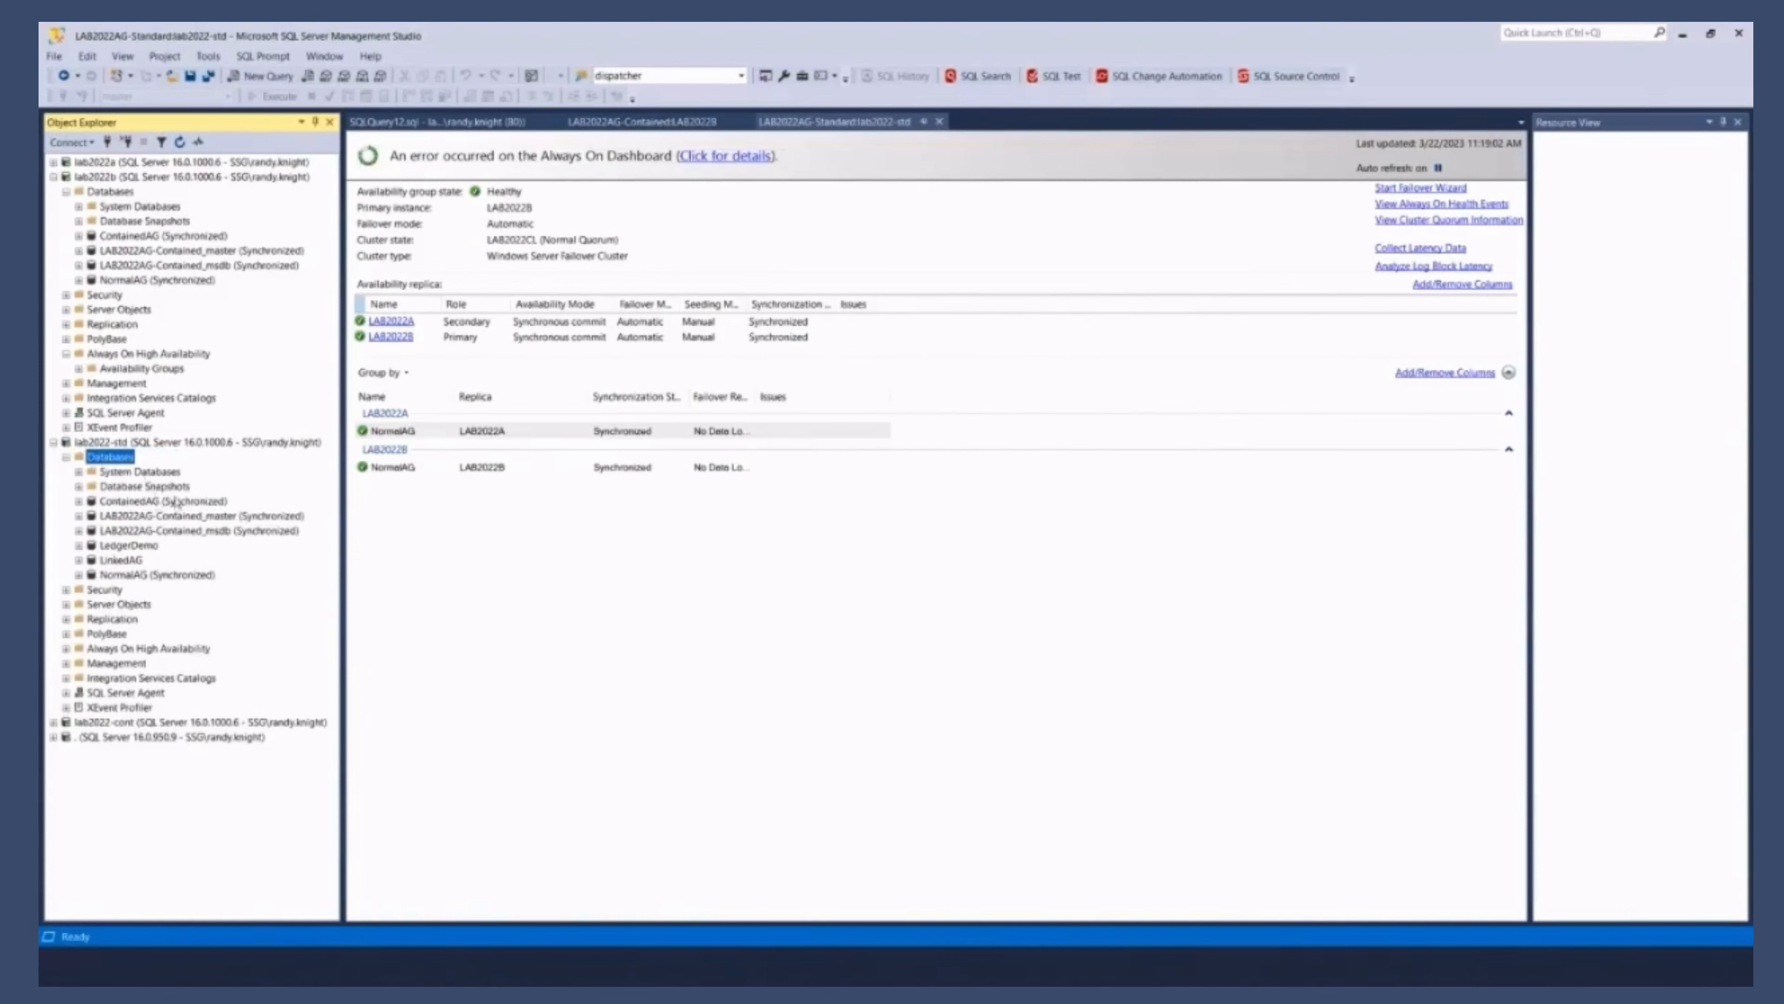
pyautogui.click(128, 544)
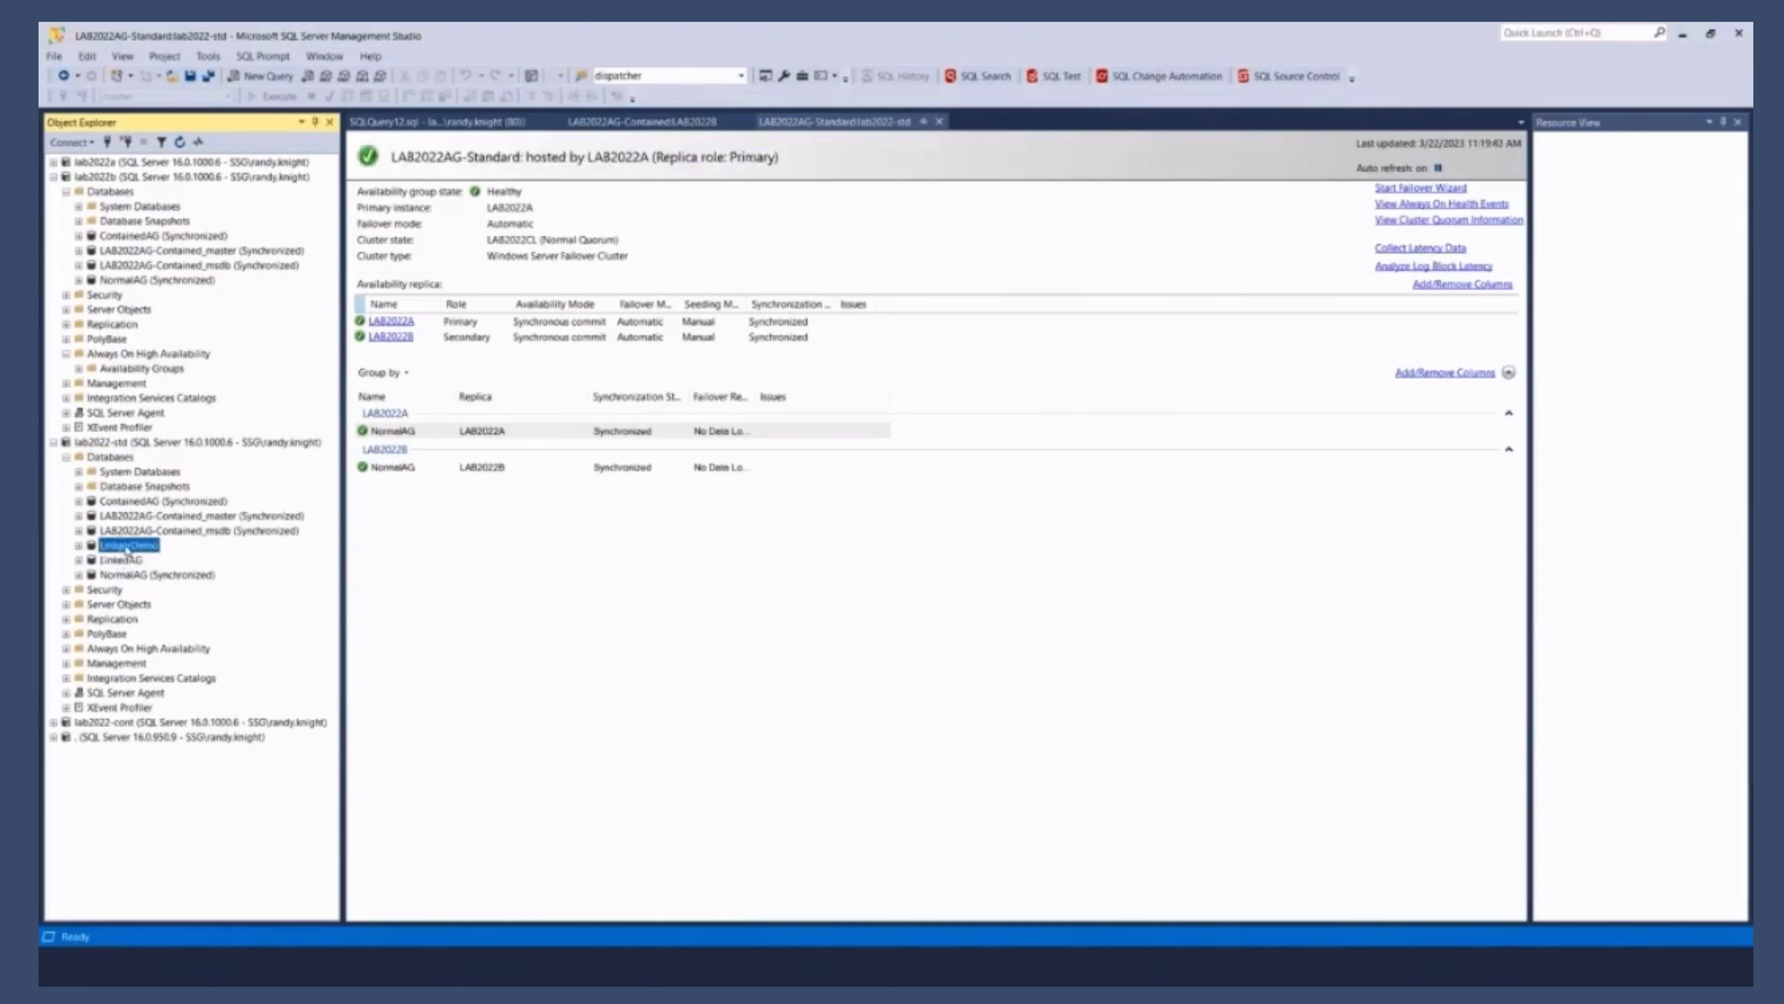
pyautogui.click(193, 441)
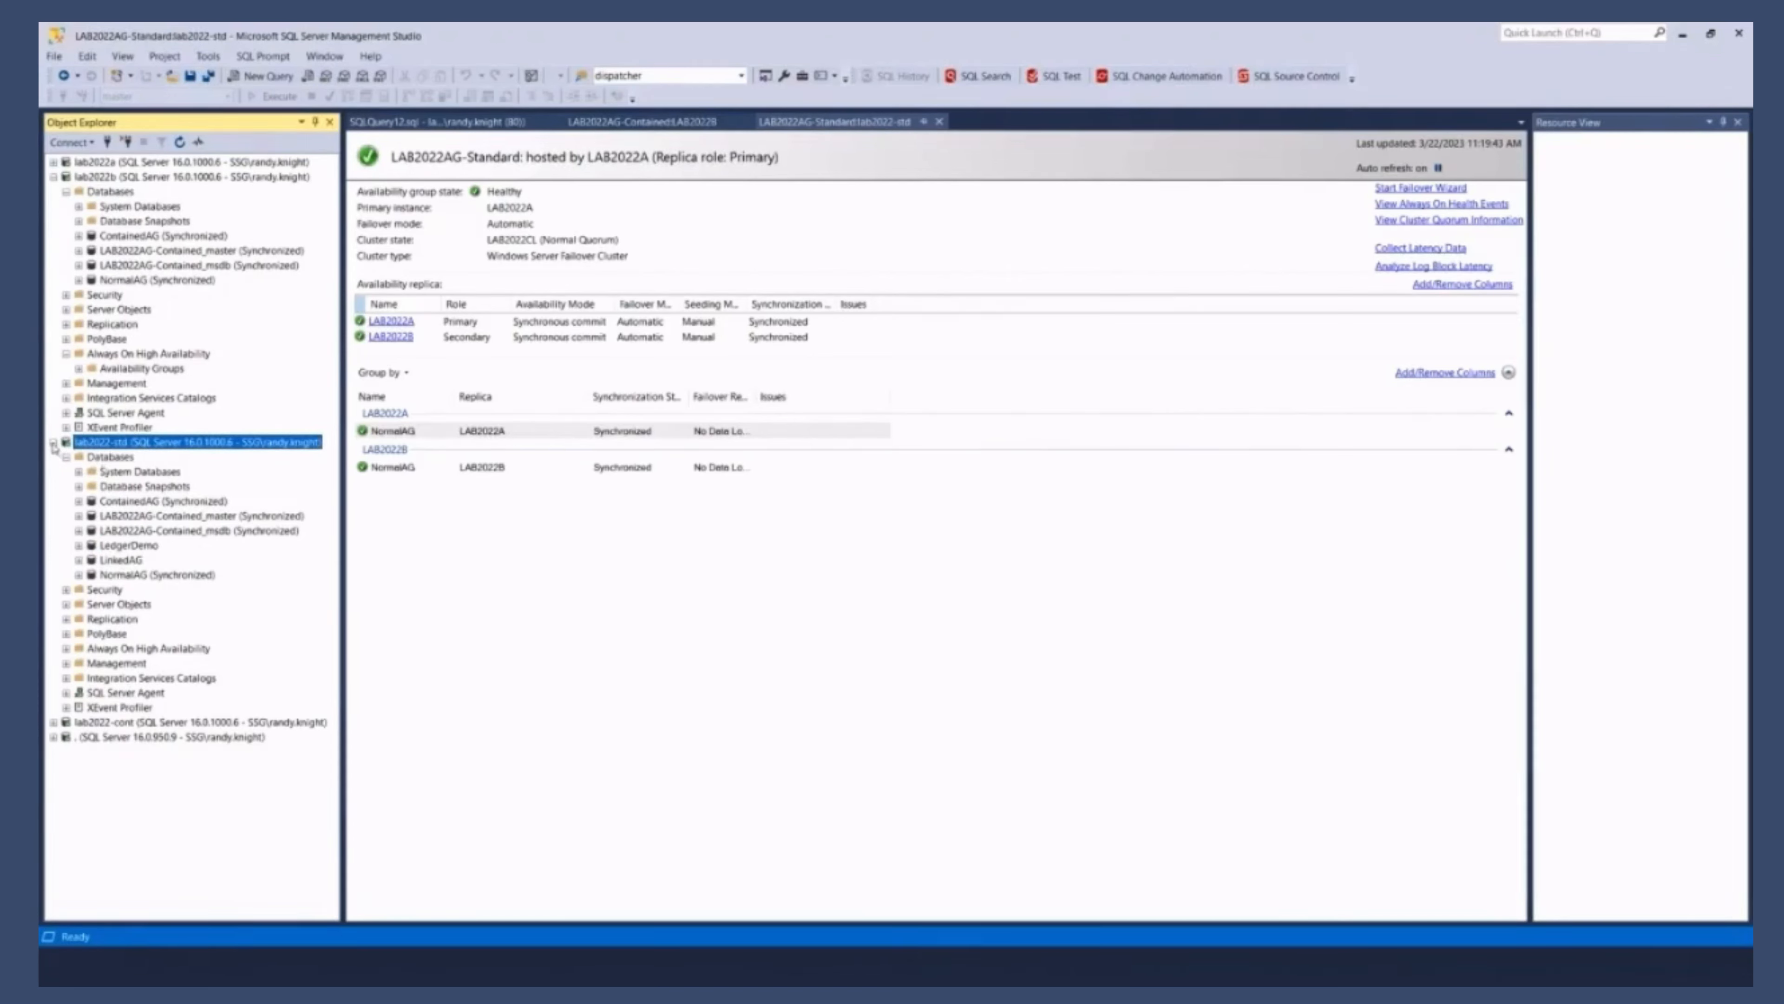
# Step: Expand lab2022-cont to browse master, msdb, tempdb, ContainedAG and the Agent job test
pyautogui.click(52, 442)
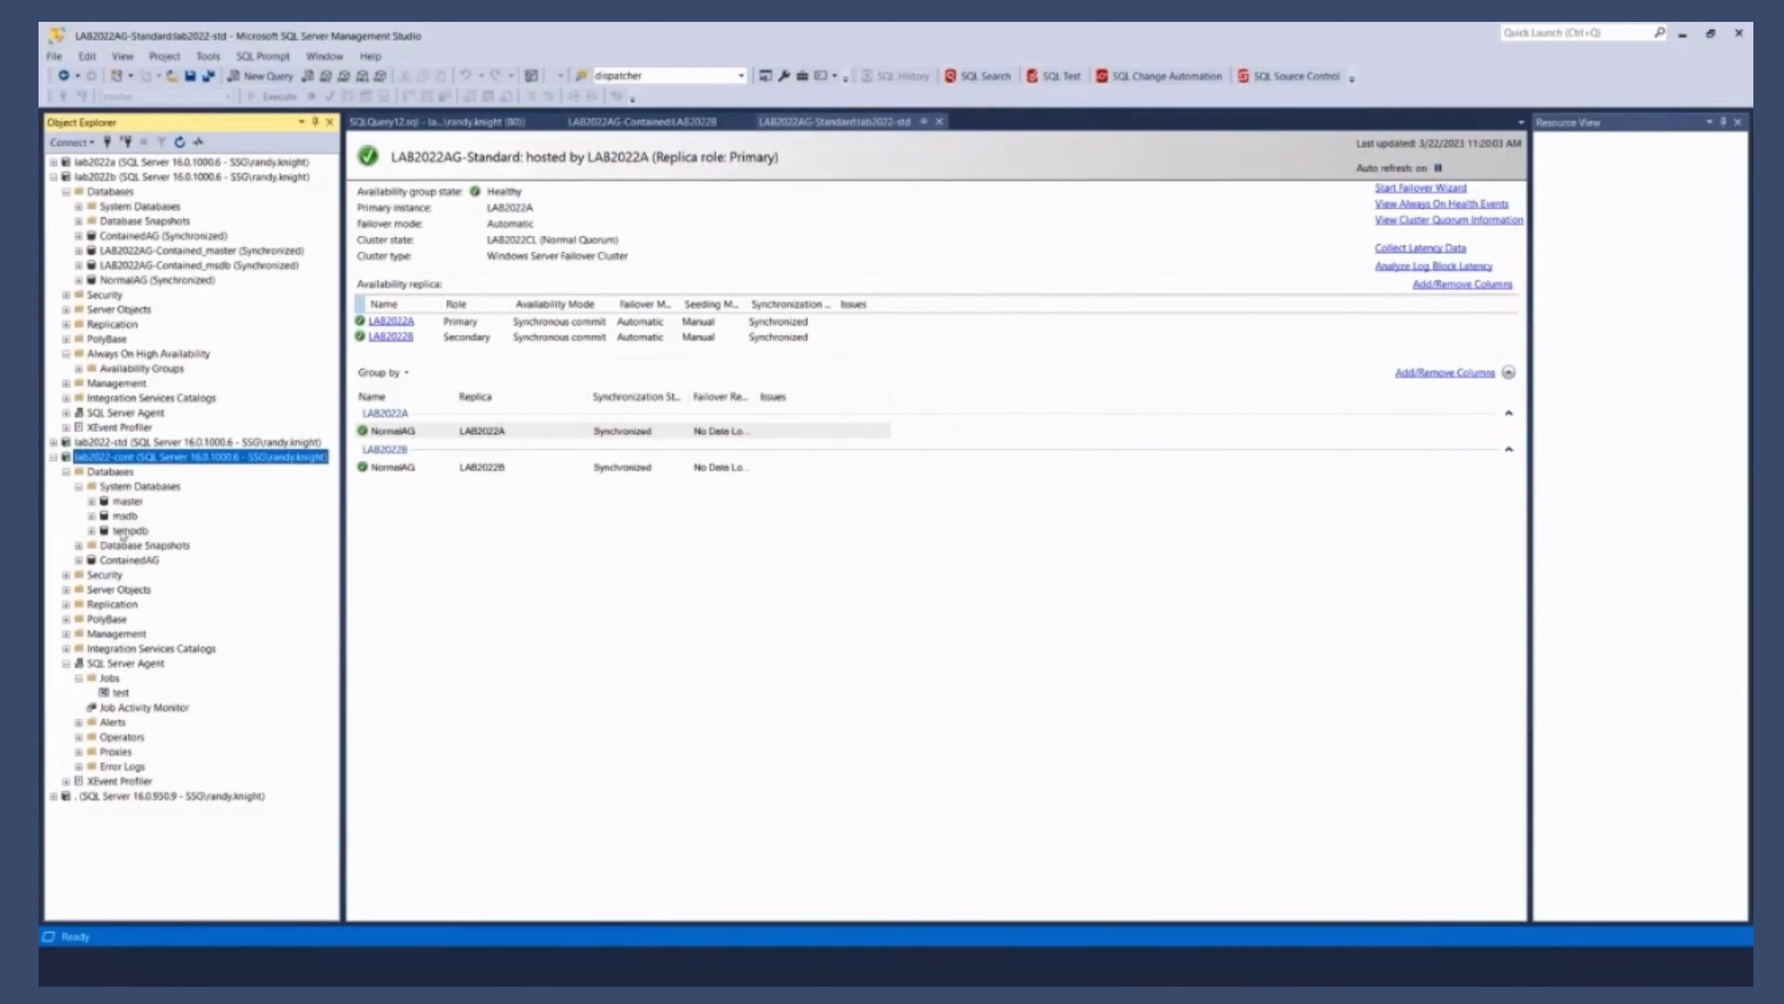
pyautogui.click(118, 501)
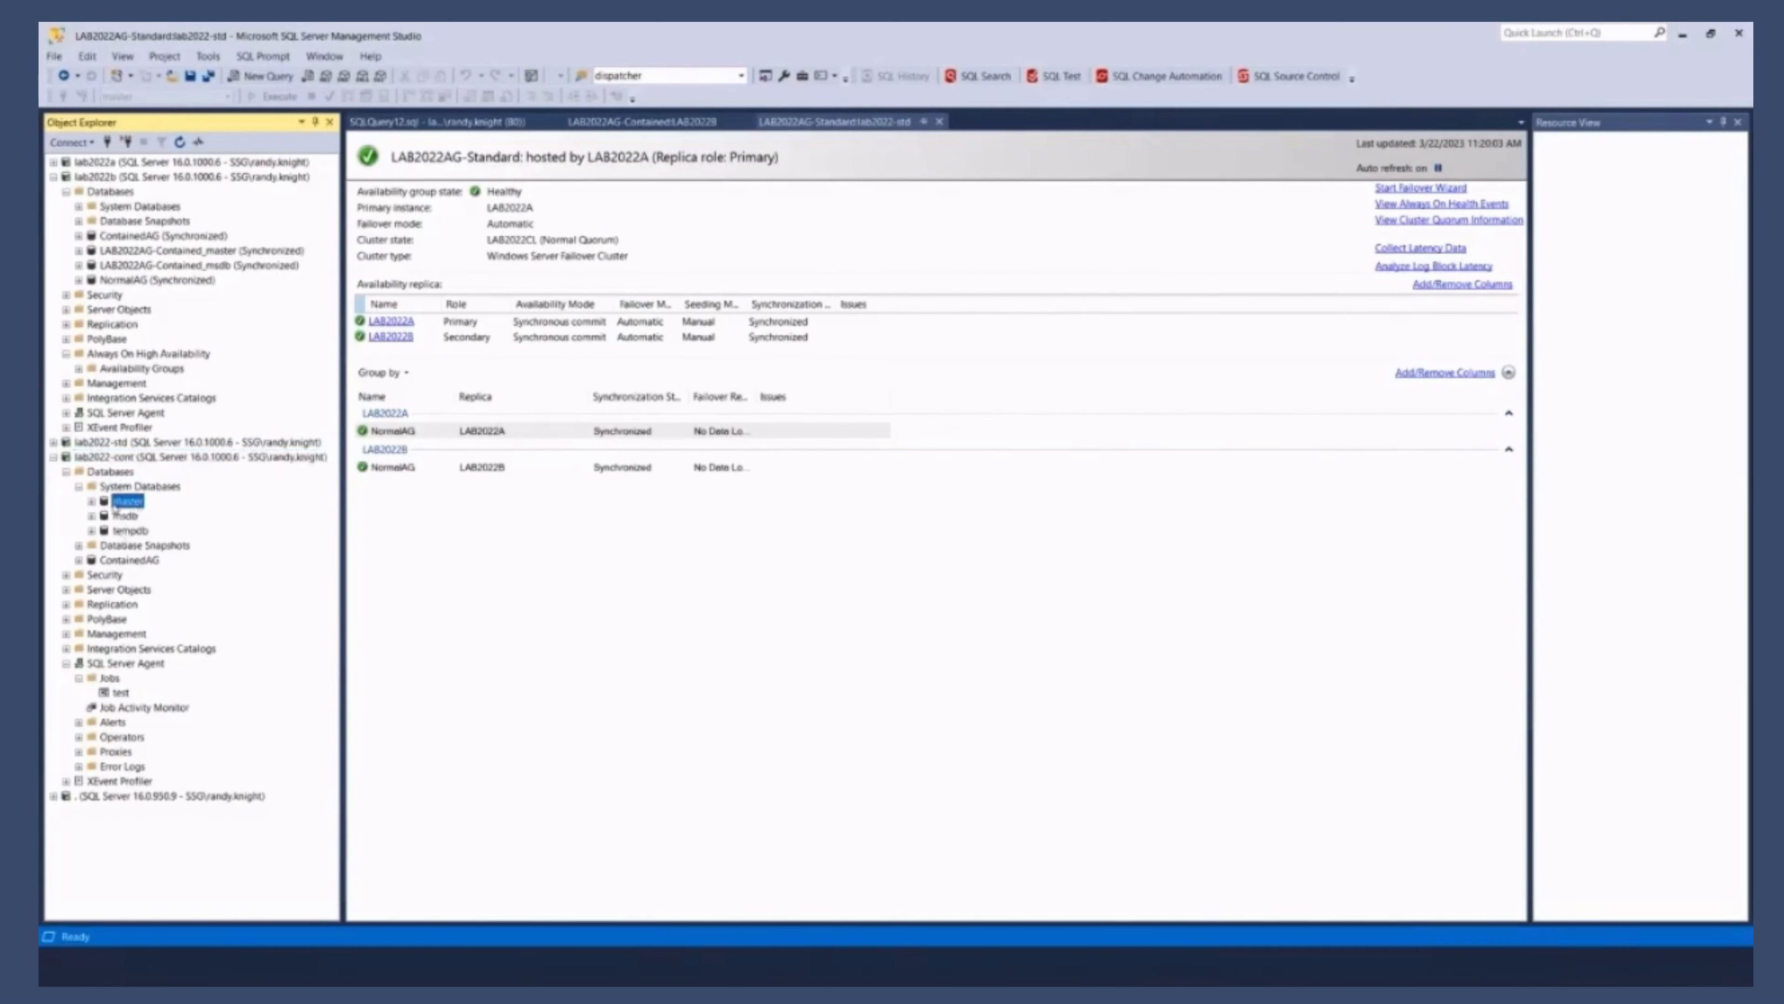
pyautogui.click(90, 500)
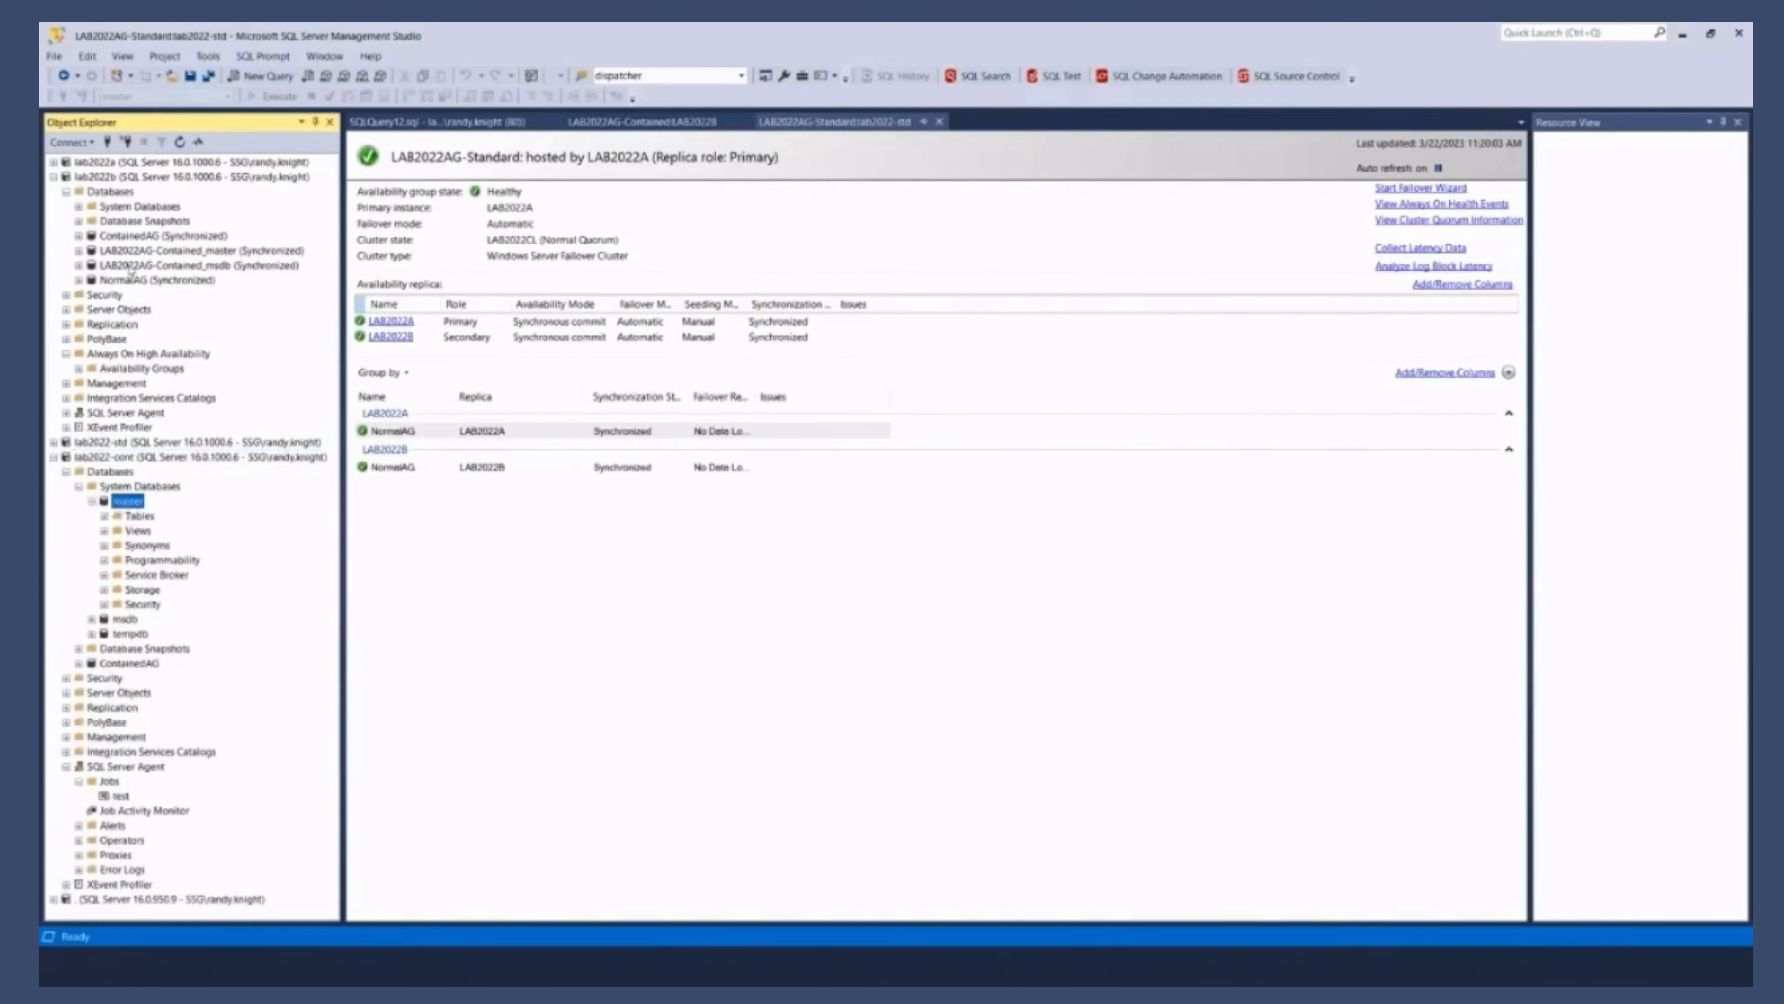
pyautogui.click(188, 250)
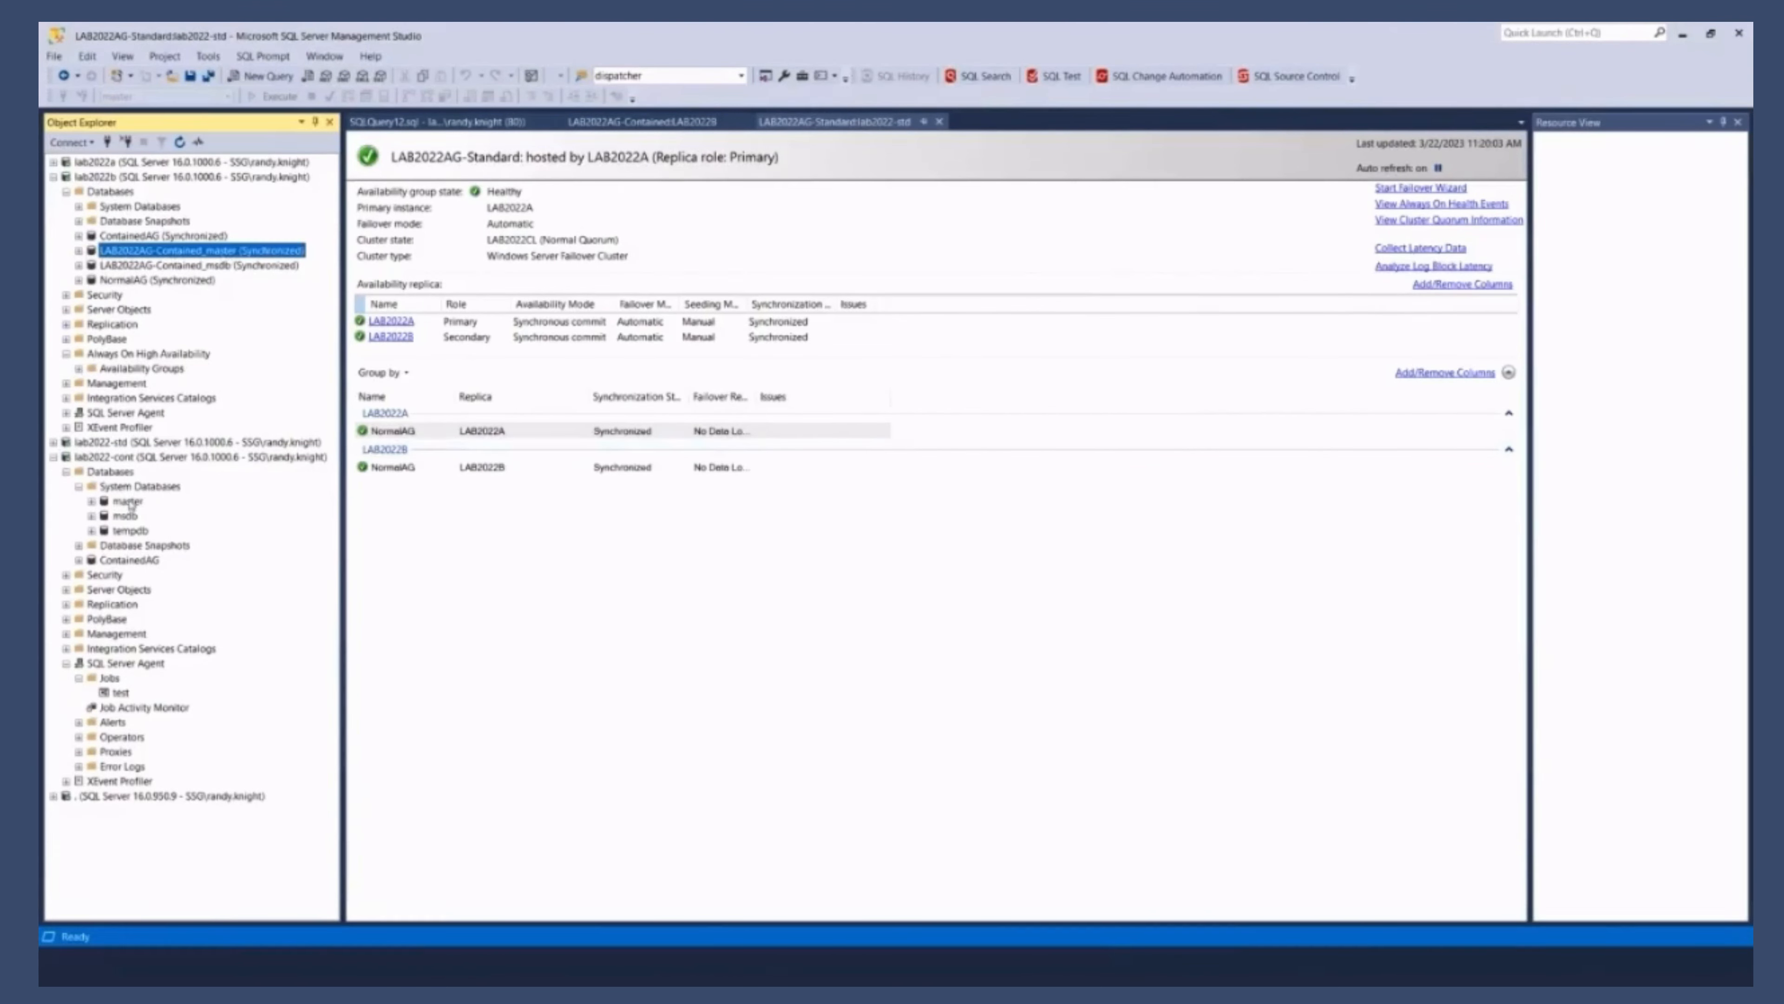
pyautogui.click(127, 500)
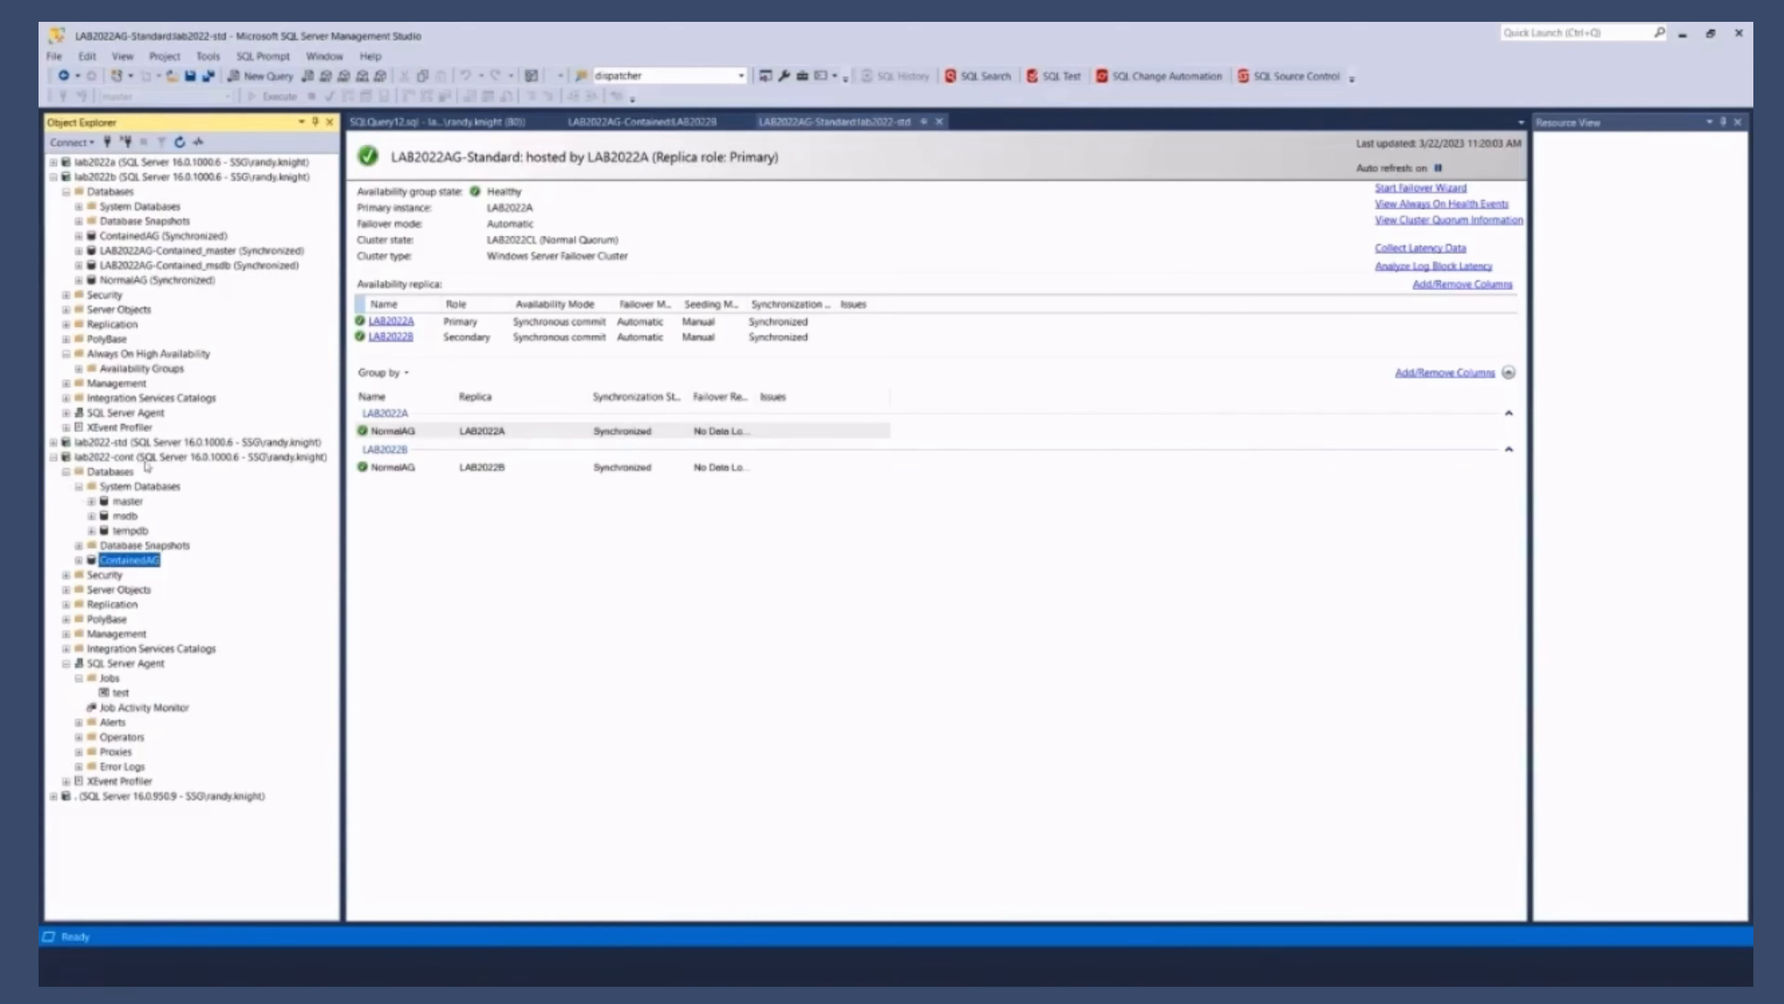
pyautogui.moveTo(194, 741)
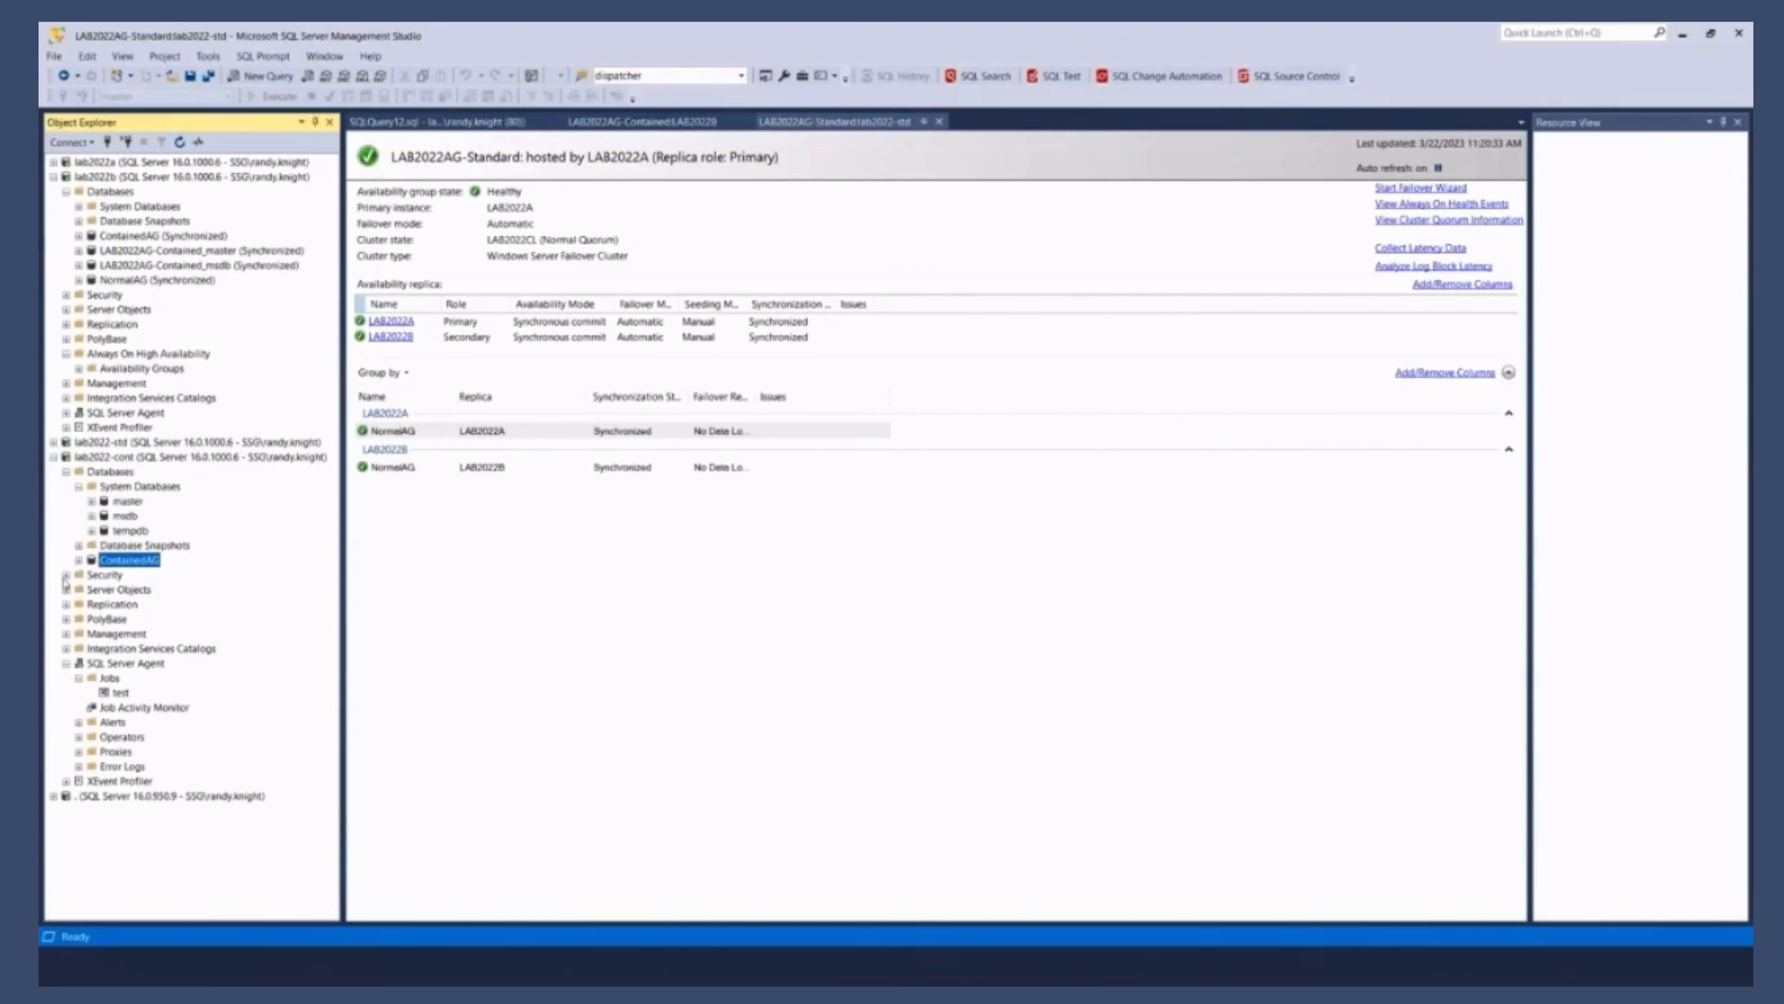
pyautogui.click(171, 178)
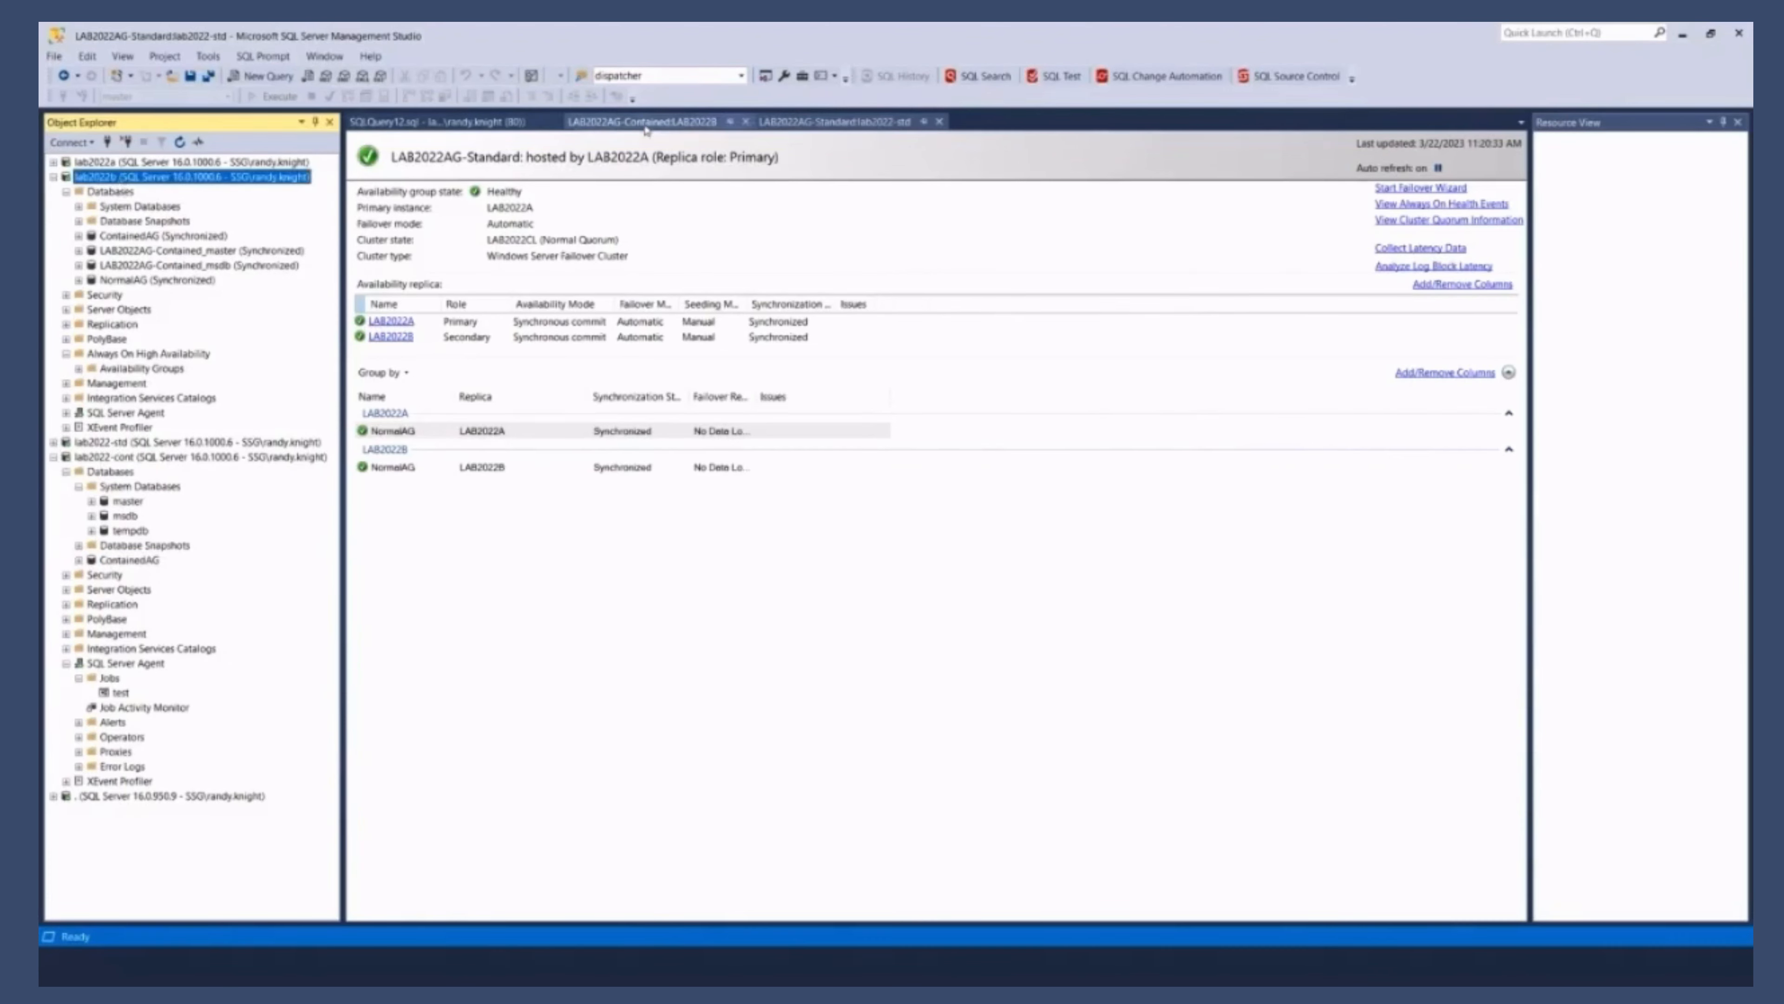
# Step: View the LAB2022AG-Contained dashboard and start a new login under lab2022-cont's Security logins
pyautogui.click(643, 122)
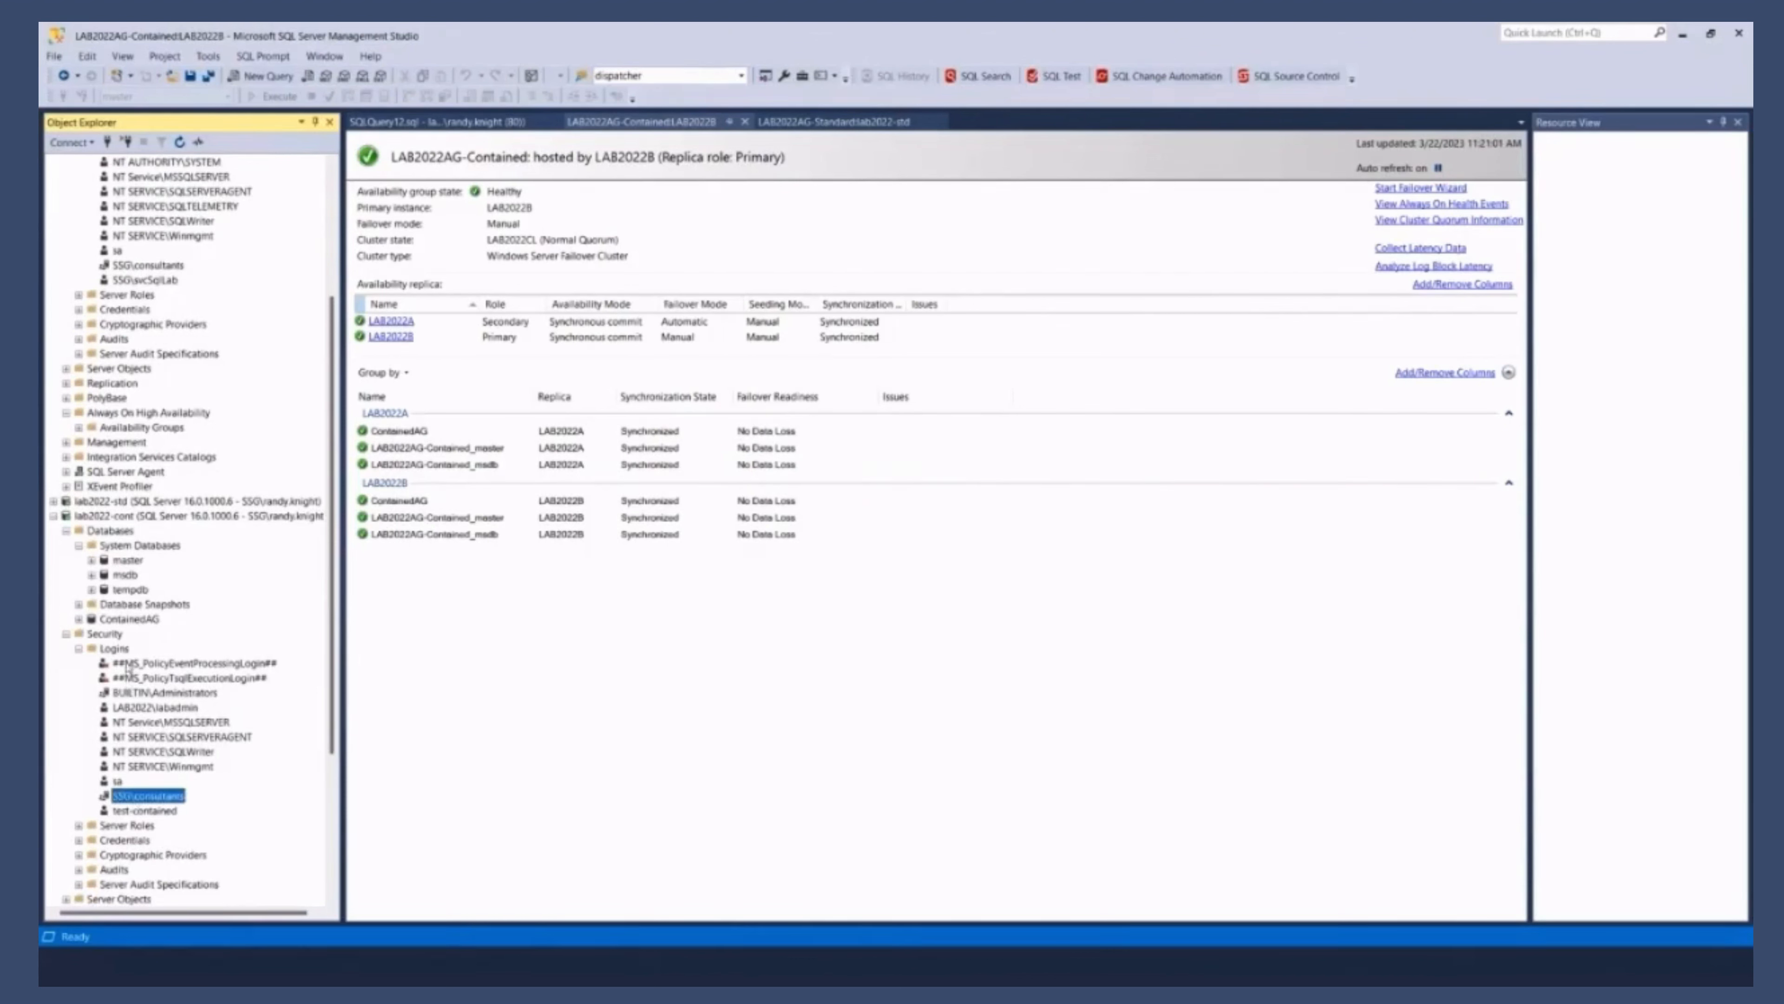
pyautogui.click(182, 663)
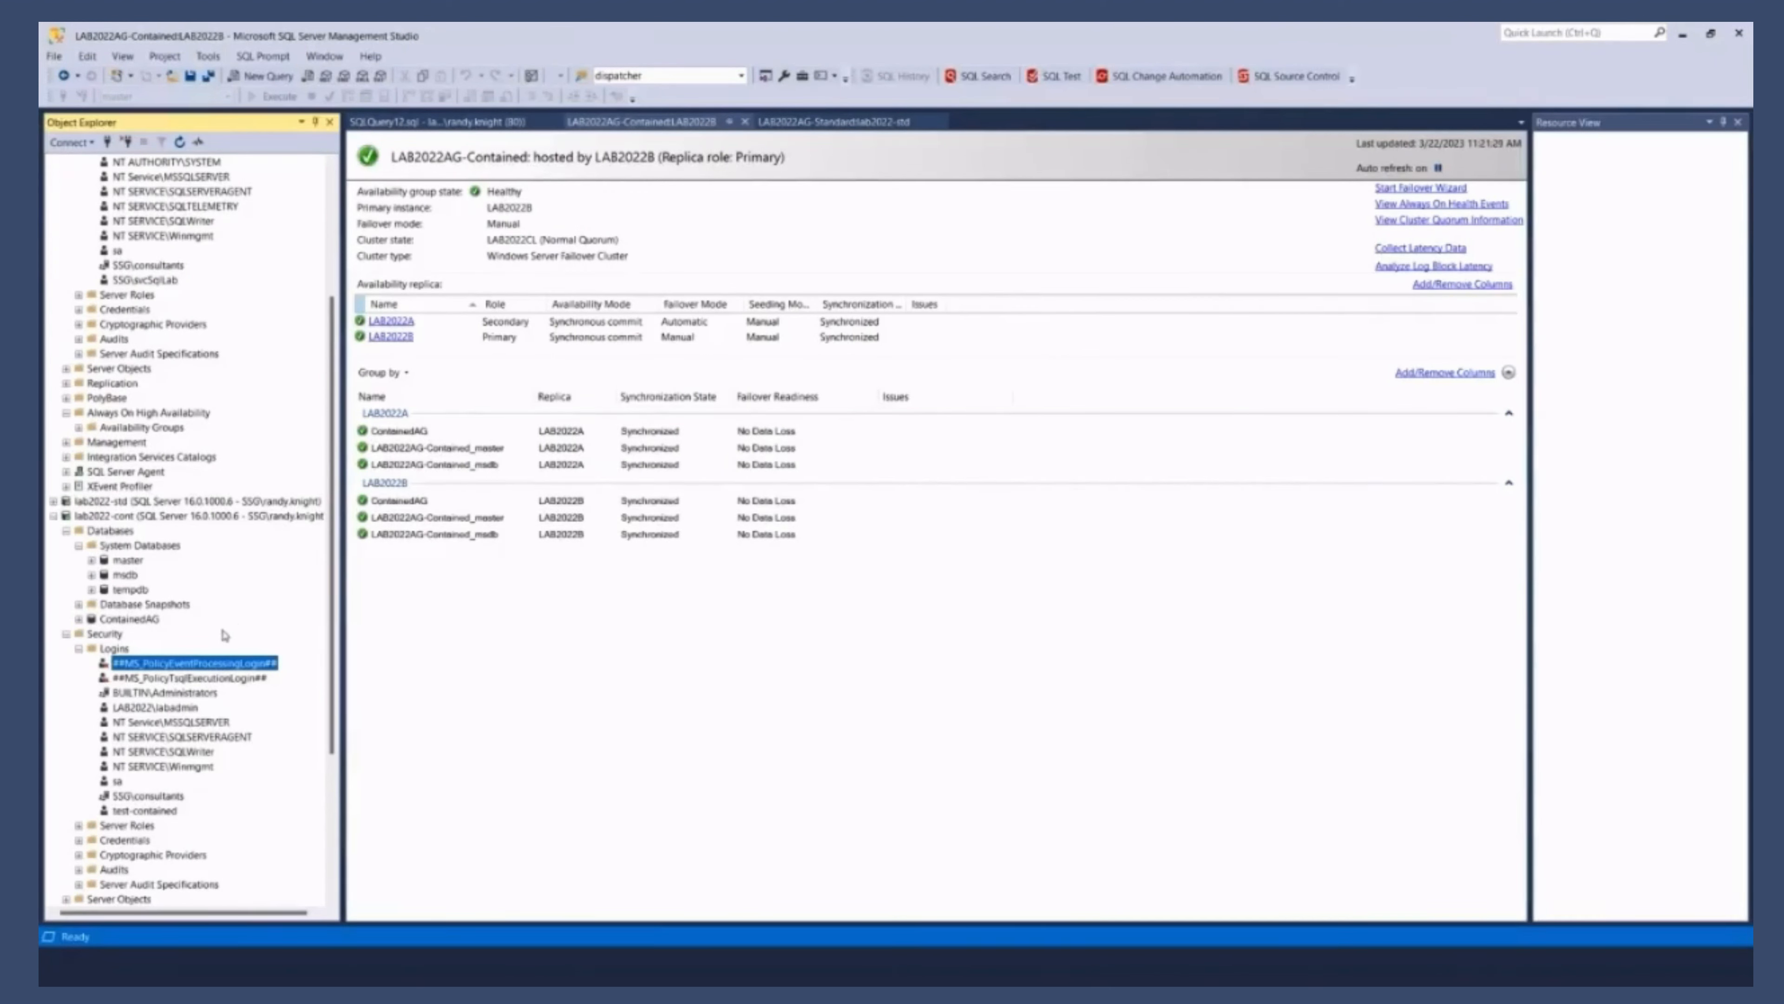
pyautogui.moveTo(203, 647)
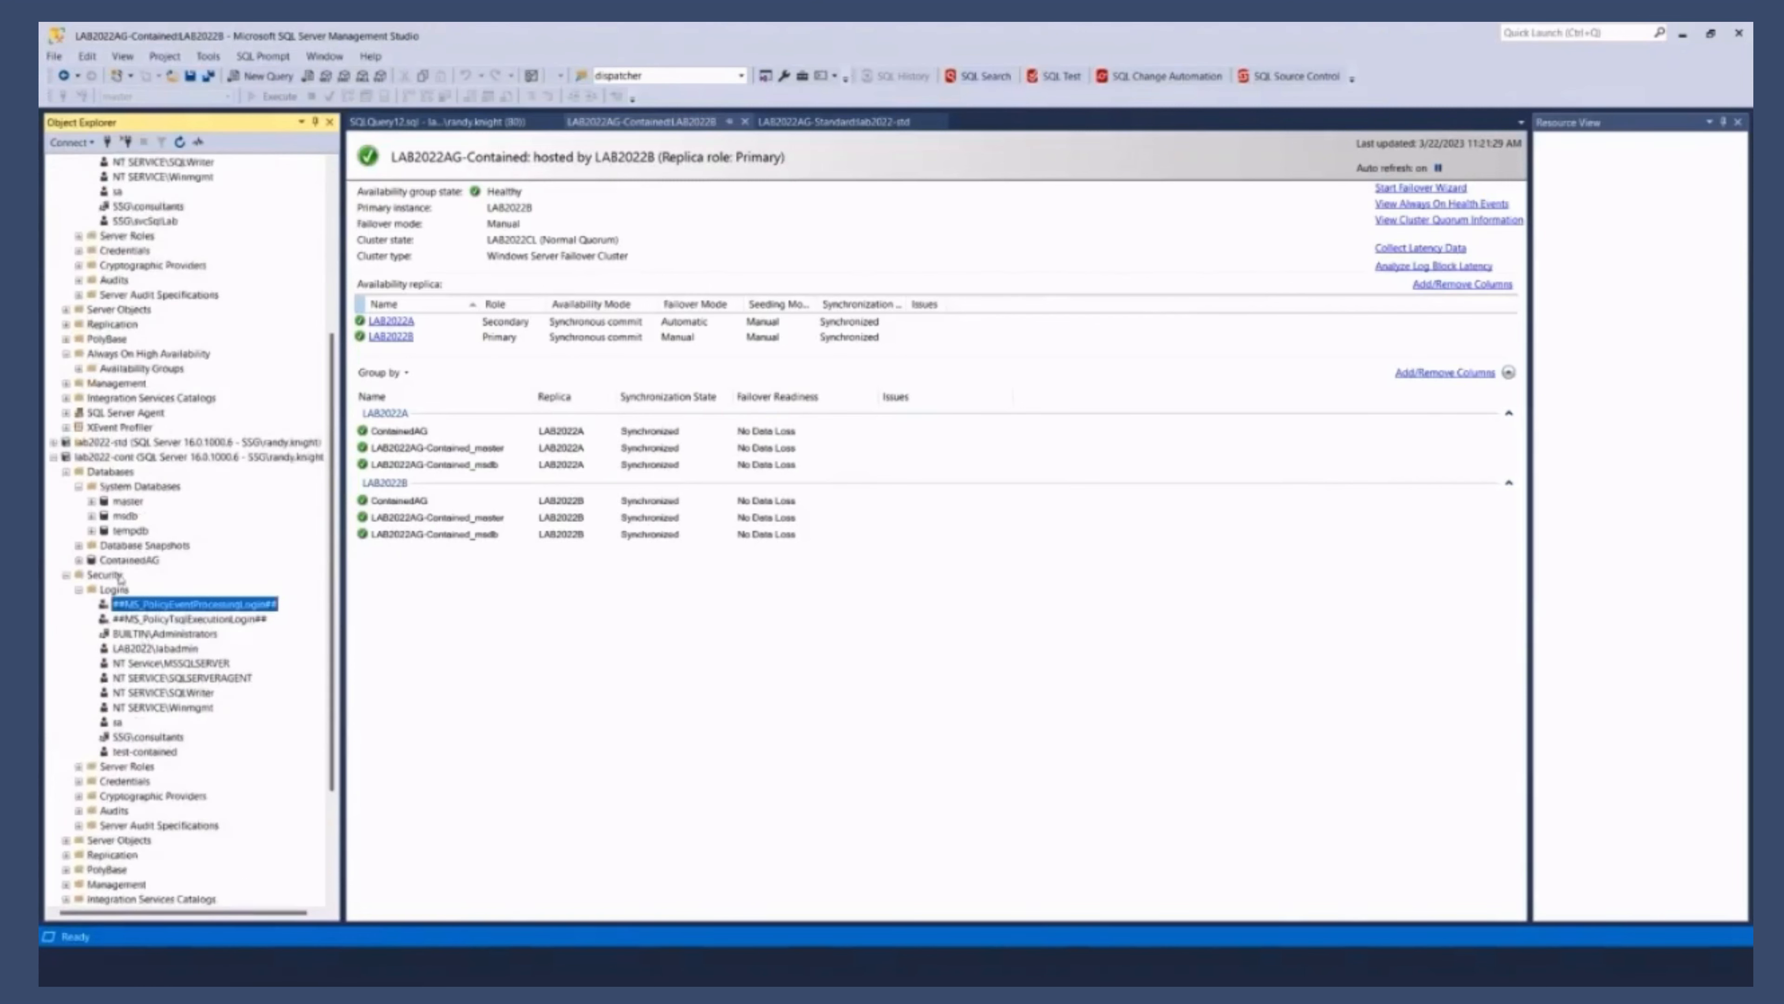
pyautogui.click(140, 751)
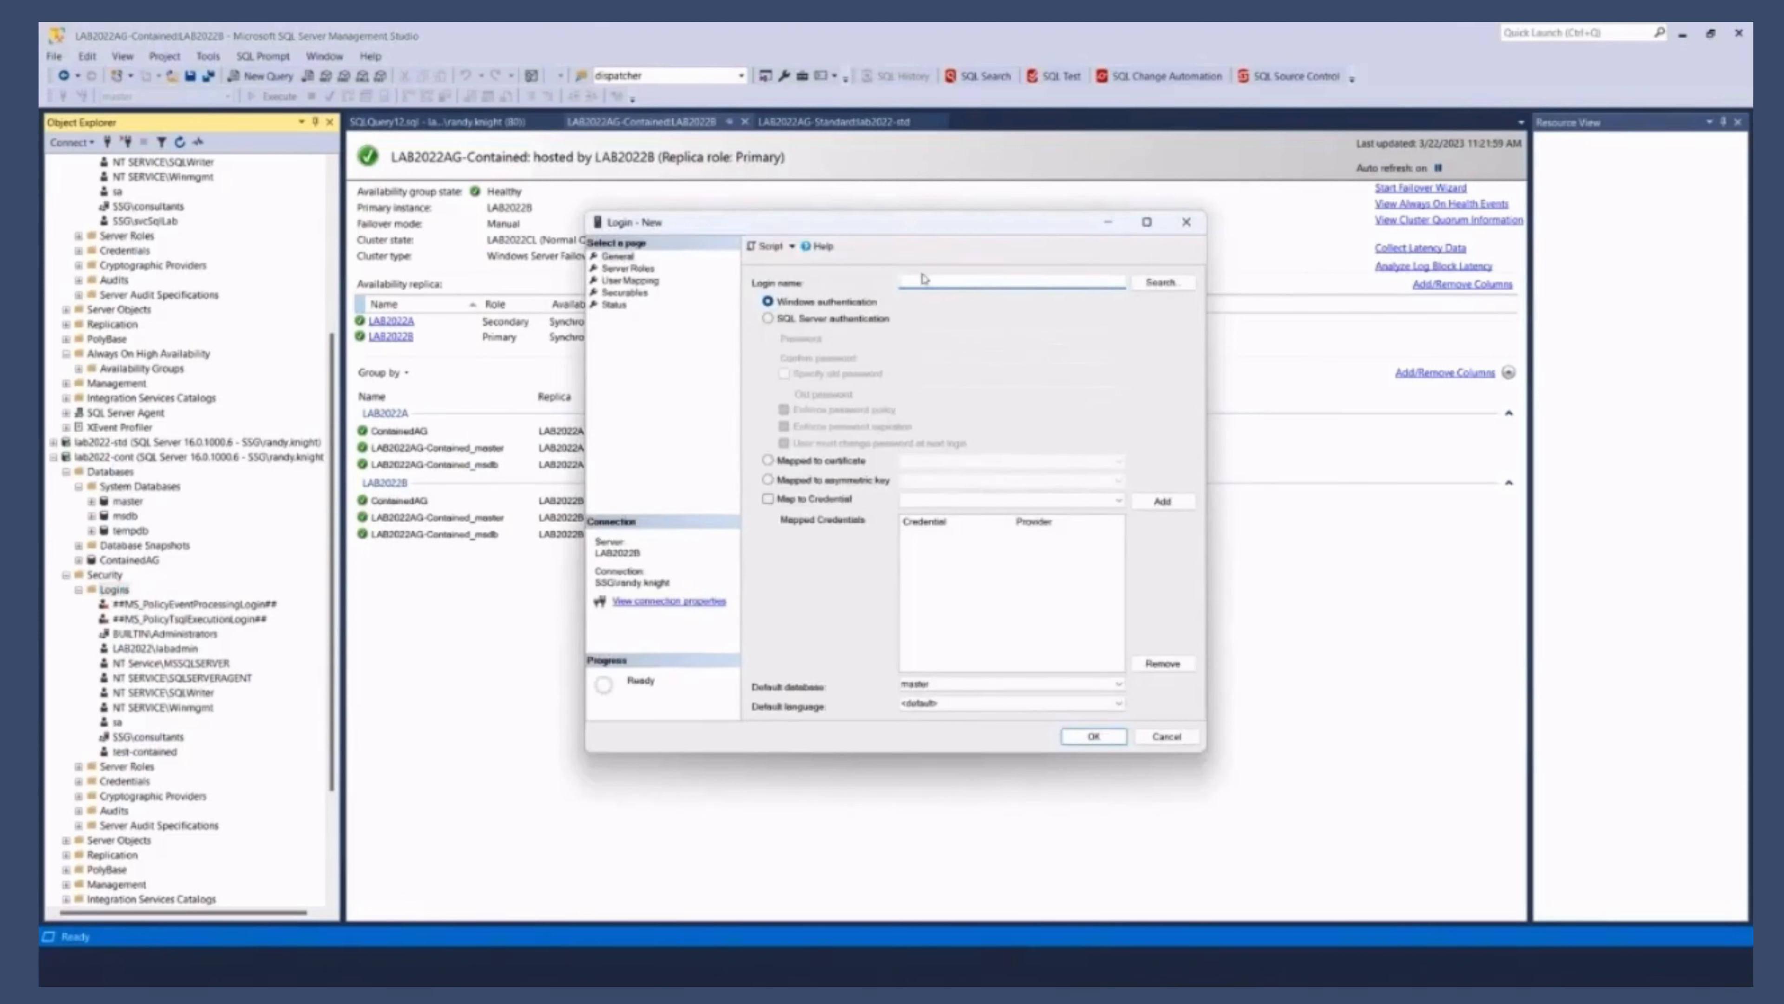
# Step: Create SQL Server authentication login test2 without password policy, accepting the blank-password warning
pyautogui.write('test0')
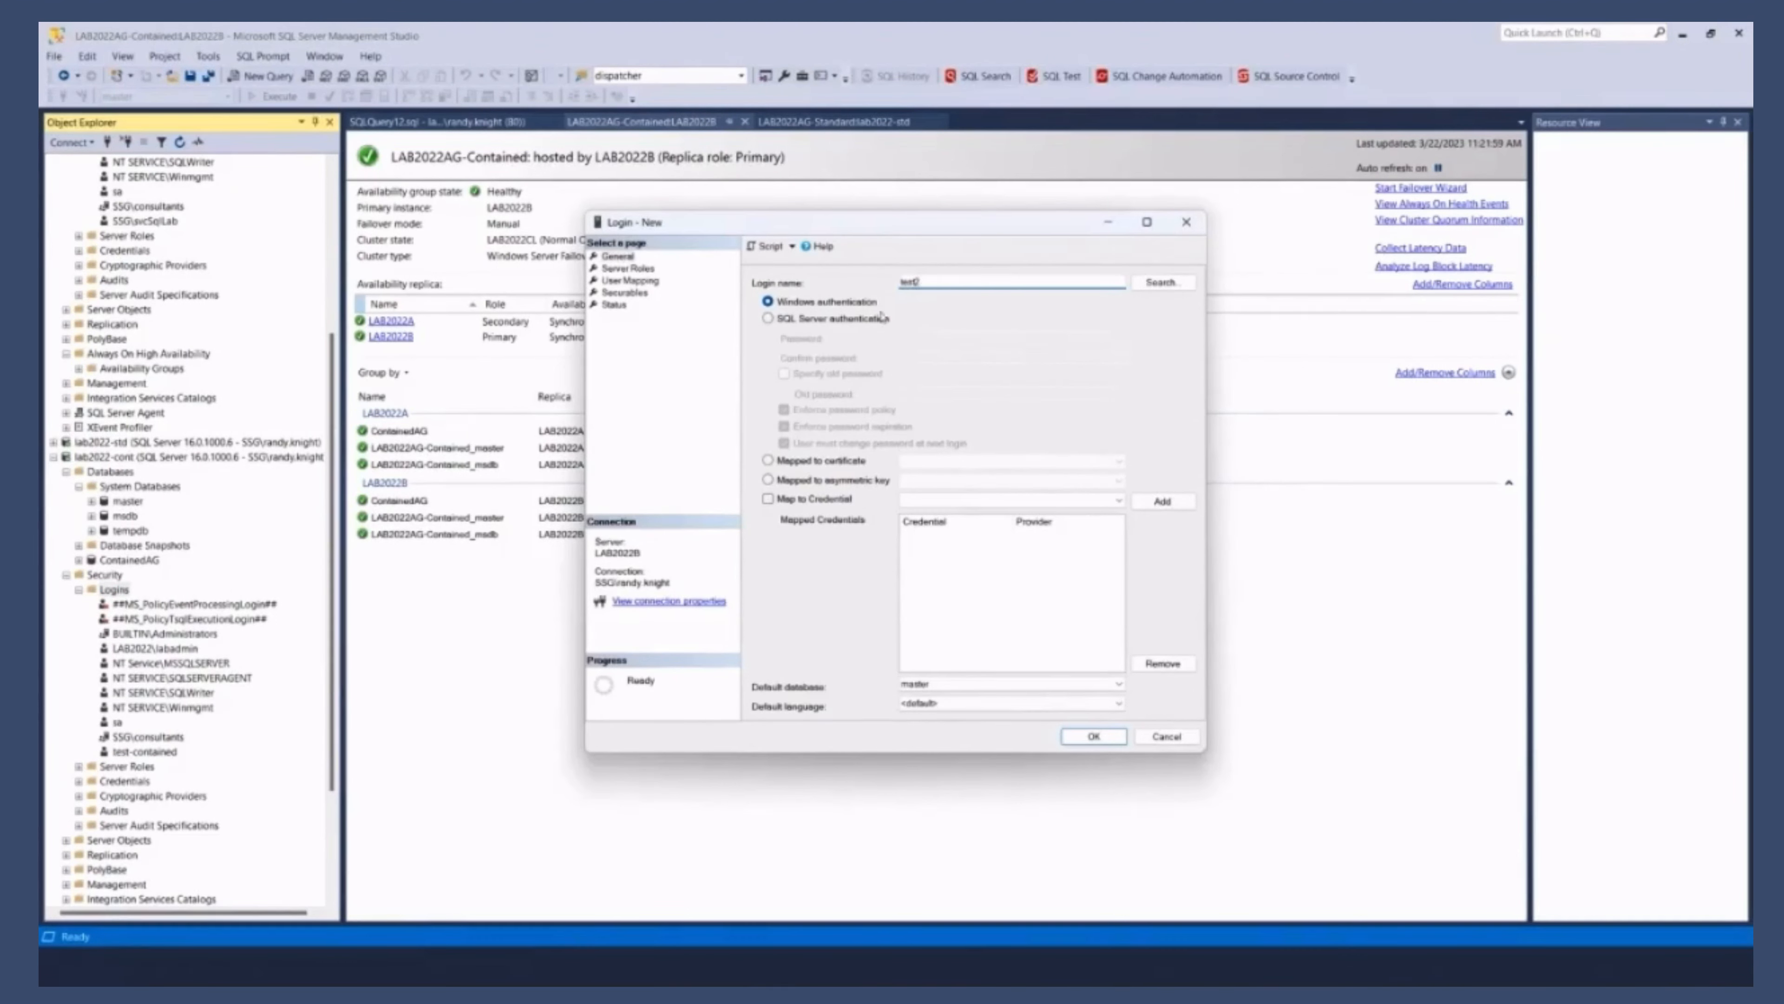
pyautogui.click(770, 318)
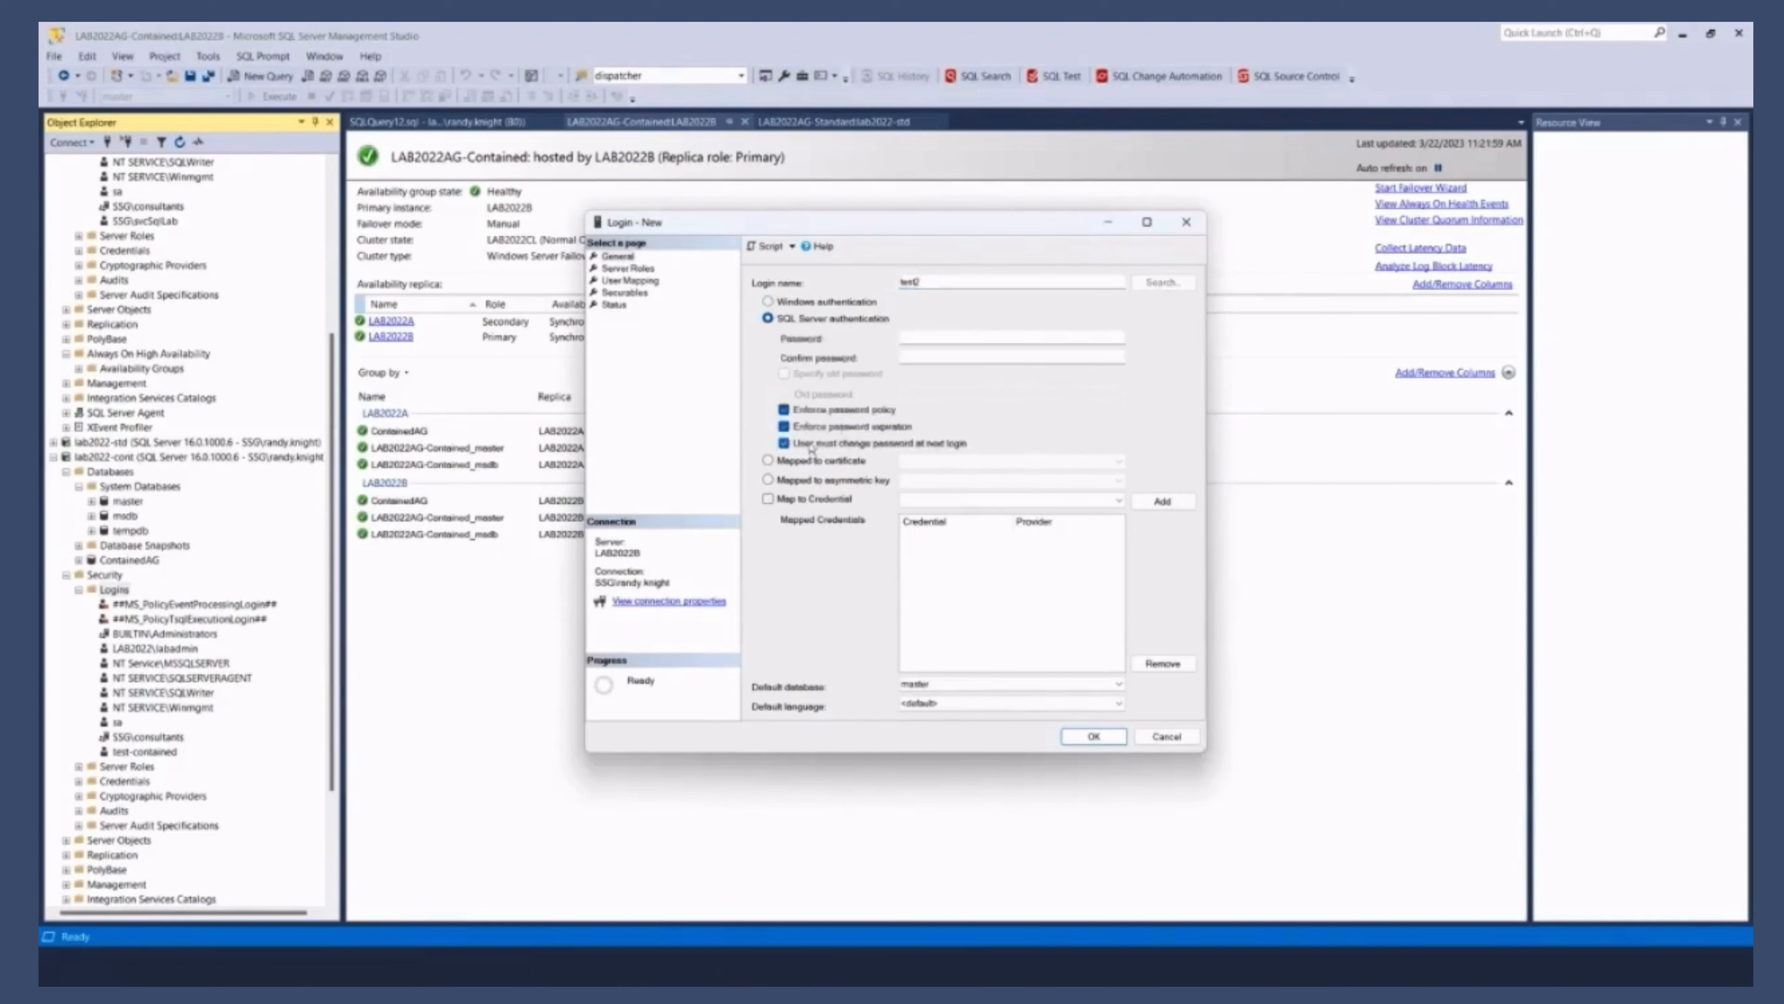
pyautogui.click(784, 409)
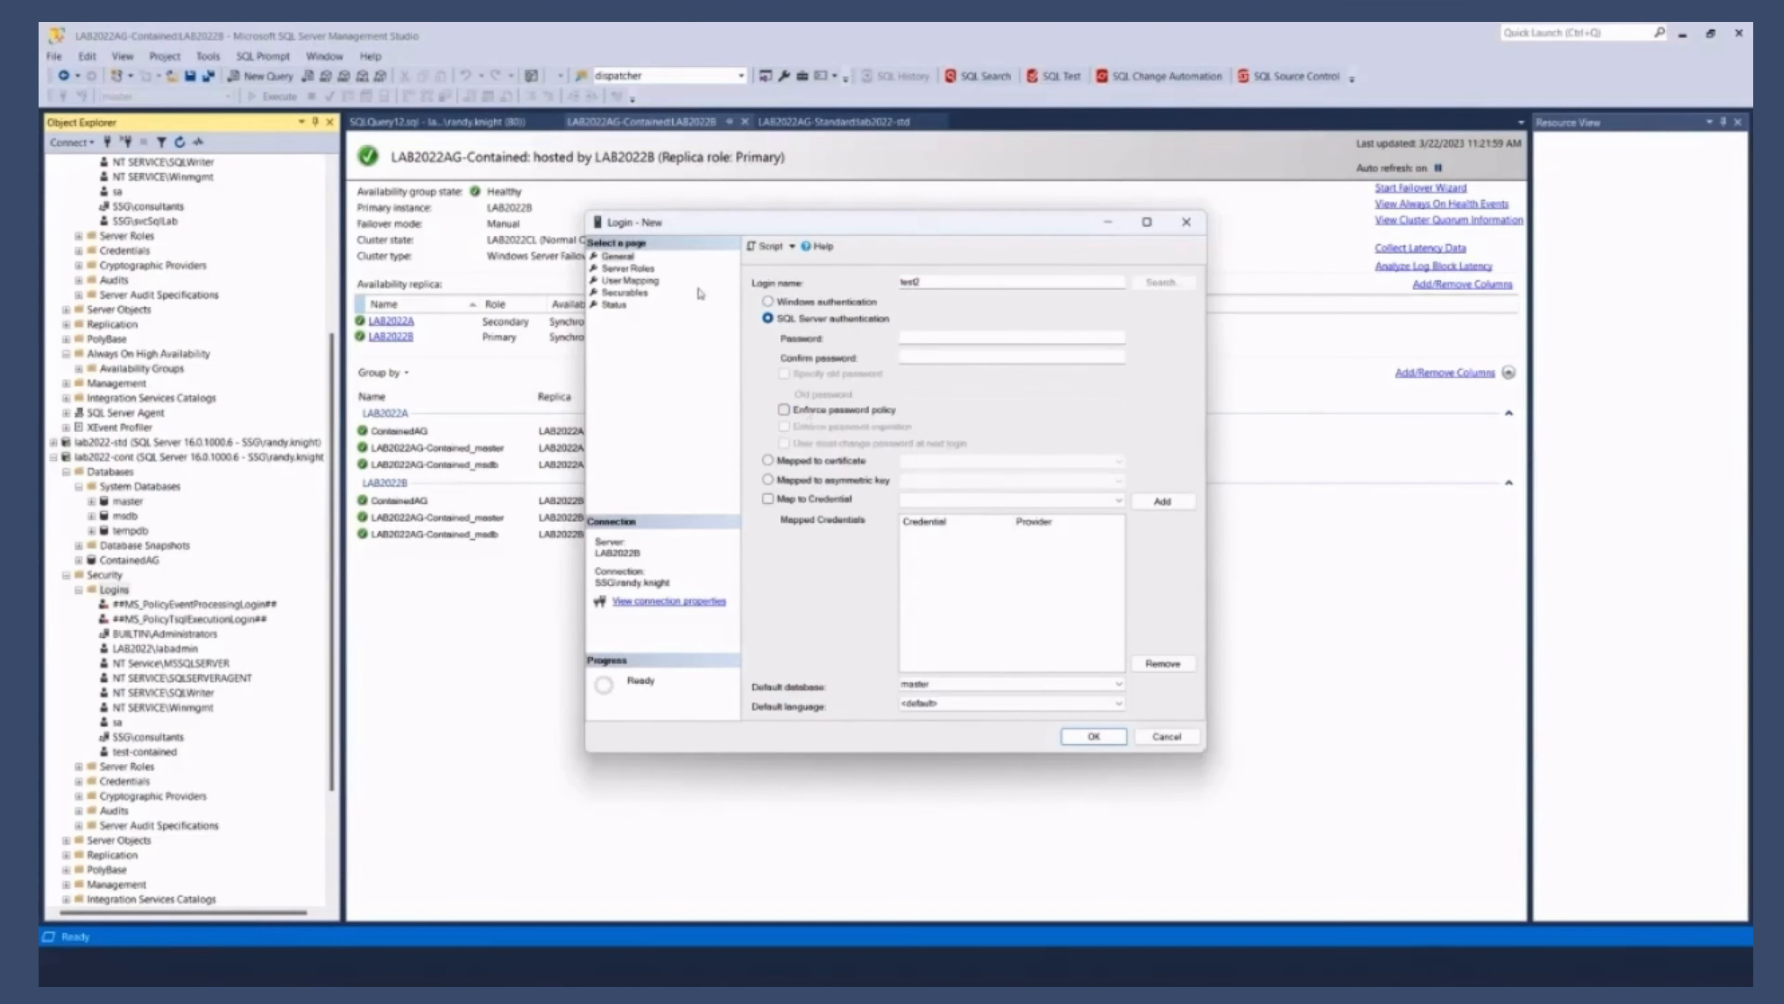
pyautogui.click(1091, 735)
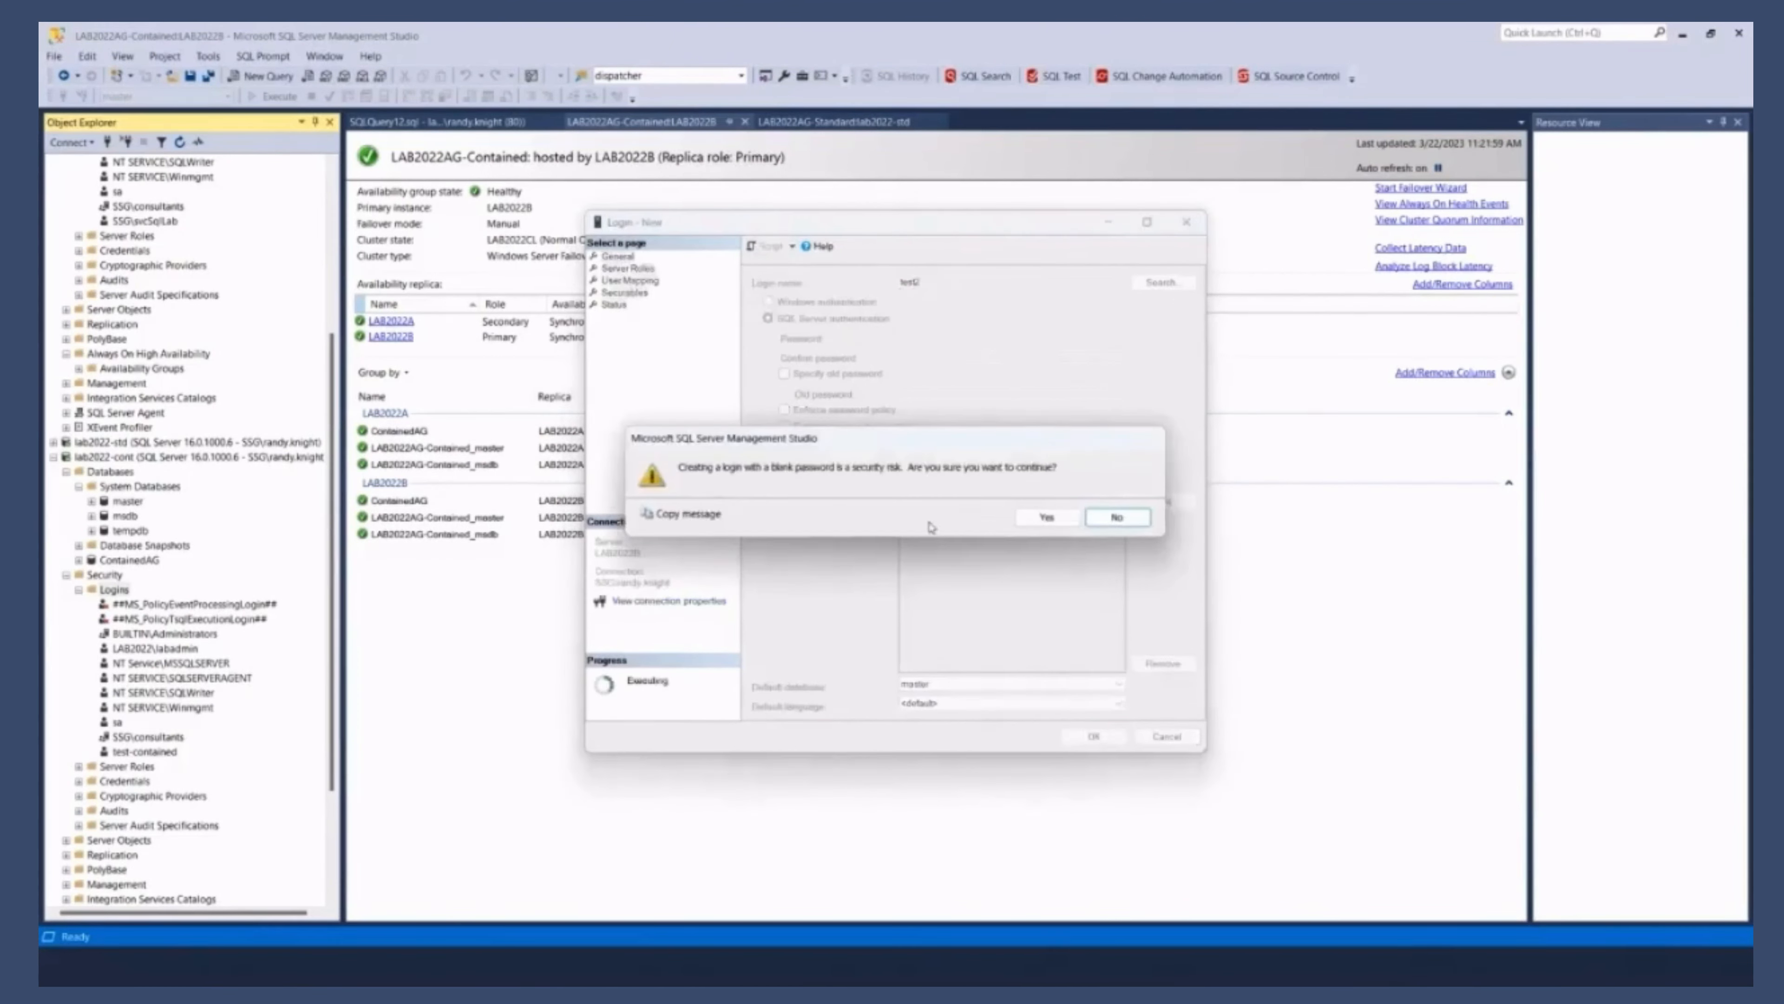
pyautogui.click(1116, 517)
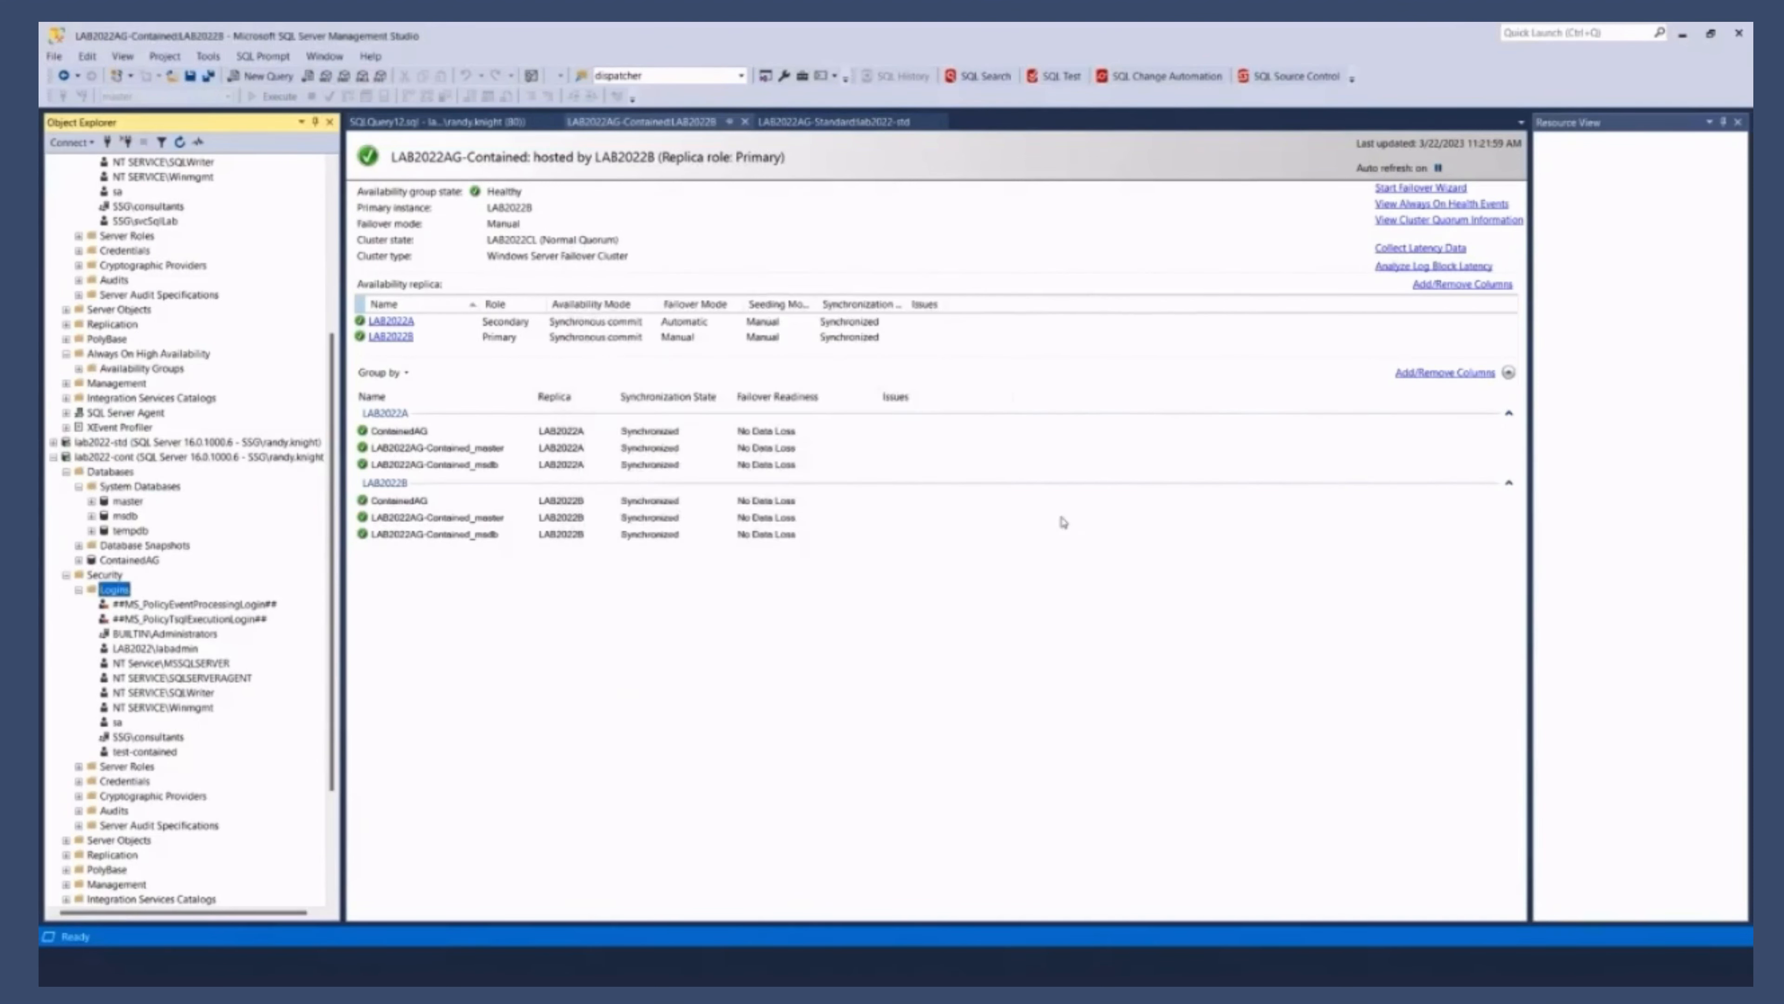
pyautogui.rightClick(102, 589)
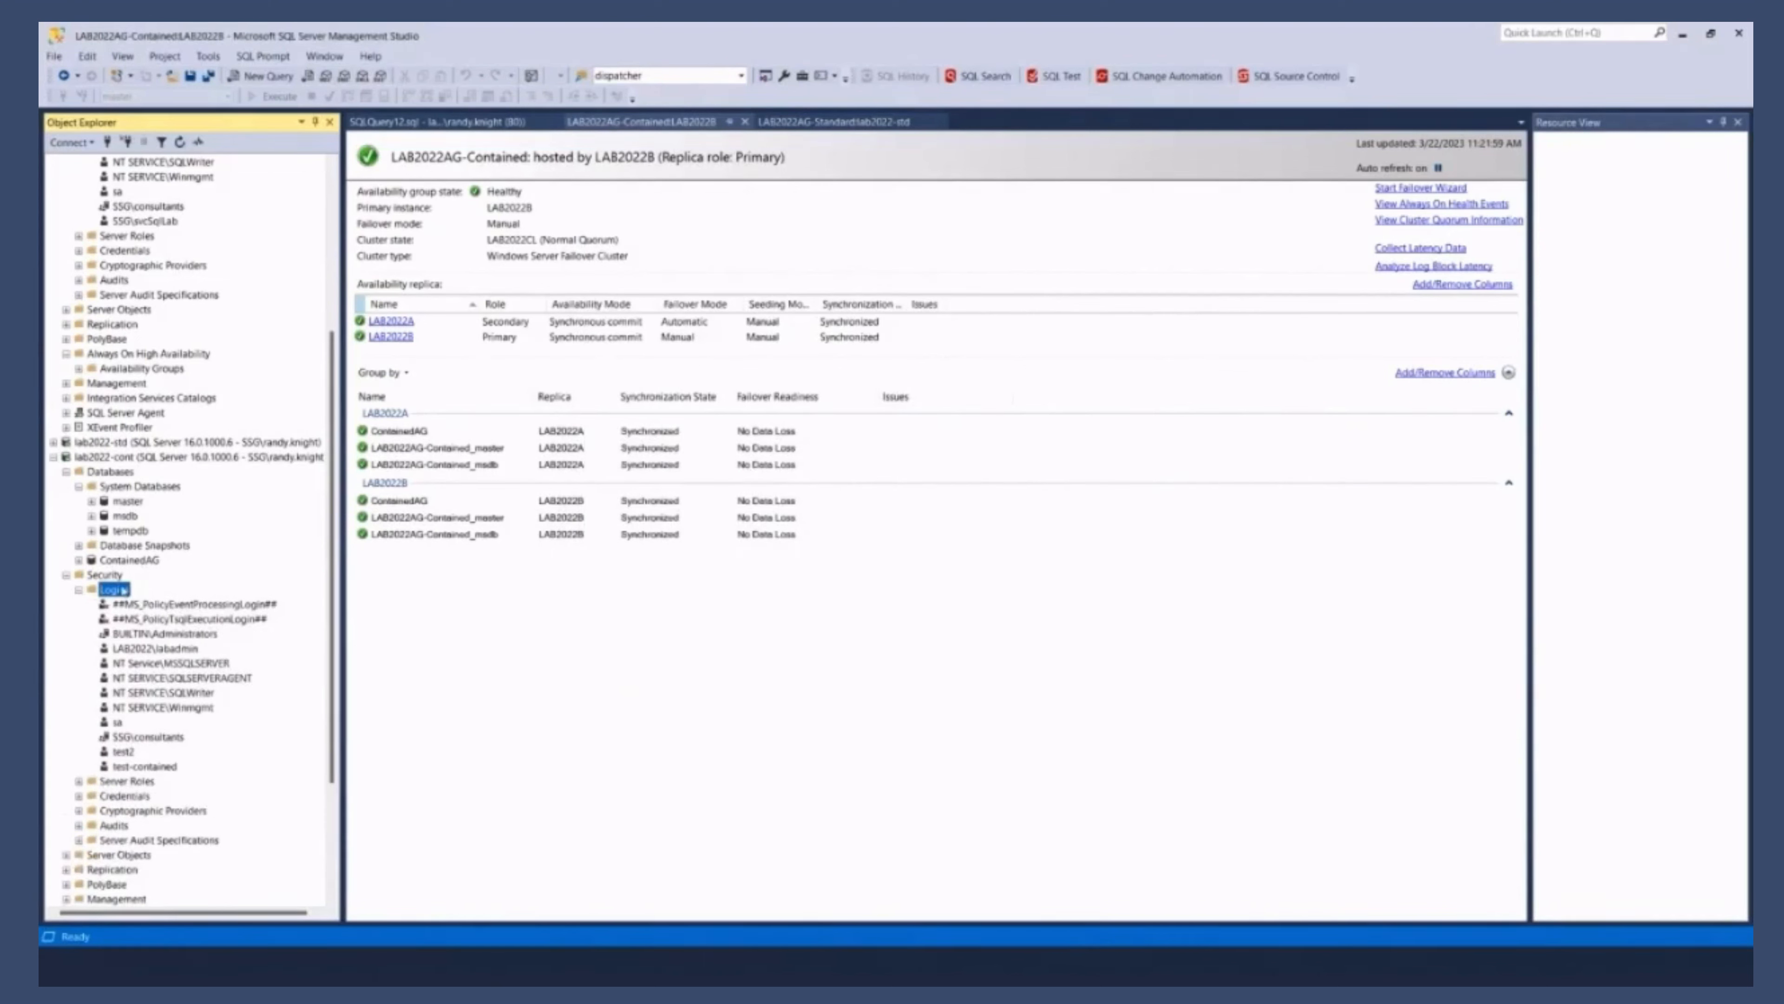
# Step: Review test2's Server Roles and User Mapping (ContainedAG, public) and cancel without changes
pyautogui.click(123, 751)
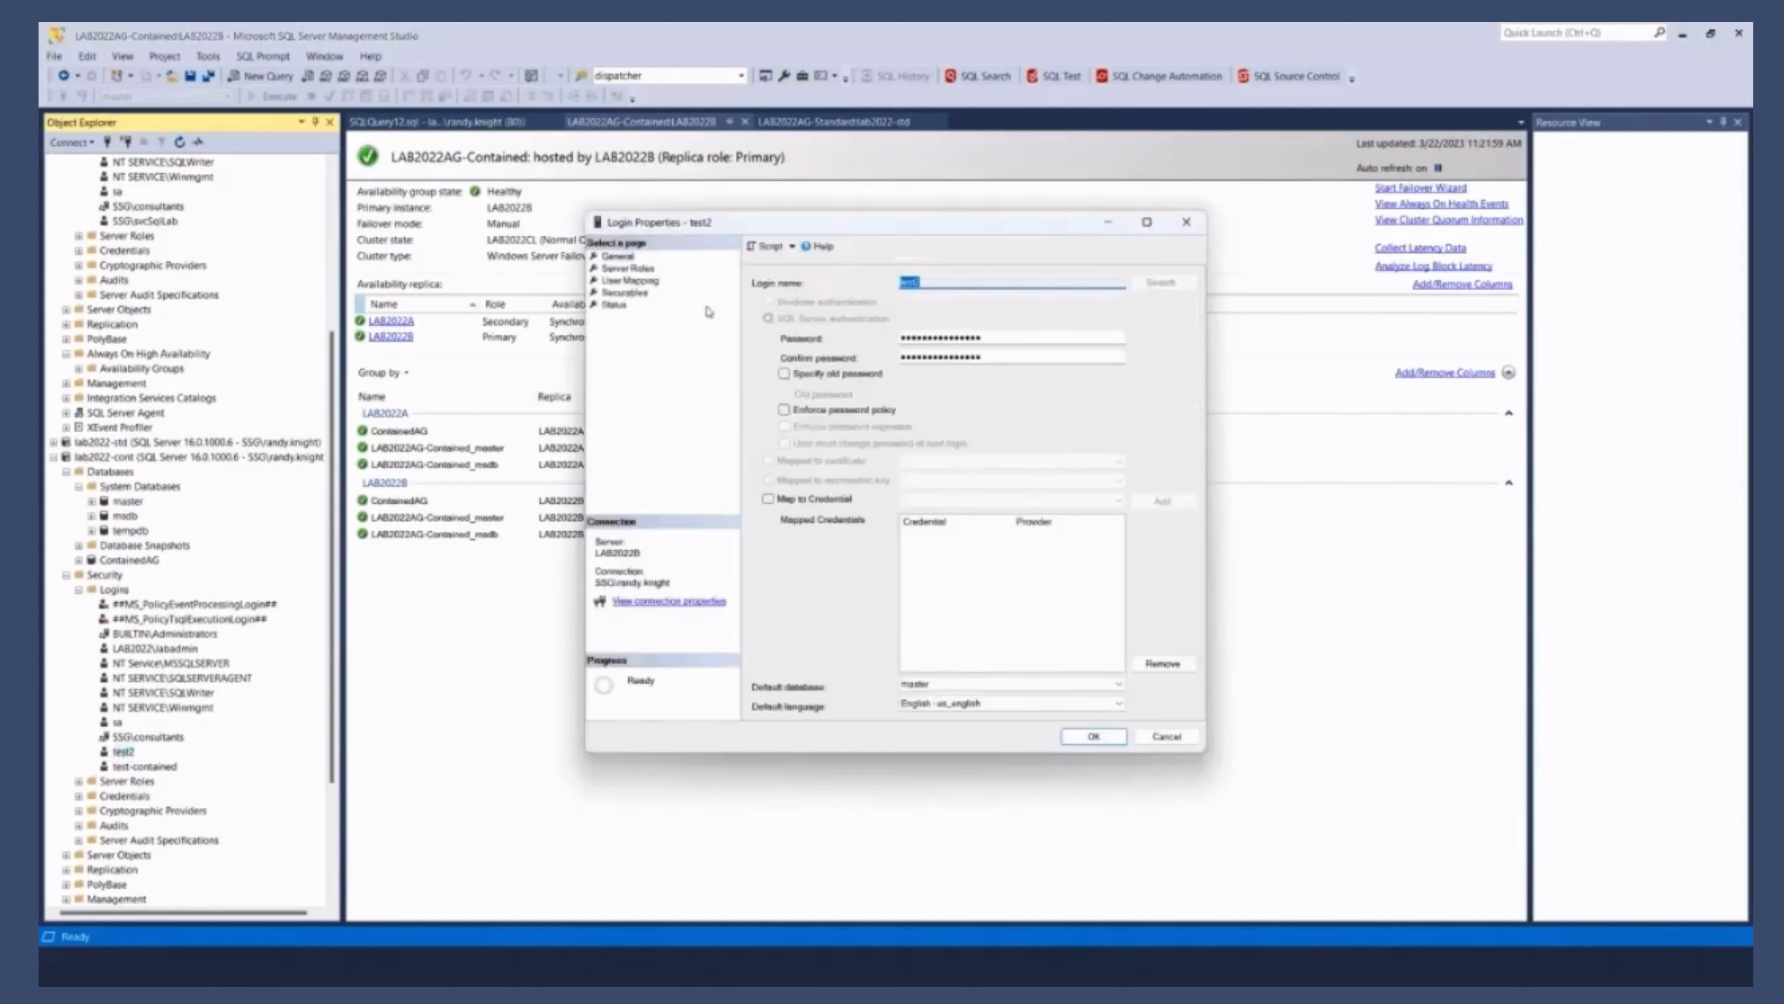
pyautogui.click(625, 268)
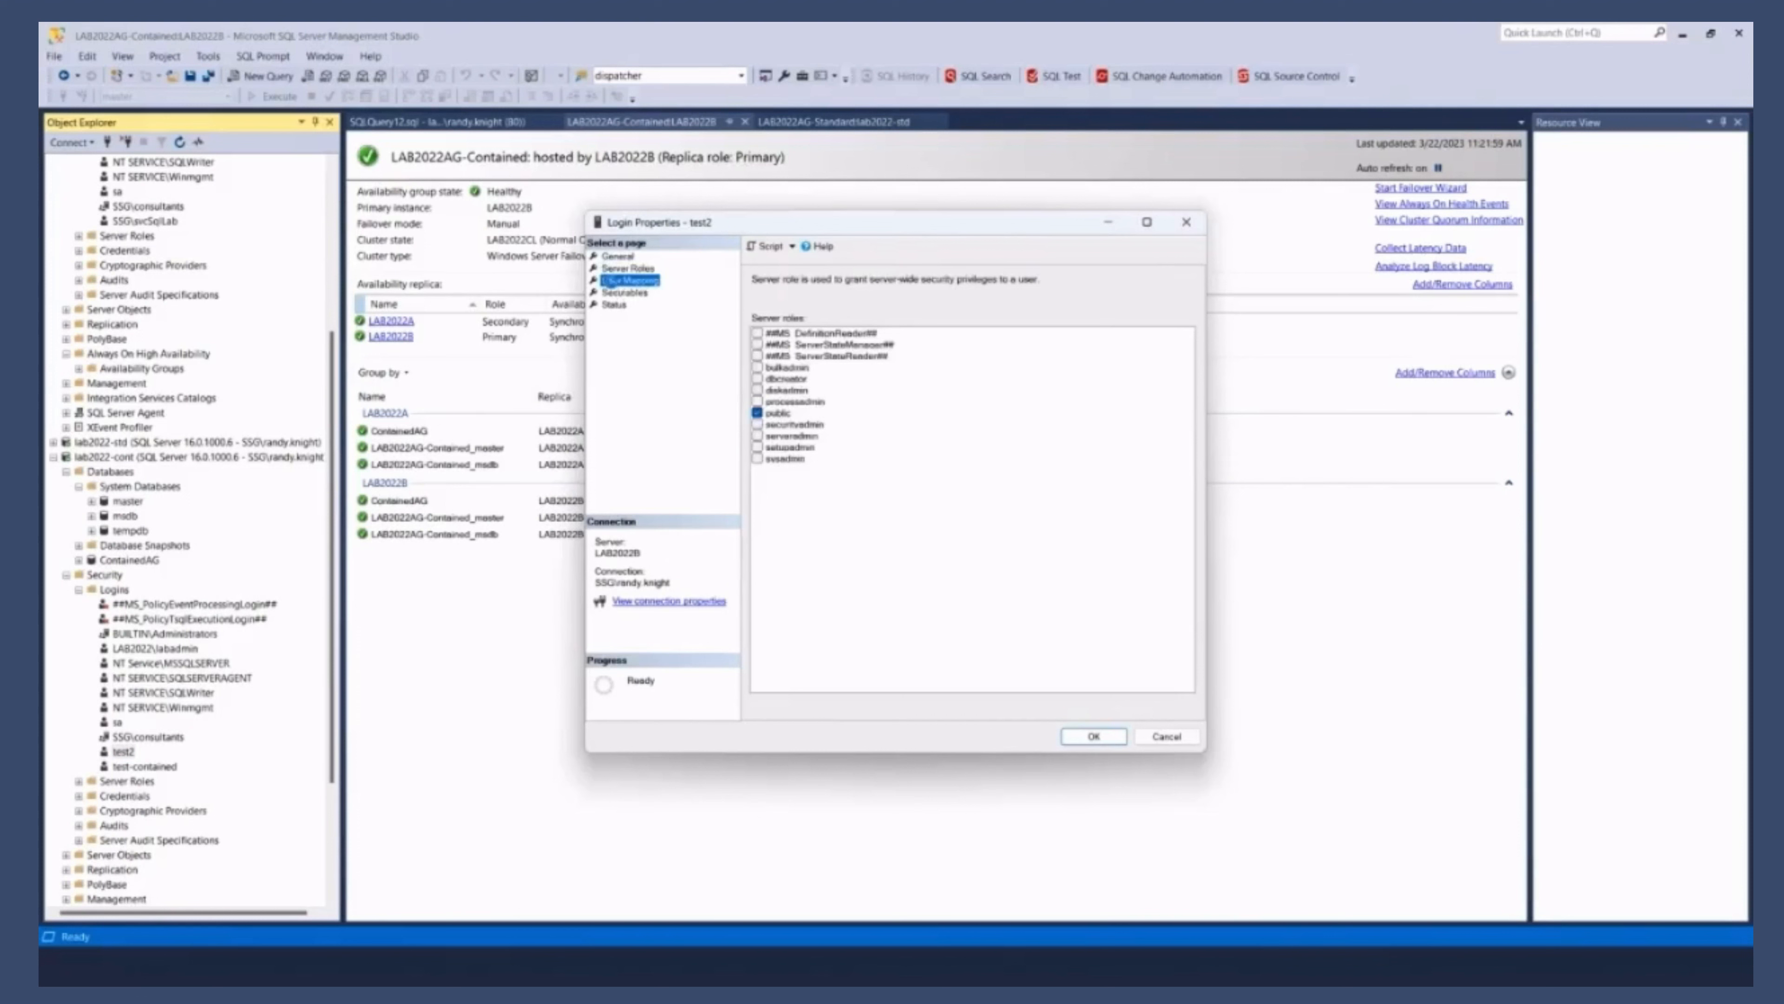
pyautogui.click(625, 280)
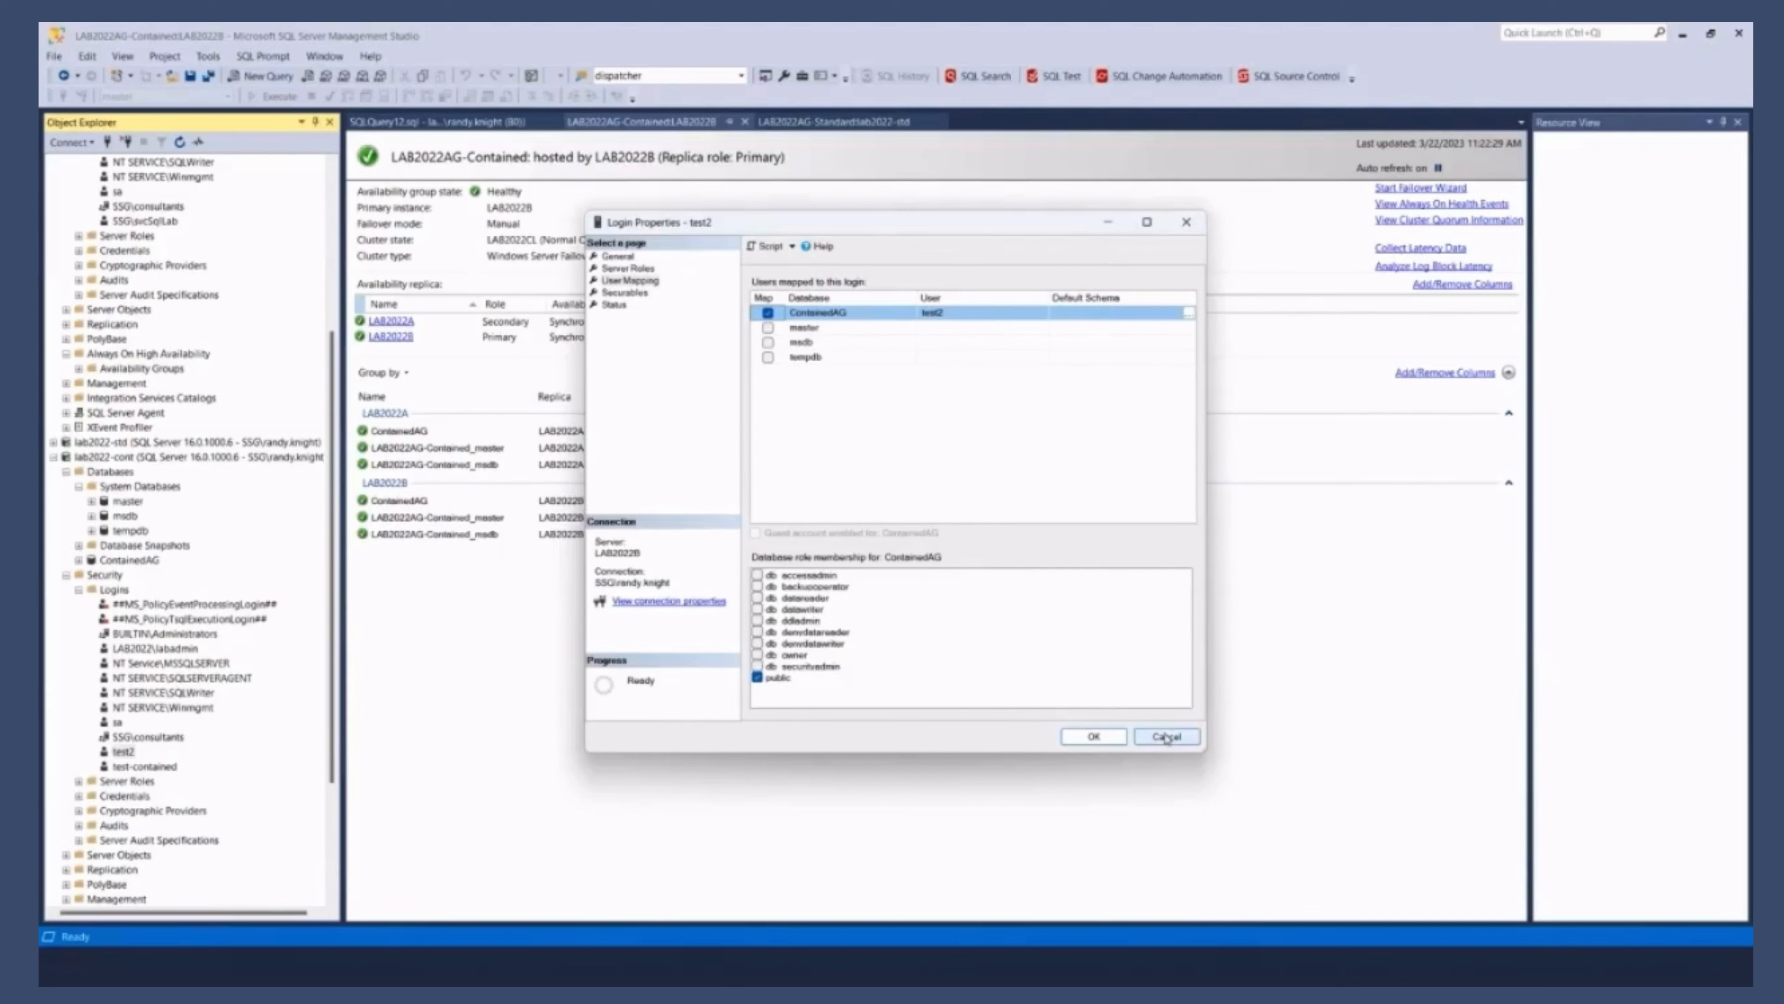
pyautogui.click(1165, 735)
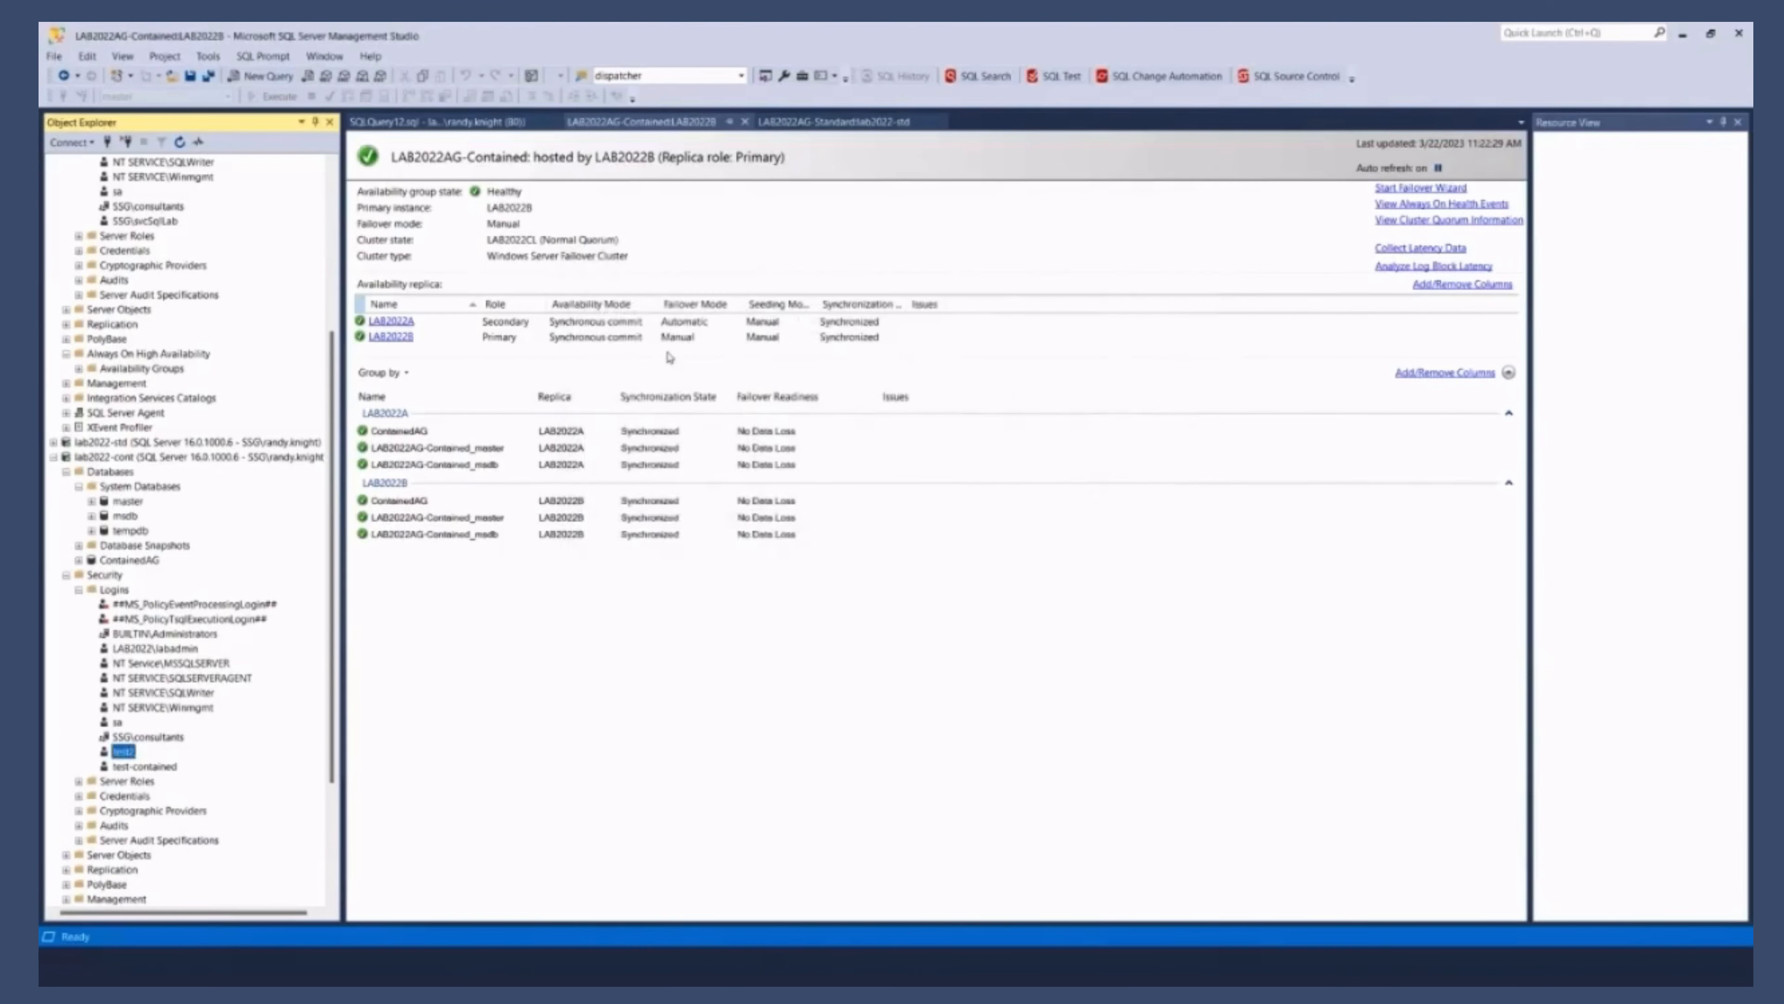
pyautogui.moveTo(668, 344)
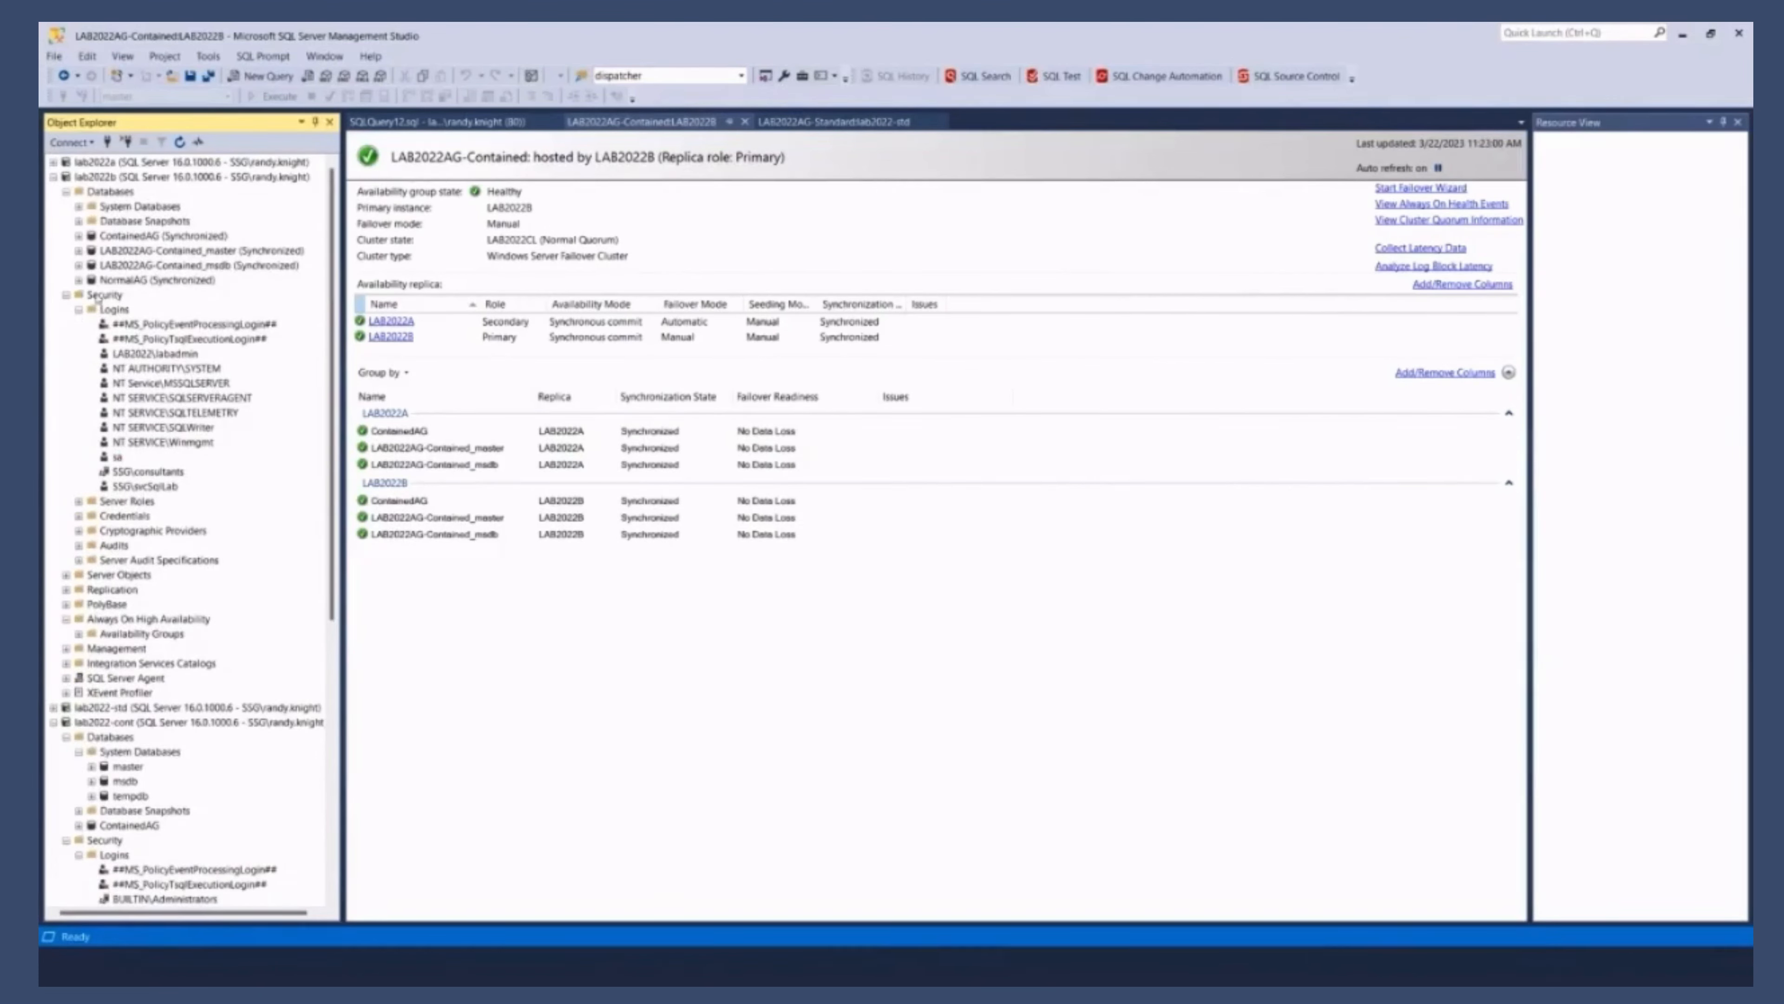
# Step: Create SQL Server authentication login test3 directly on the lab2022b instance
pyautogui.click(113, 309)
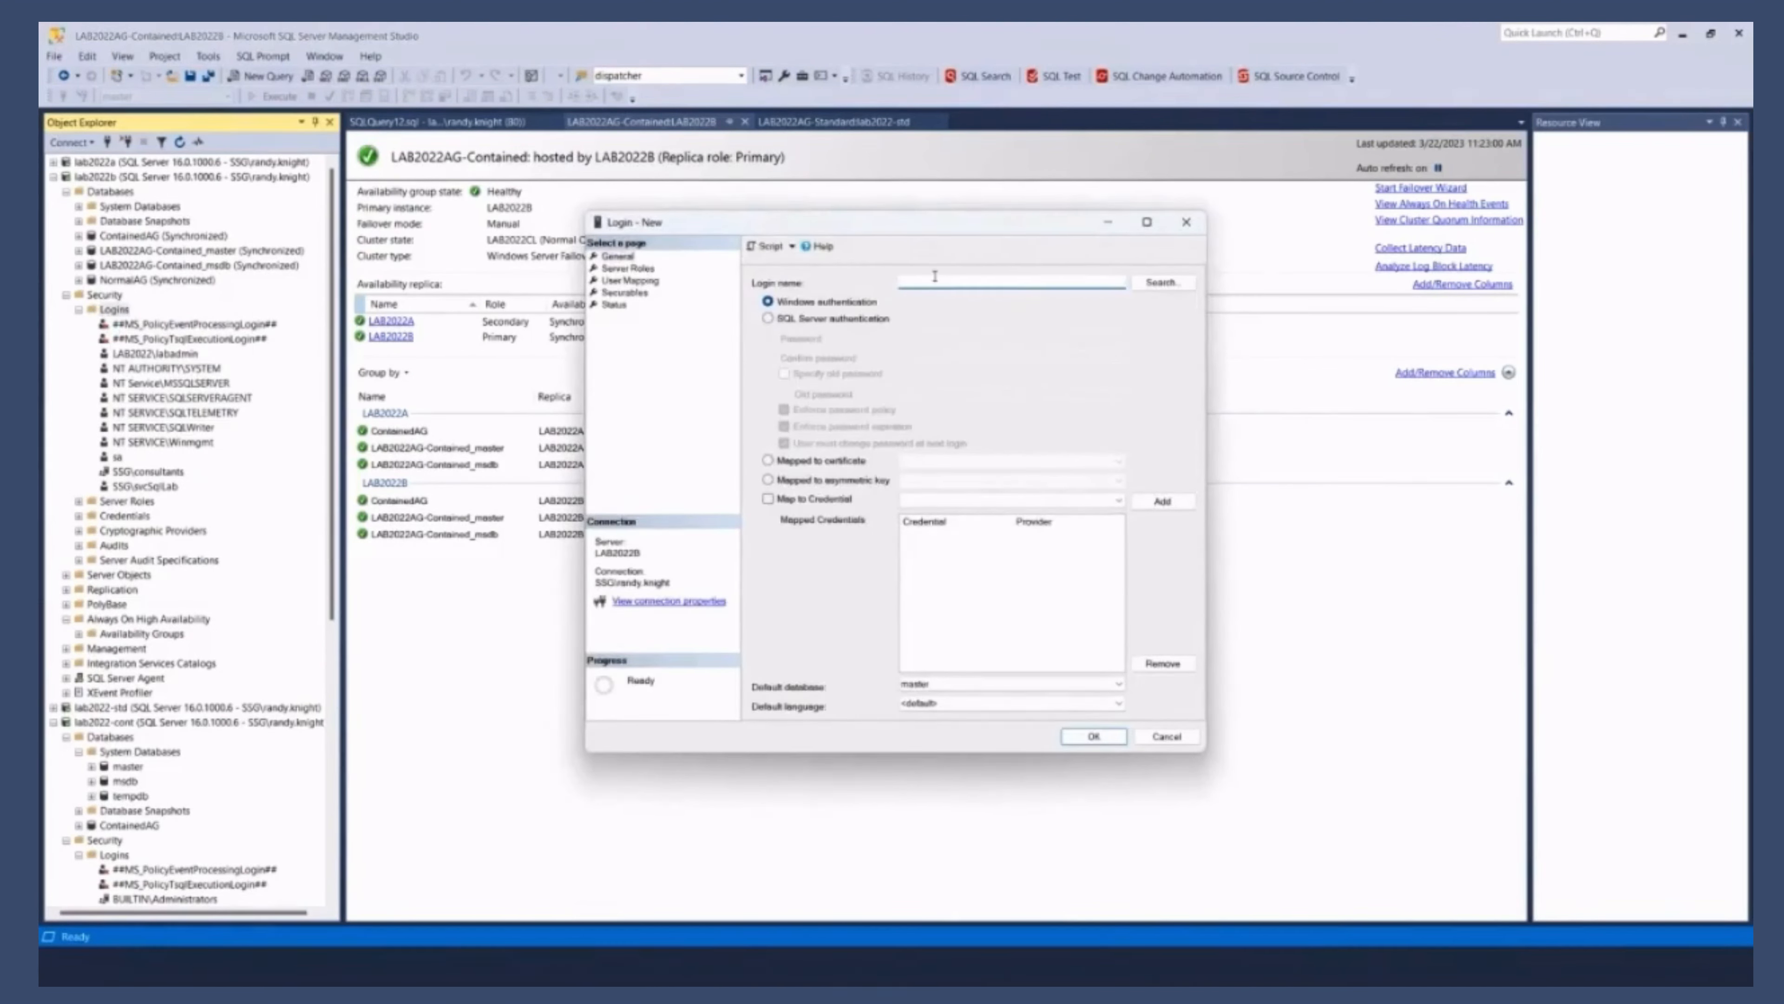
pyautogui.write('test1')
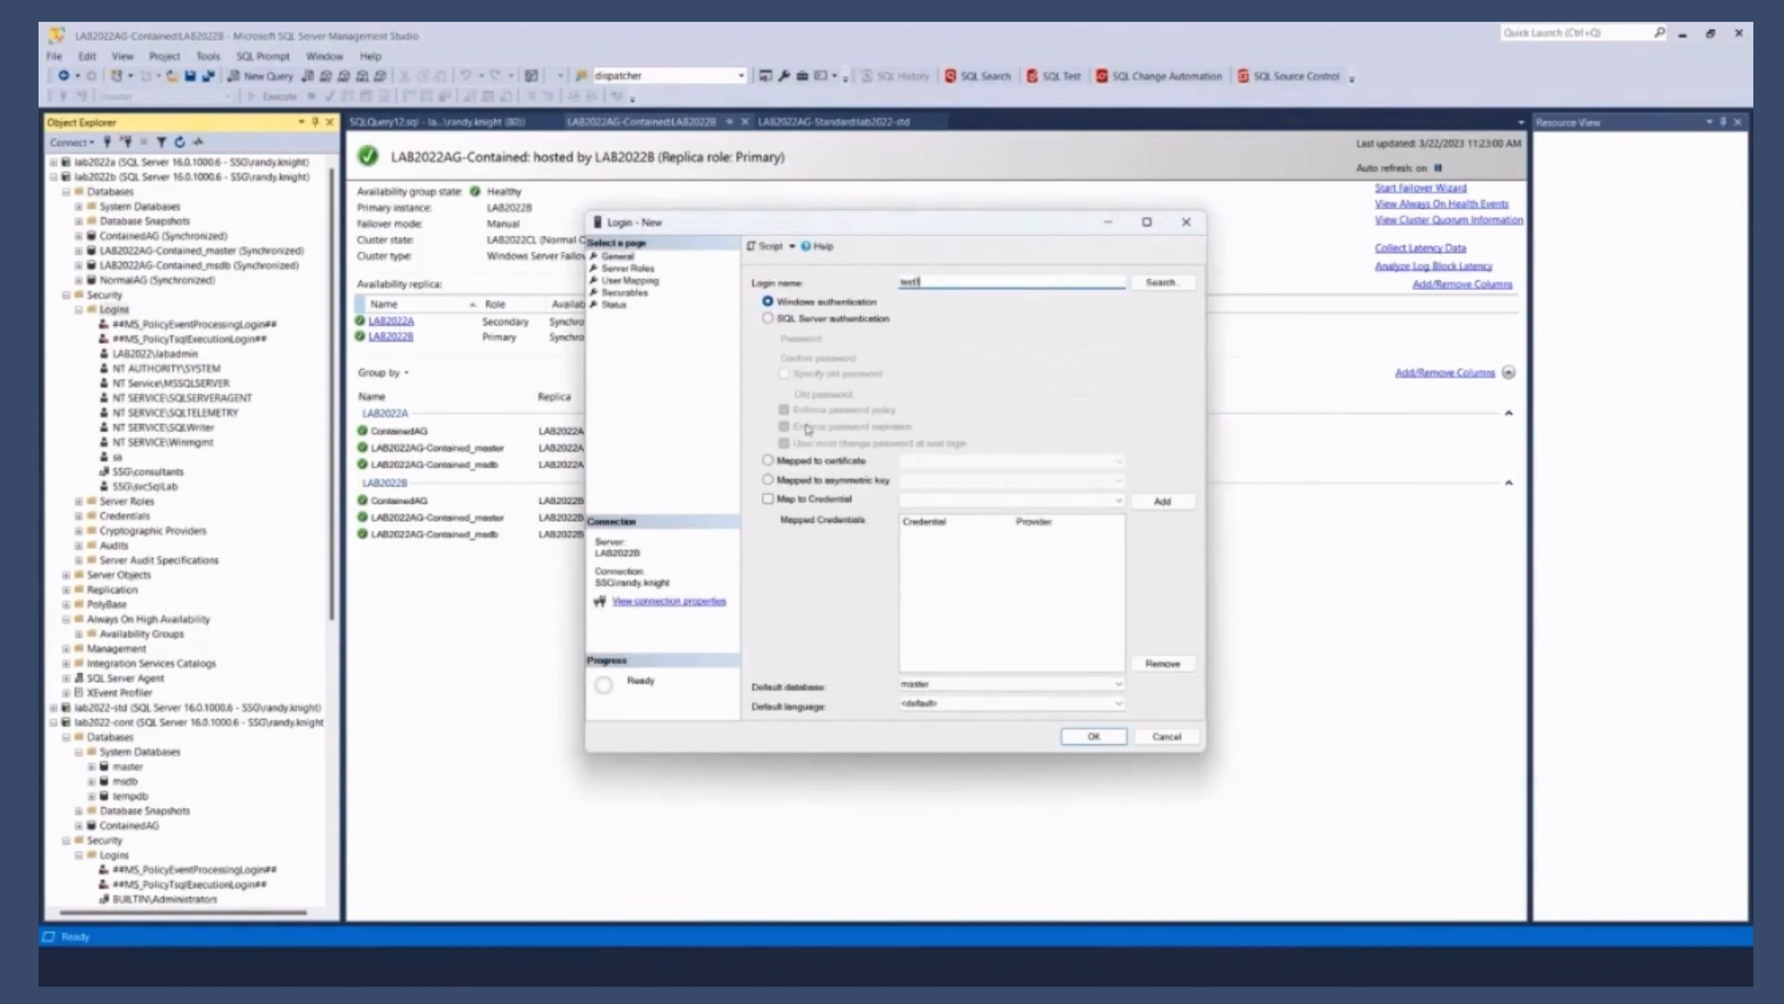
pyautogui.click(771, 319)
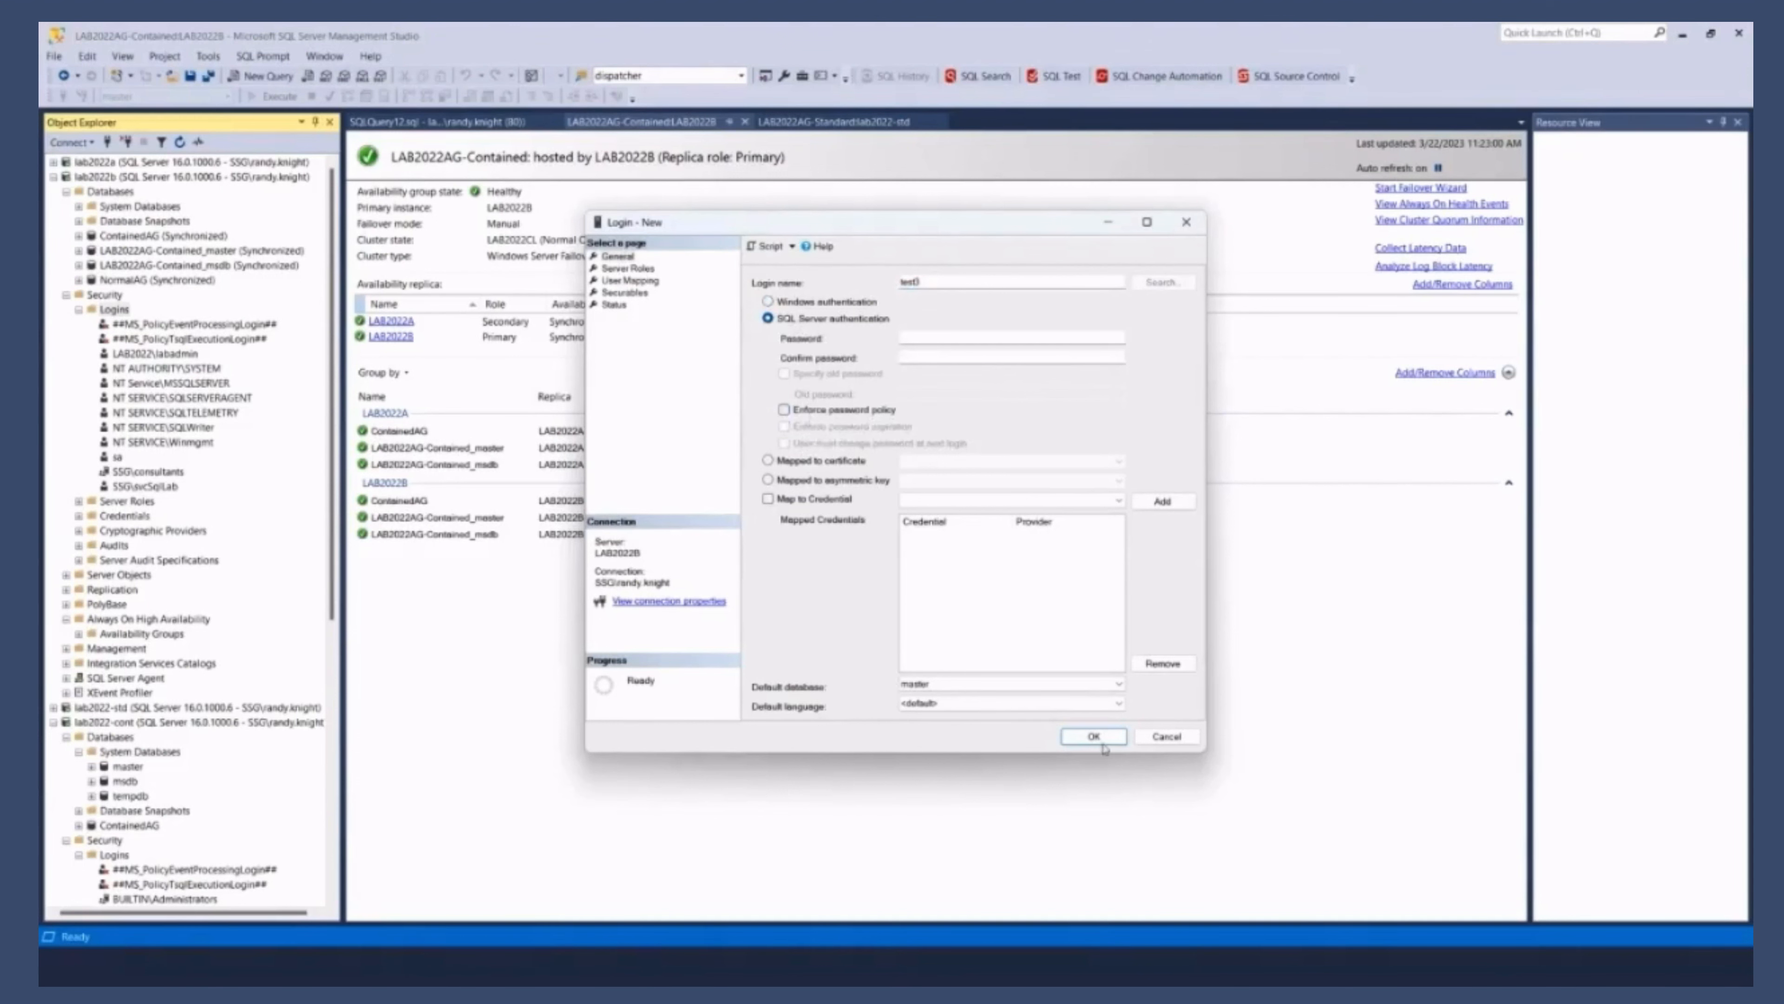
pyautogui.click(1090, 736)
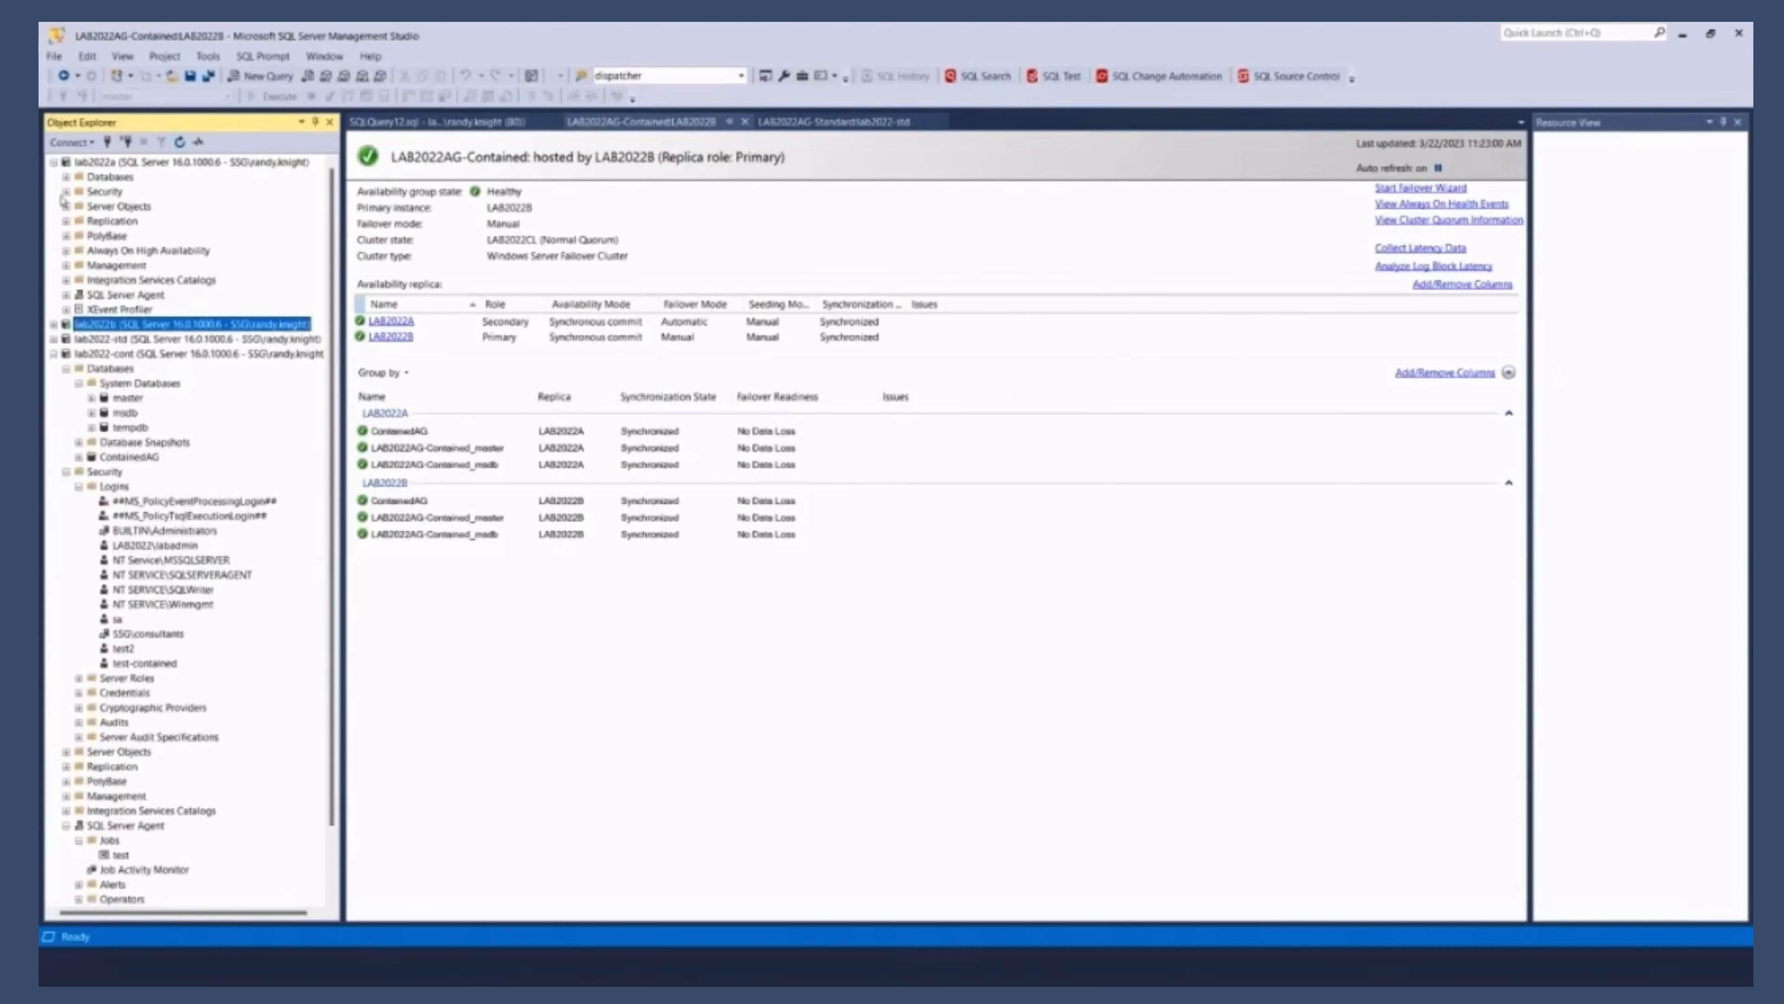
# Step: Refresh lab2022a's logins and reload lab2022-cont, showing logins test2 and test-contained
pyautogui.rightClick(106, 206)
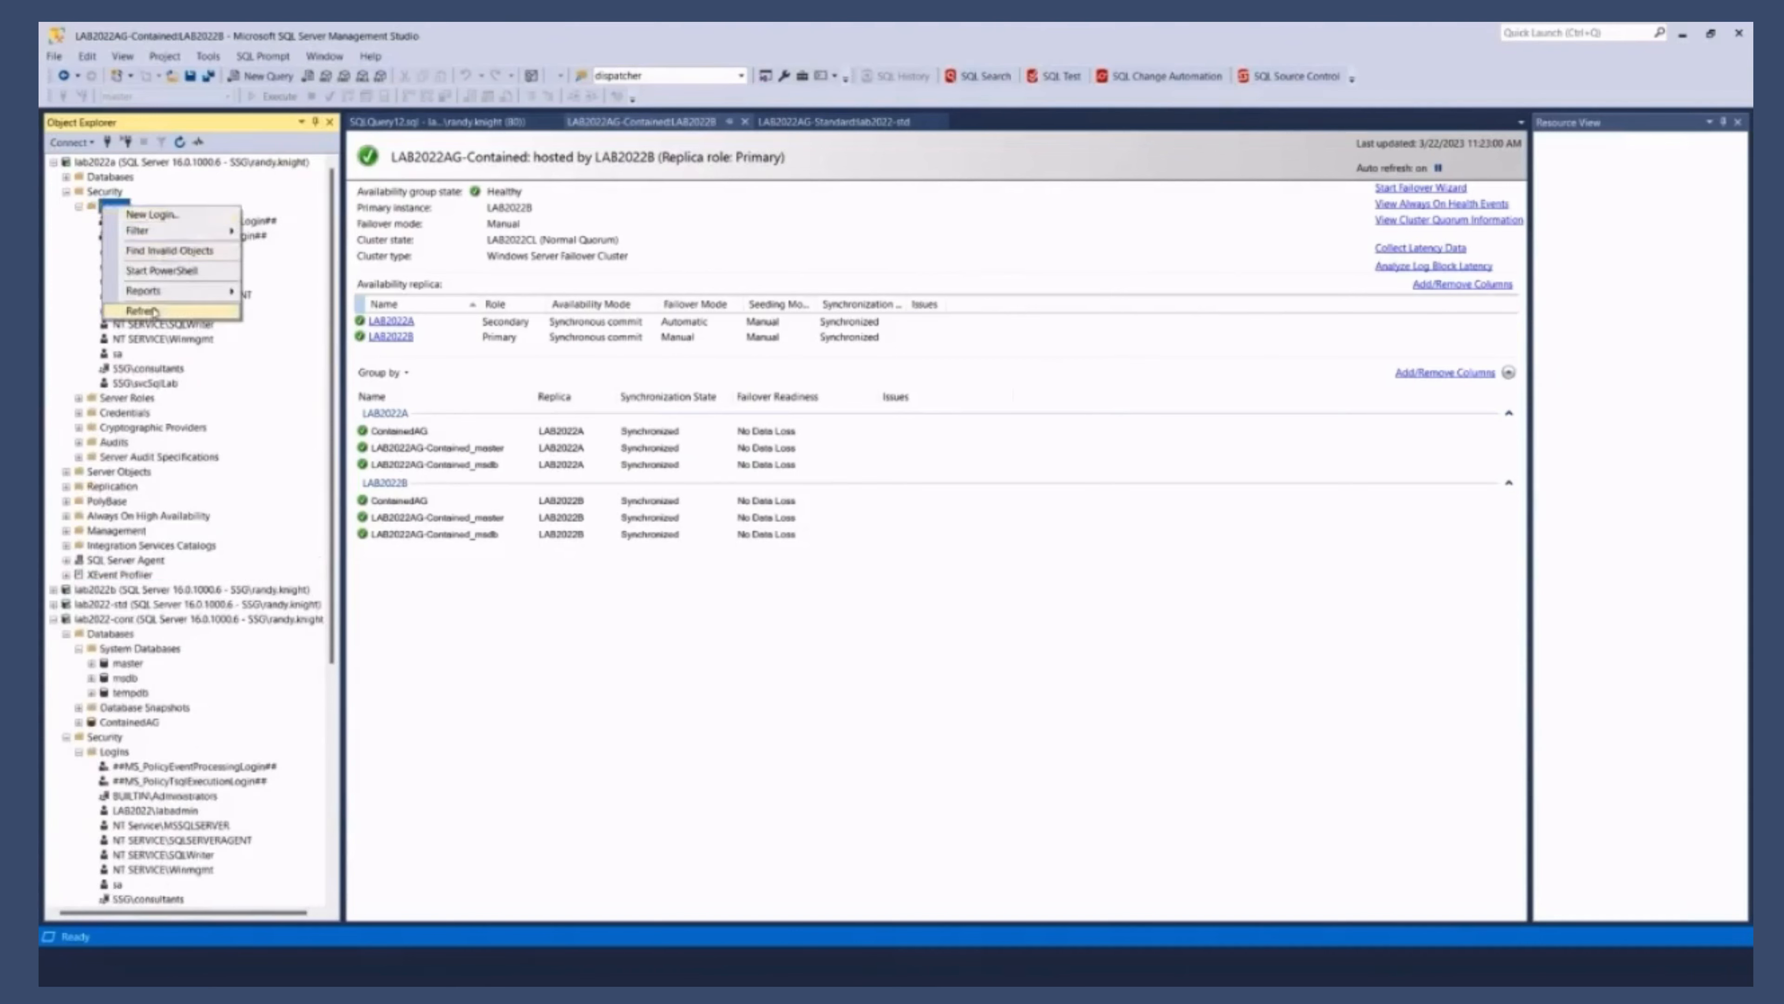
pyautogui.click(141, 310)
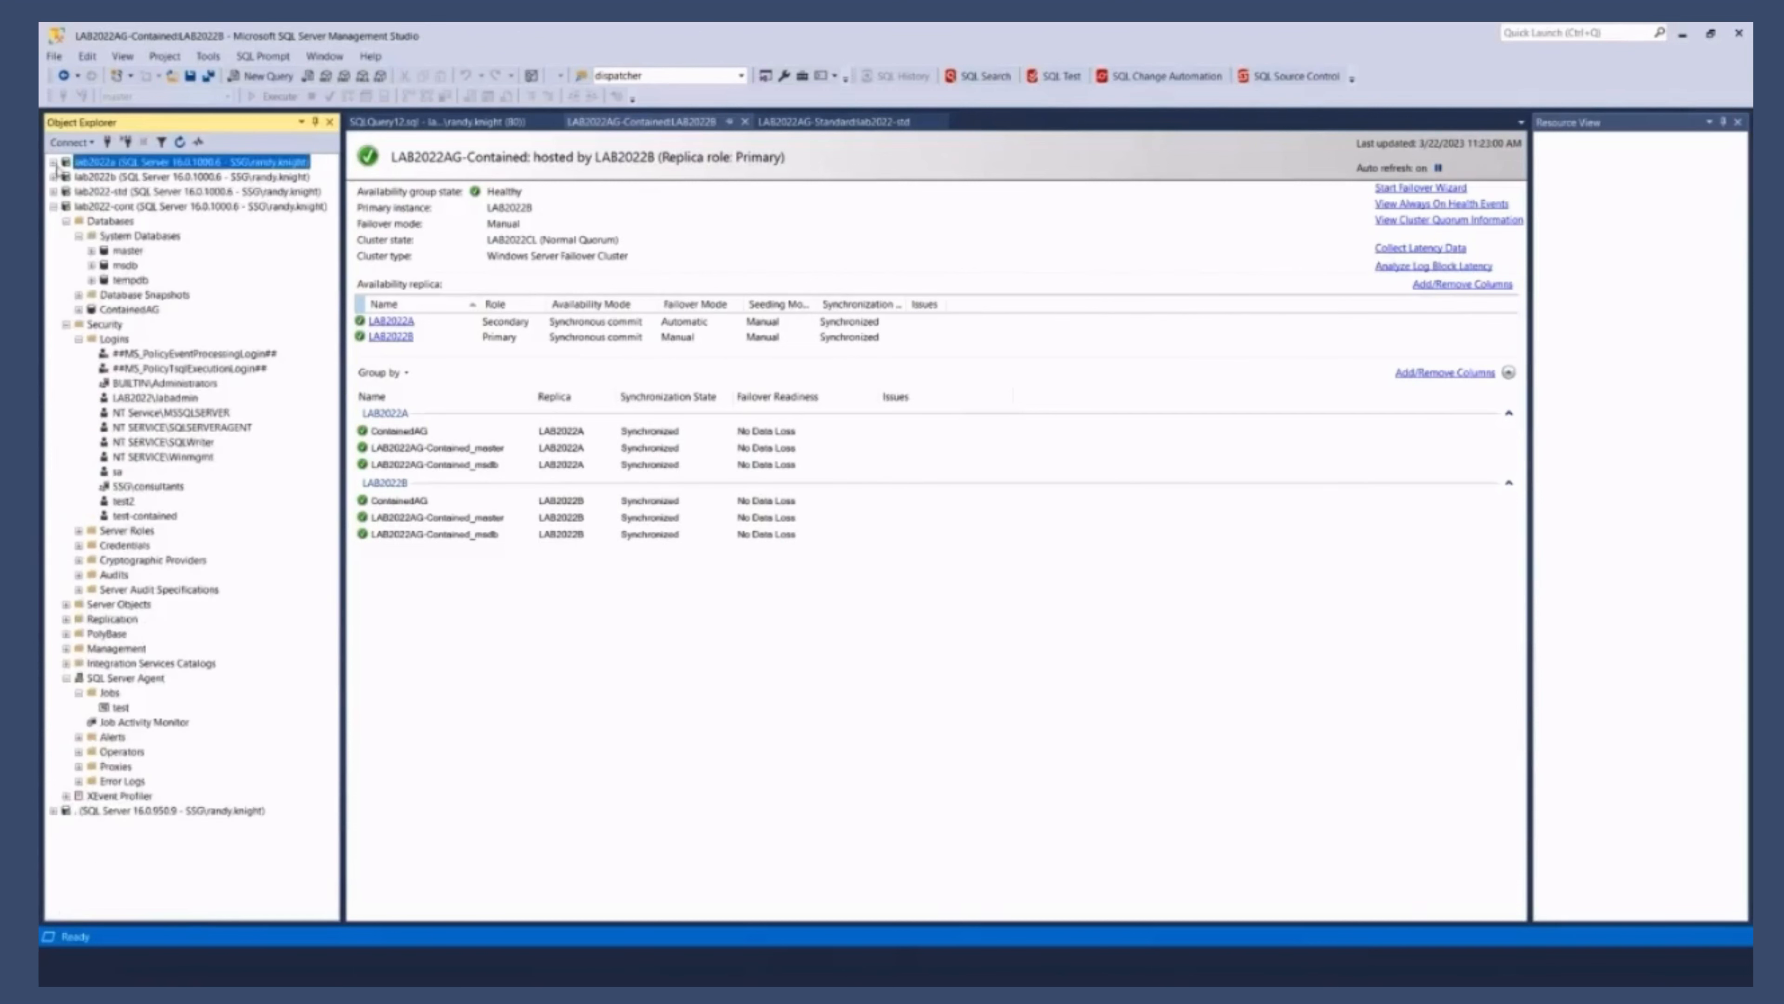
pyautogui.rightClick(148, 206)
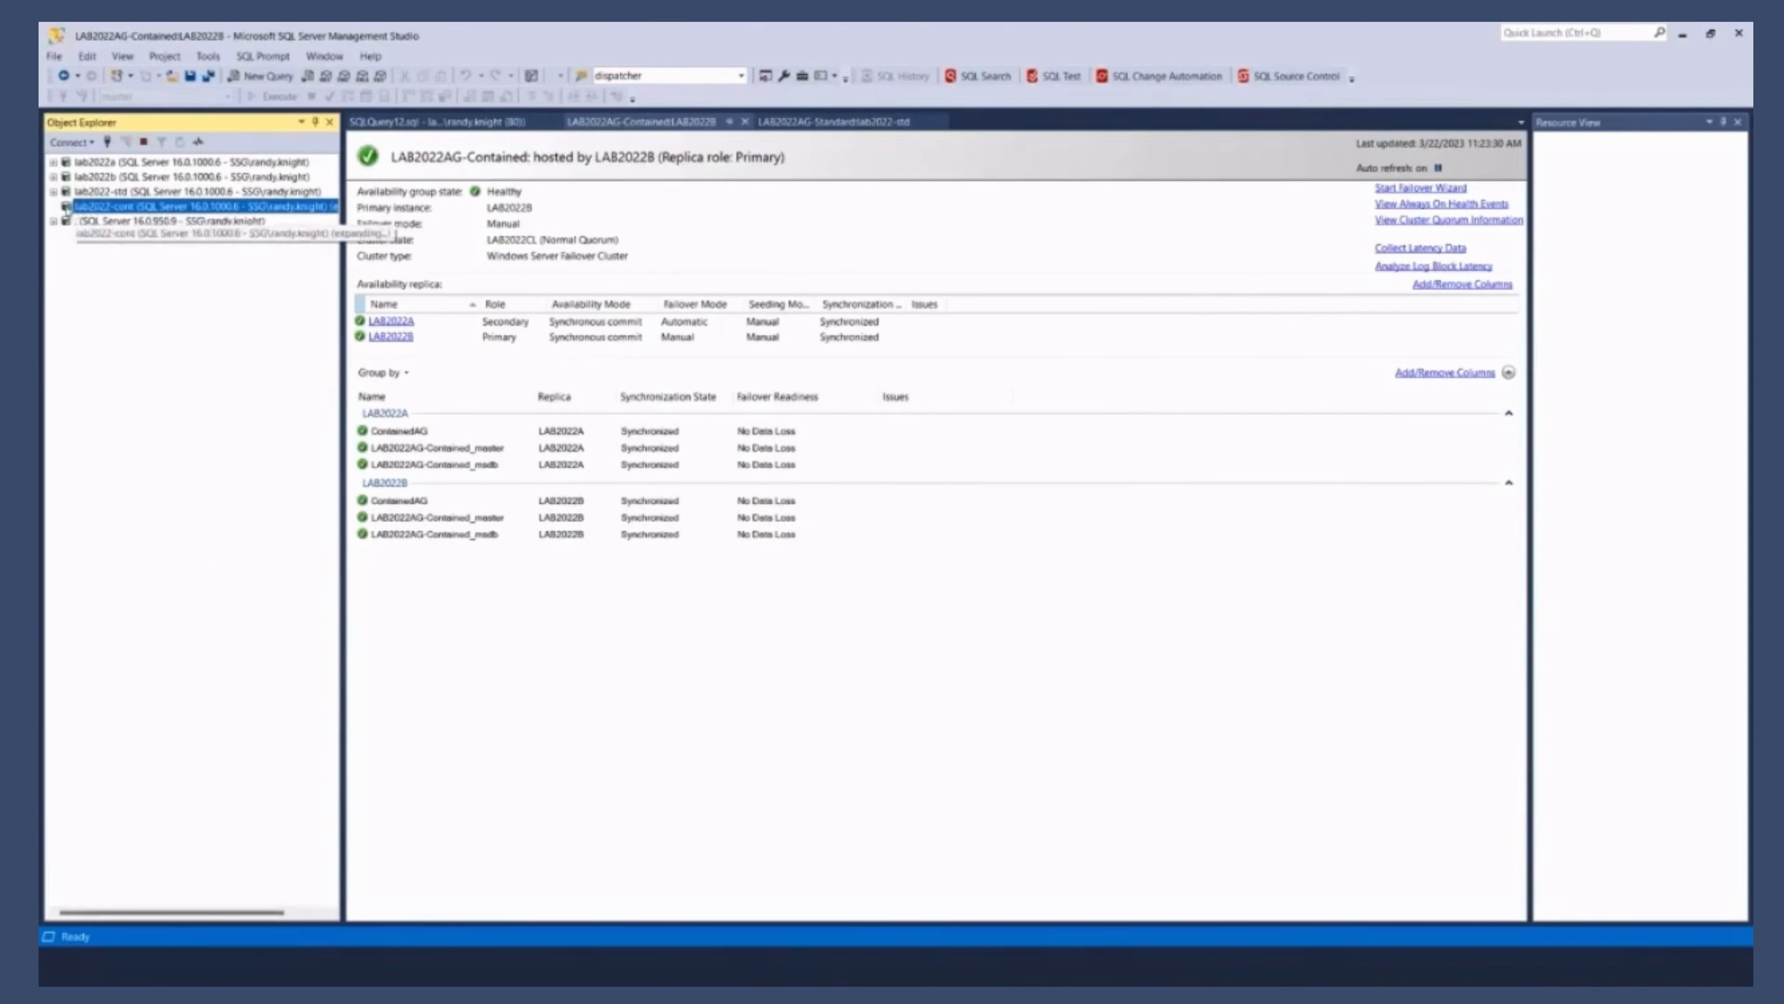
pyautogui.click(56, 206)
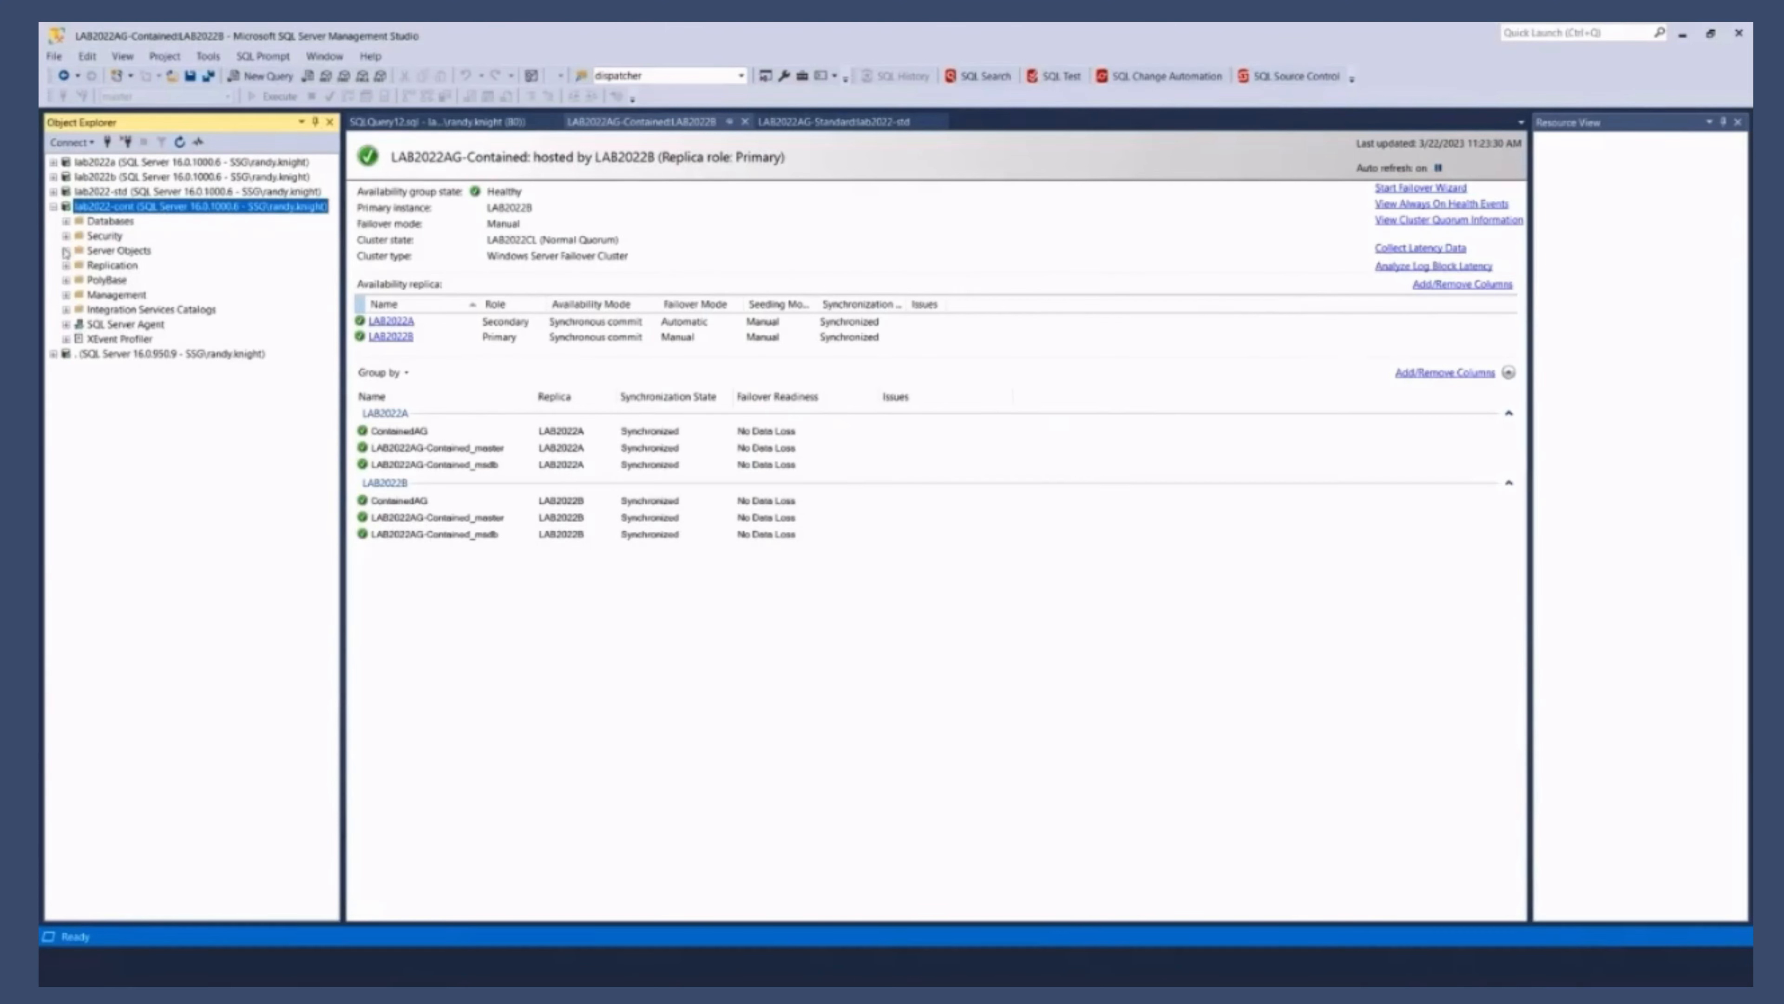
pyautogui.click(71, 234)
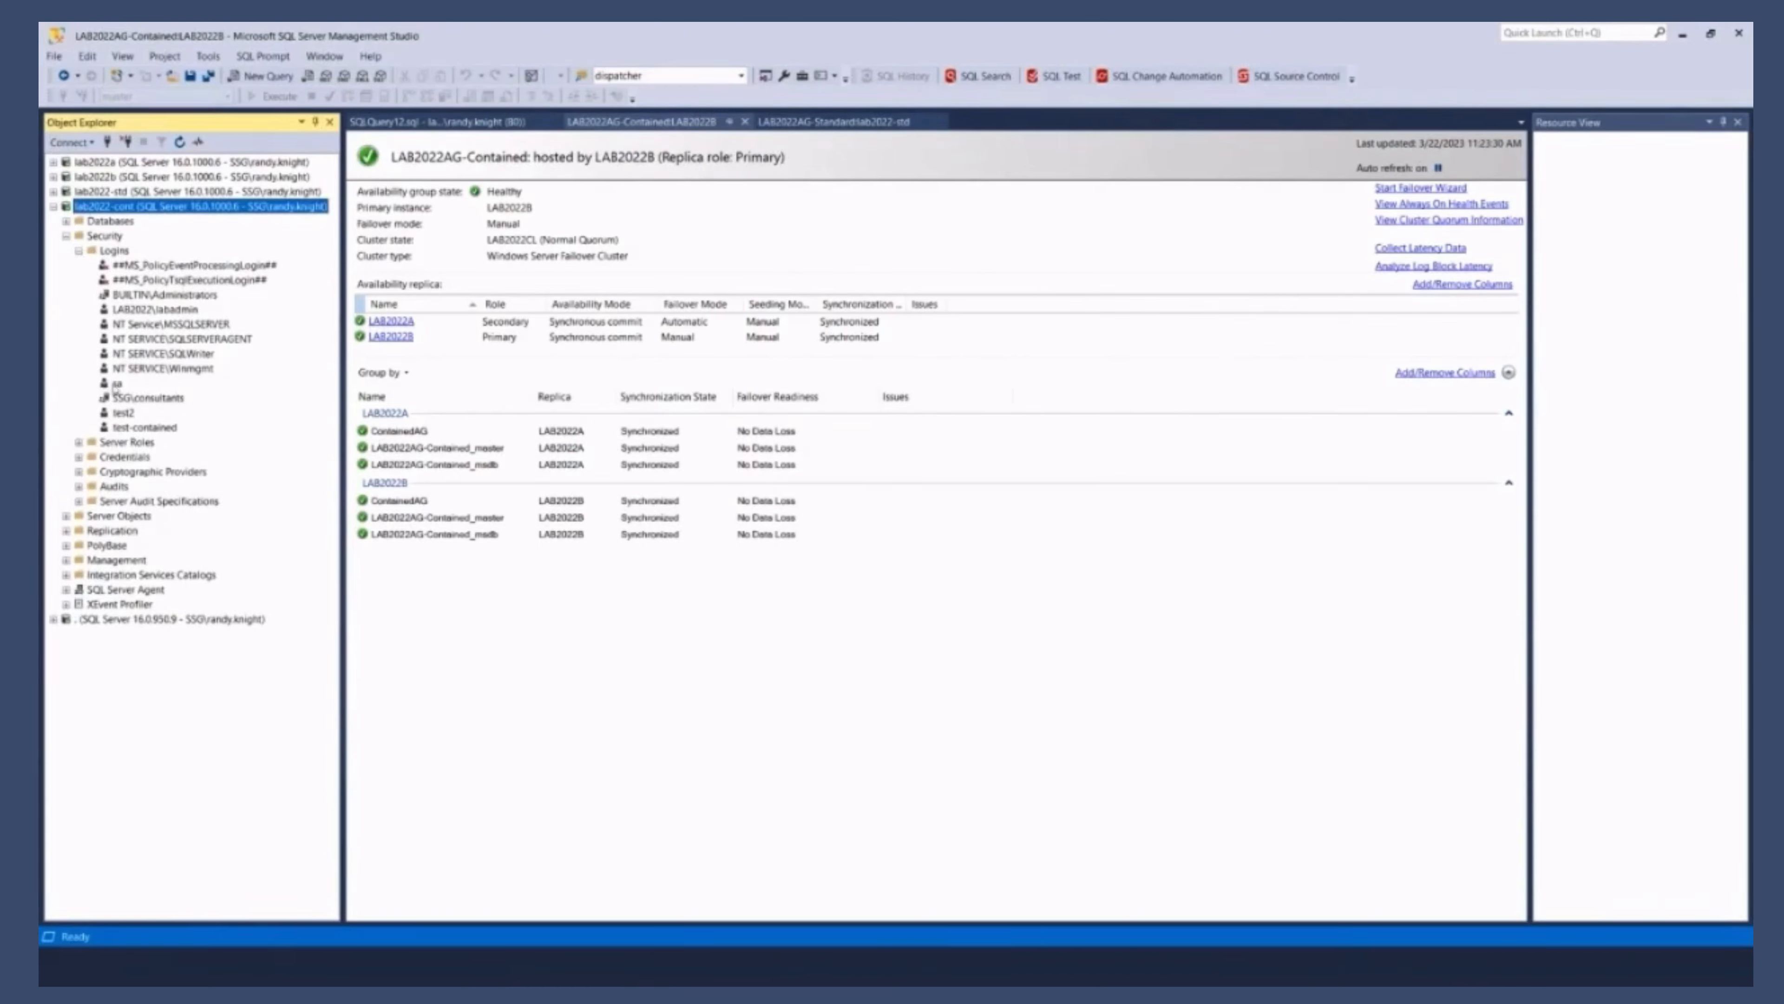
pyautogui.moveTo(83, 413)
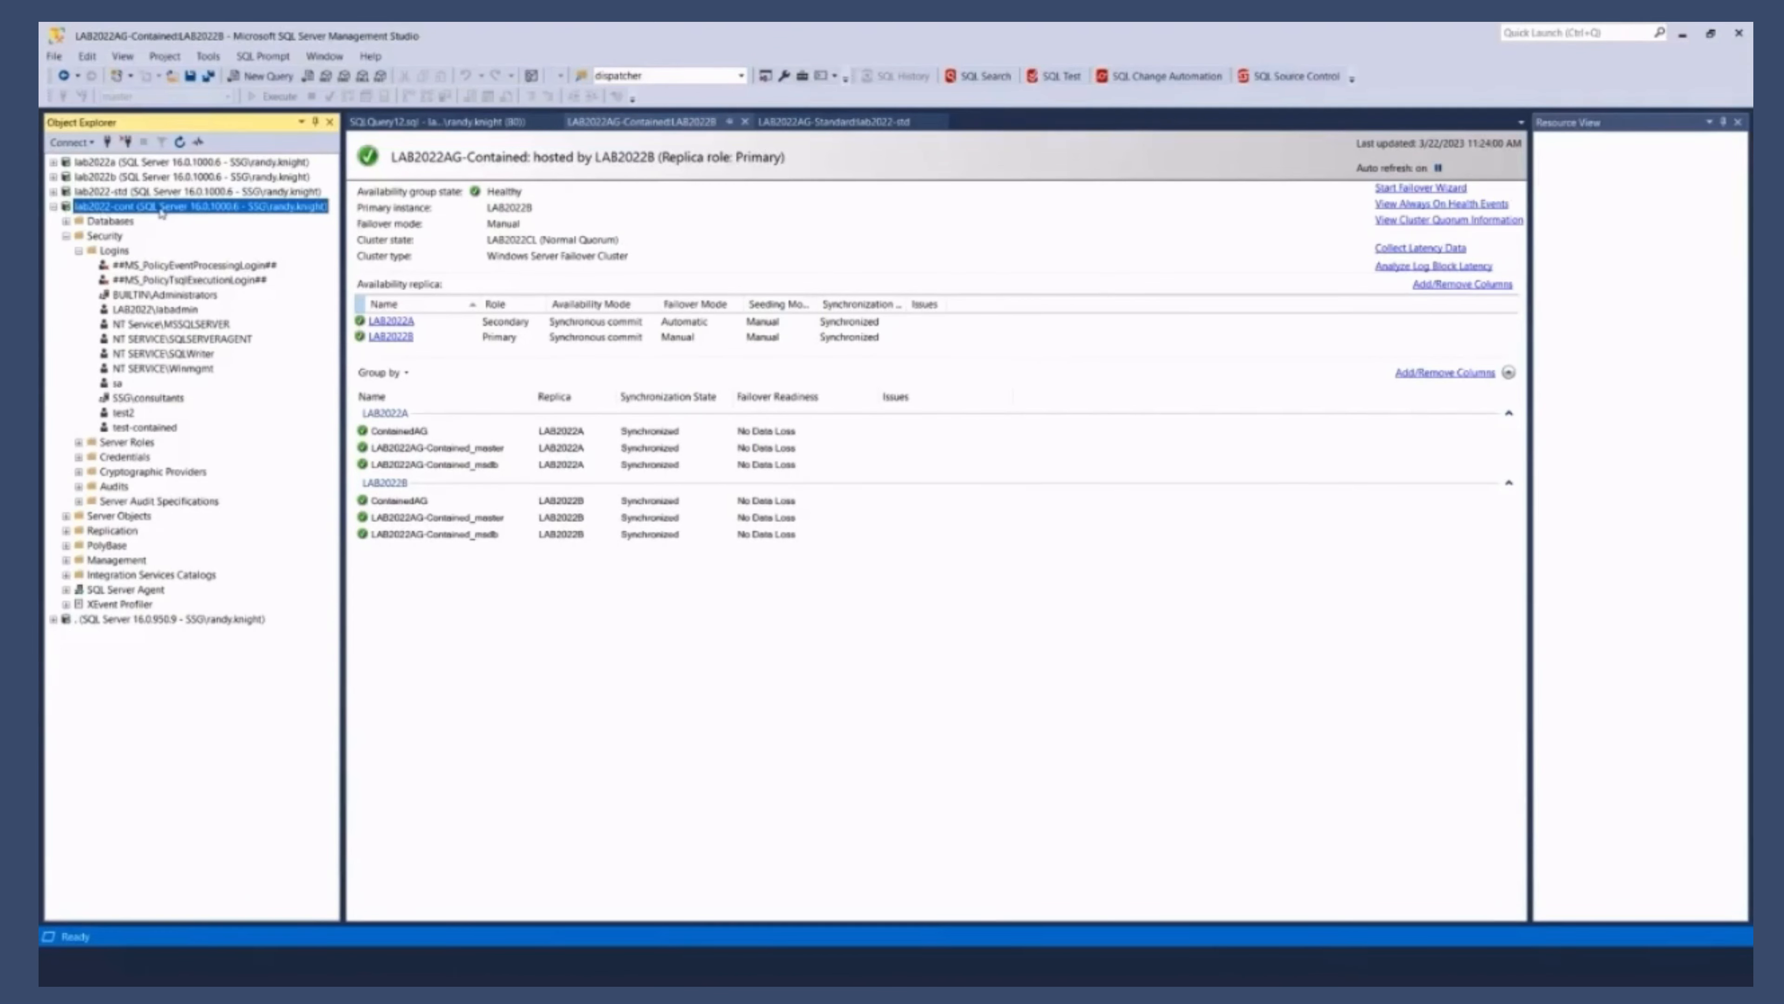
# Step: Show lab2022b's logins with test3 and its Agent maintenance jobs
pyautogui.click(66, 221)
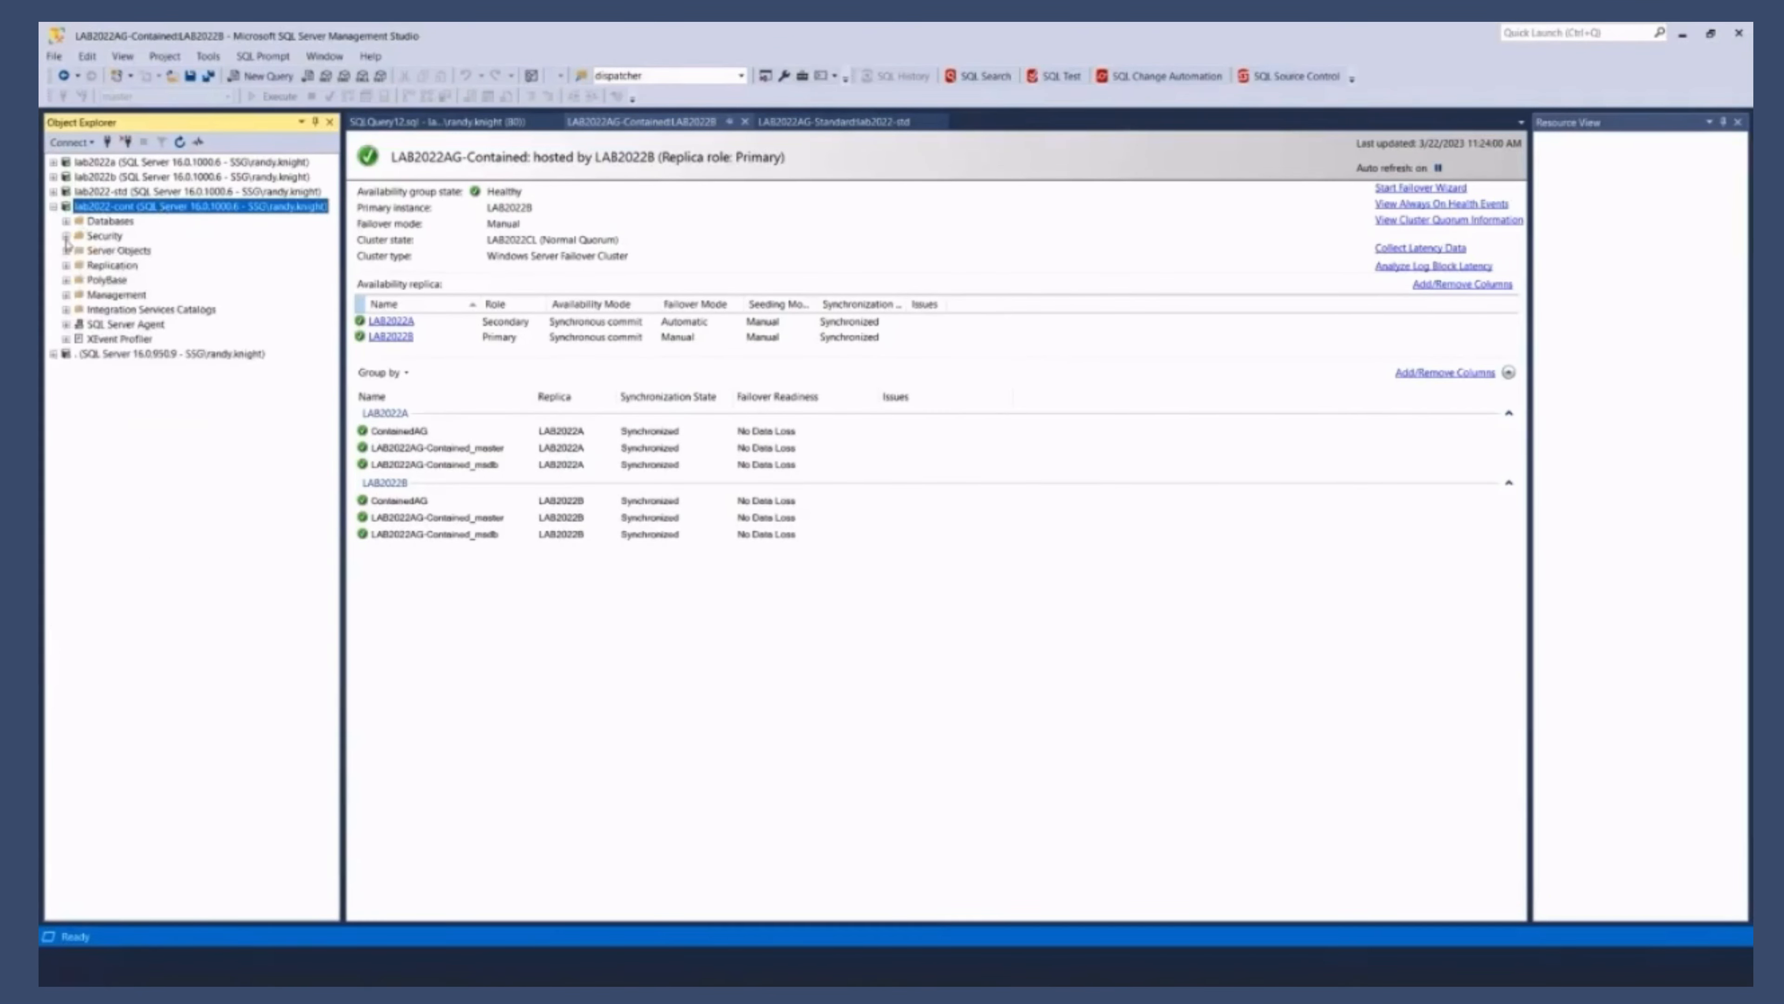
pyautogui.click(55, 177)
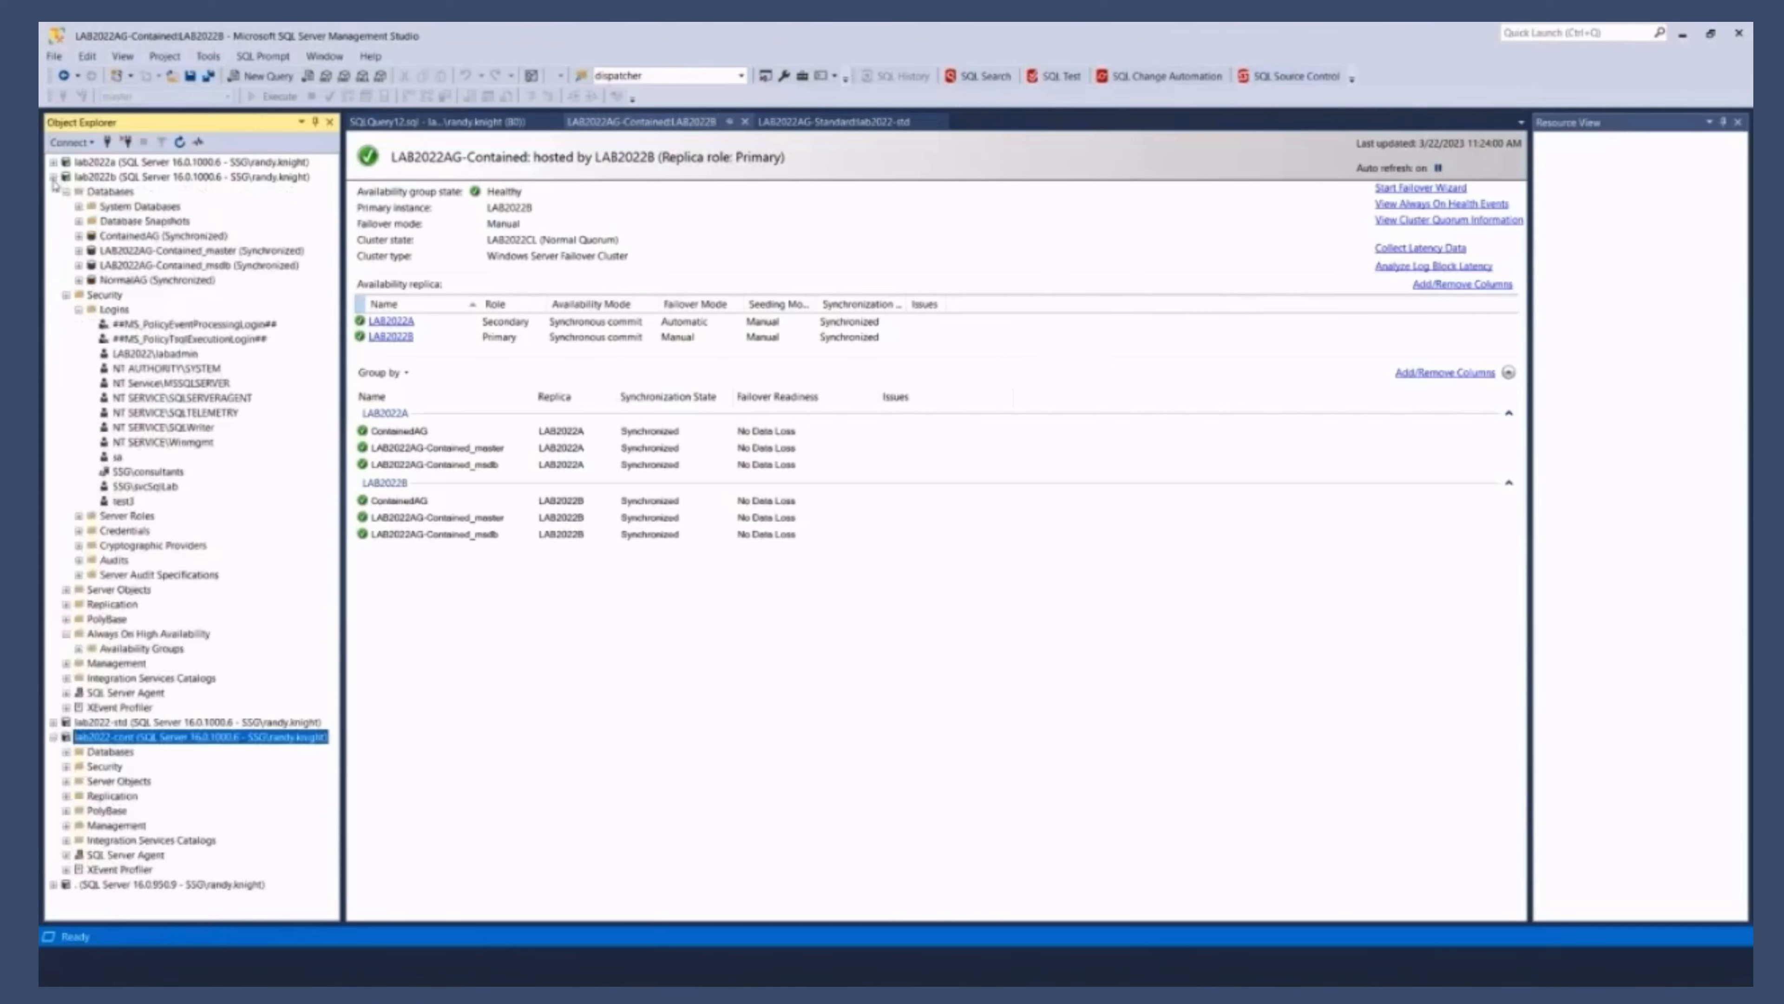
pyautogui.moveTo(119, 456)
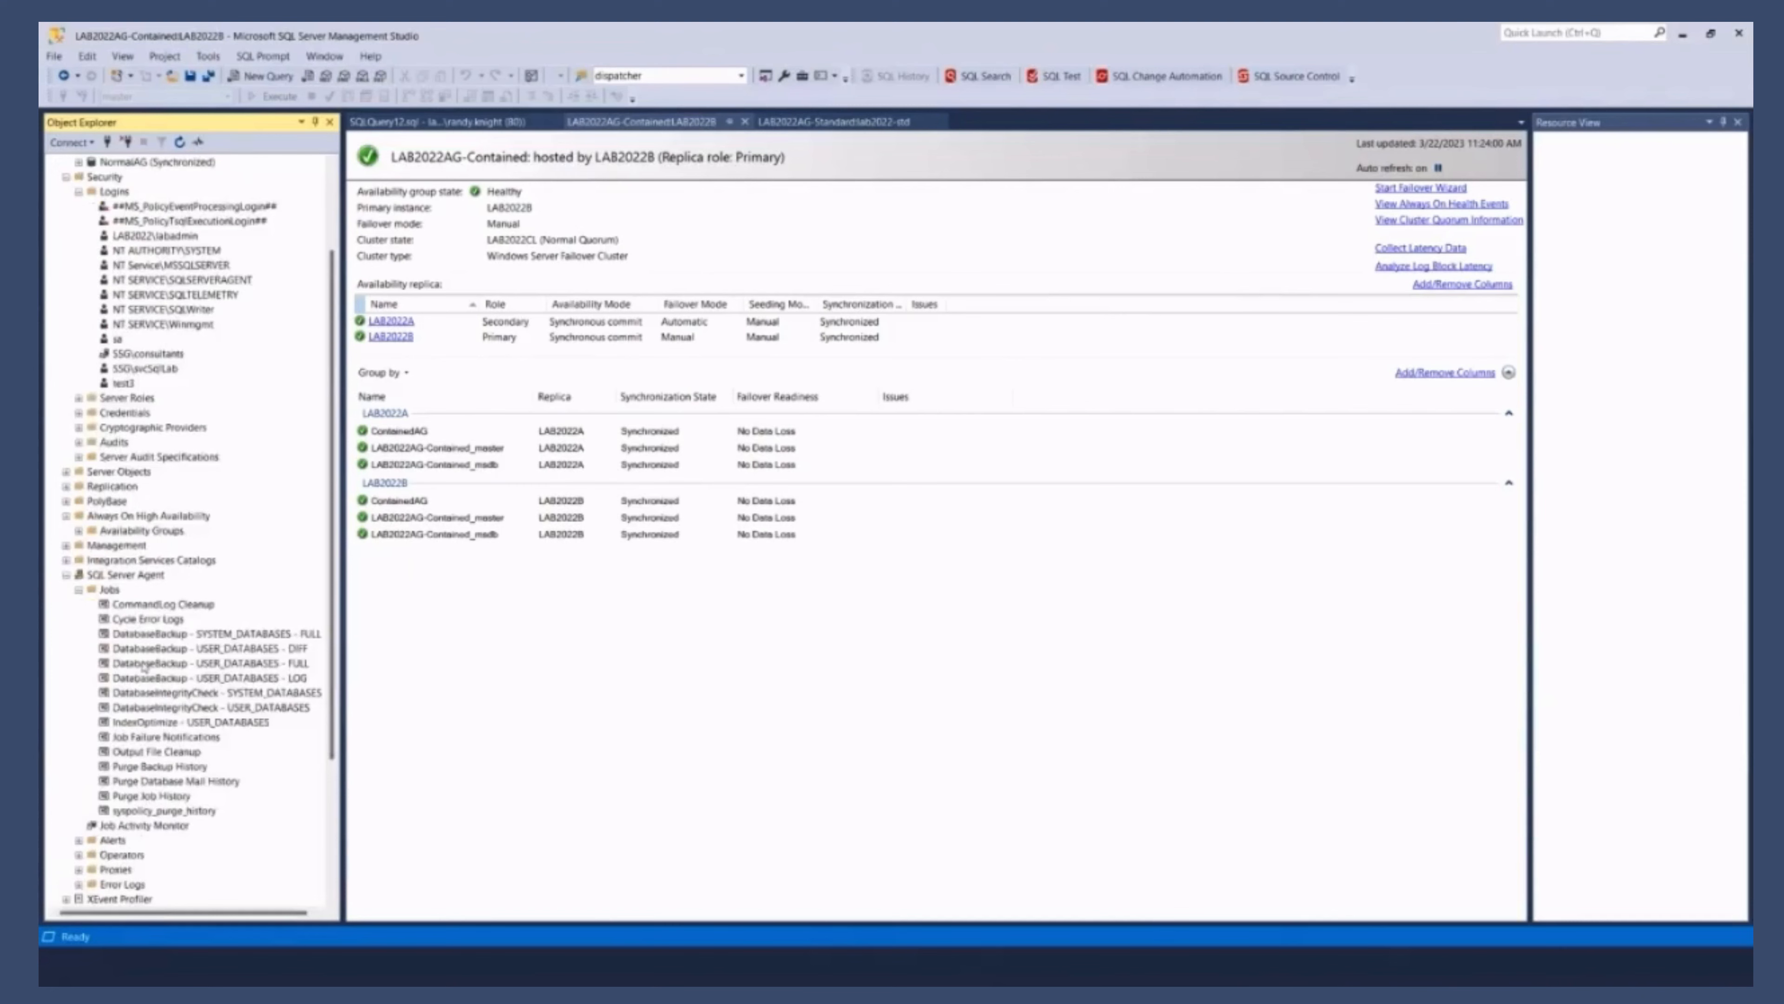
pyautogui.rightClick(107, 397)
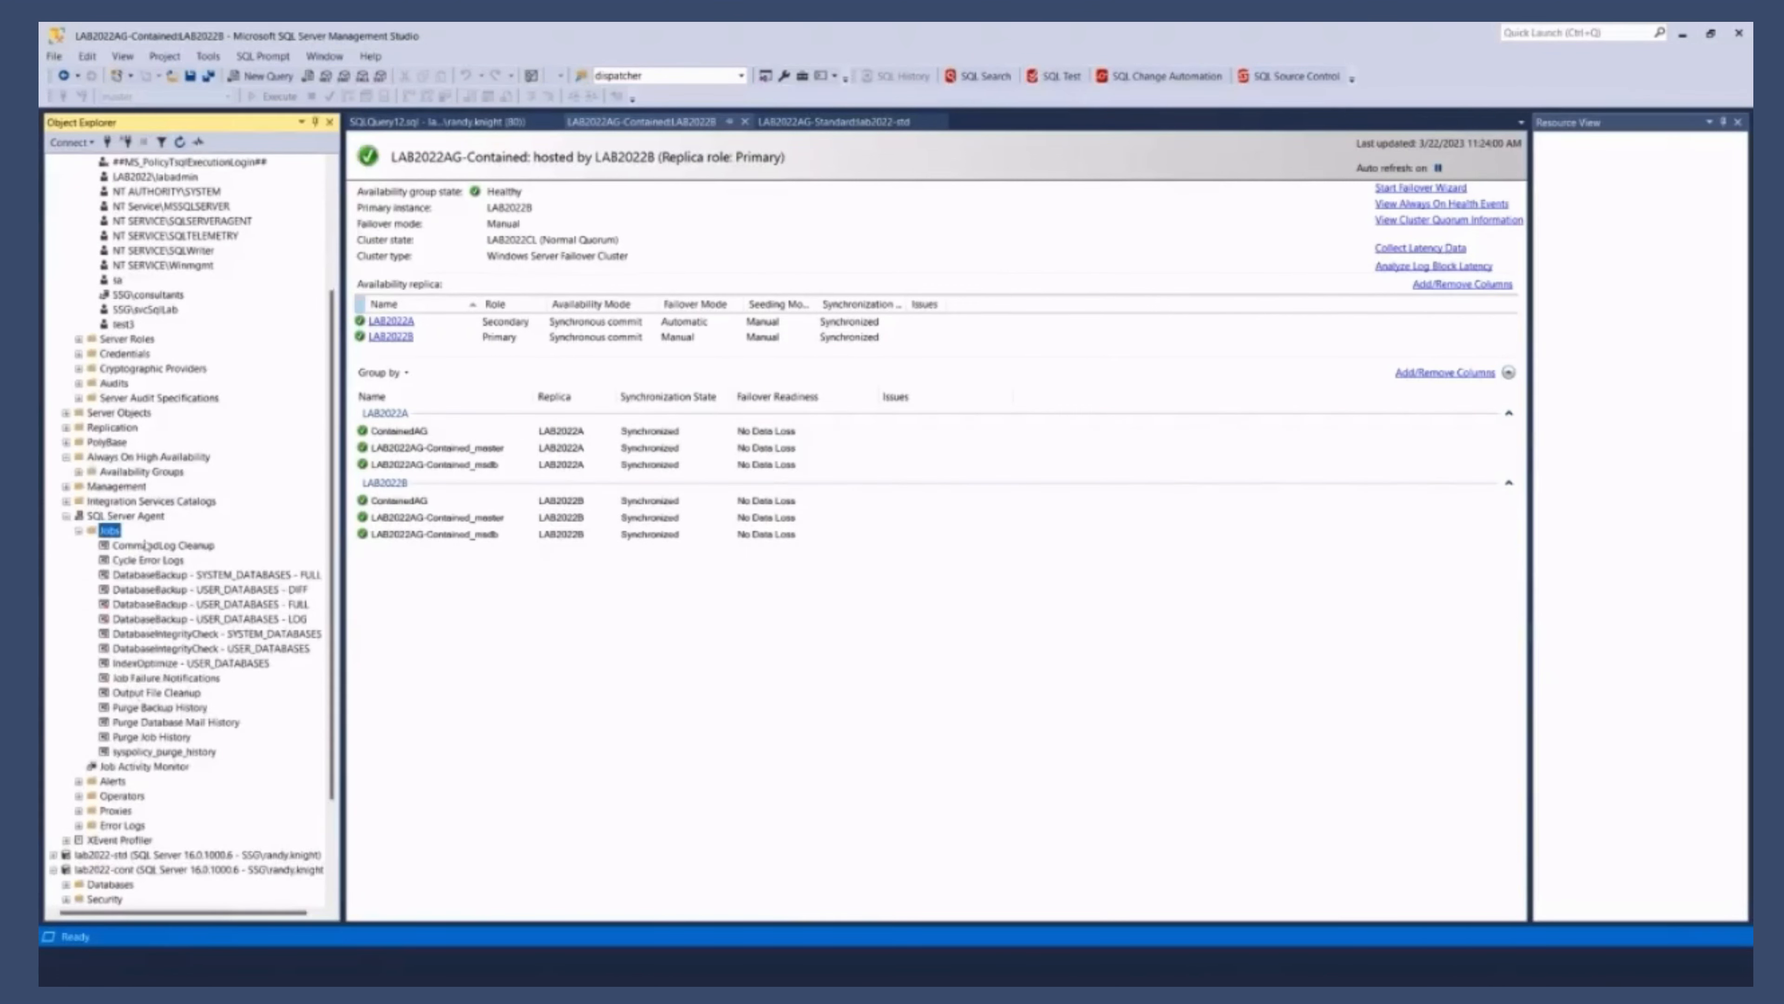
pyautogui.scroll(-3)
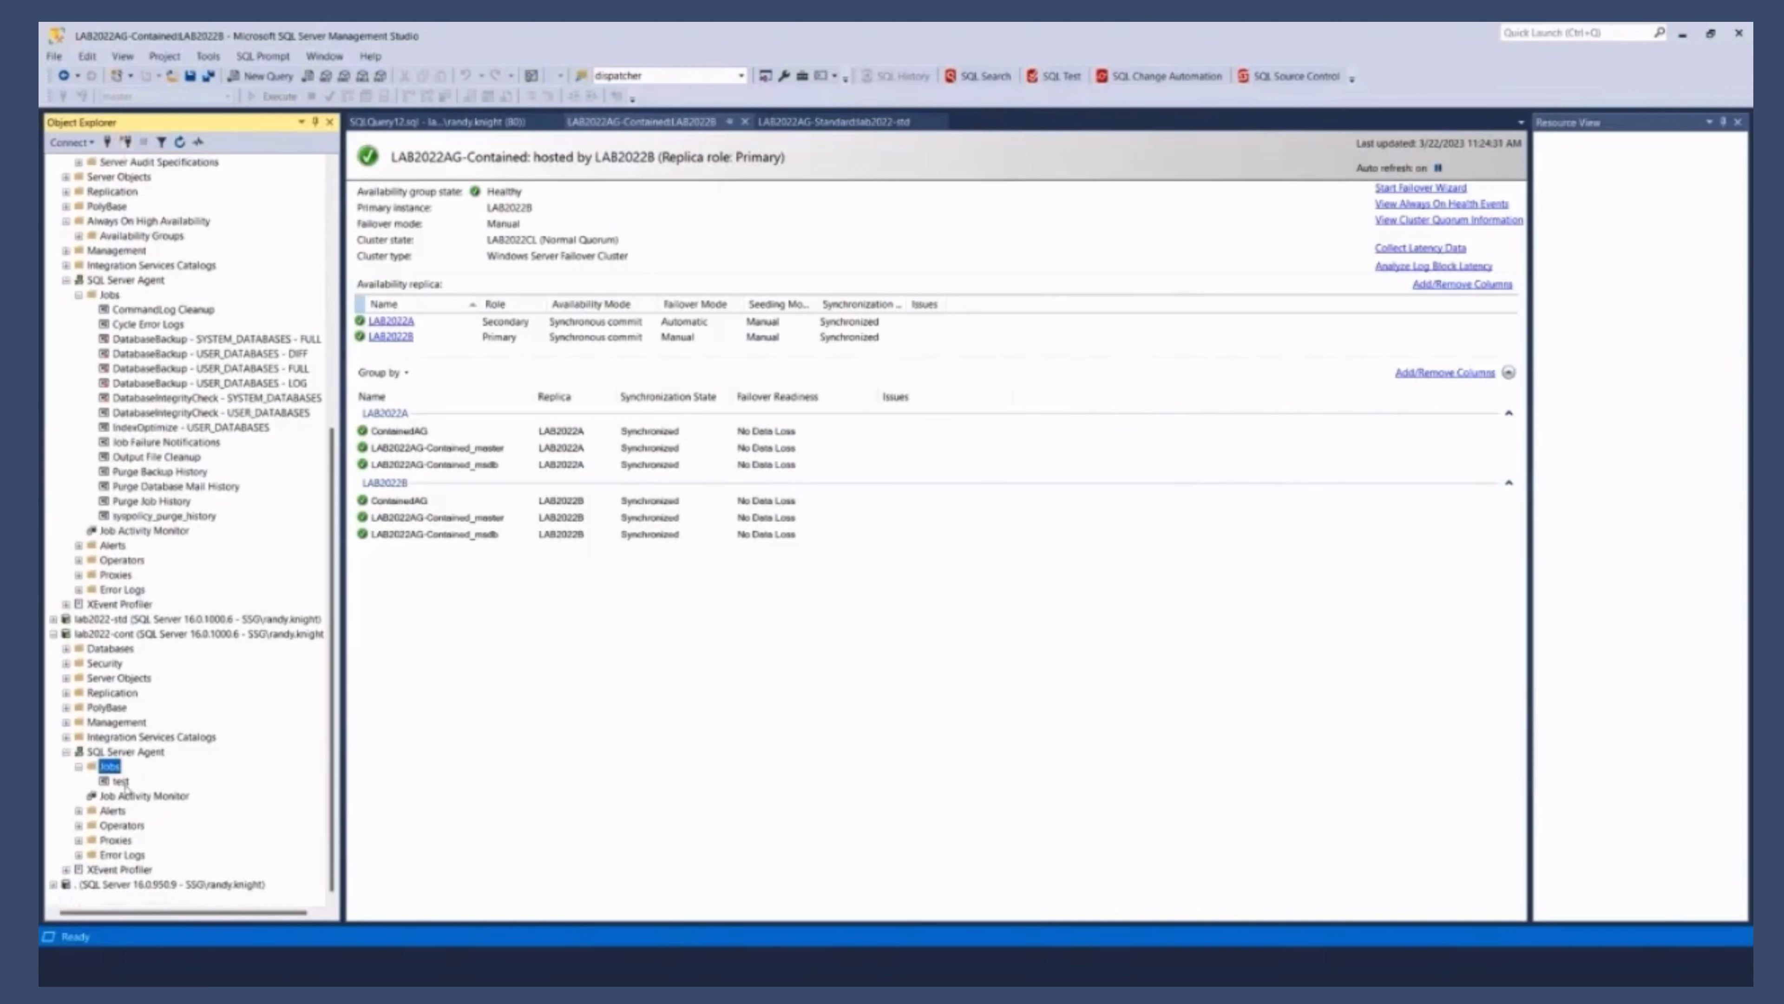
# Step: Open lab2022-cont's single Agent job test for comparison
pyautogui.click(118, 782)
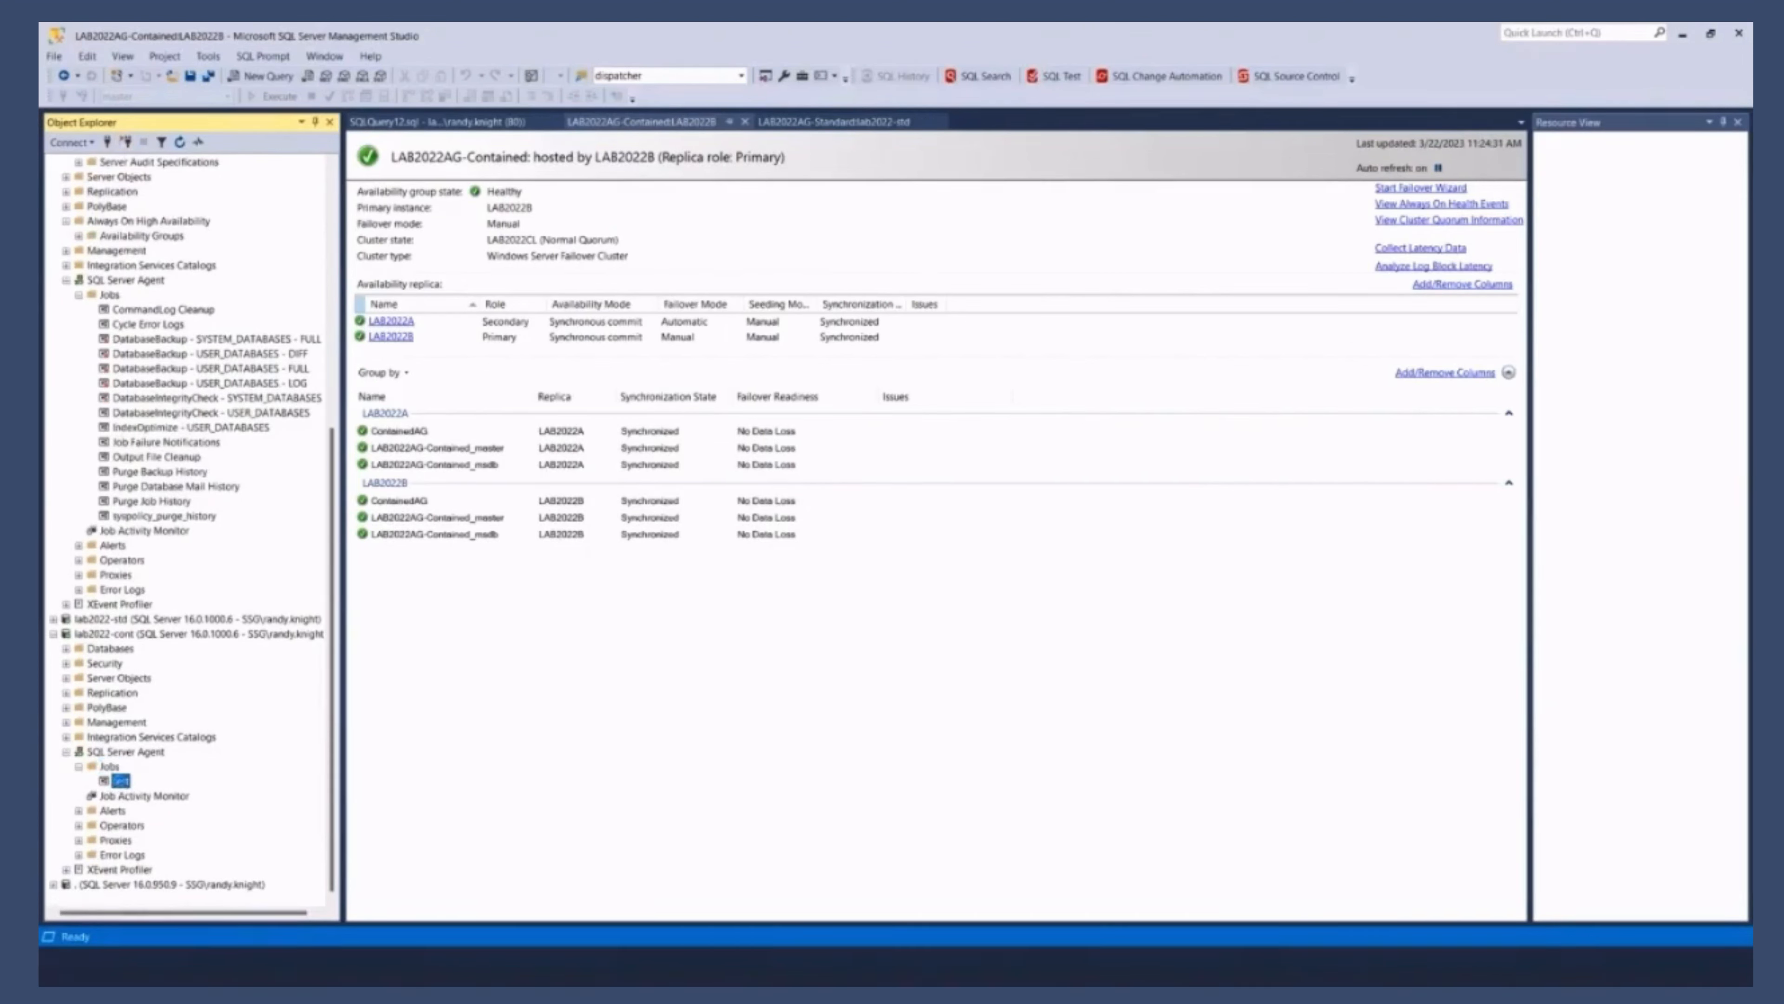
pyautogui.doubleClick(118, 781)
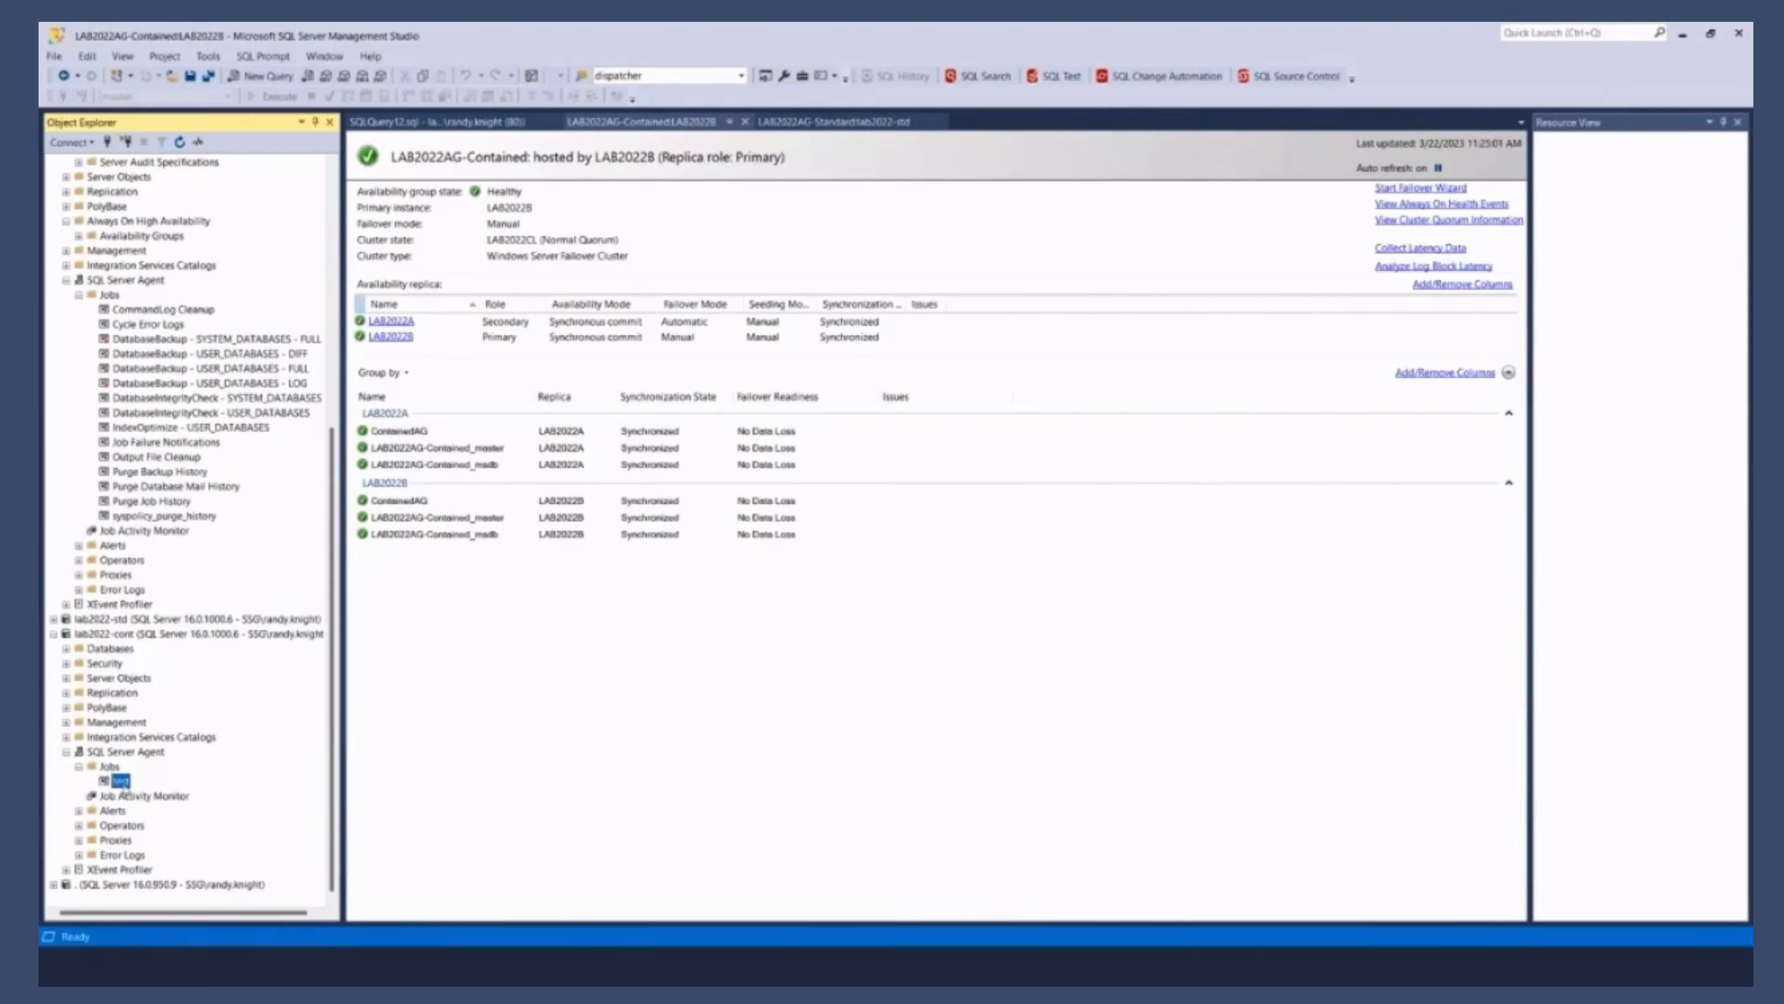
pyautogui.scroll(-3)
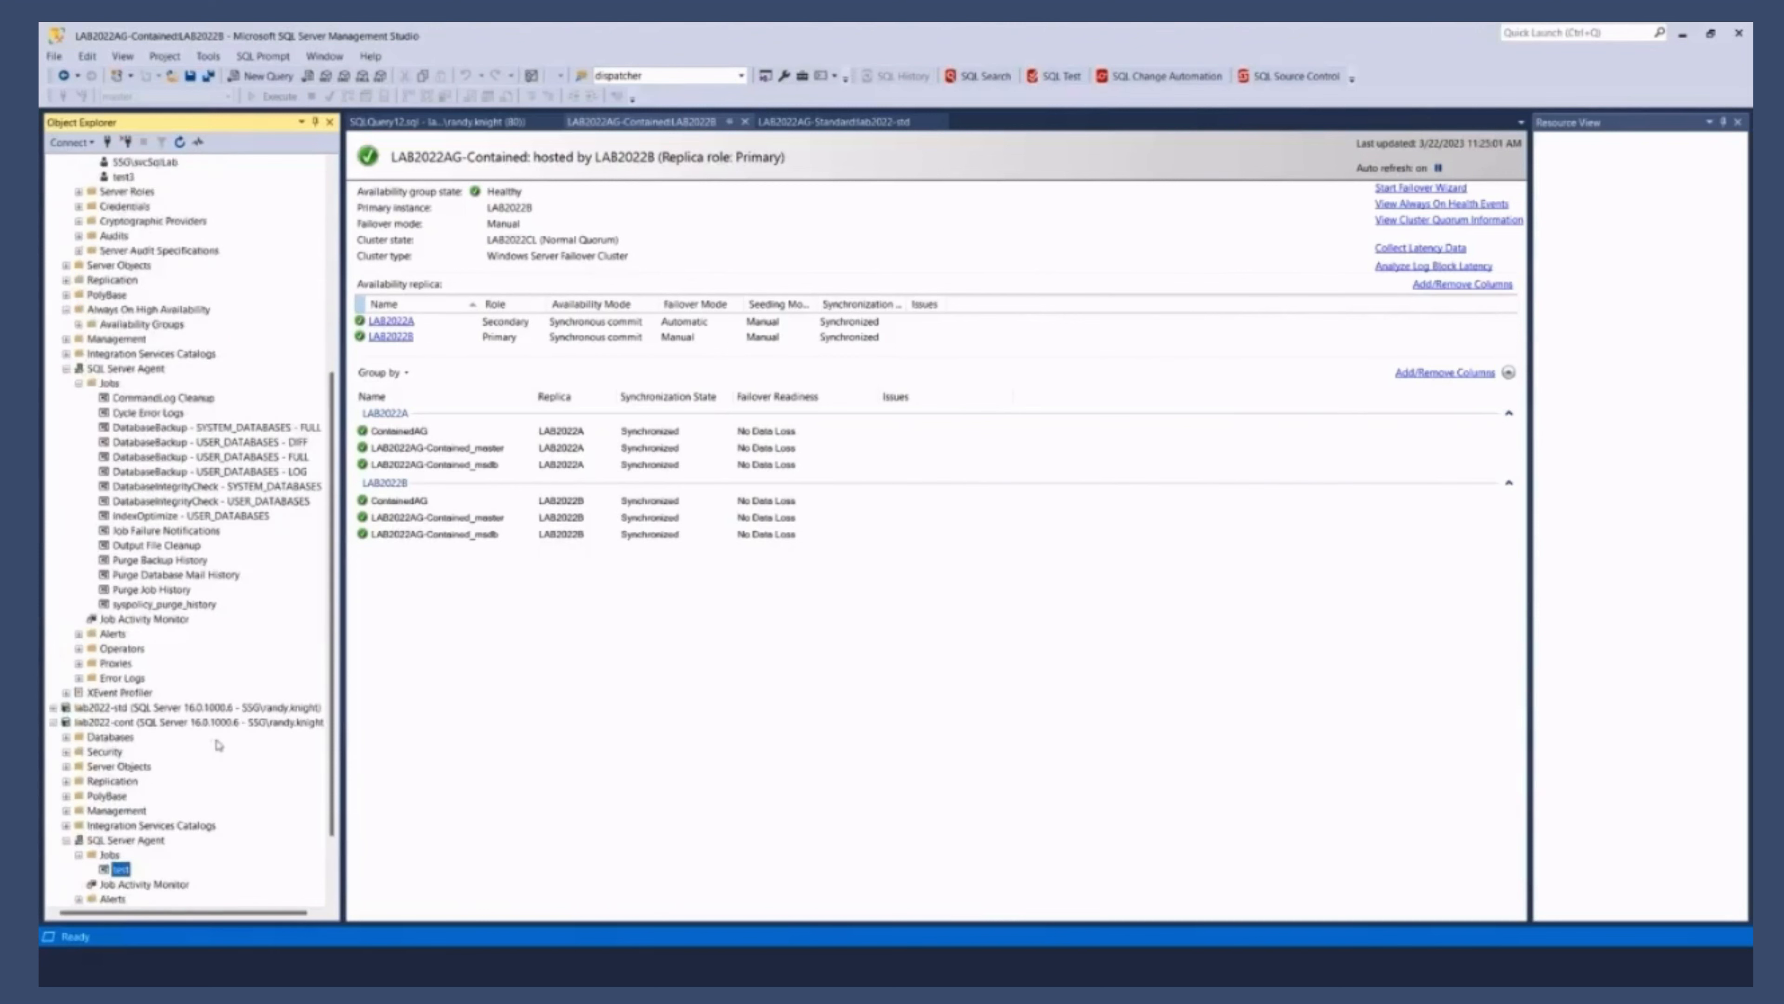
pyautogui.scroll(-3)
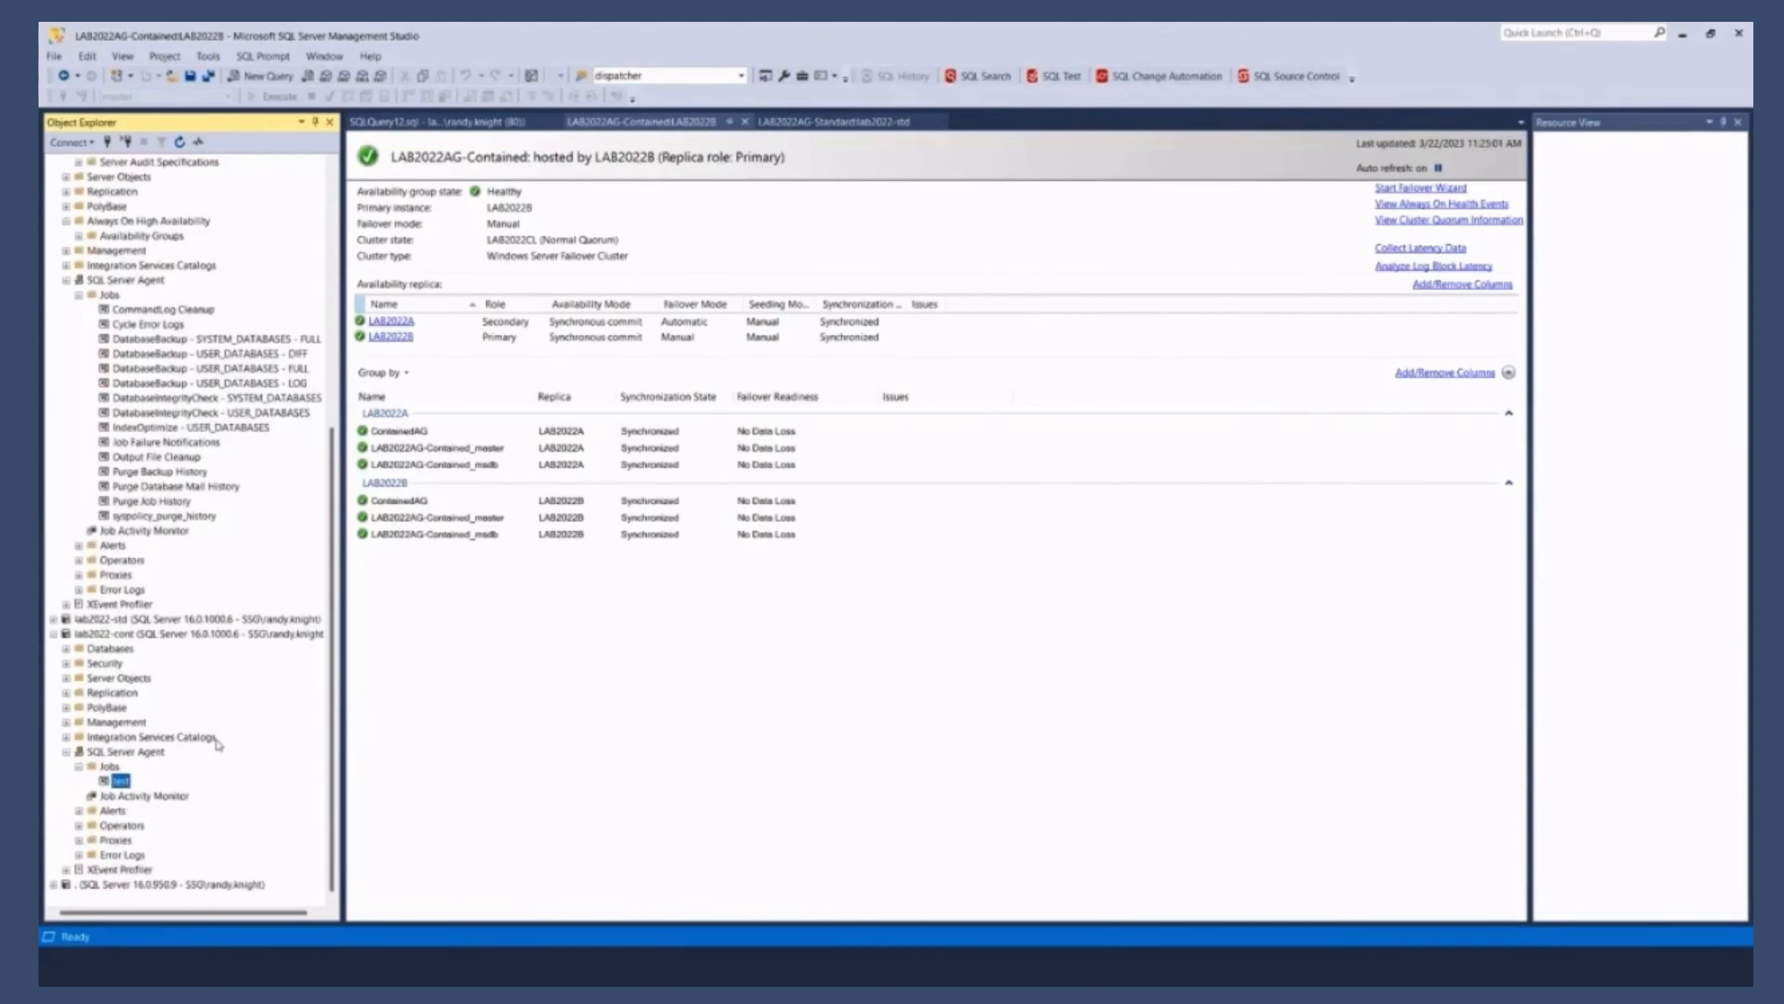